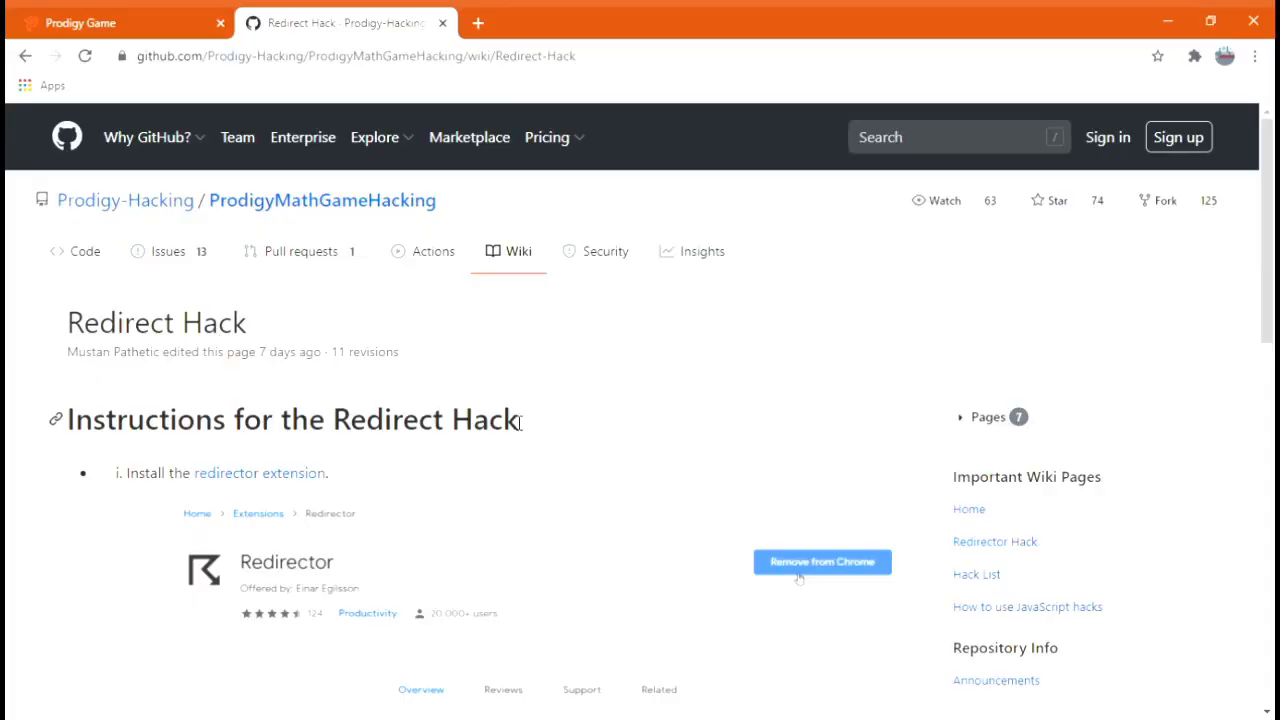
{"action": "mouse_move", "coordinate": [784, 530]}
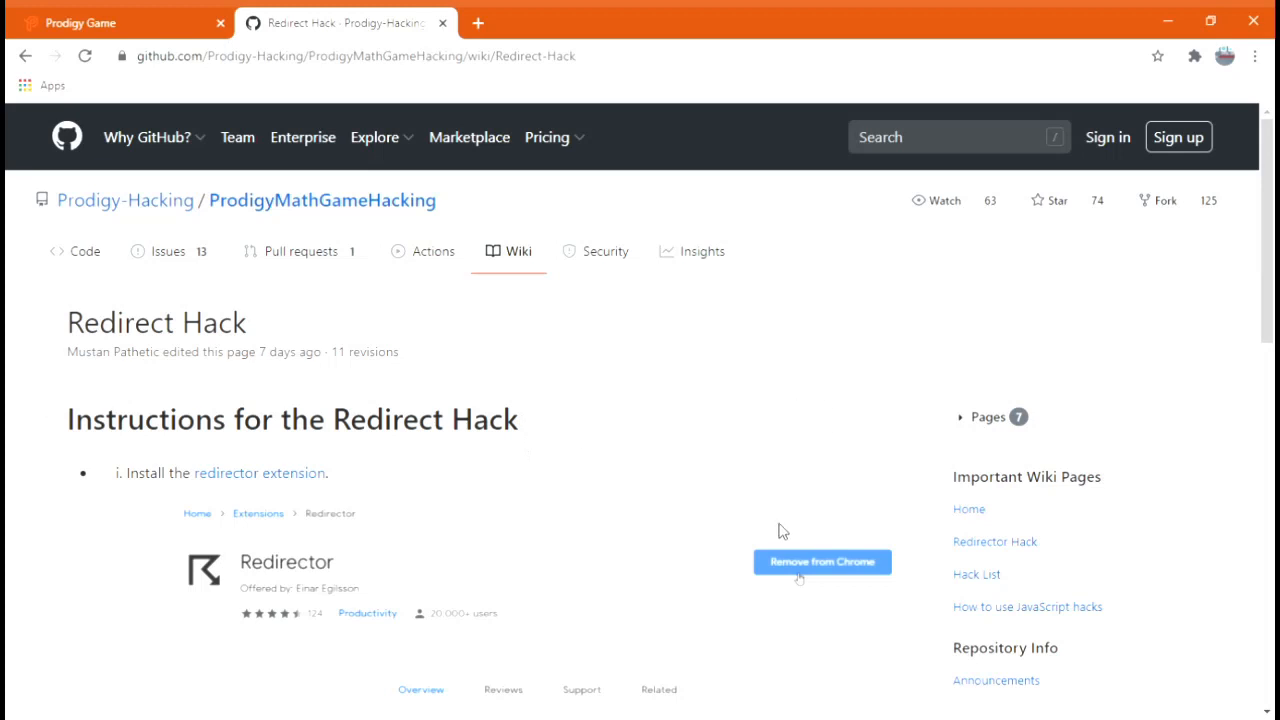
{"action": "mouse_move", "coordinate": [232, 362]}
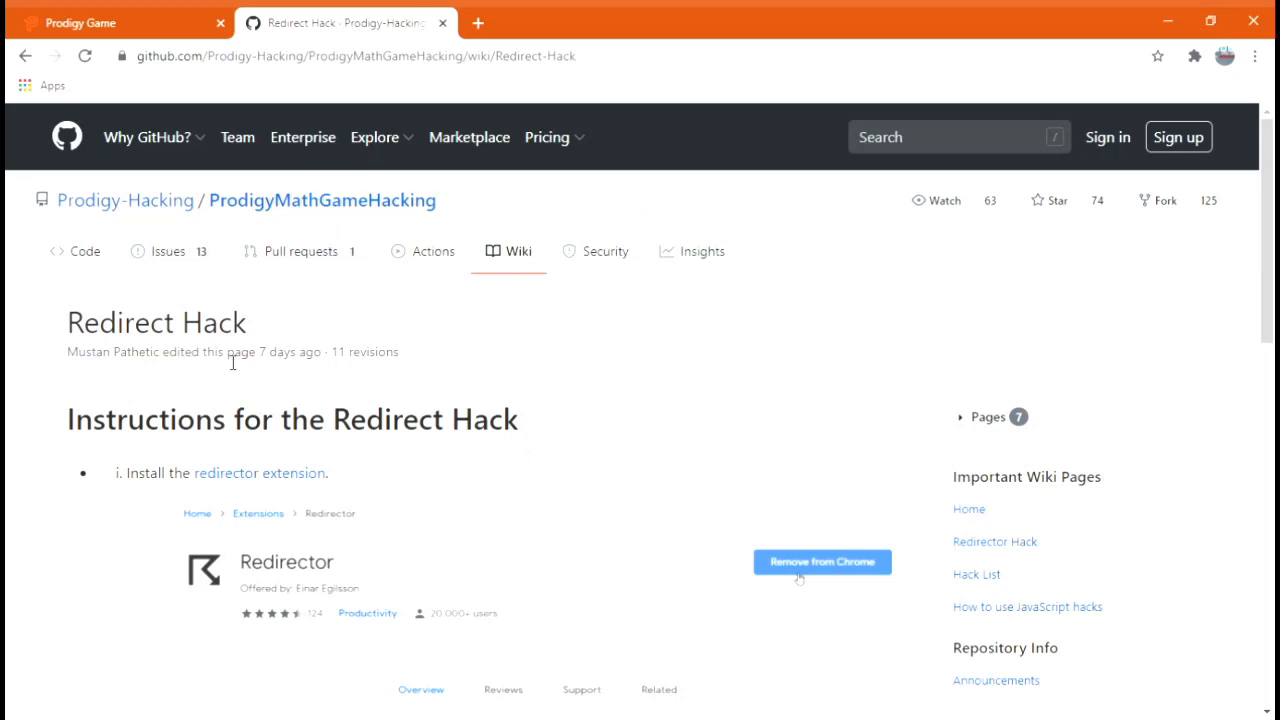
{"action": "mouse_move", "coordinate": [240, 488]}
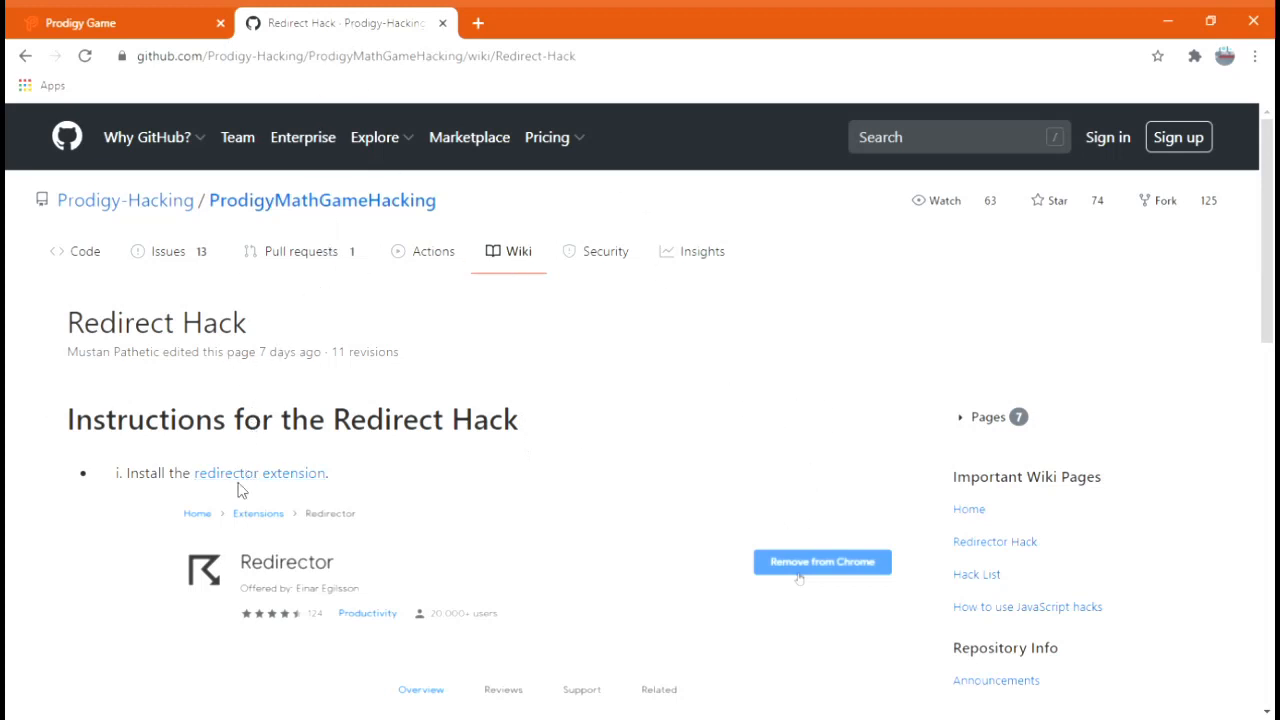
{"action": "mouse_move", "coordinate": [360, 444]}
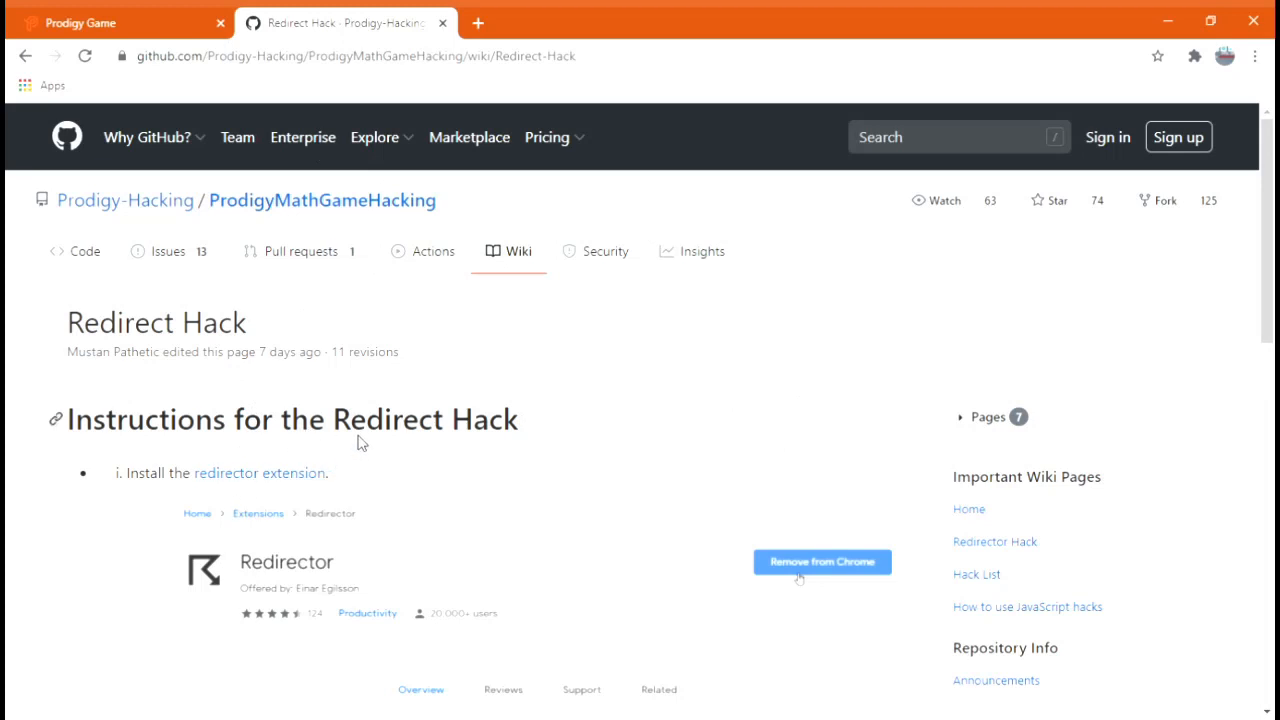
{"action": "mouse_move", "coordinate": [312, 360]}
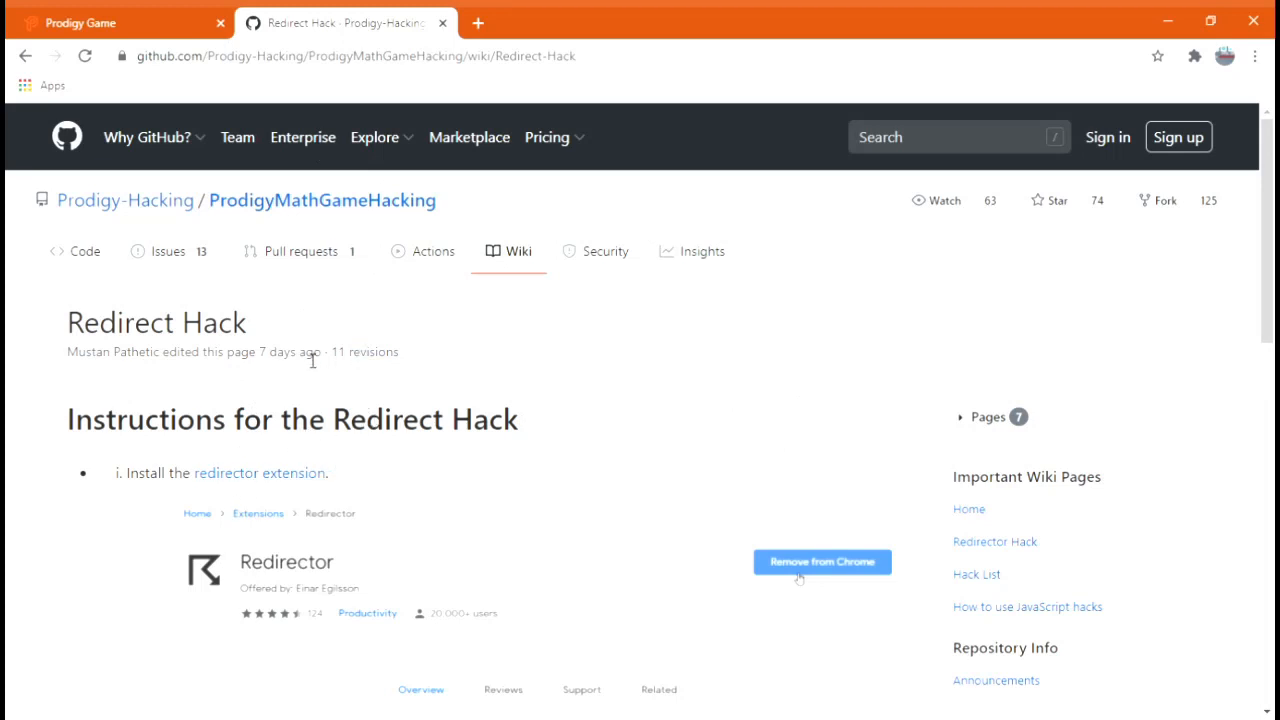
{"action": "mouse_move", "coordinate": [736, 432]}
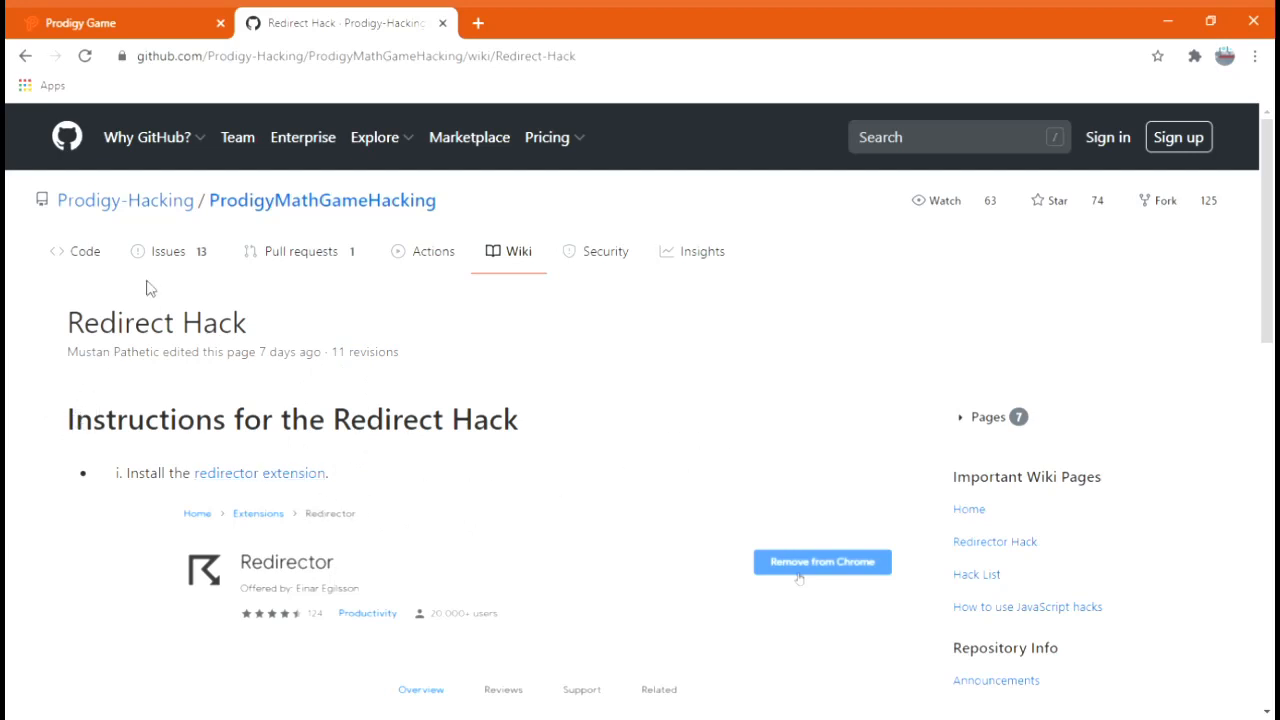
{"action": "mouse_move", "coordinate": [164, 262]}
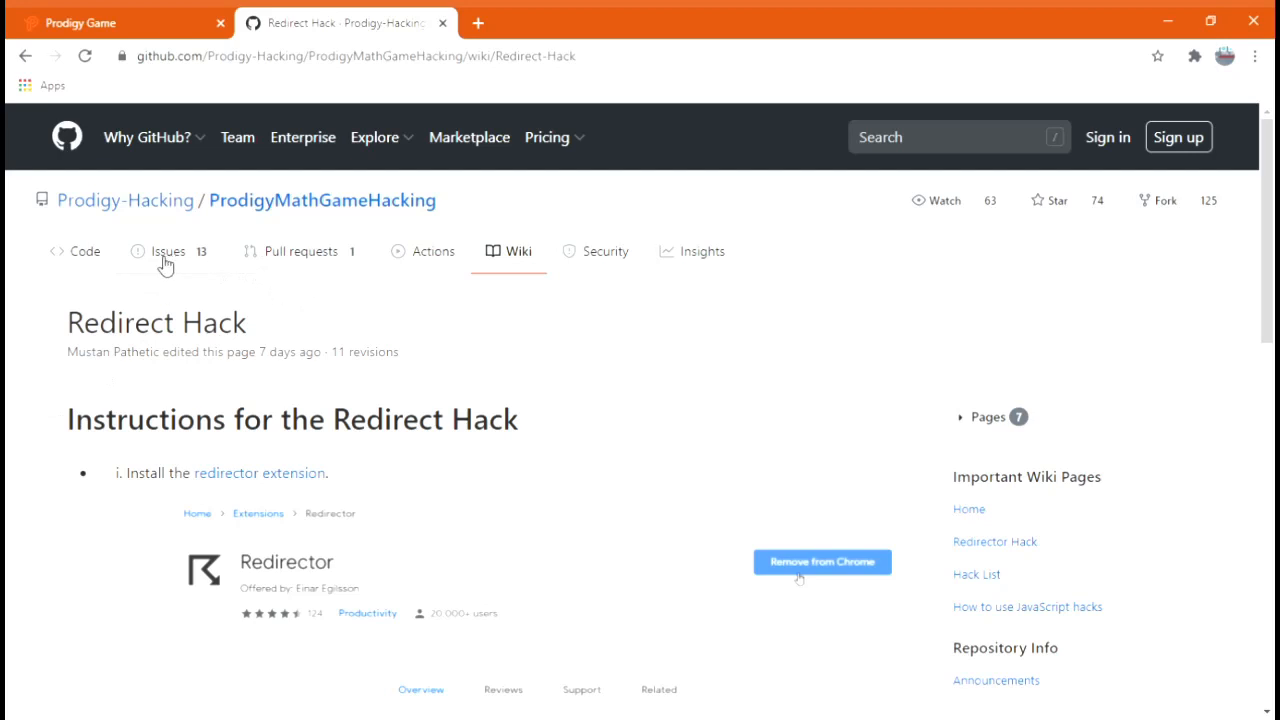
{"action": "mouse_move", "coordinate": [16, 340]}
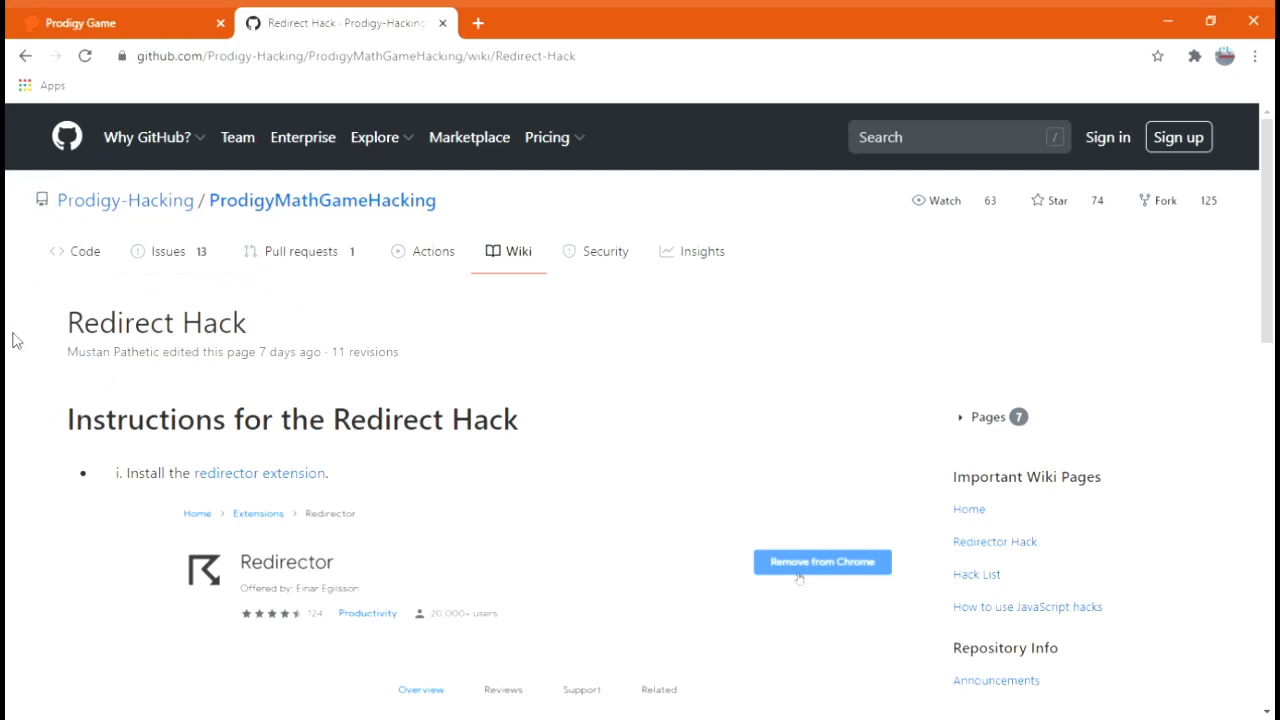
{"action": "mouse_move", "coordinate": [24, 376]}
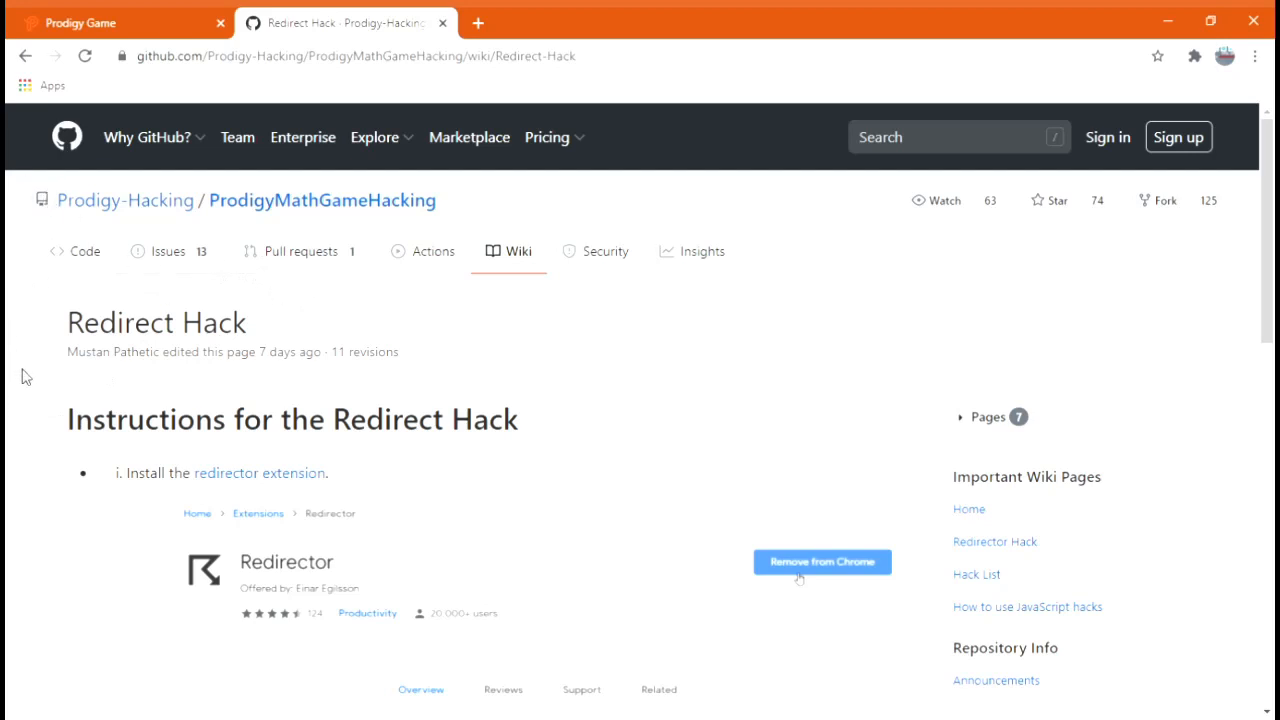
{"action": "mouse_move", "coordinate": [248, 456]}
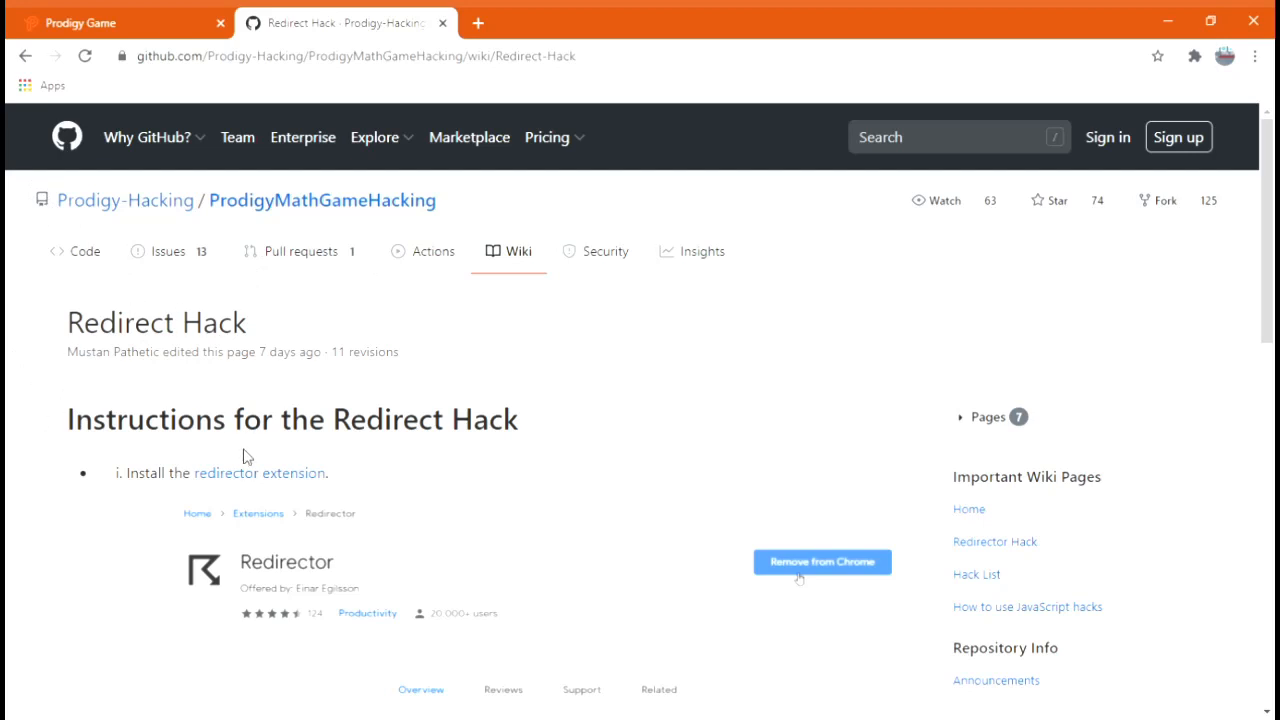
{"action": "mouse_move", "coordinate": [264, 472]}
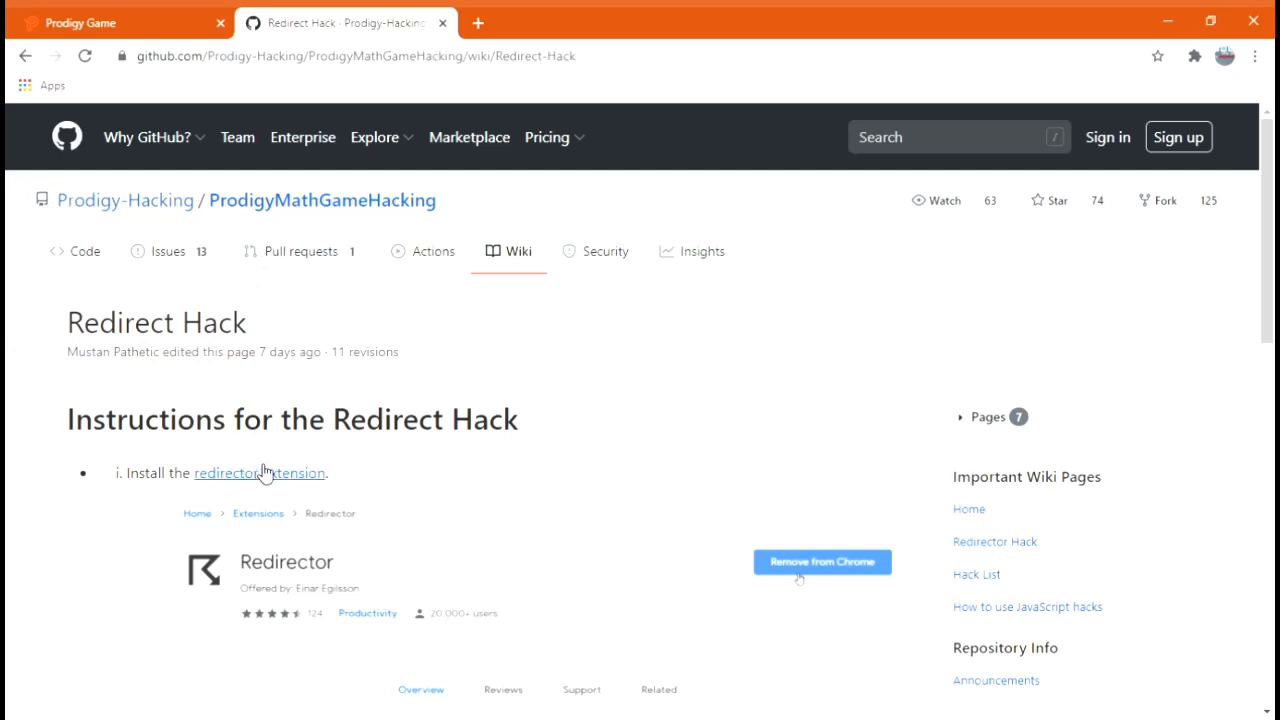
{"action": "mouse_move", "coordinate": [272, 484]}
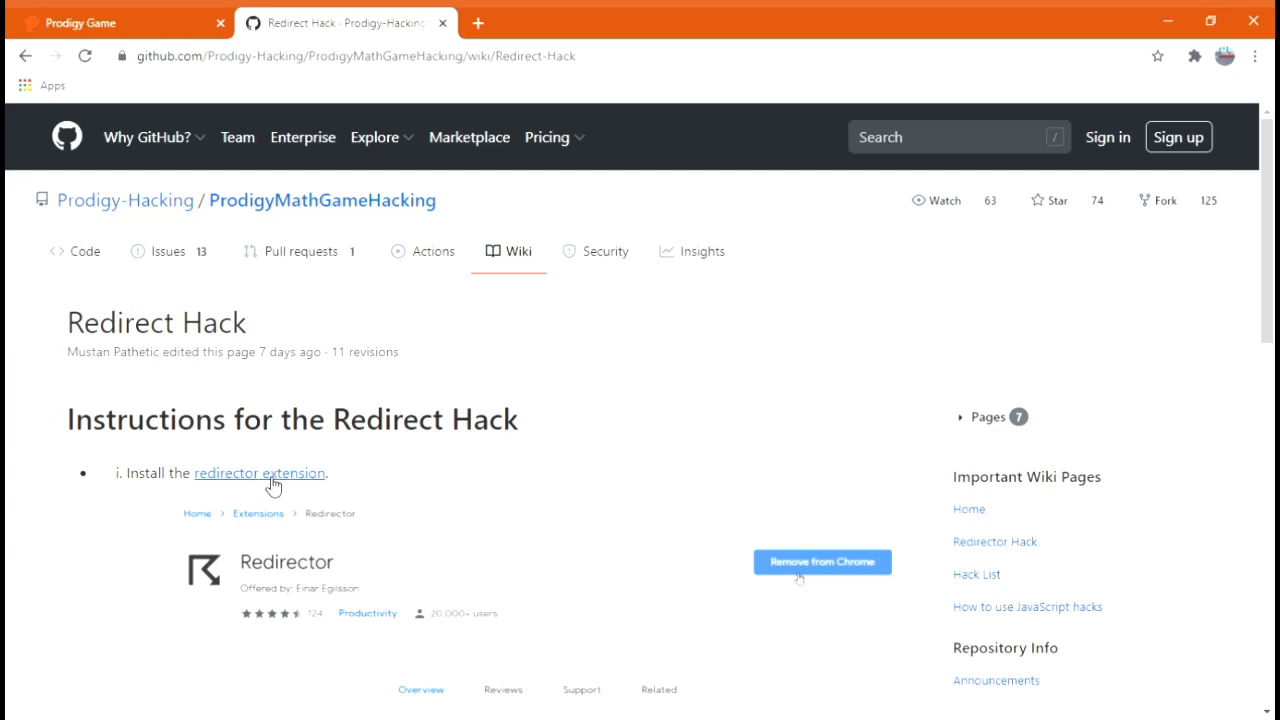
{"action": "mouse_move", "coordinate": [156, 22]}
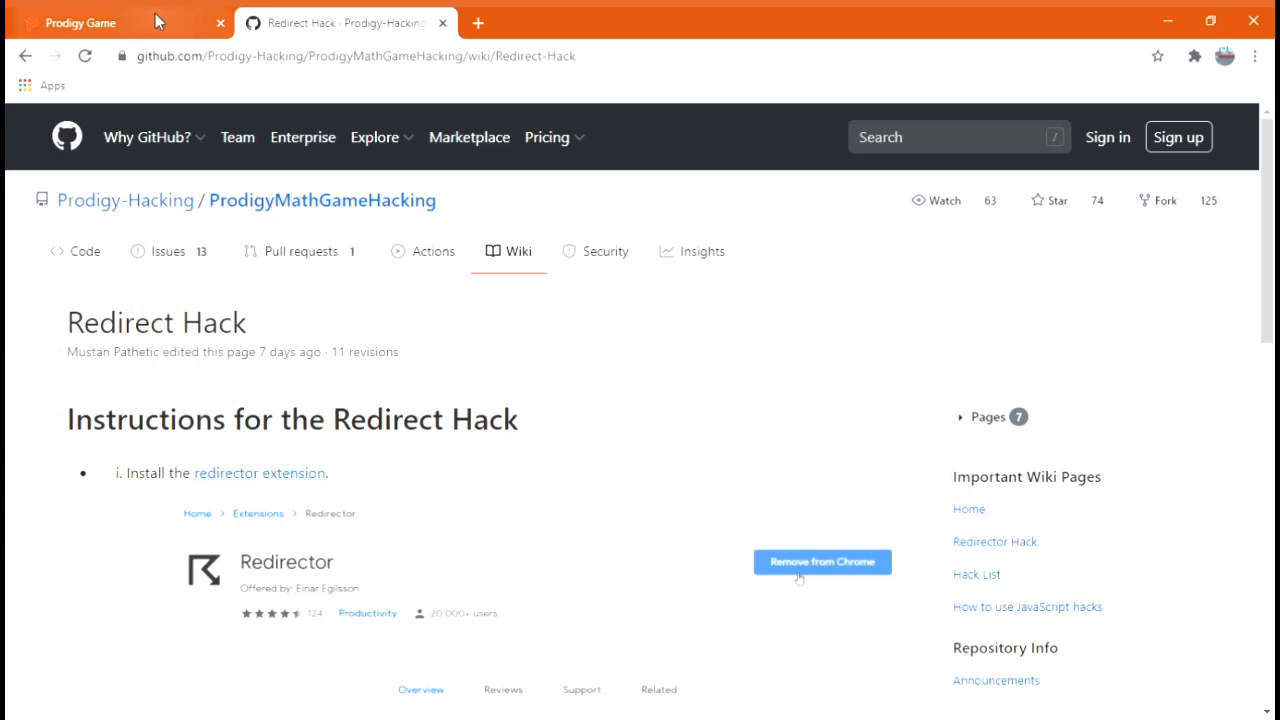
{"action": "mouse_move", "coordinate": [204, 64]}
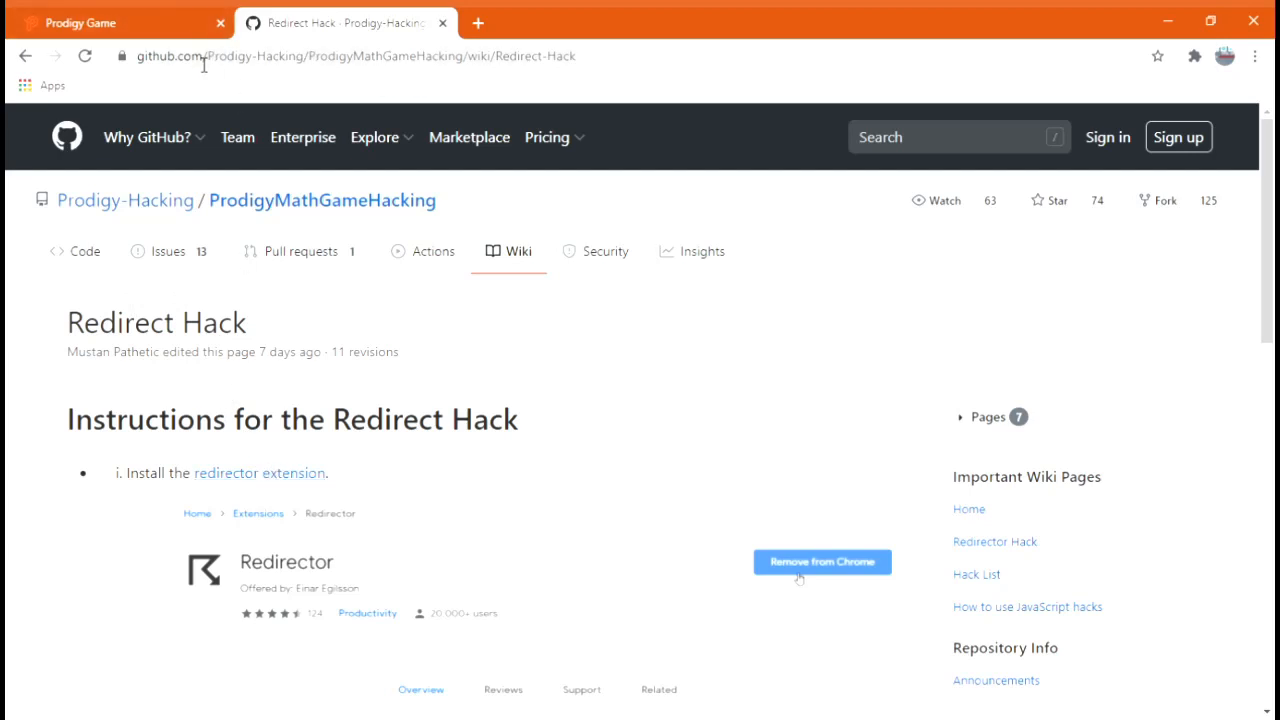
{"action": "mouse_move", "coordinate": [396, 66]}
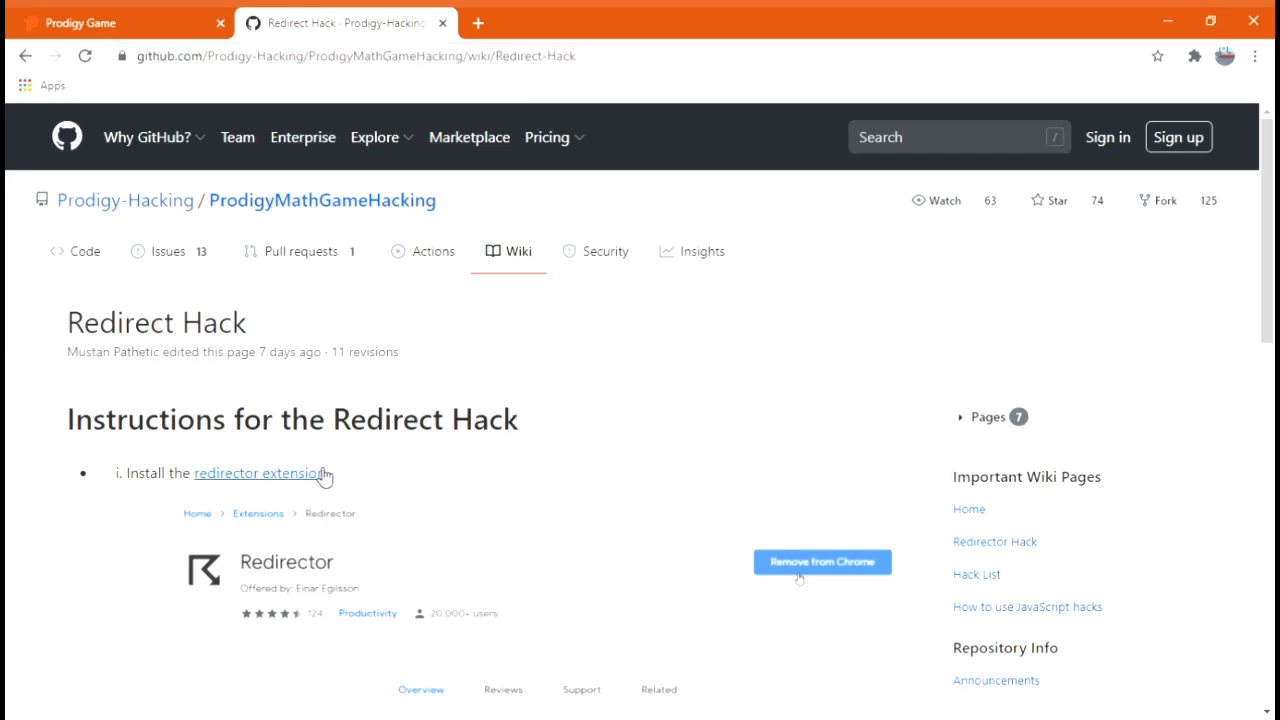
Add the Redirector extension from its store page and return to the wiki instructions
{"action": "left_click", "coordinate": [260, 472]}
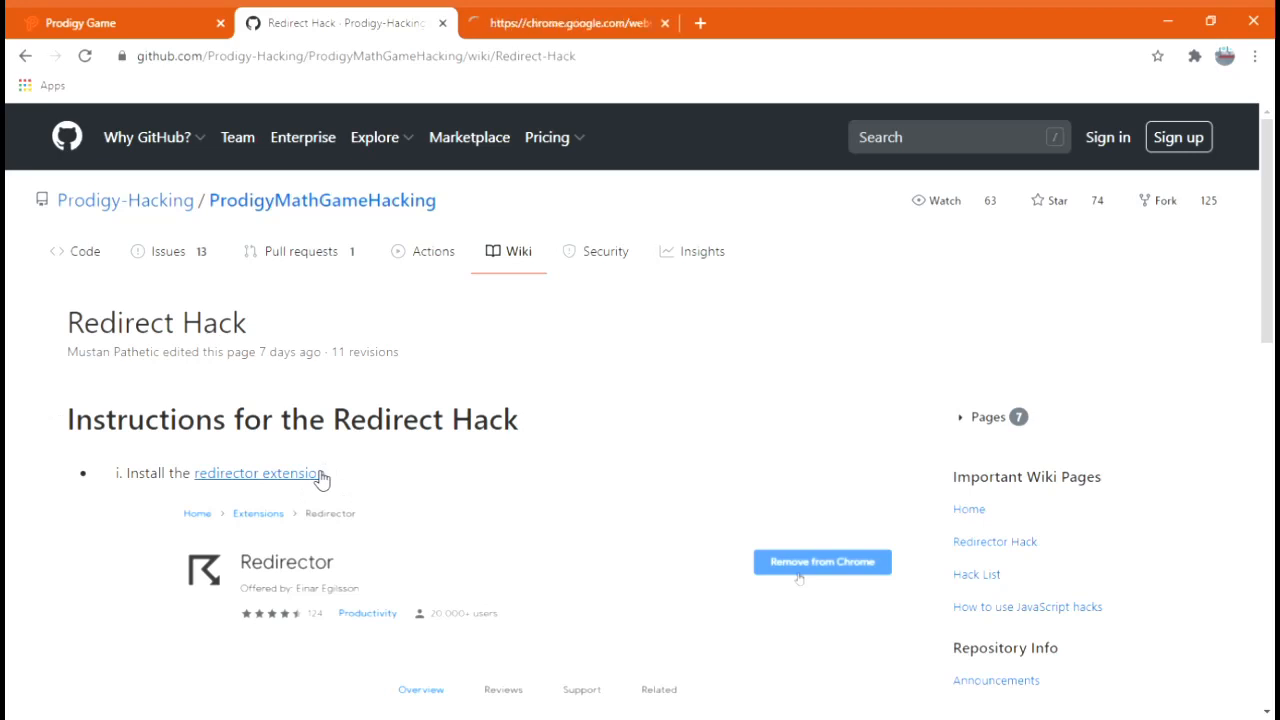
{"action": "left_click", "coordinate": [568, 22]}
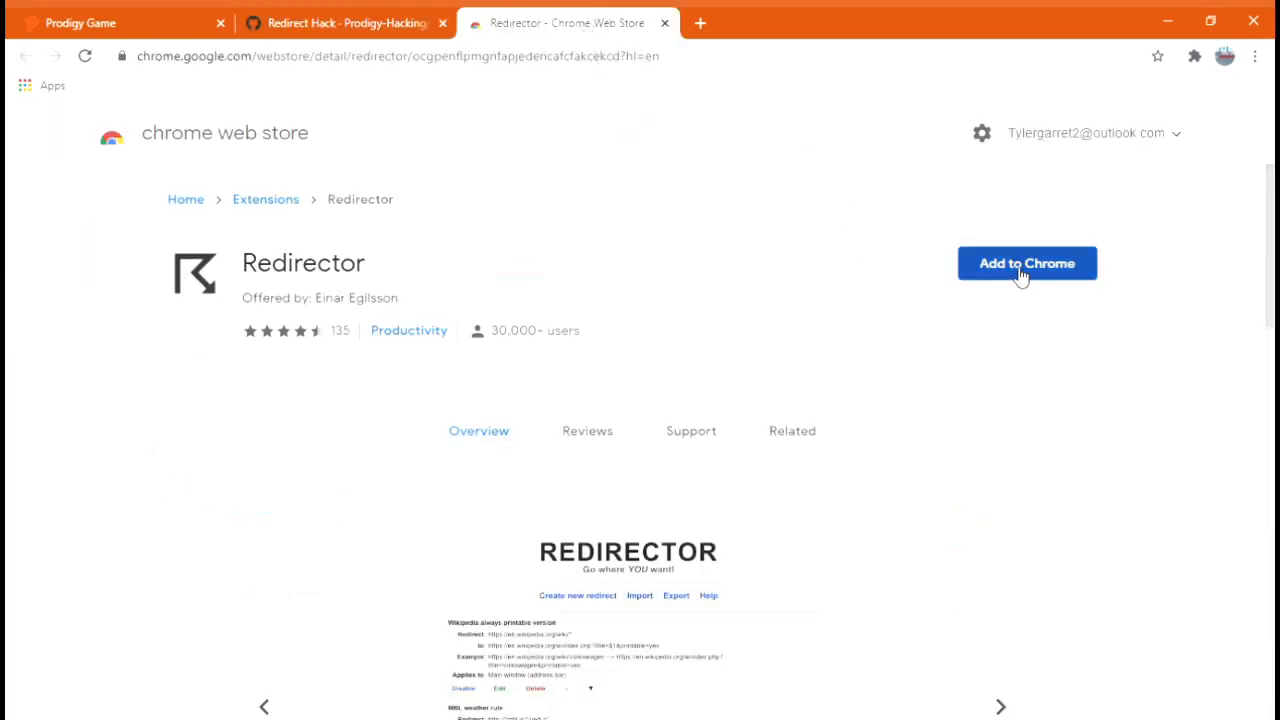
{"action": "left_click", "coordinate": [1028, 264]}
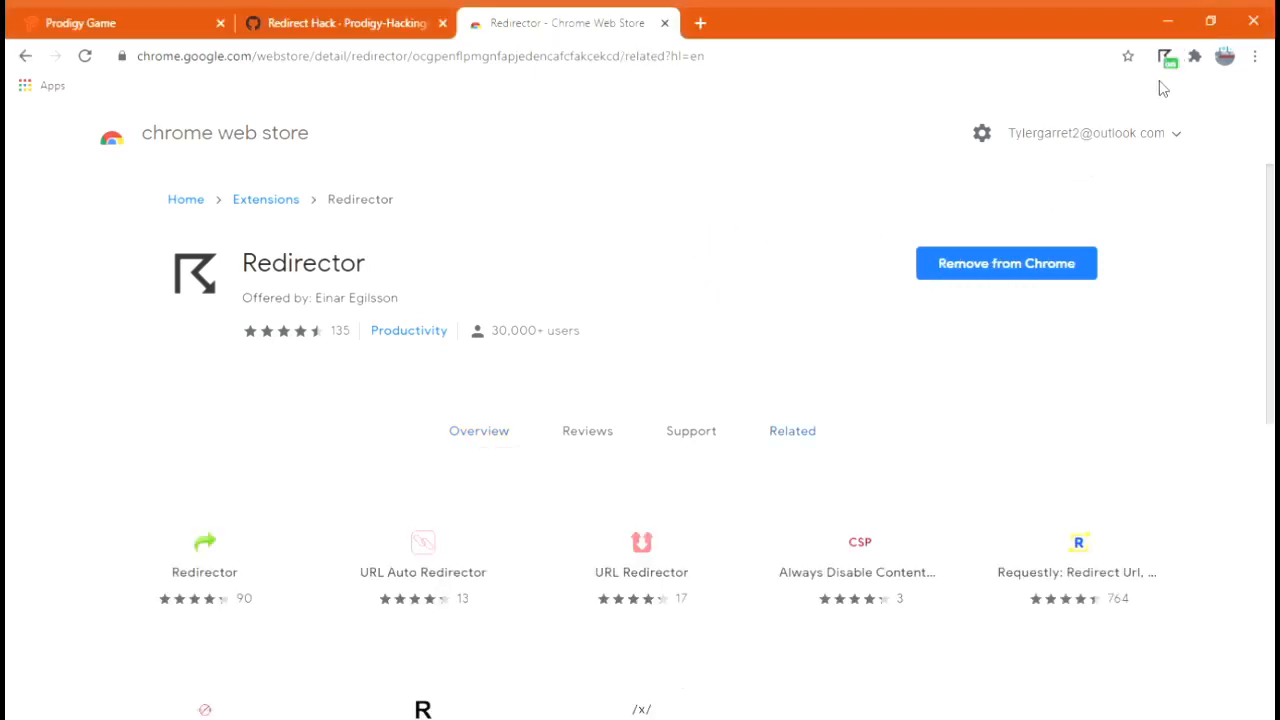
{"action": "left_click", "coordinate": [340, 22]}
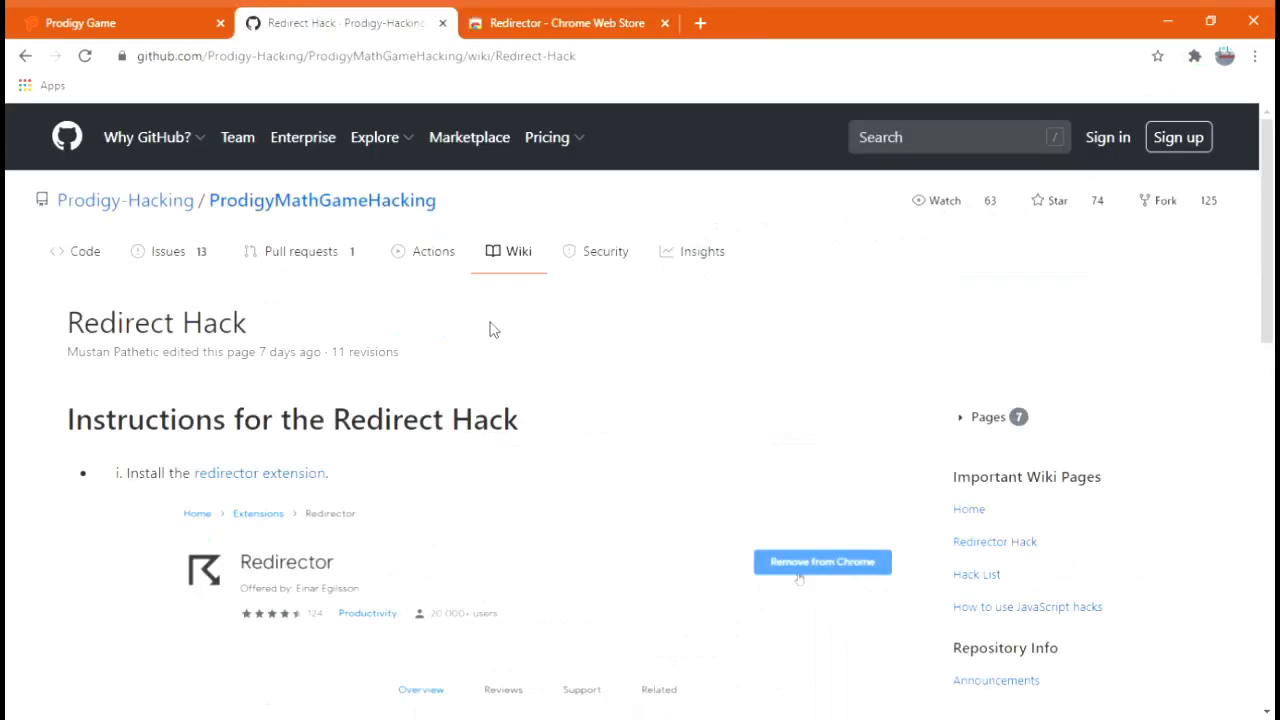
{"action": "mouse_move", "coordinate": [568, 300]}
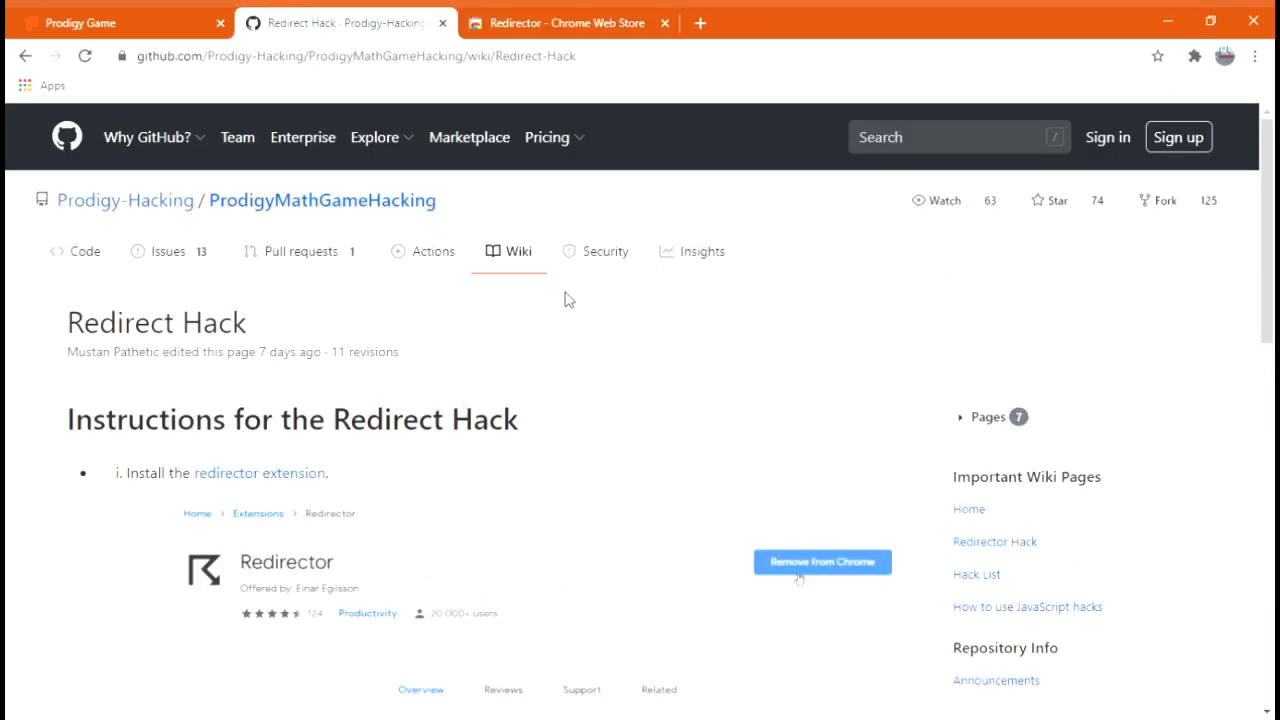
Add the Ignore X-Frame headers extension from the step iv link, then go back
{"action": "scroll", "scroll_direction": "down", "scroll_amount": 3}
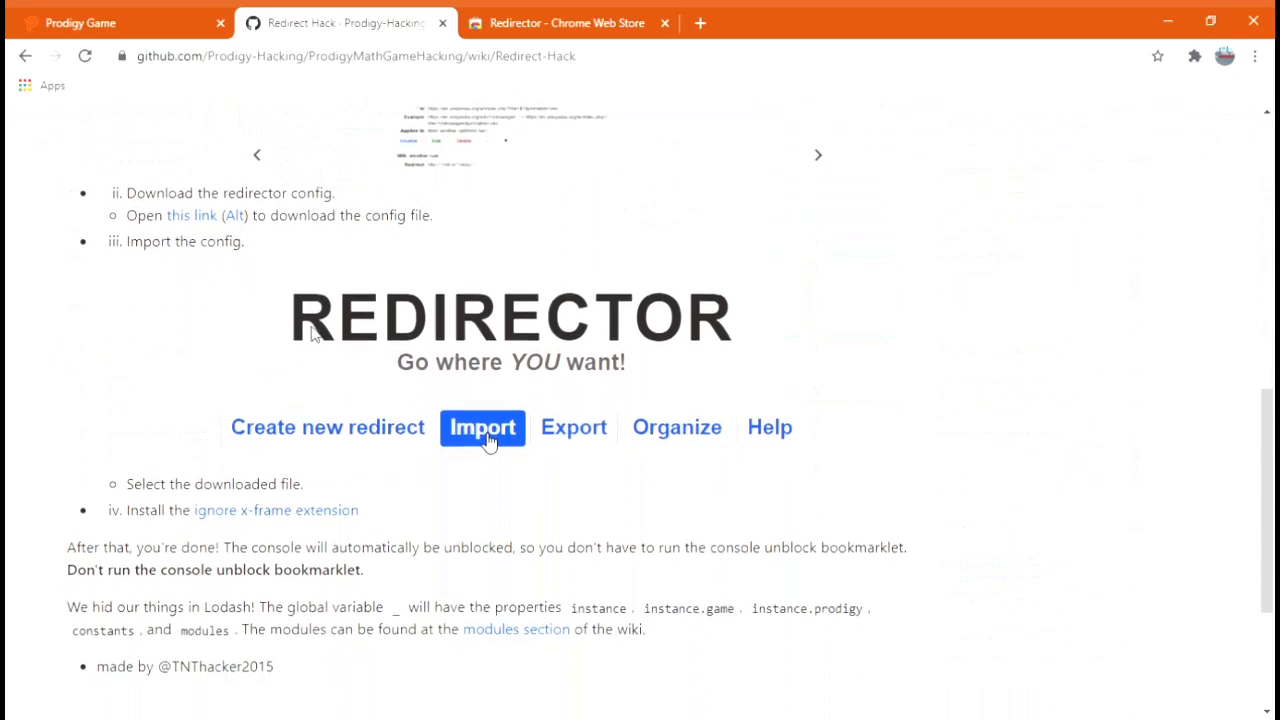
{"action": "mouse_move", "coordinate": [332, 520]}
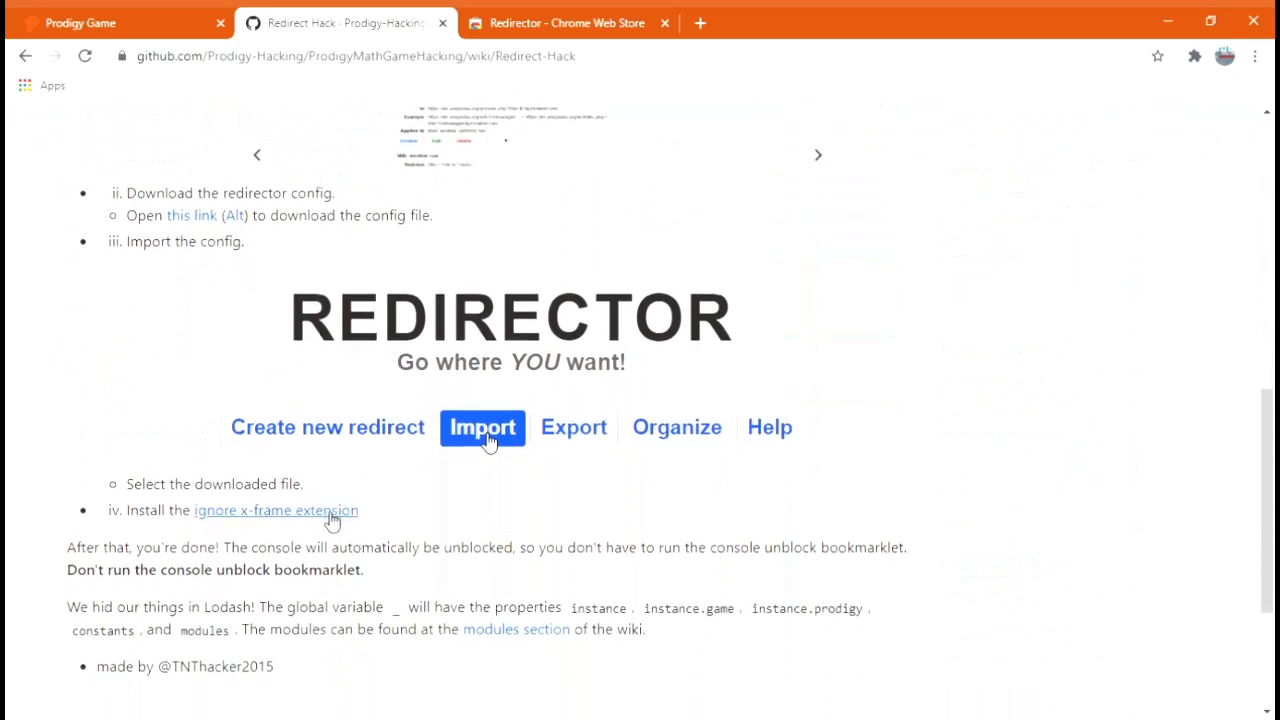
{"action": "left_click", "coordinate": [276, 510]}
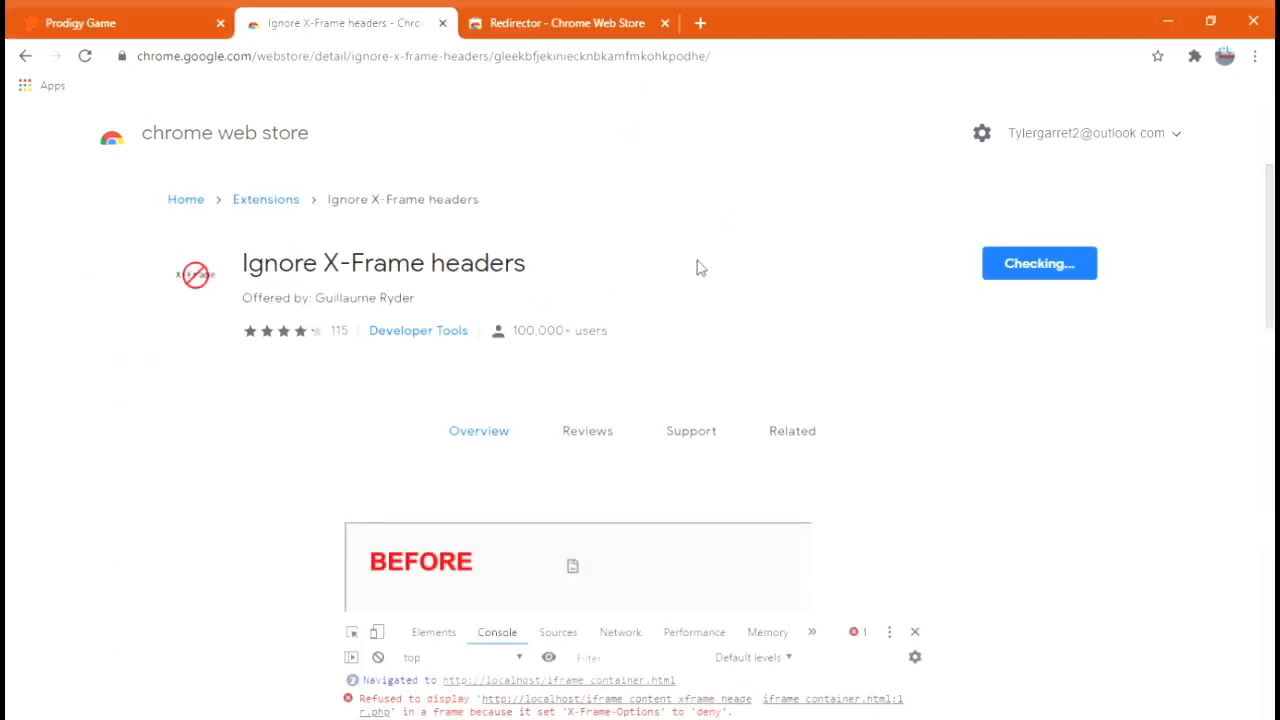
{"action": "left_click", "coordinate": [792, 432]}
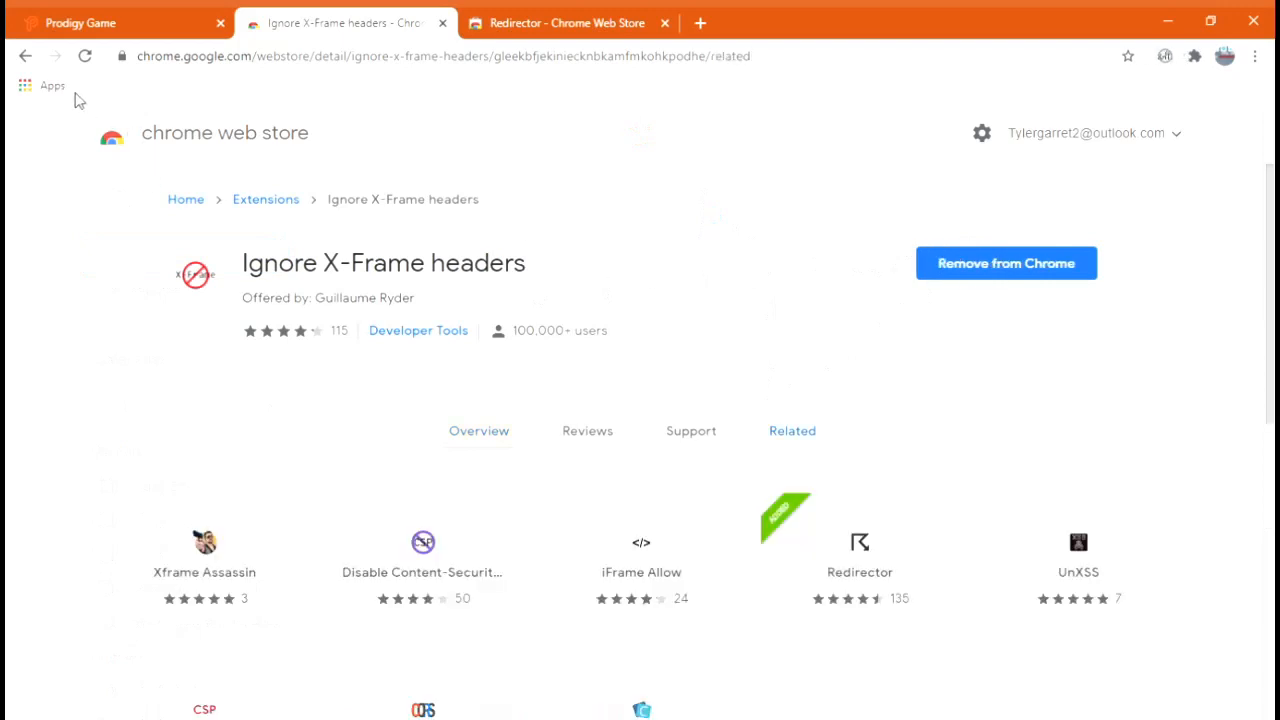
{"action": "left_click", "coordinate": [24, 56]}
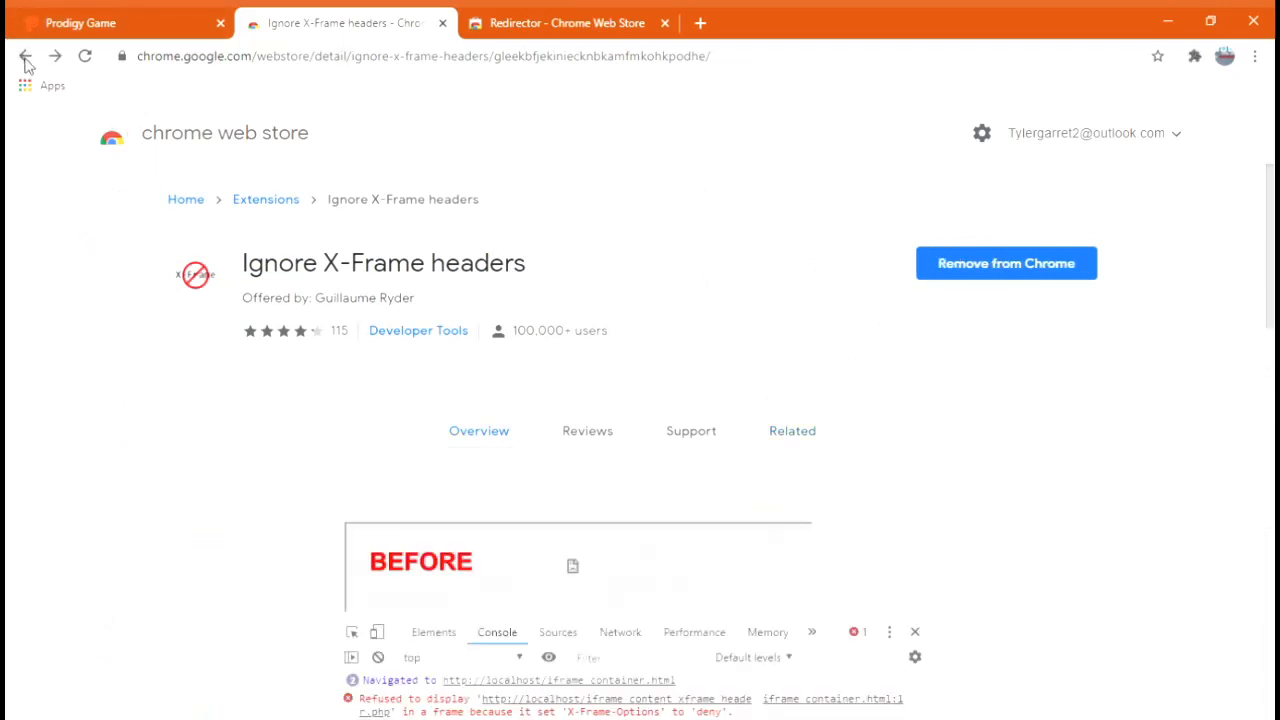
Return to the wiki and scroll to step ii, 'Download the redirector config'
{"action": "left_click", "coordinate": [24, 56]}
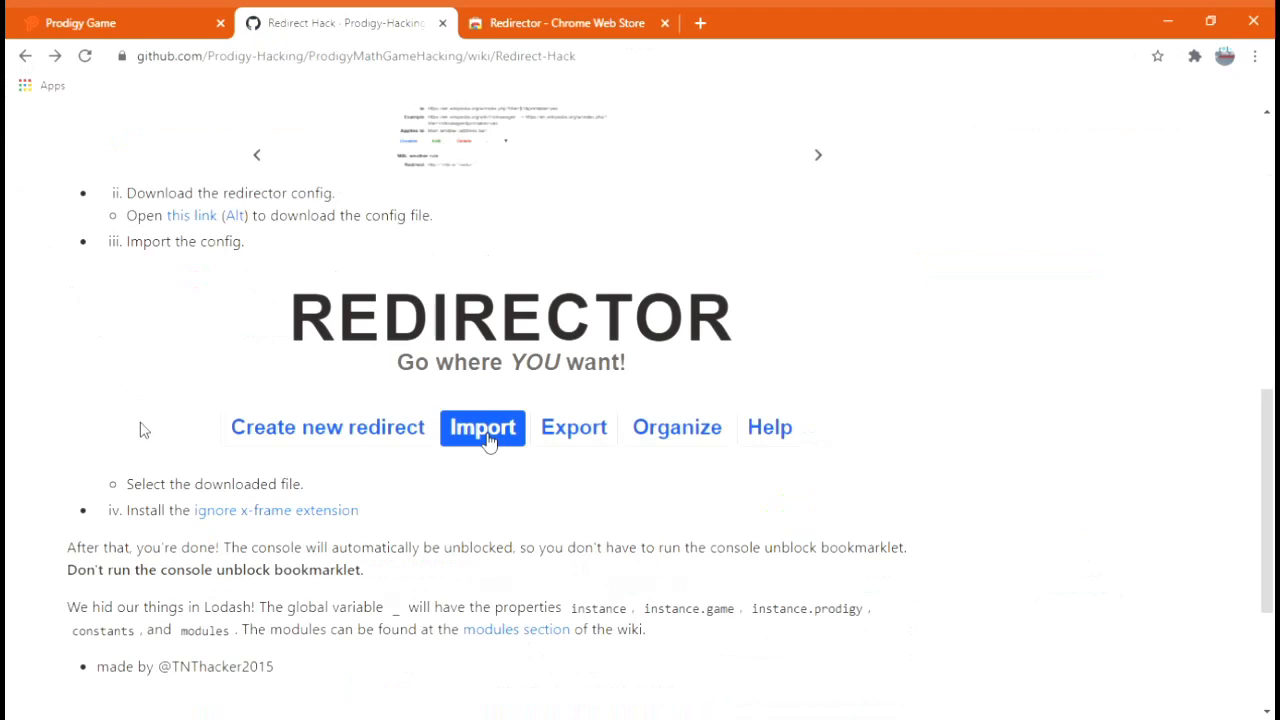
{"action": "scroll", "scroll_direction": "up", "scroll_amount": 3}
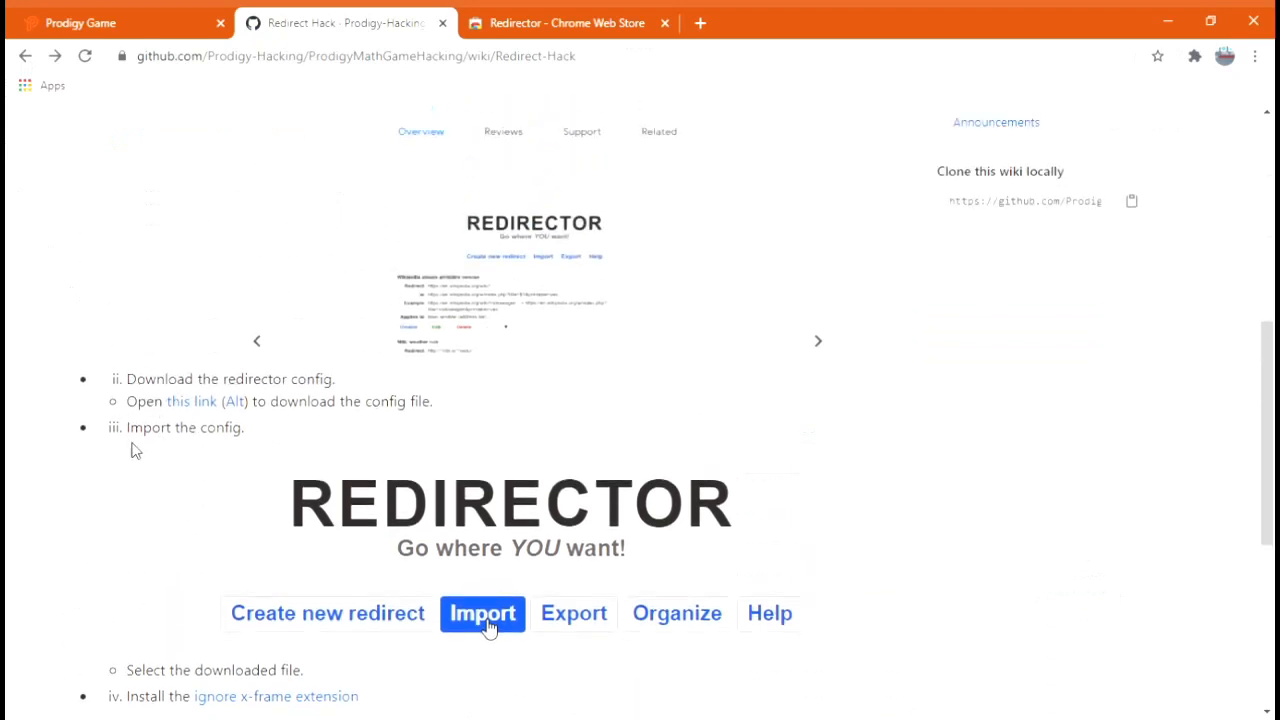
{"action": "mouse_move", "coordinate": [672, 414]}
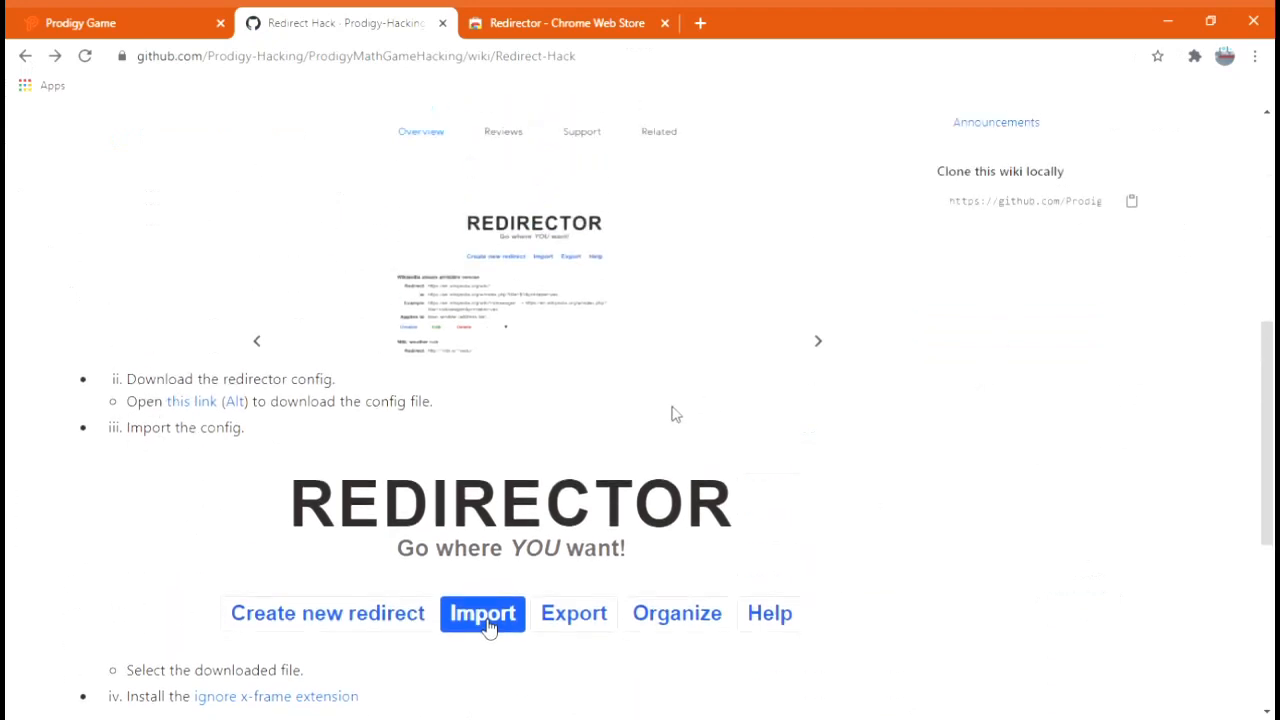
{"action": "mouse_move", "coordinate": [190, 400]}
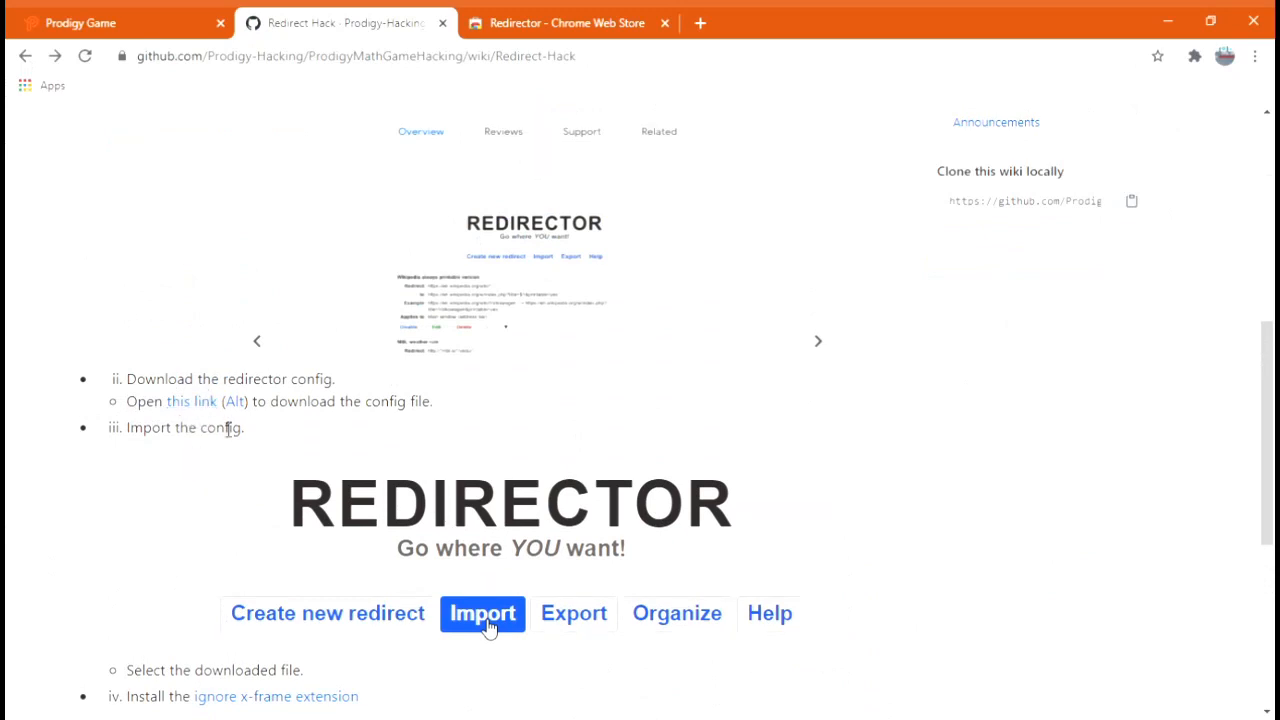
{"action": "mouse_move", "coordinate": [1200, 228]}
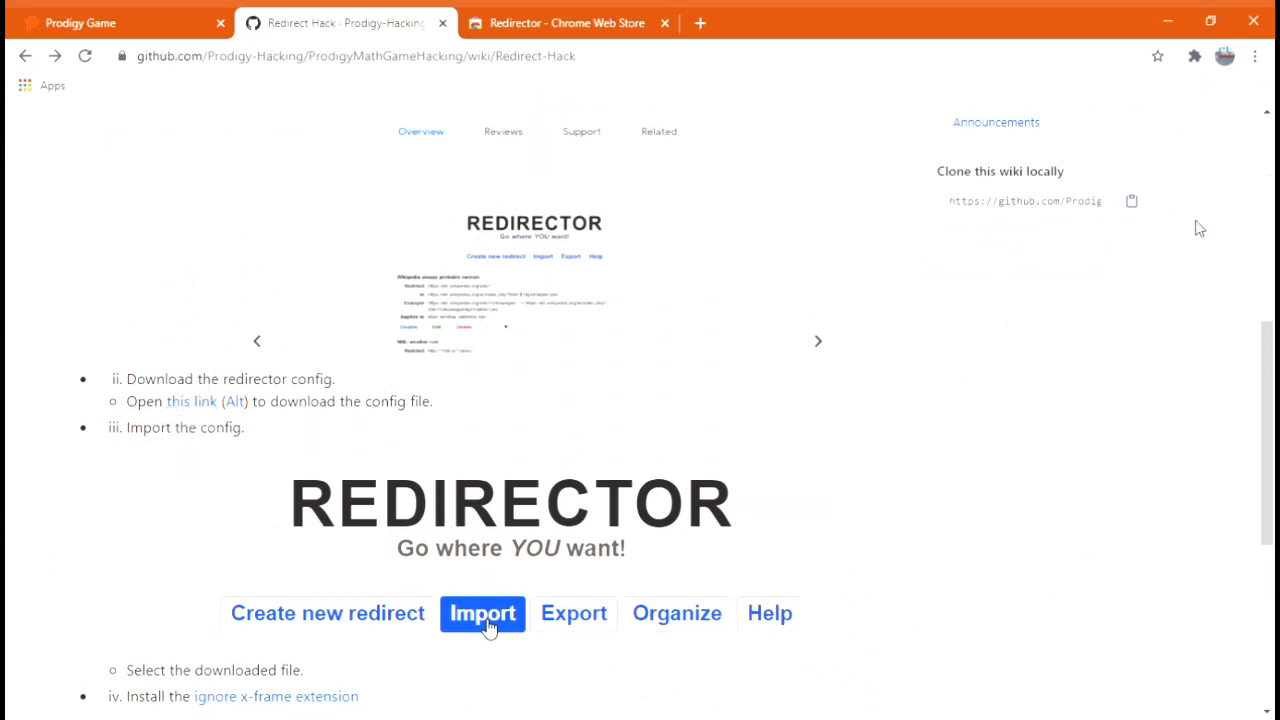
{"action": "mouse_move", "coordinate": [504, 188]}
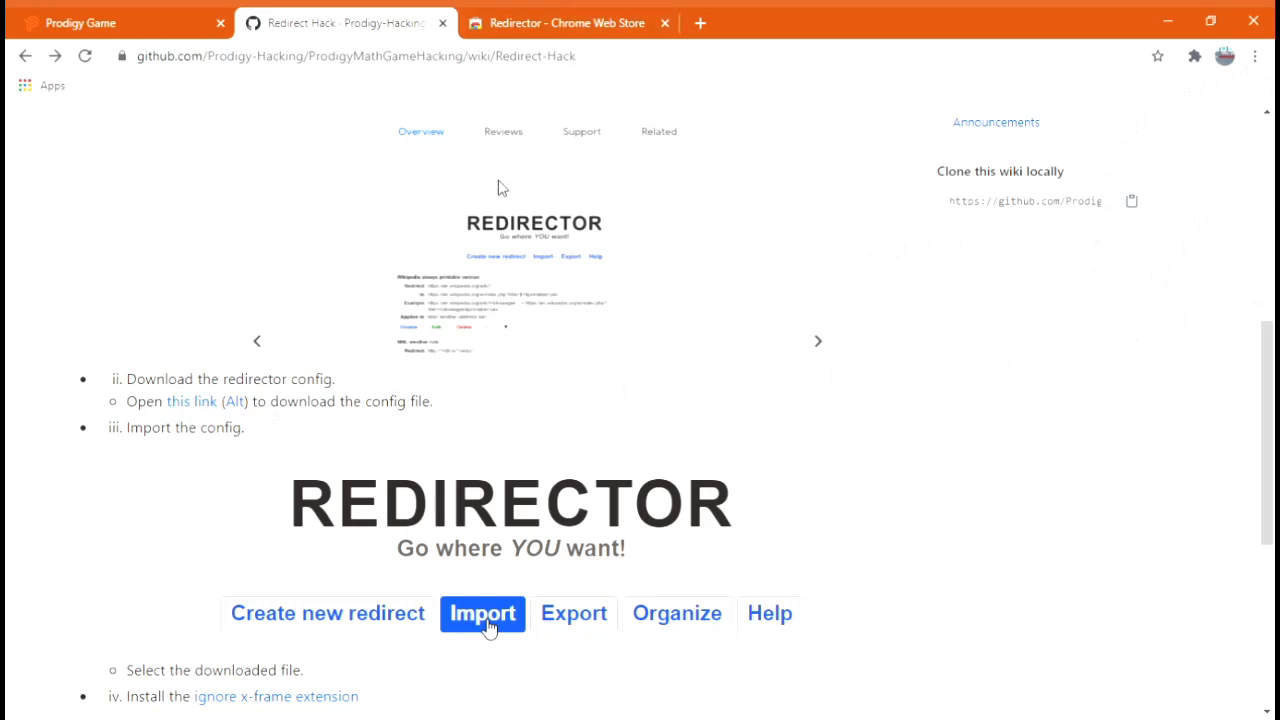
{"action": "mouse_move", "coordinate": [192, 400]}
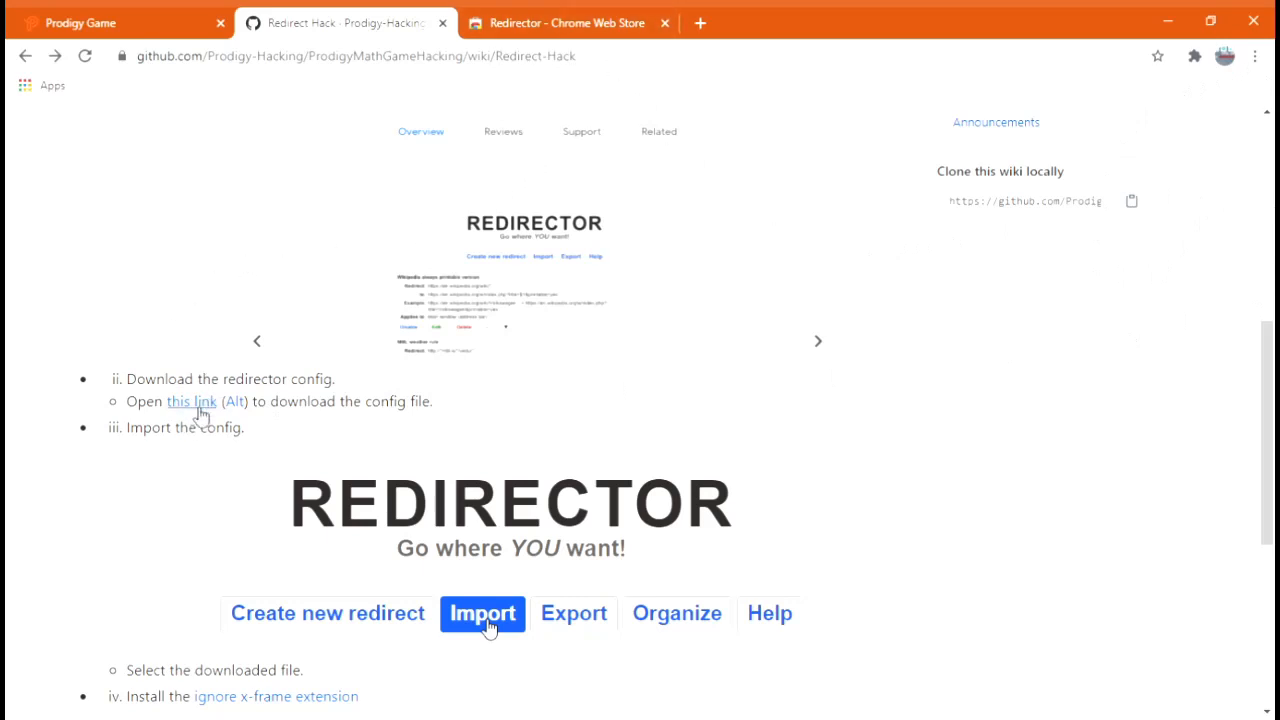
{"action": "scroll", "scroll_direction": "up", "scroll_amount": 3}
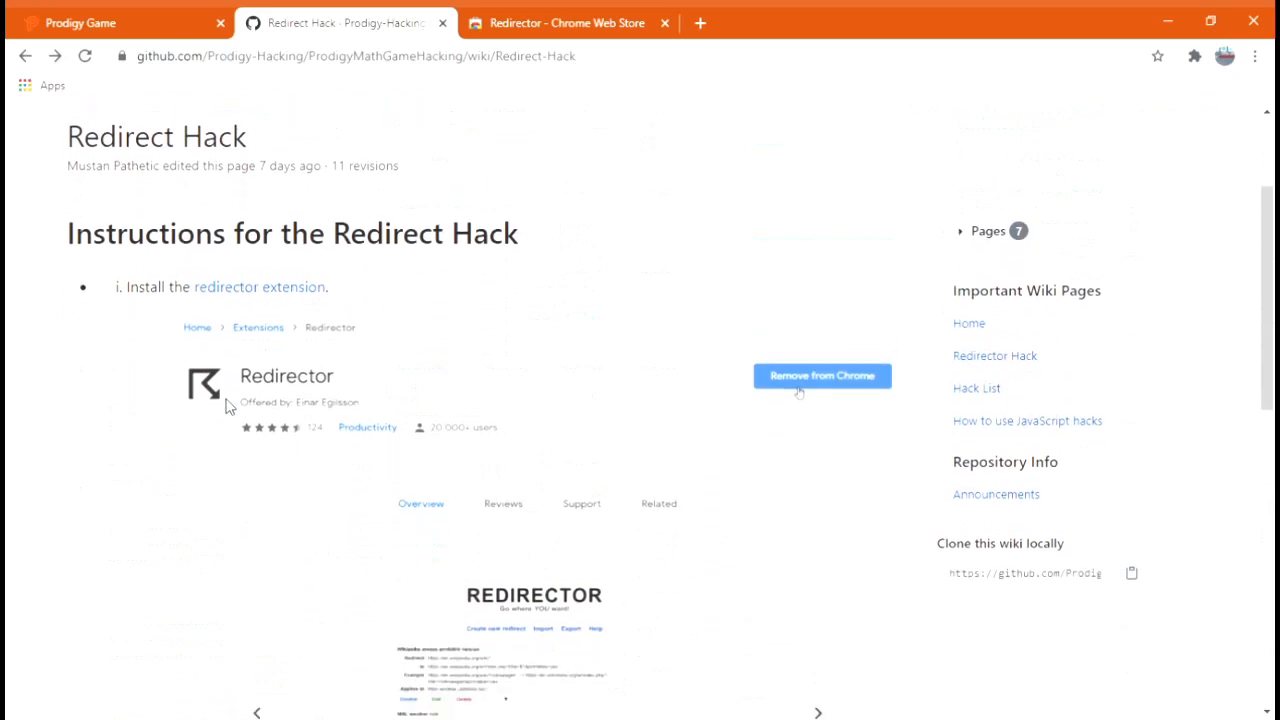
{"action": "scroll", "scroll_direction": "down", "scroll_amount": 3}
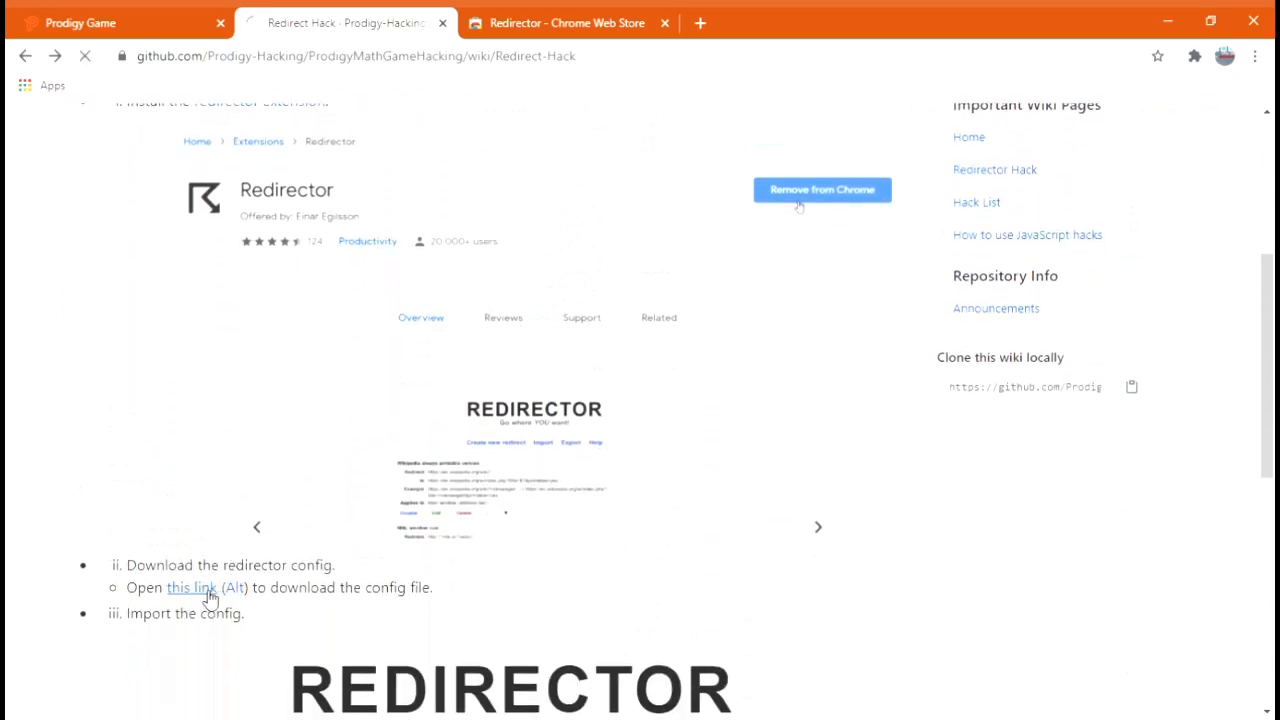
Download the Redirector.json config file from the step ii link
{"action": "left_click", "coordinate": [190, 588]}
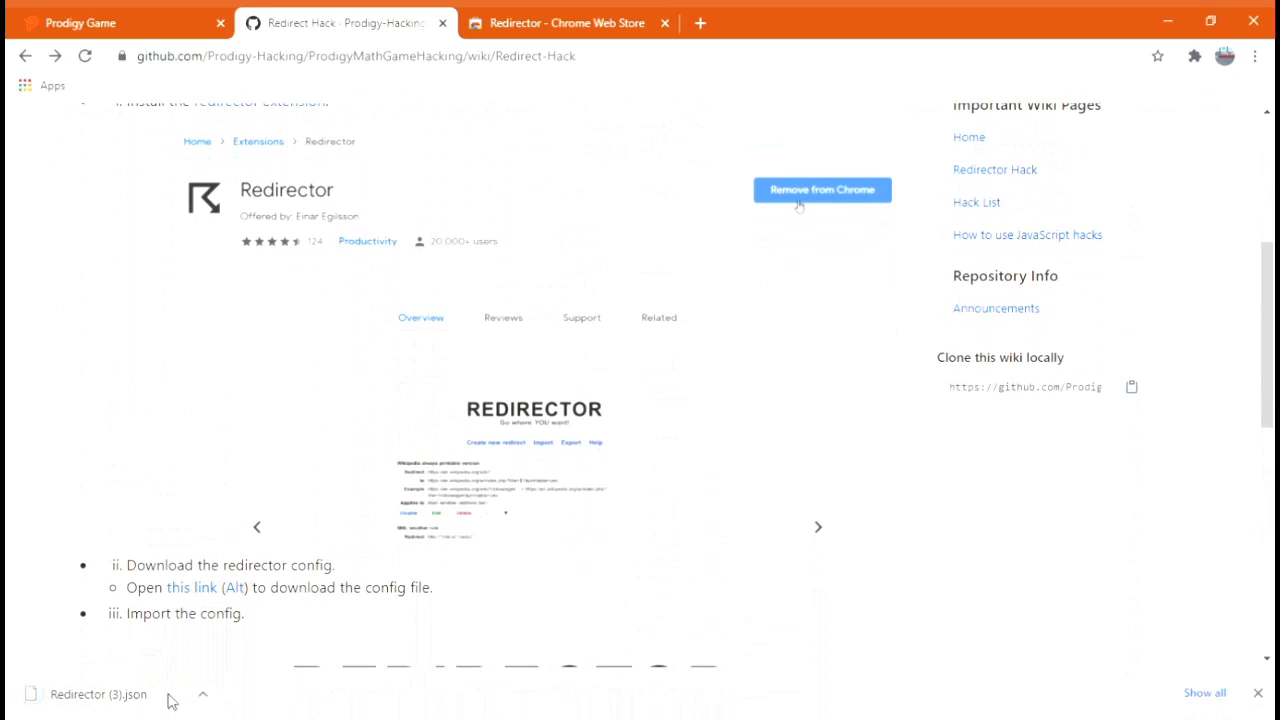
{"action": "mouse_move", "coordinate": [248, 430]}
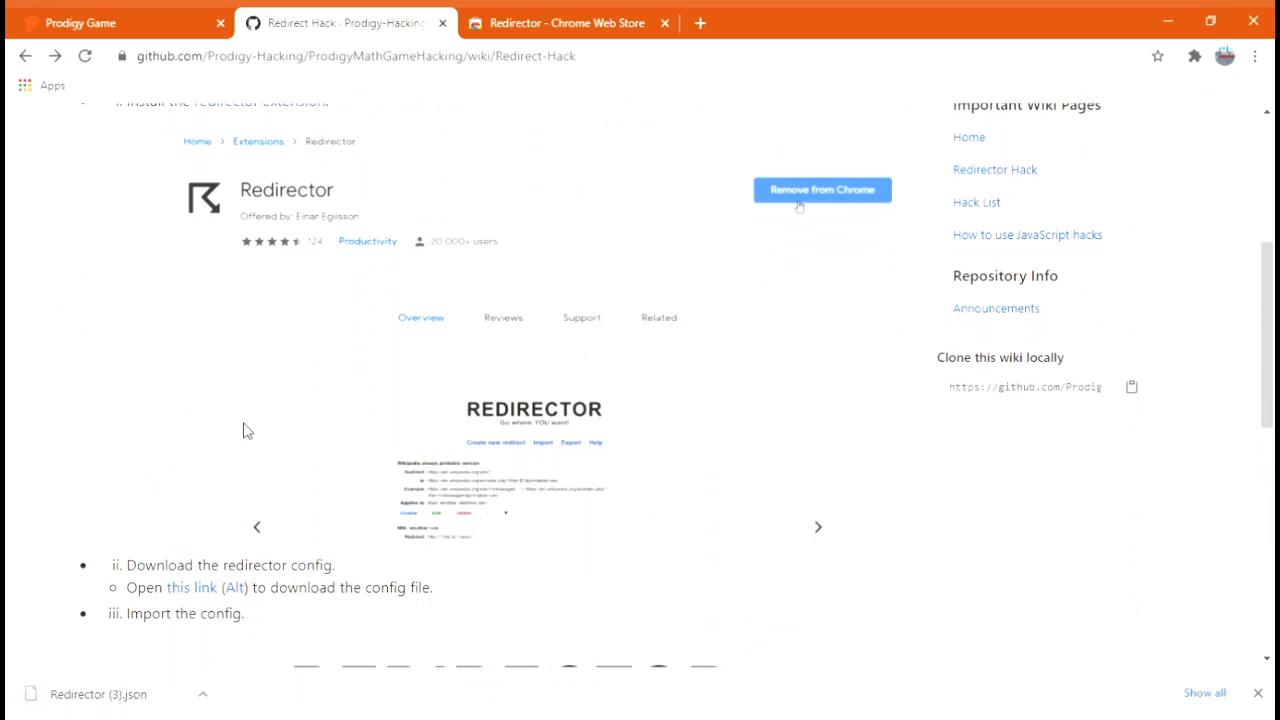
{"action": "mouse_move", "coordinate": [1192, 70]}
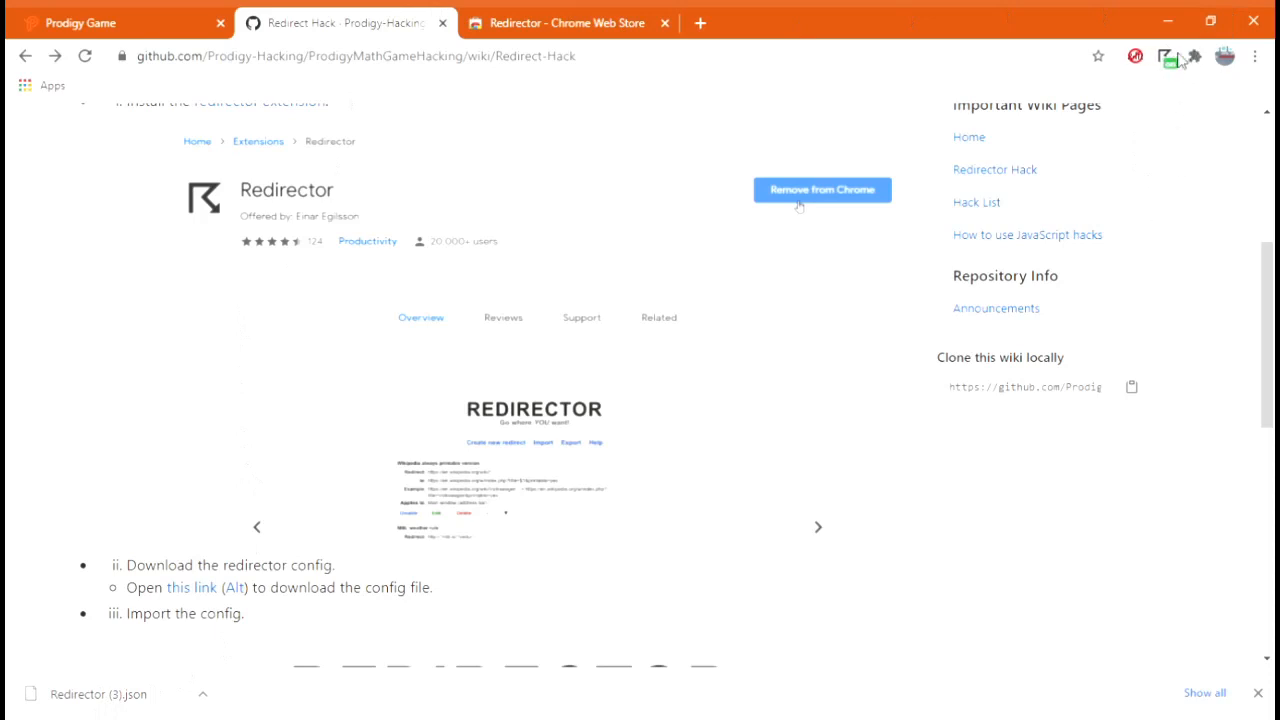
{"action": "mouse_move", "coordinate": [1200, 62]}
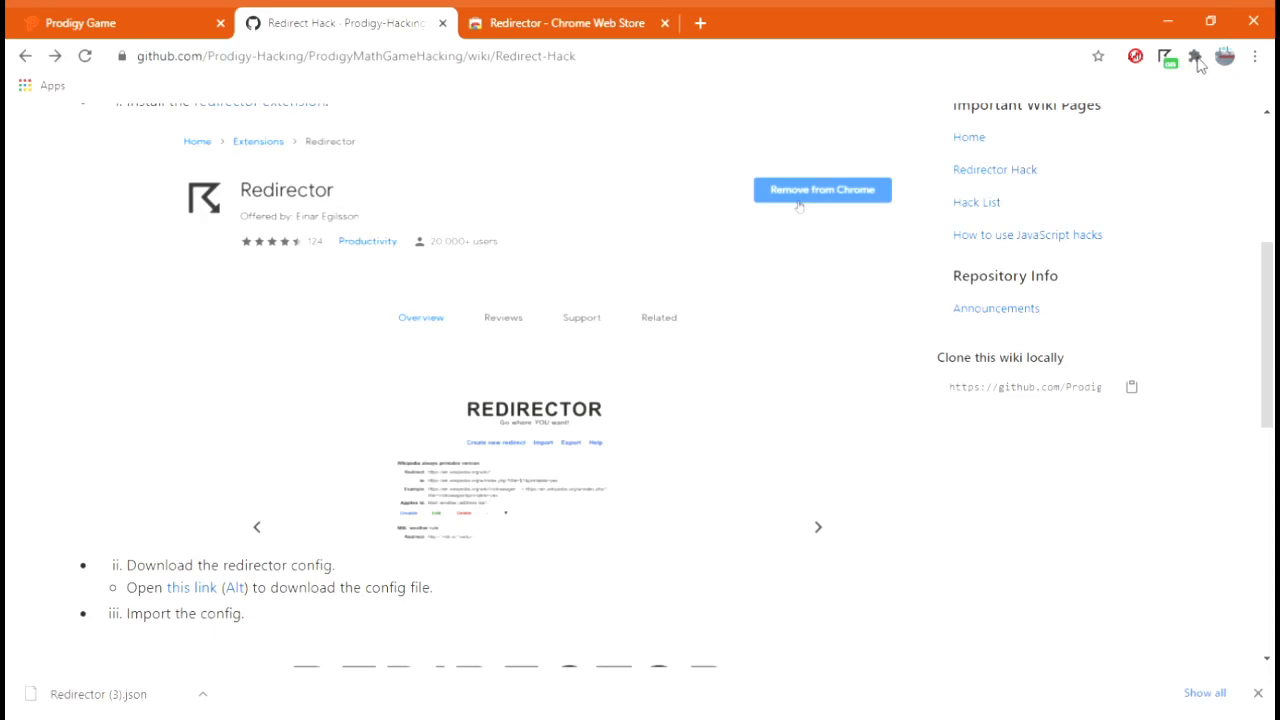
{"action": "mouse_move", "coordinate": [1164, 336]}
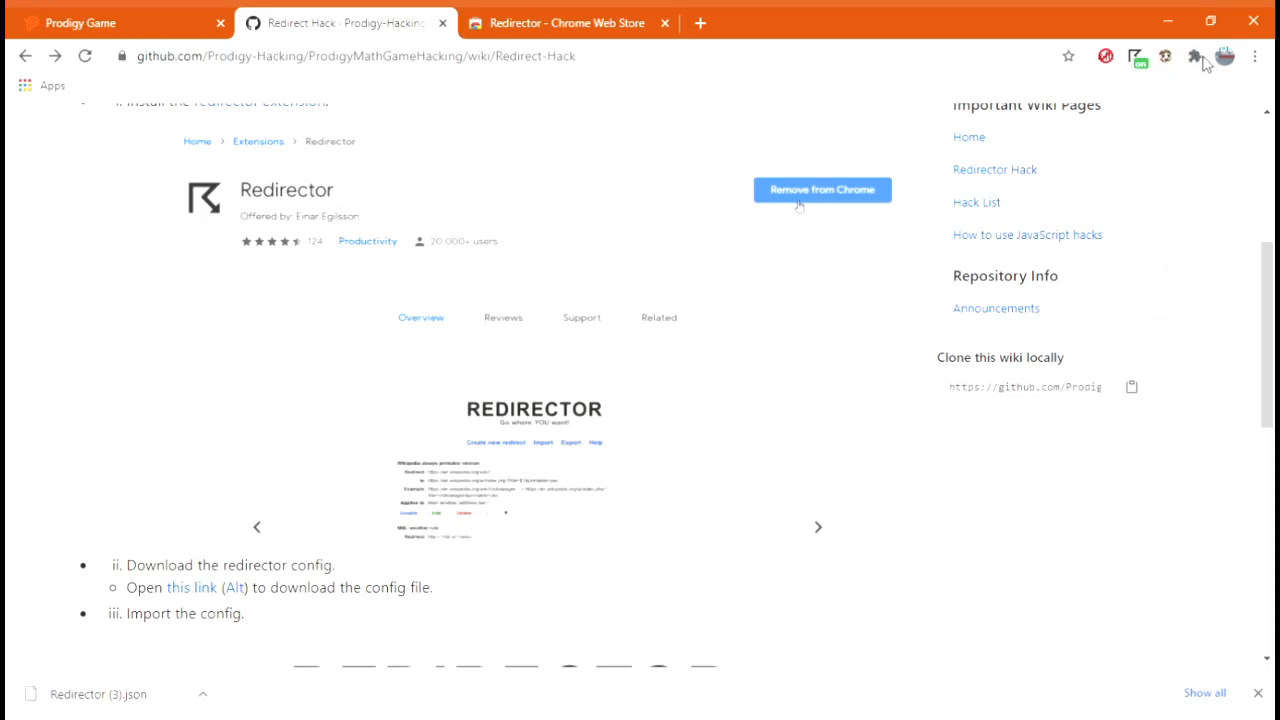
{"action": "mouse_move", "coordinate": [1136, 96]}
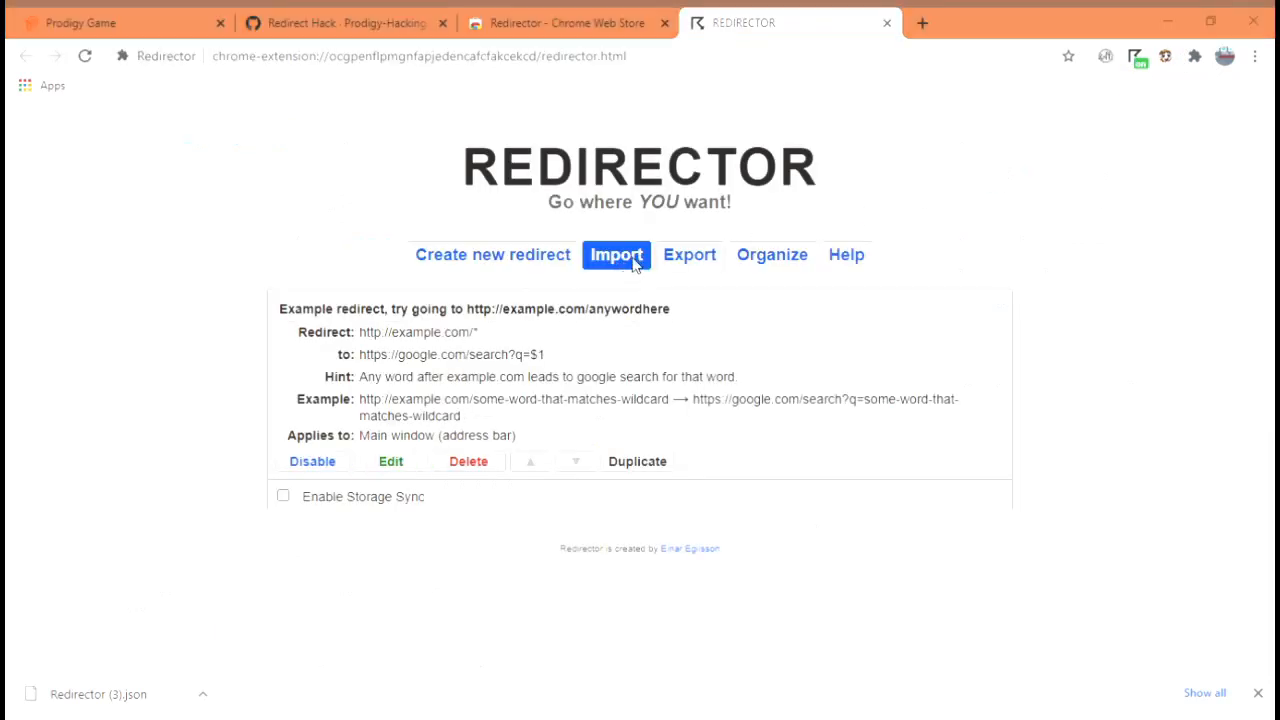
{"action": "mouse_move", "coordinate": [330, 292]}
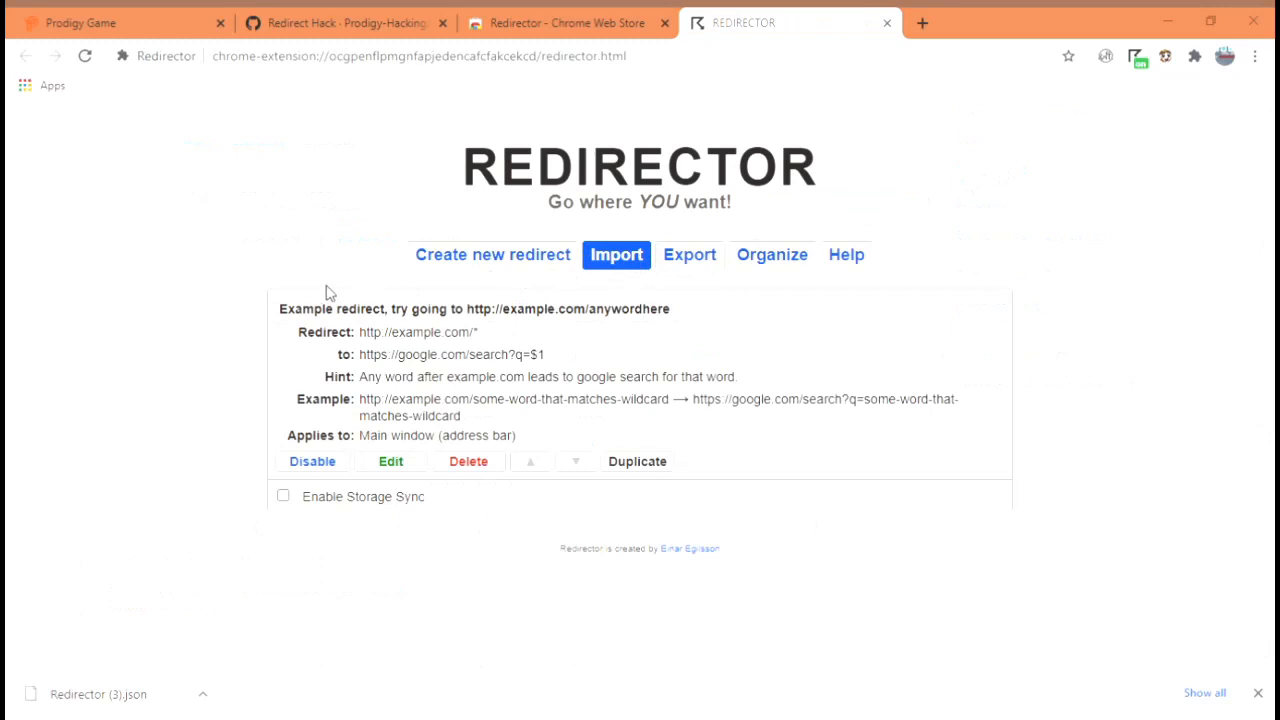
Import Redirector.json so the four Prodigy redirects appear, then close the settings page
{"action": "left_click", "coordinate": [616, 254]}
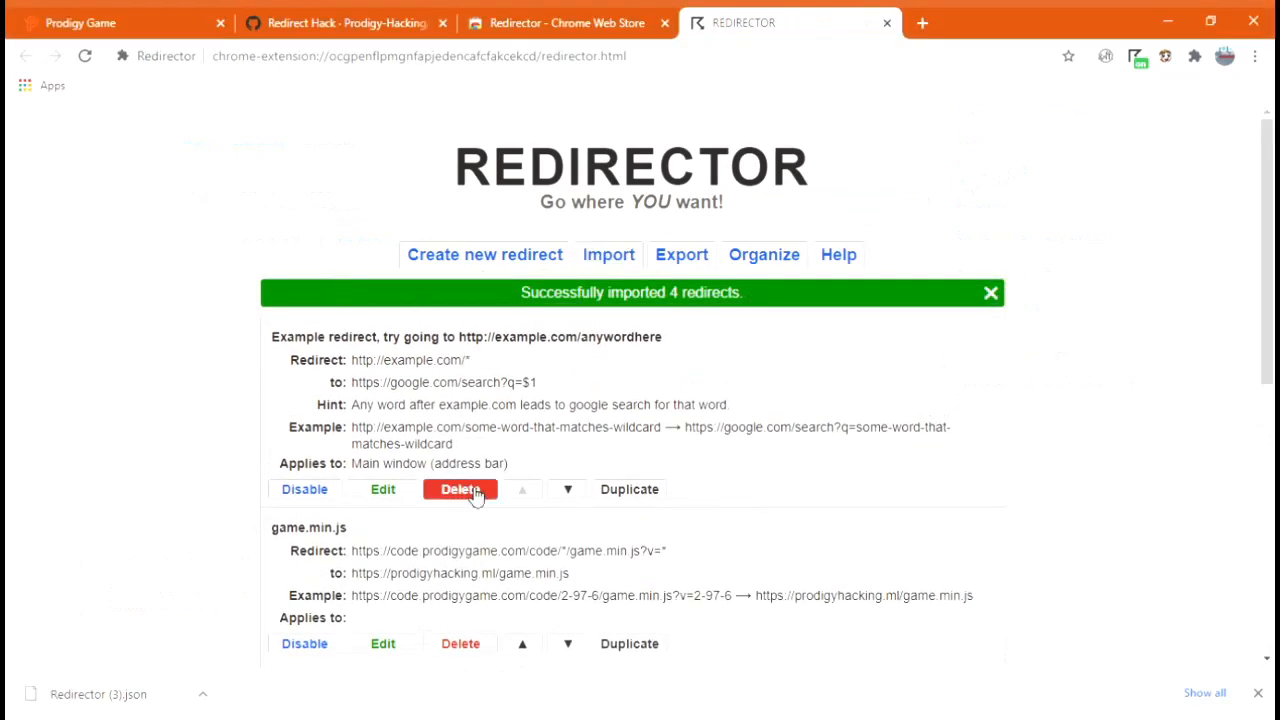
{"action": "scroll", "scroll_direction": "down", "scroll_amount": 3}
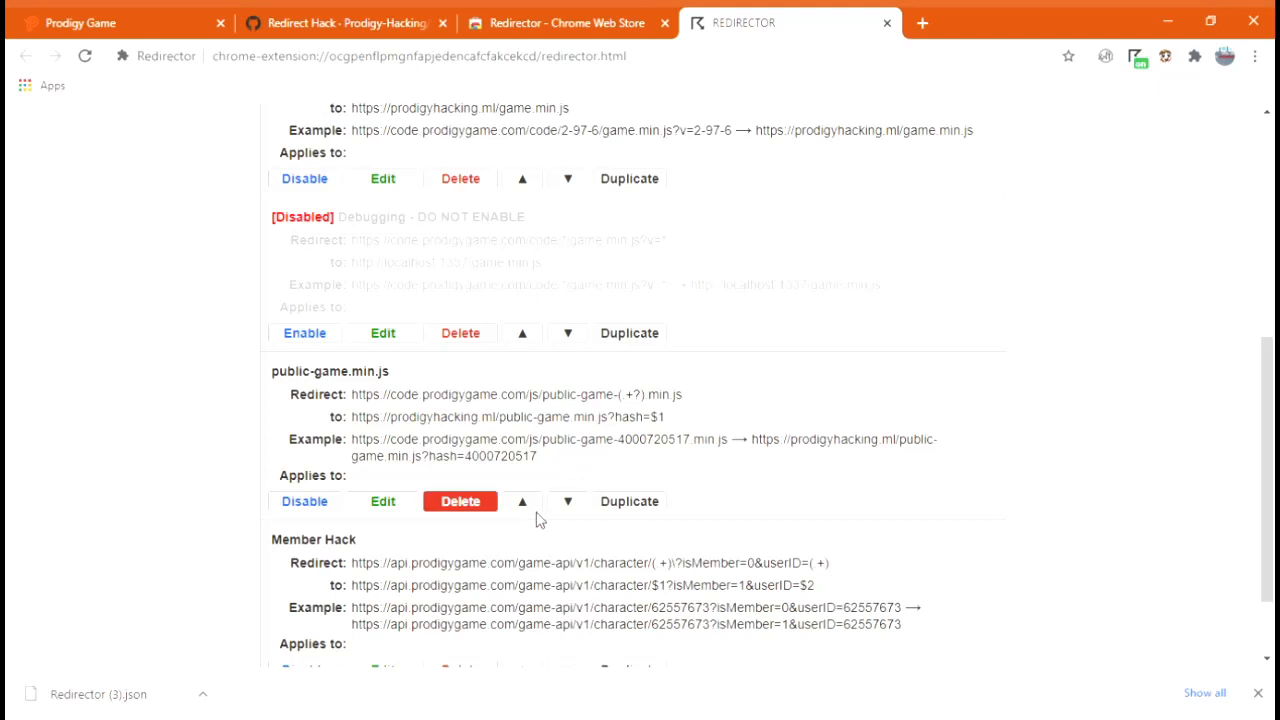
{"action": "mouse_move", "coordinate": [894, 202]}
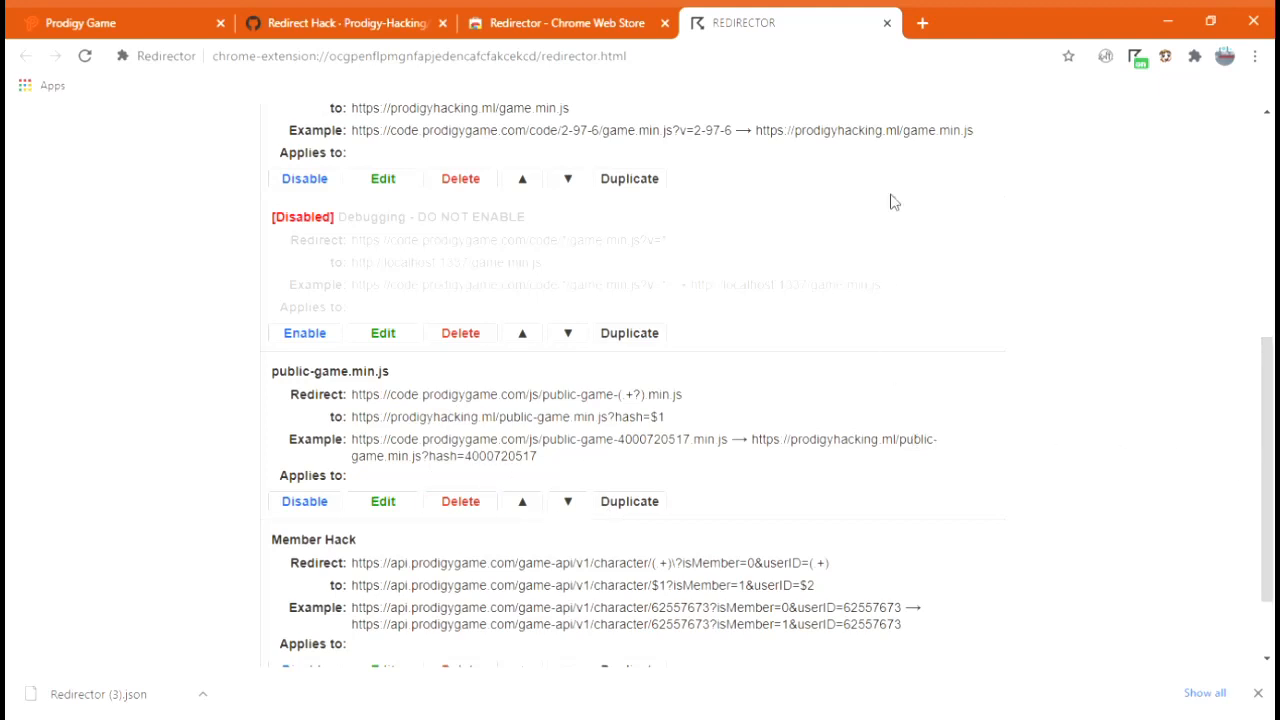
{"action": "left_click", "coordinate": [886, 22]}
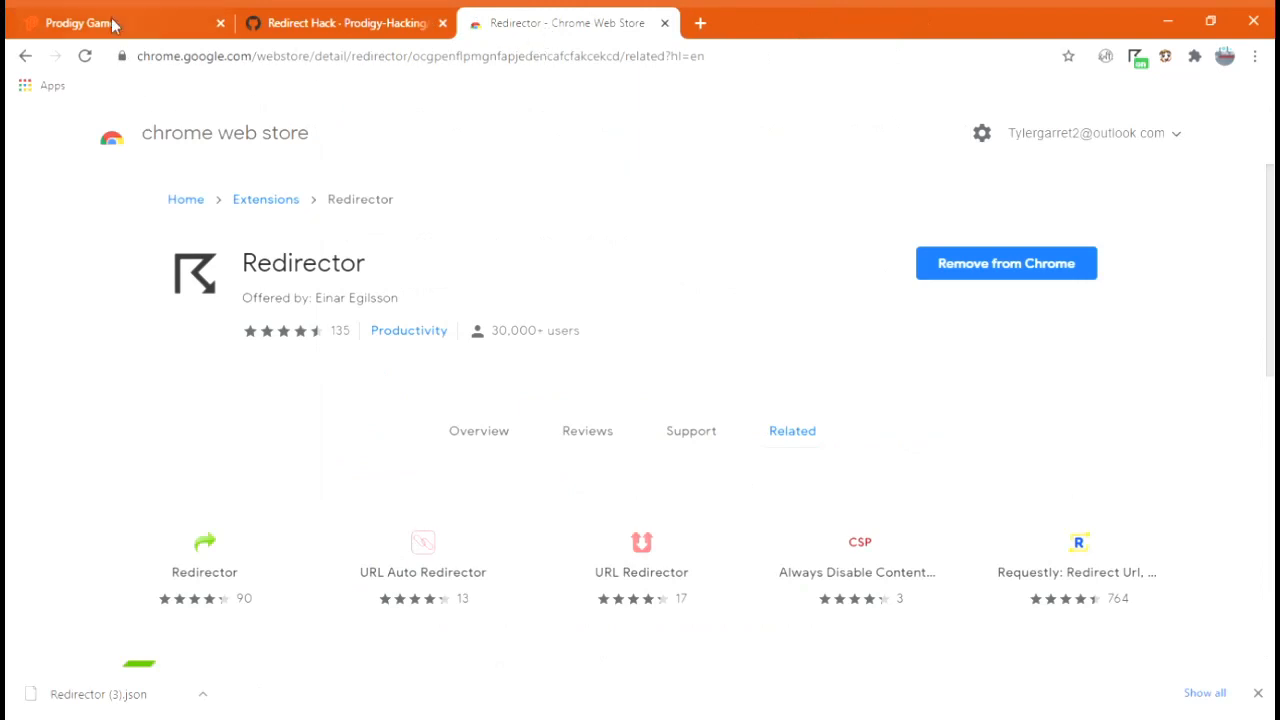
Log in to Prodigy and move past the new teacher prompt
{"action": "left_click", "coordinate": [120, 22]}
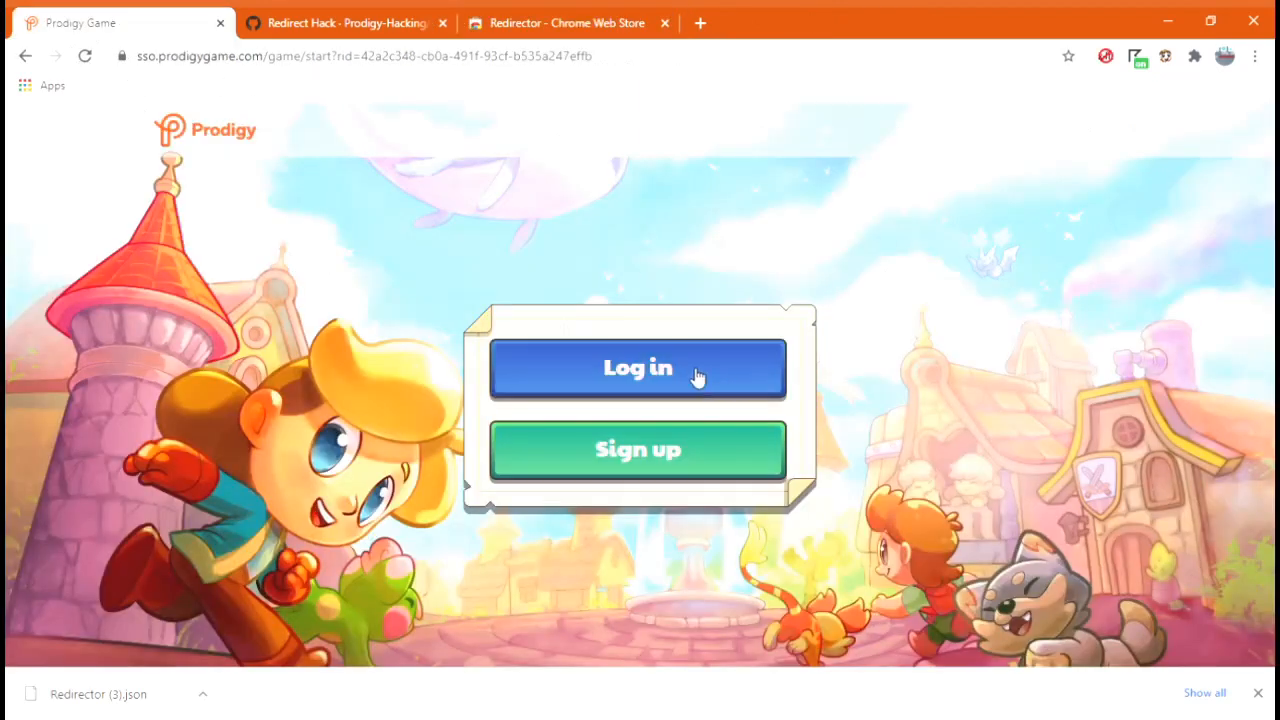
{"action": "left_click", "coordinate": [638, 368]}
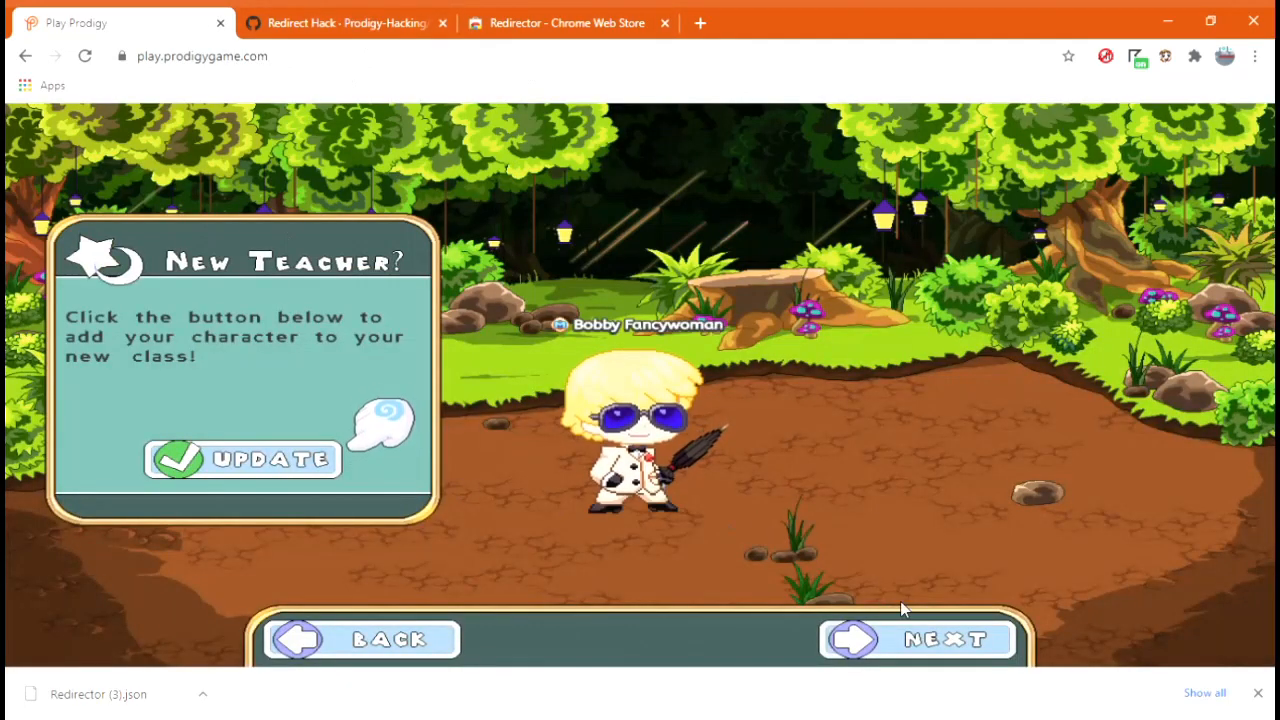
{"action": "left_click", "coordinate": [916, 640]}
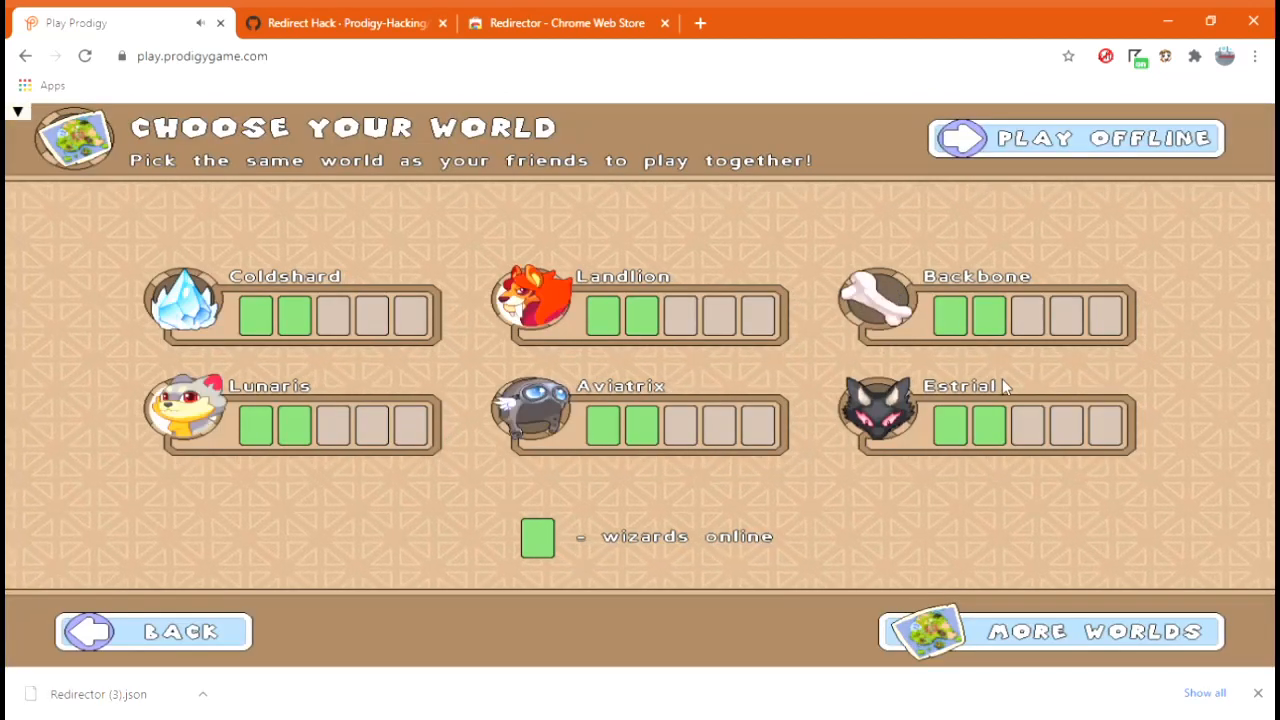
Join the Extrialk world, dismiss Wizard Watch and bring up the cheat menu
{"action": "left_click", "coordinate": [1048, 632]}
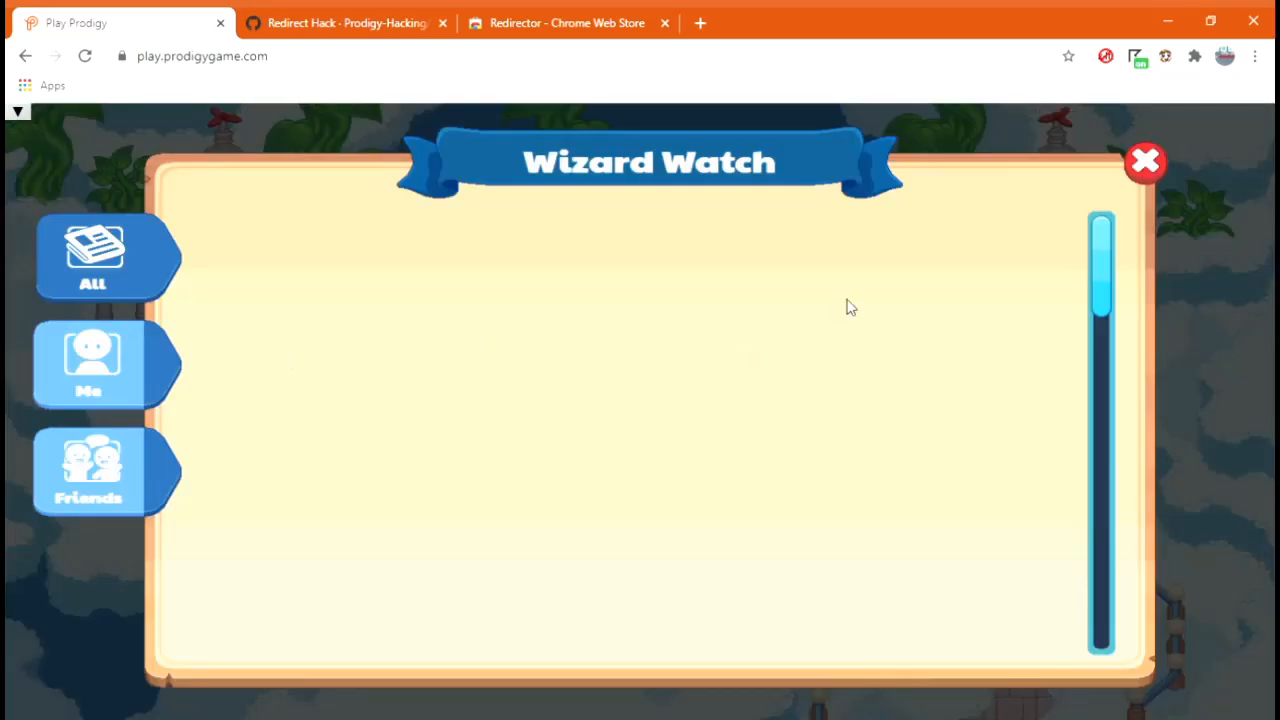
{"action": "left_click", "coordinate": [1144, 160]}
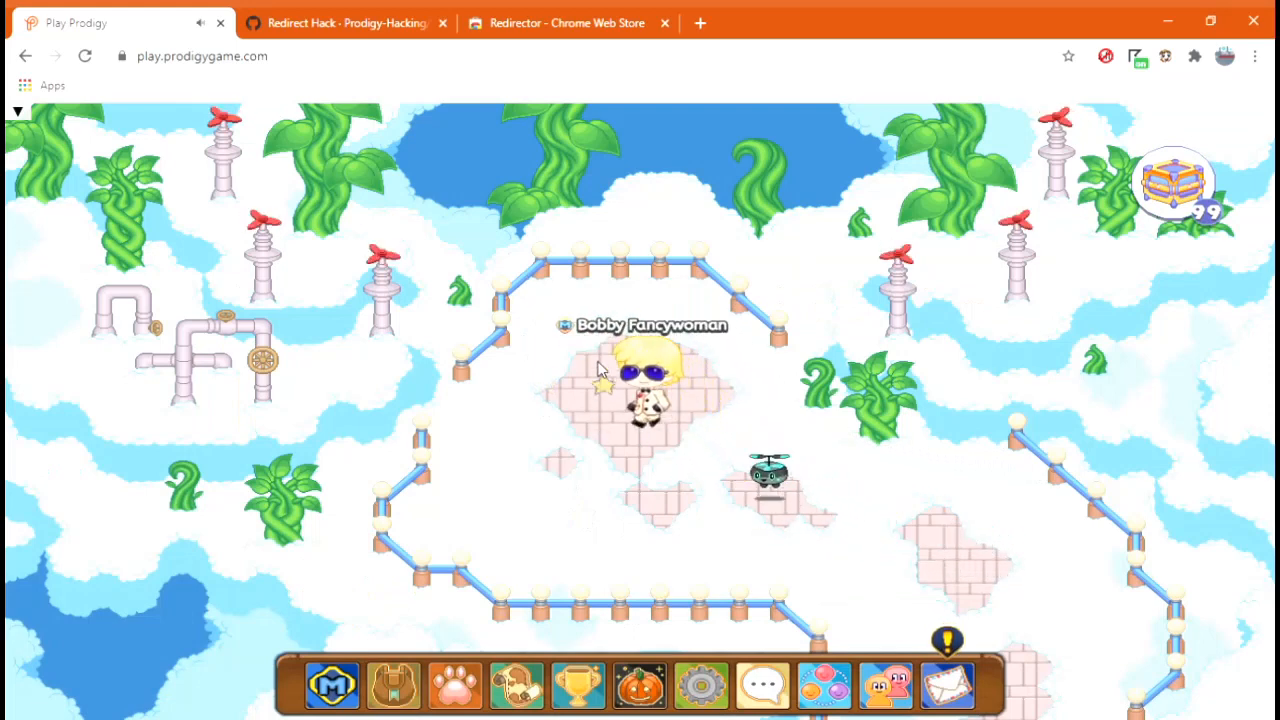
{"action": "left_click", "coordinate": [784, 540]}
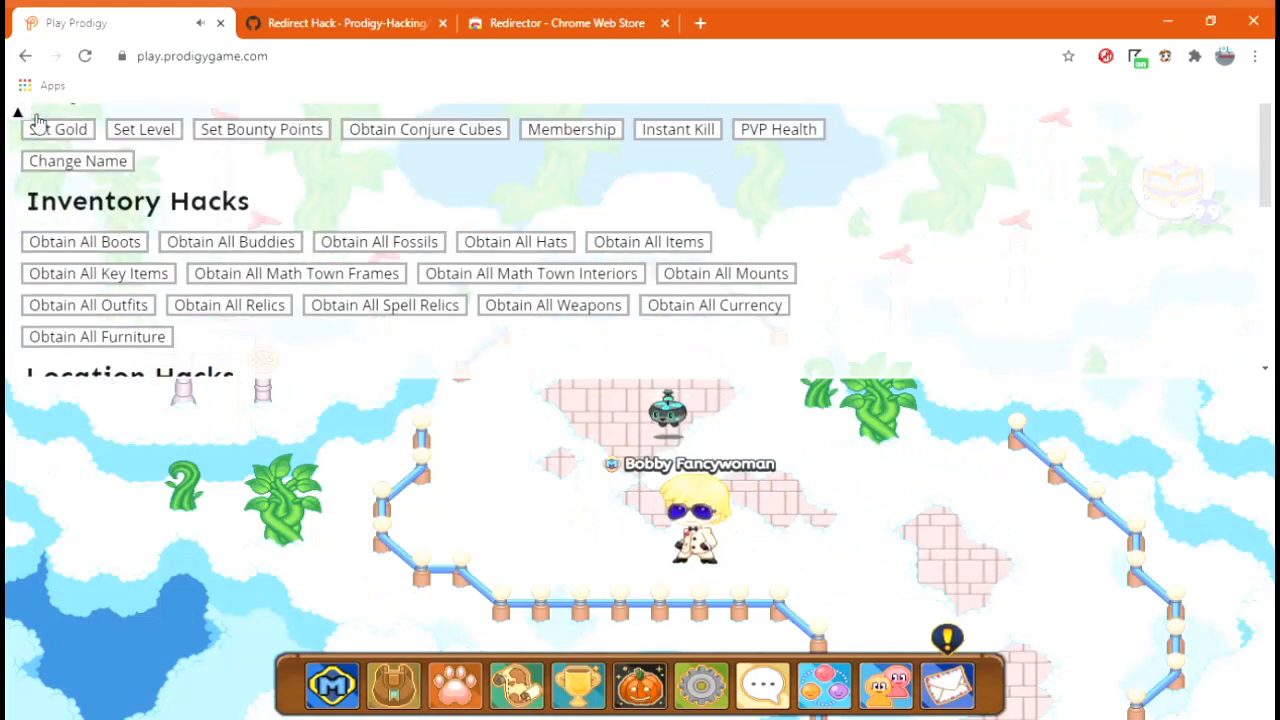
Set the gold amount, level 69 and bounty points via the cheat menu
{"action": "scroll", "scroll_direction": "up", "scroll_amount": 3}
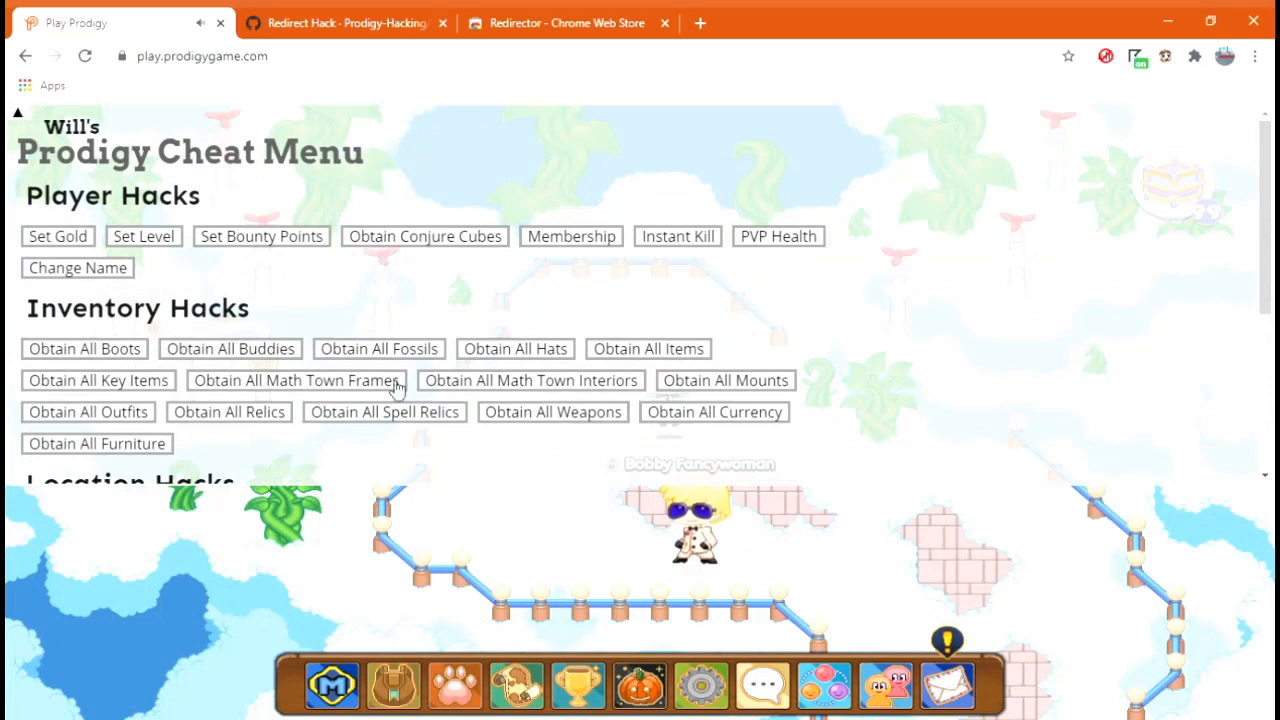
{"action": "mouse_move", "coordinate": [322, 216]}
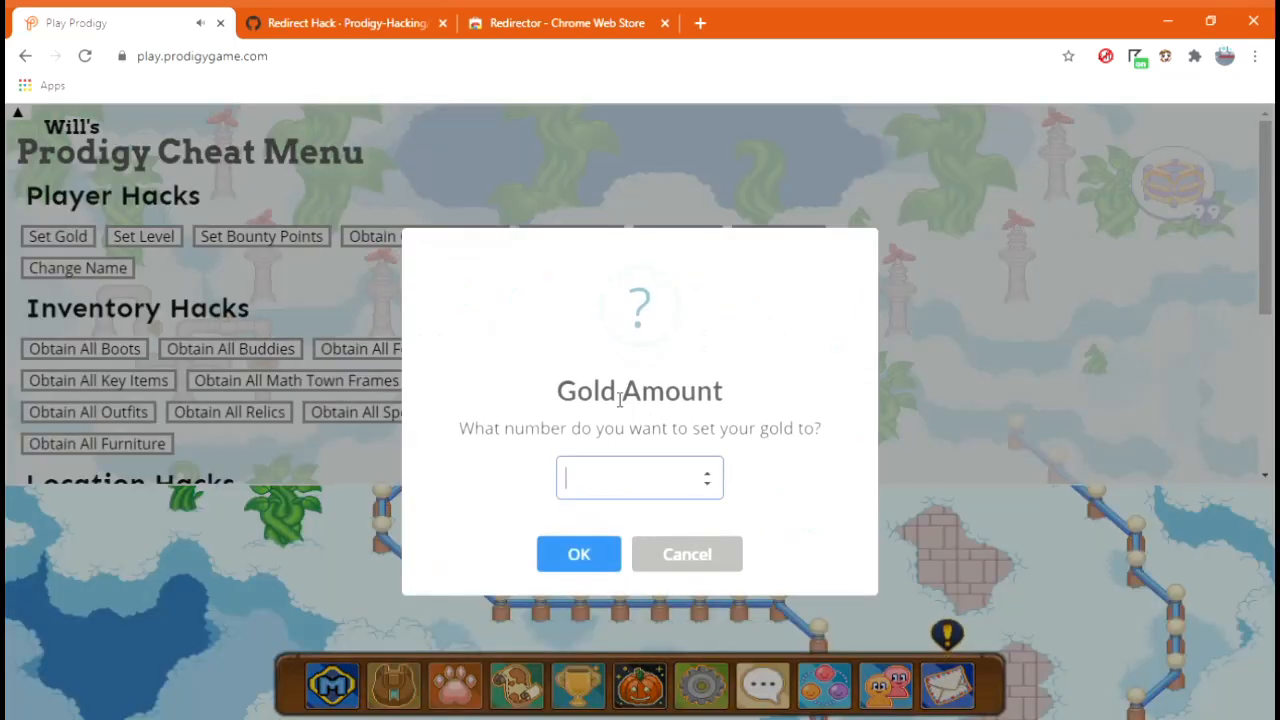
{"action": "left_click", "coordinate": [578, 554]}
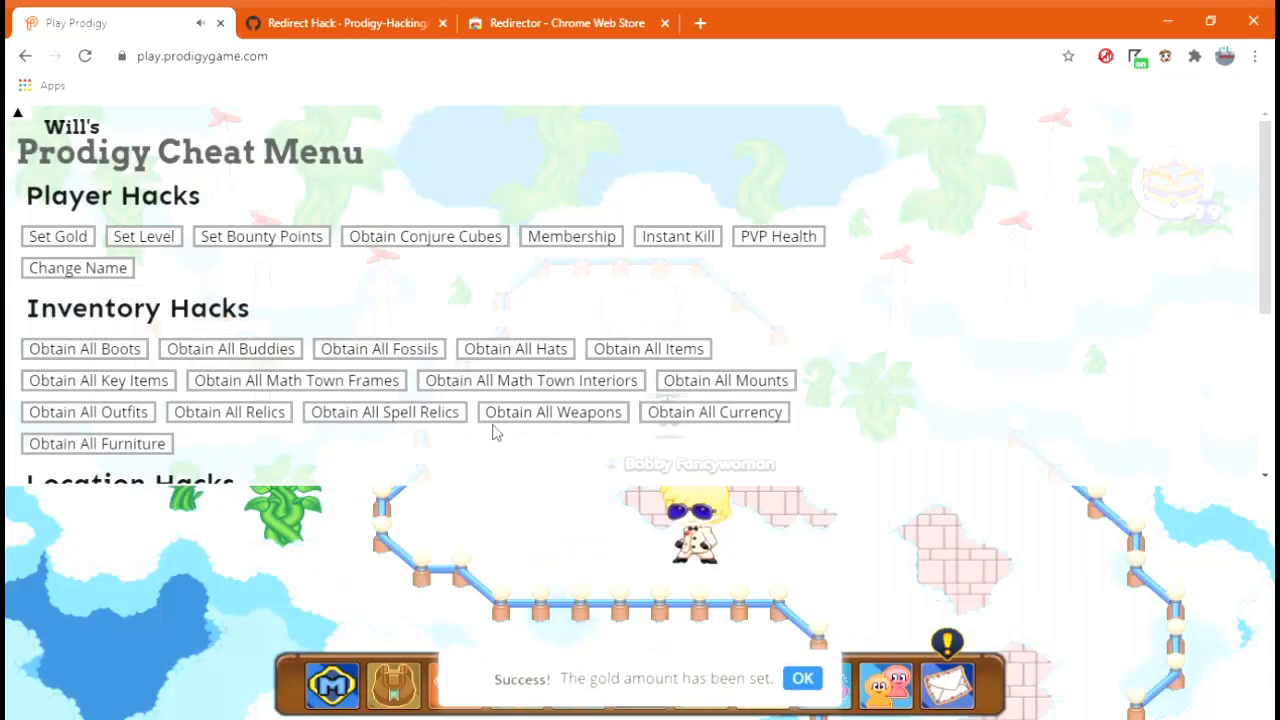
{"action": "left_click", "coordinate": [144, 236]}
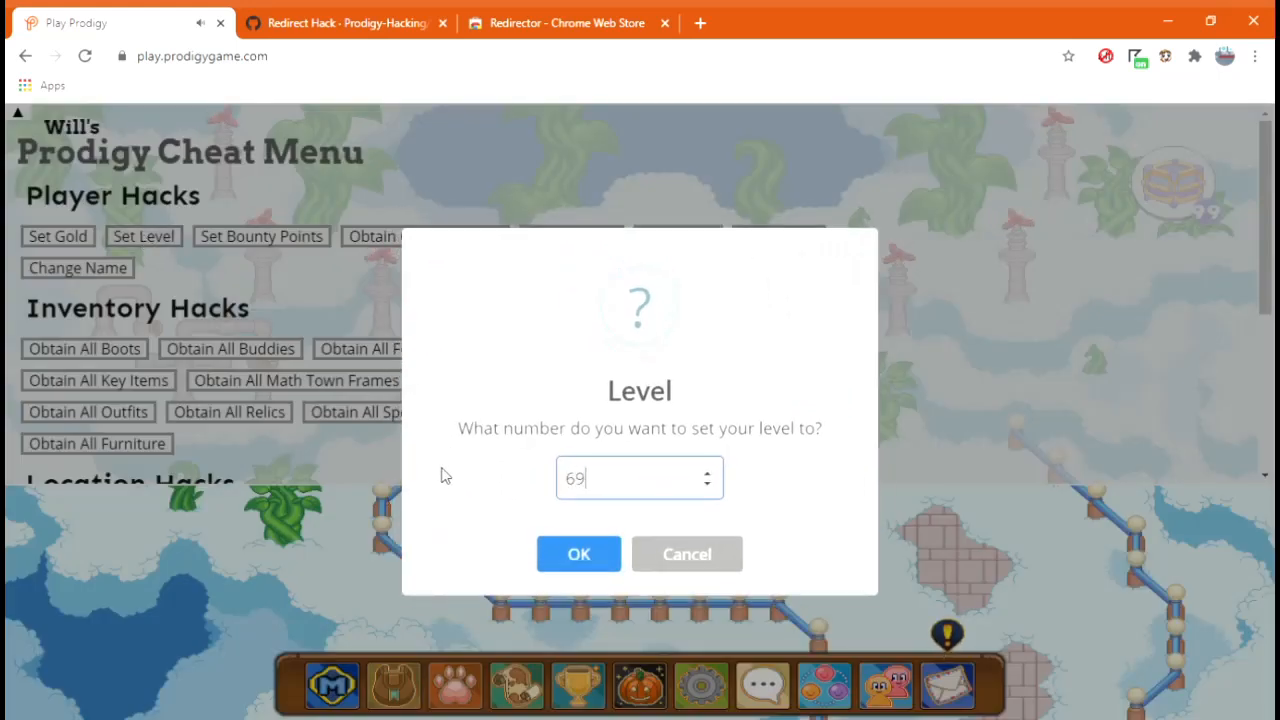
{"action": "left_click", "coordinate": [578, 554]}
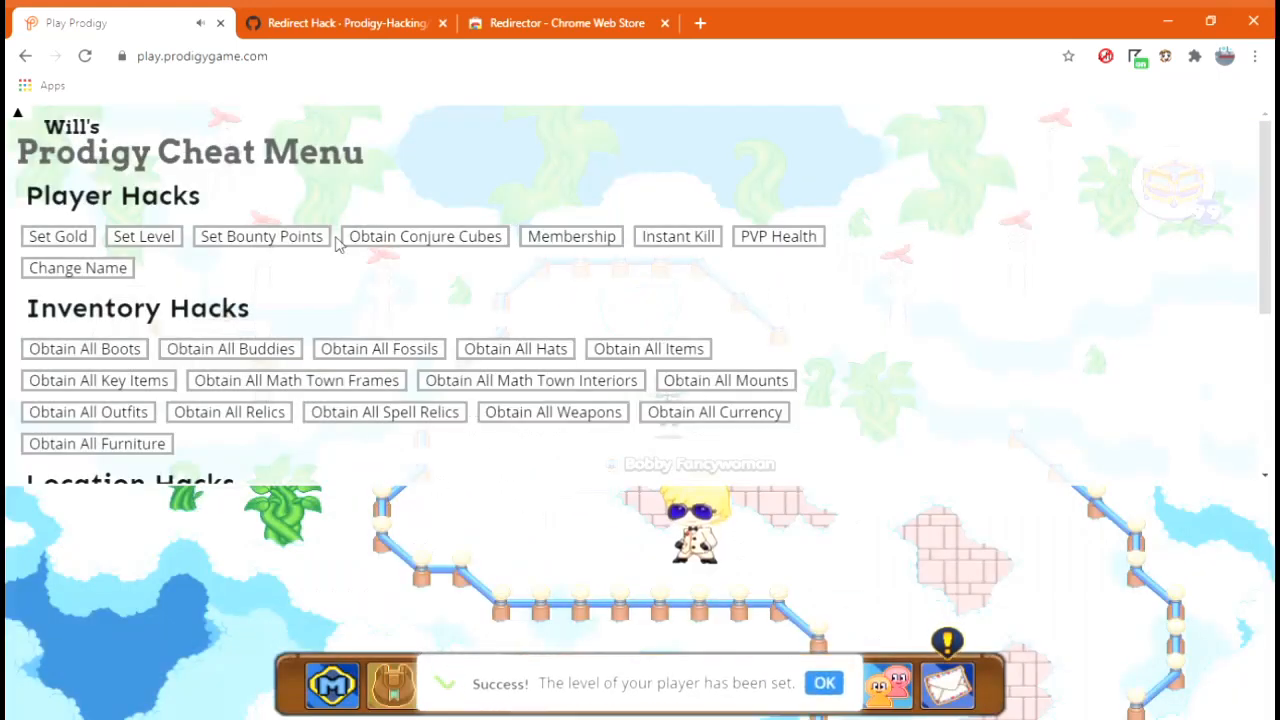
{"action": "left_click", "coordinate": [260, 236]}
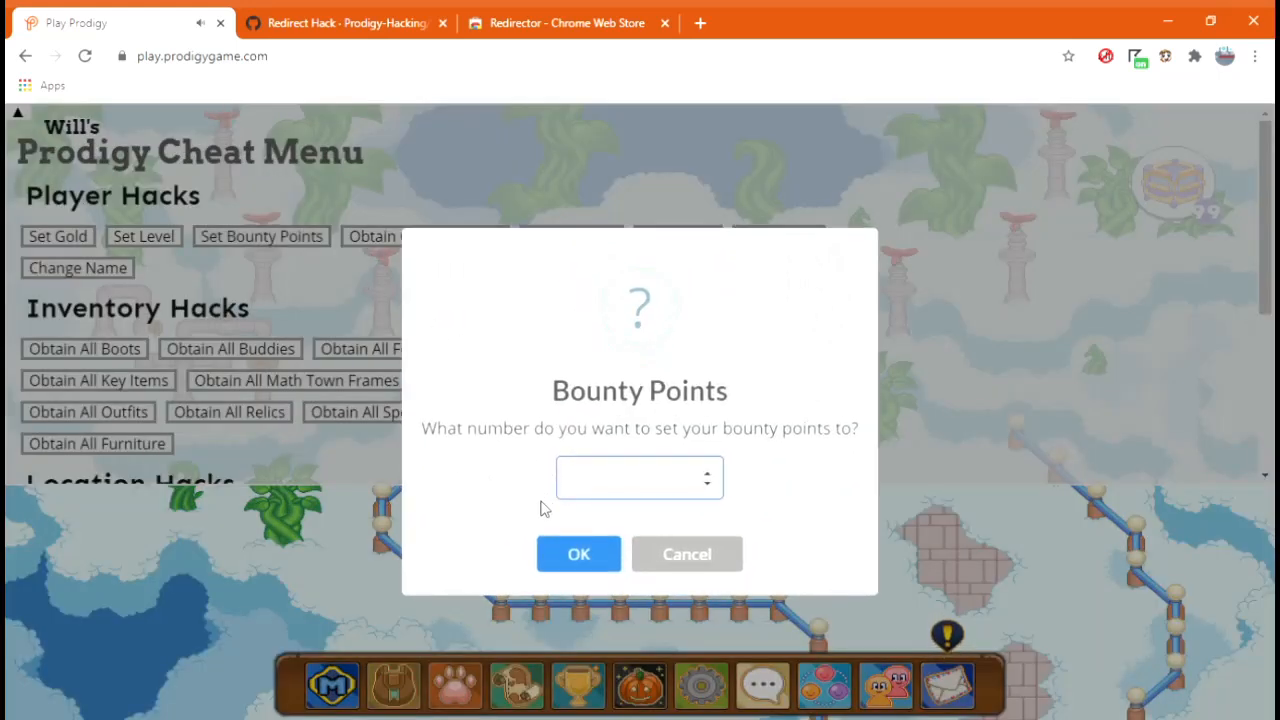
{"action": "left_click", "coordinate": [578, 554]}
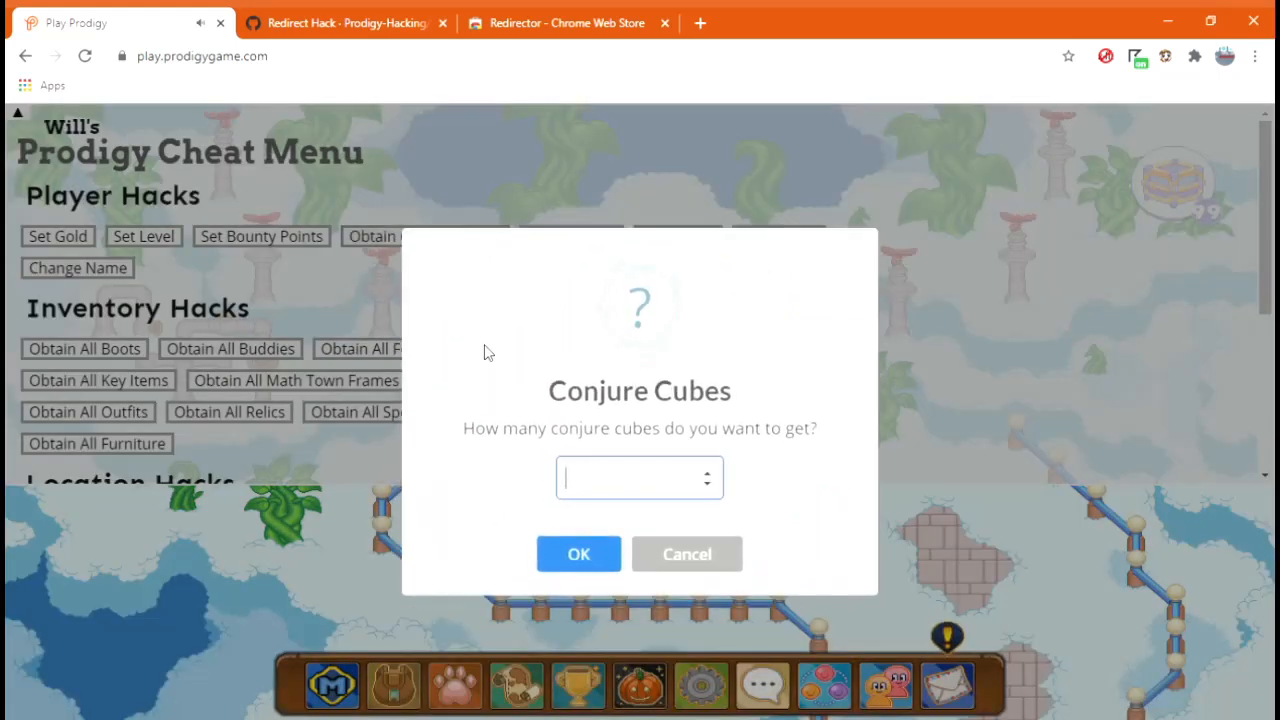
Obtain 9999999 conjure cubes, enable membership and boosted PVP health
{"action": "type", "text": "9999999"}
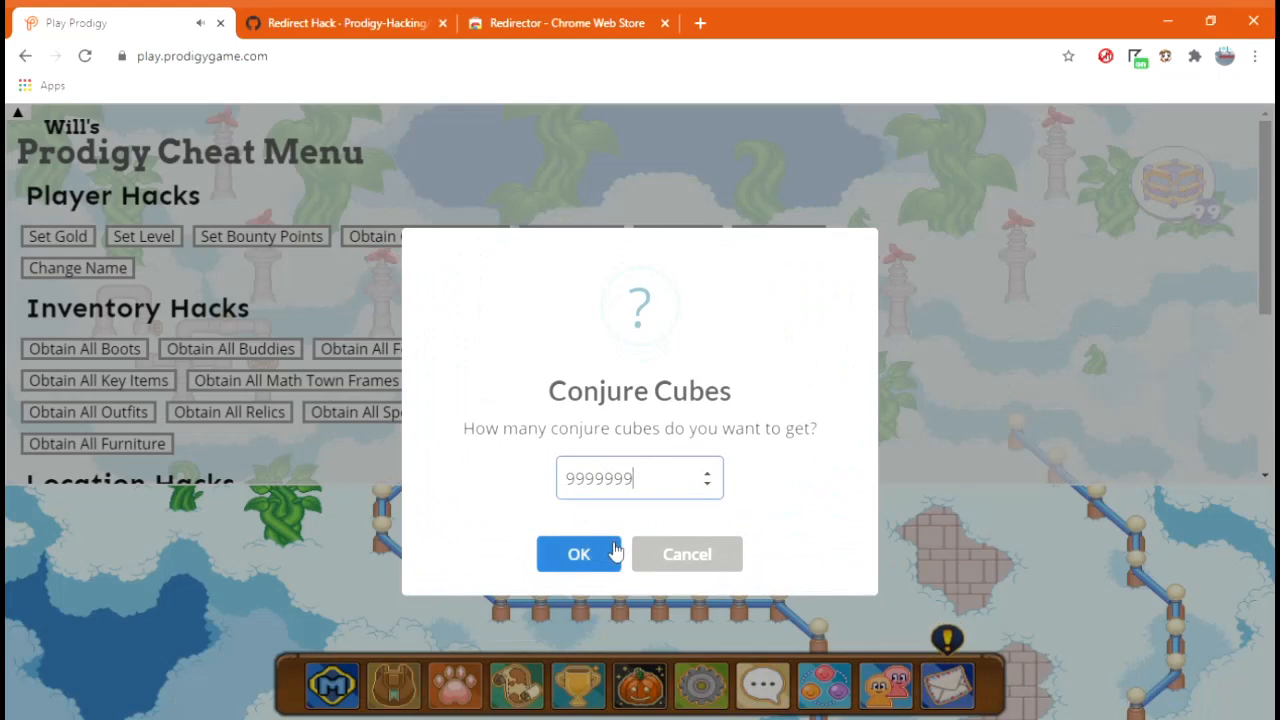
{"action": "left_click", "coordinate": [580, 554]}
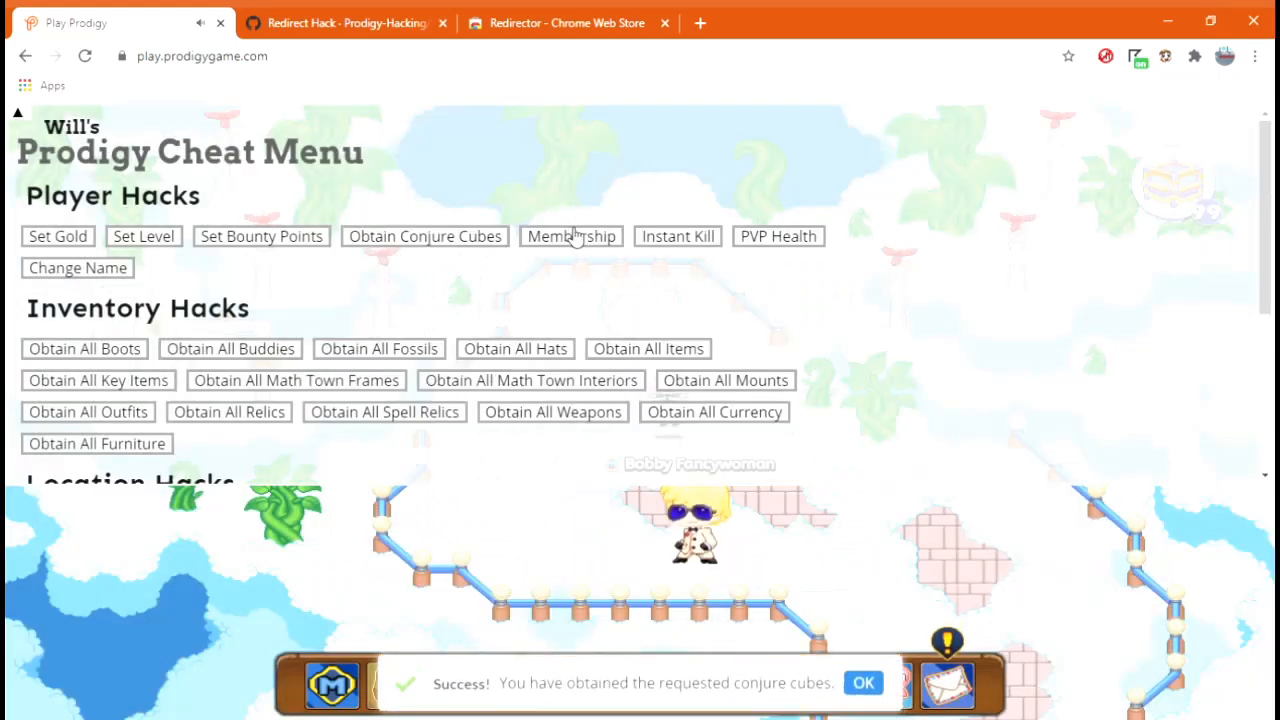
{"action": "left_click", "coordinate": [572, 236]}
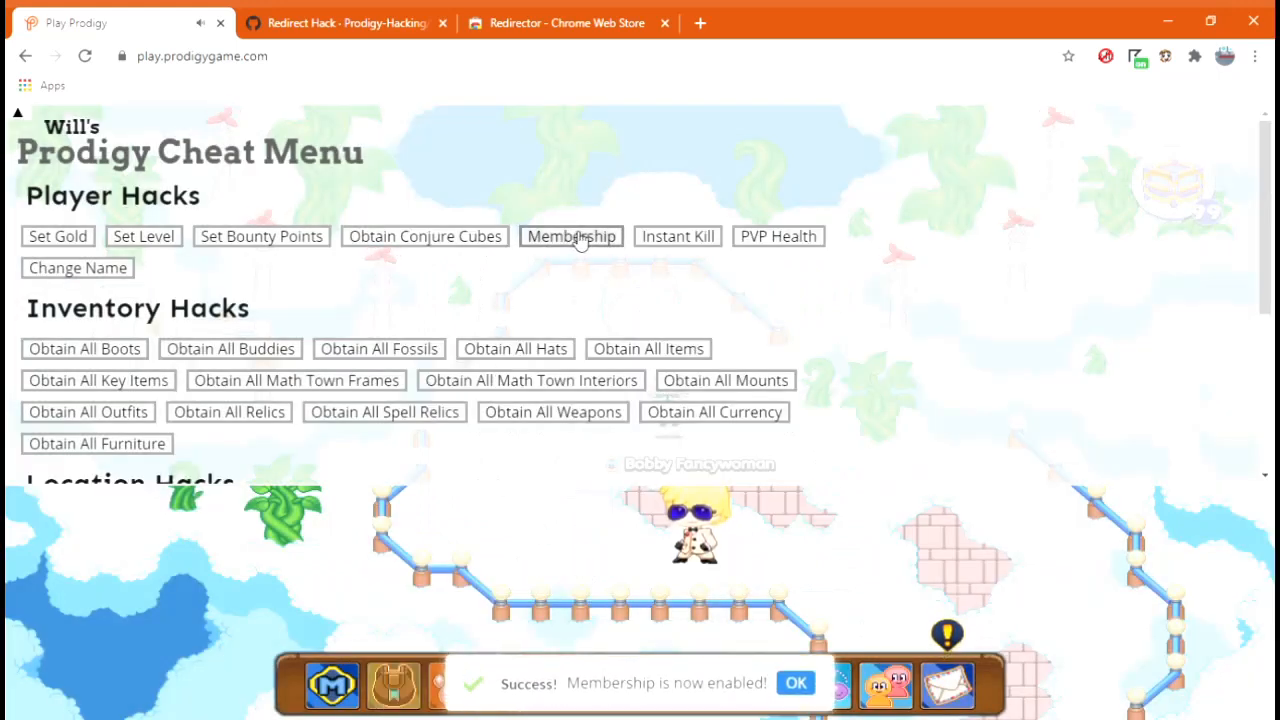
{"action": "left_click", "coordinate": [778, 236]}
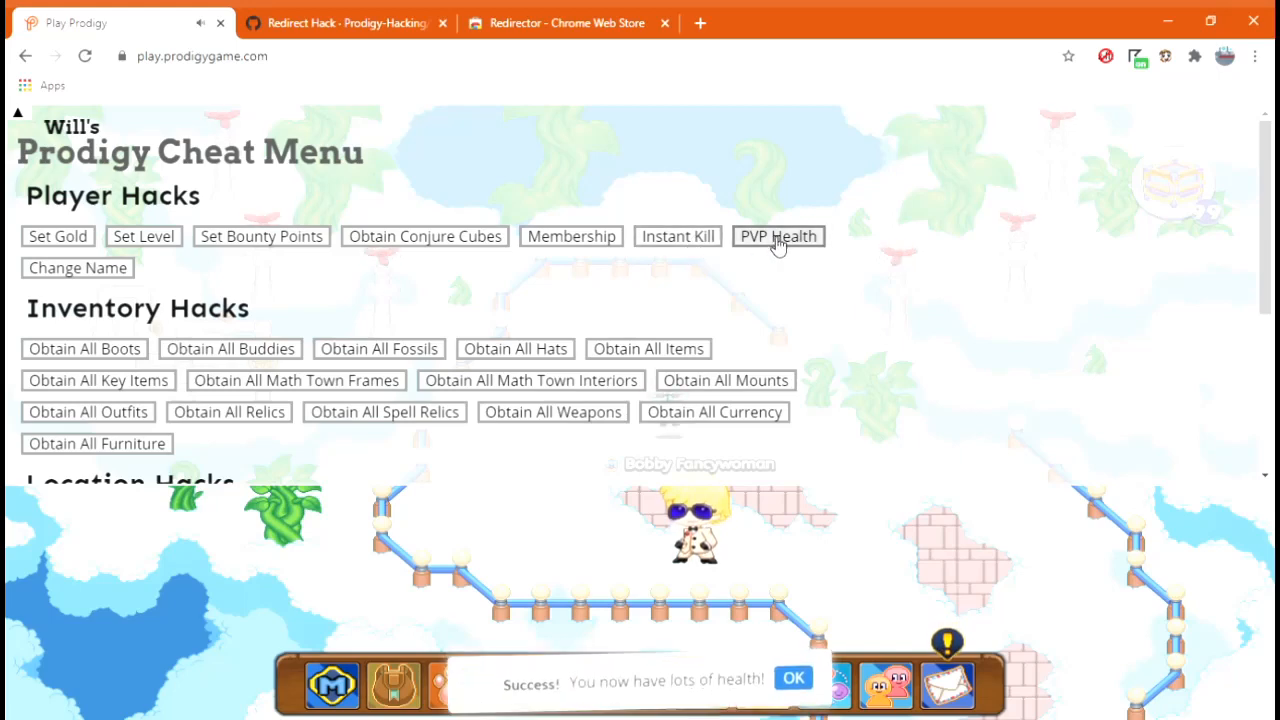
{"action": "left_click", "coordinate": [76, 268]}
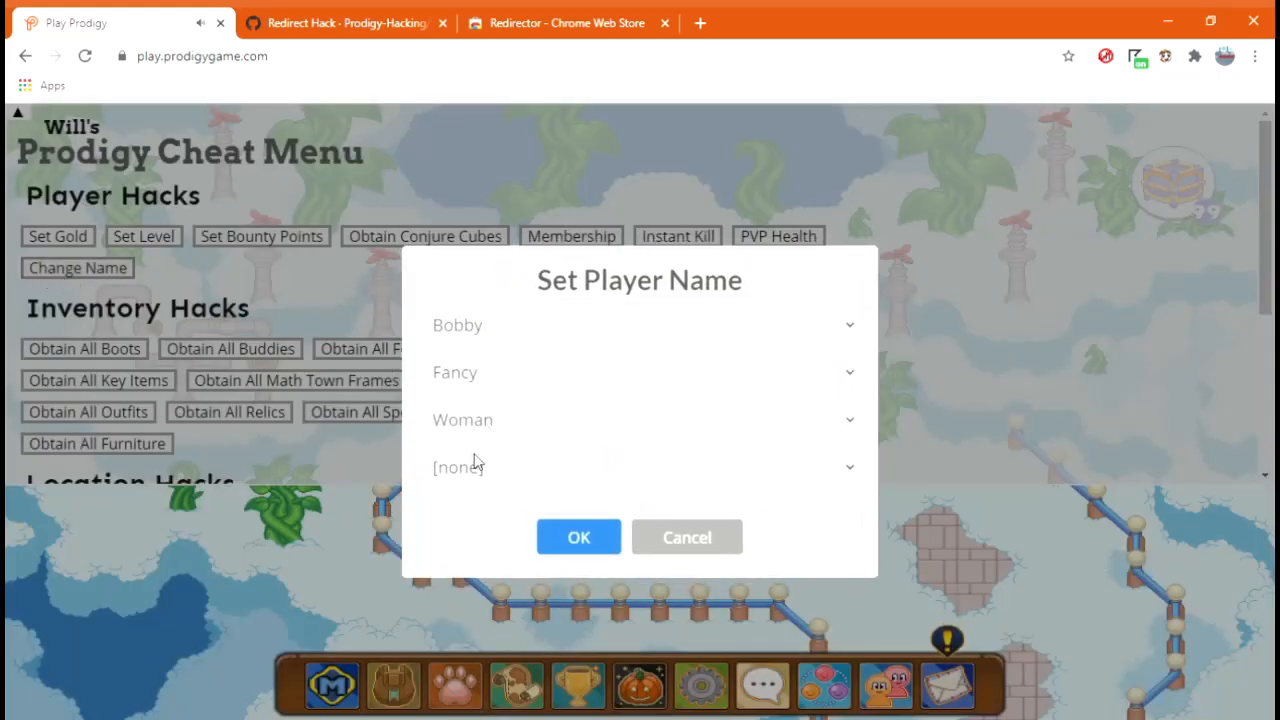
{"action": "mouse_move", "coordinate": [464, 456]}
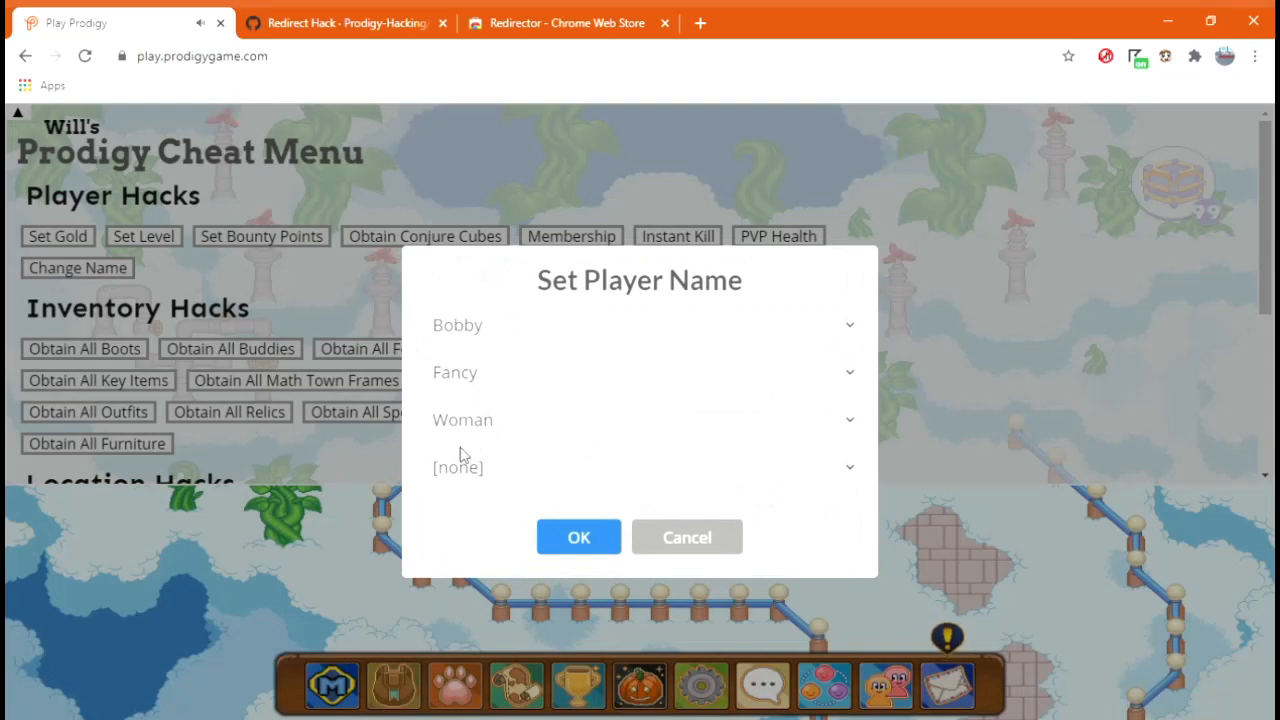
{"action": "mouse_move", "coordinate": [478, 482]}
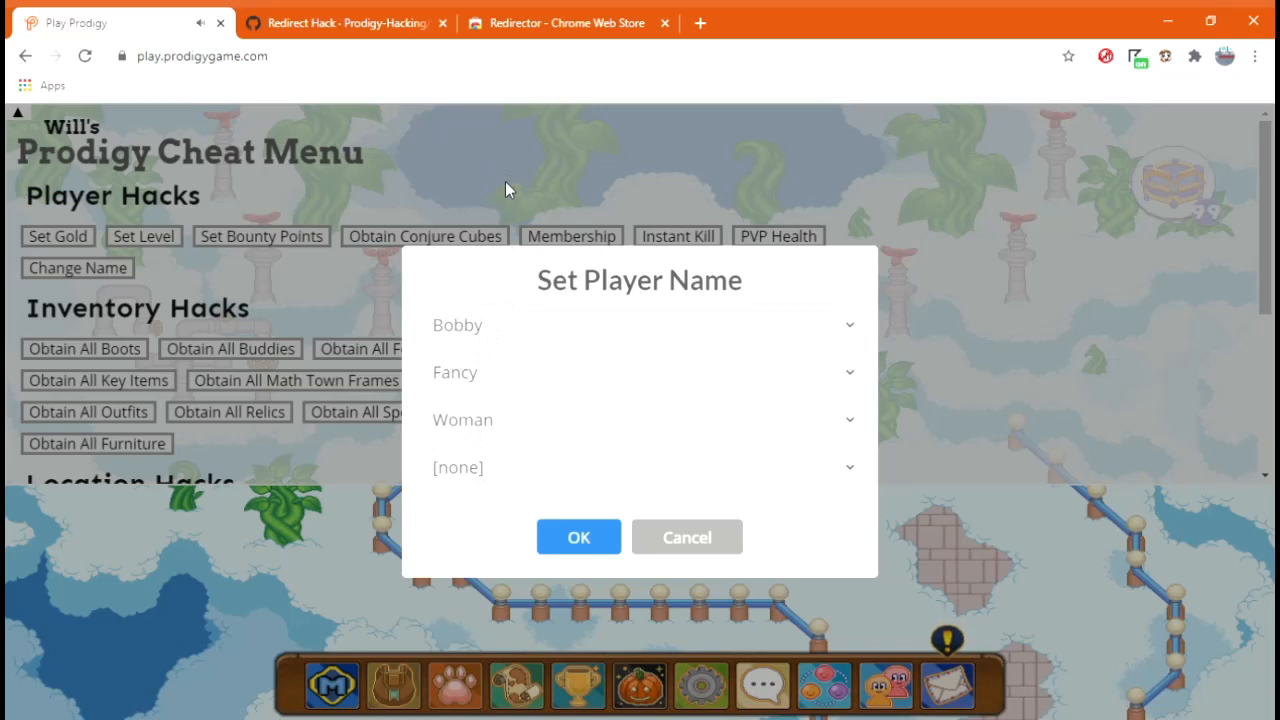
{"action": "mouse_move", "coordinate": [500, 288]}
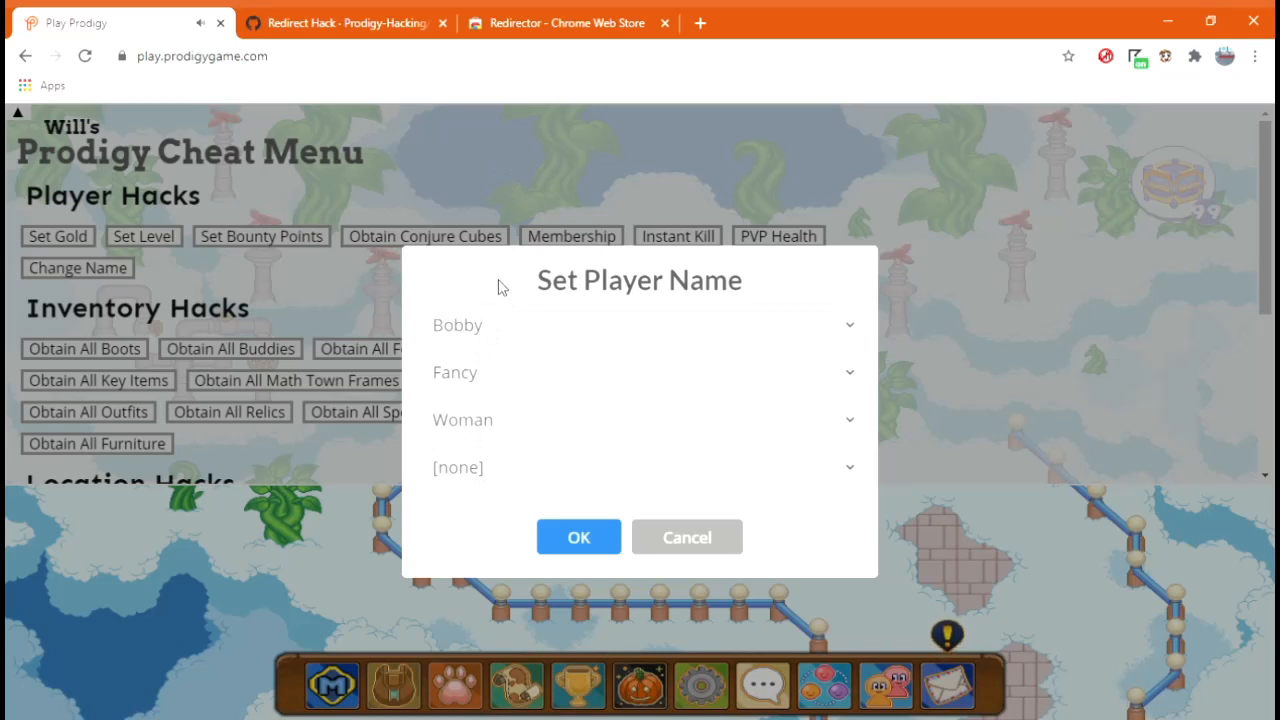
{"action": "mouse_move", "coordinate": [518, 420]}
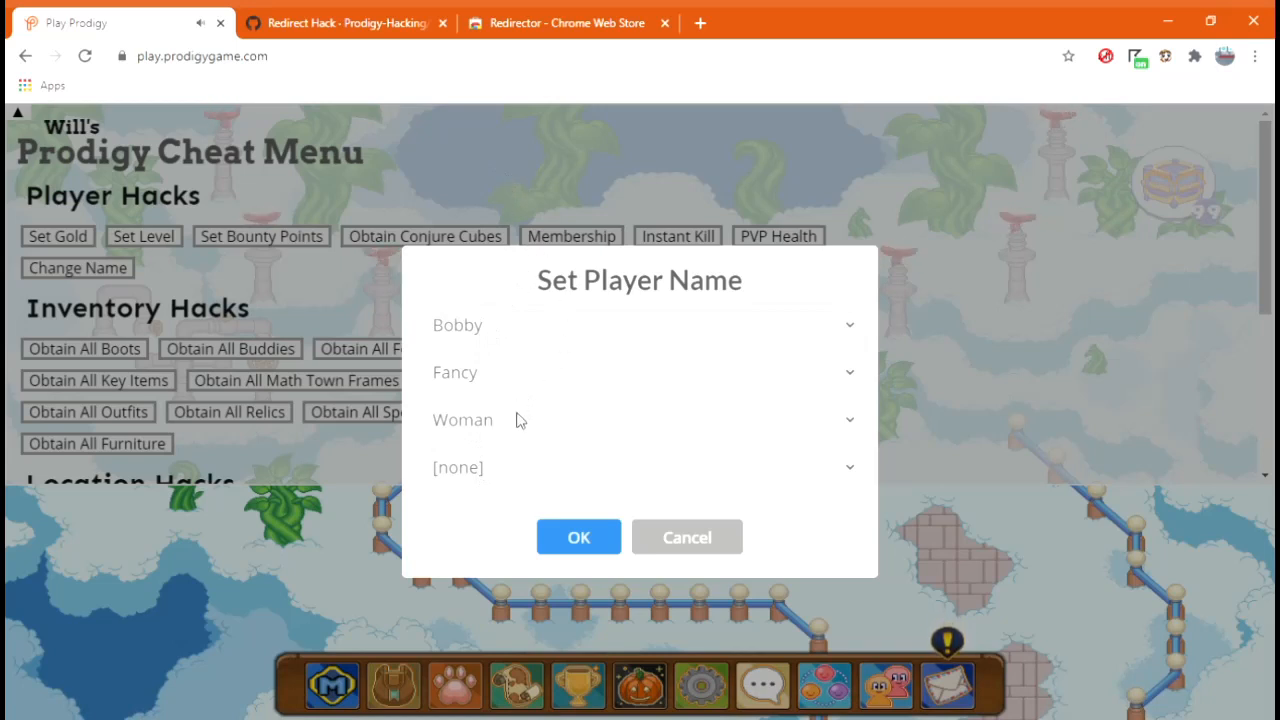
{"action": "mouse_move", "coordinate": [538, 248]}
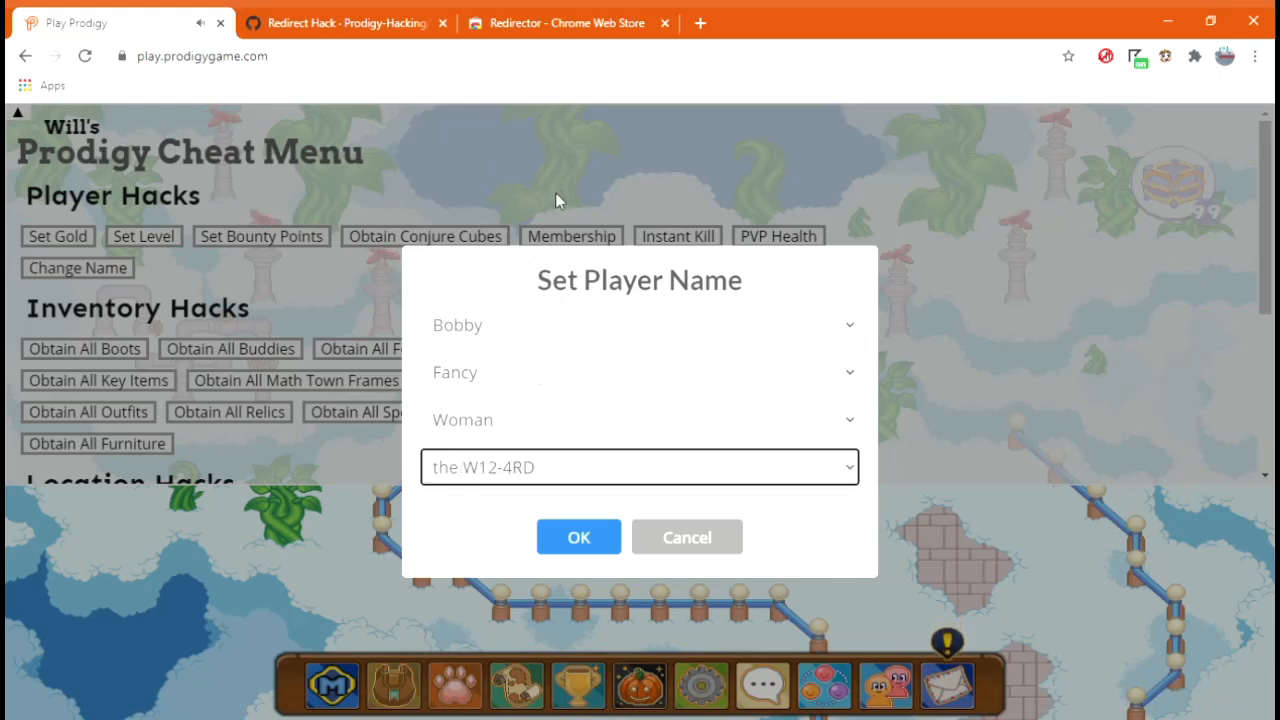
Confirm the player name with the 'the W12-4RD' ending
{"action": "left_click", "coordinate": [578, 536]}
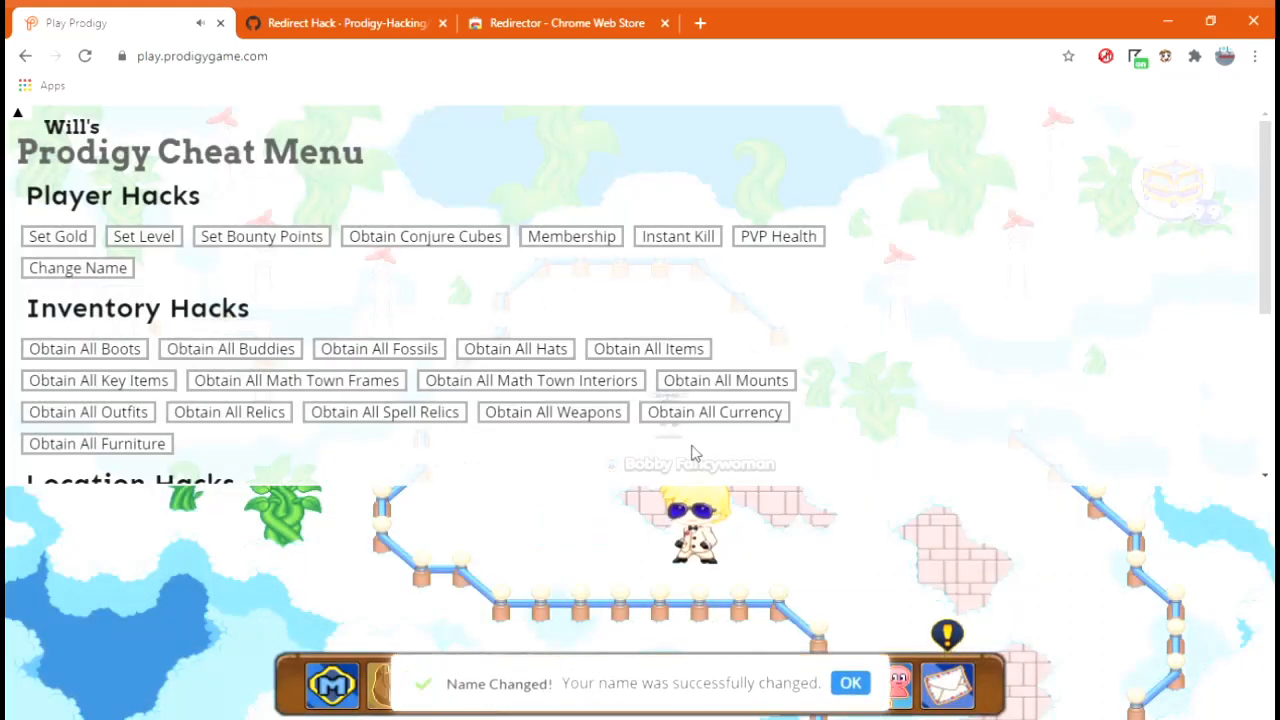
{"action": "mouse_move", "coordinate": [916, 496]}
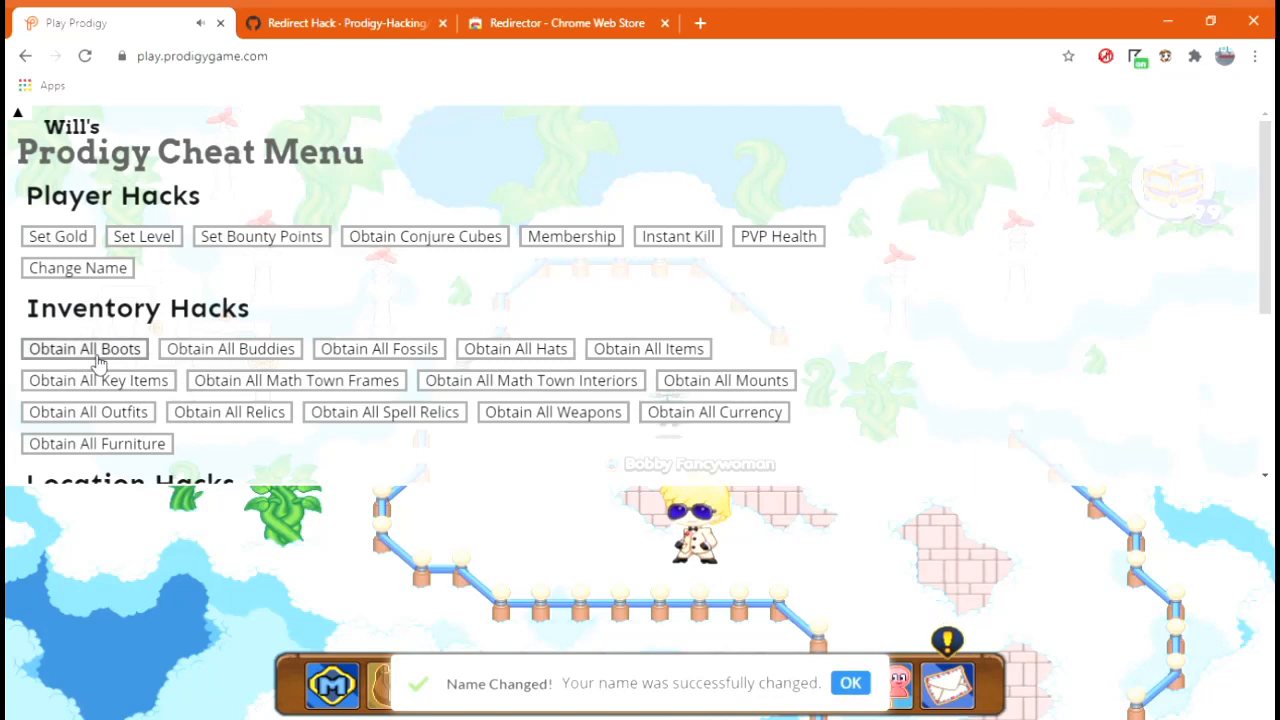
Obtain all items, Math Town interiors and furniture, then start an interactive map teleport
{"action": "left_click", "coordinate": [230, 348]}
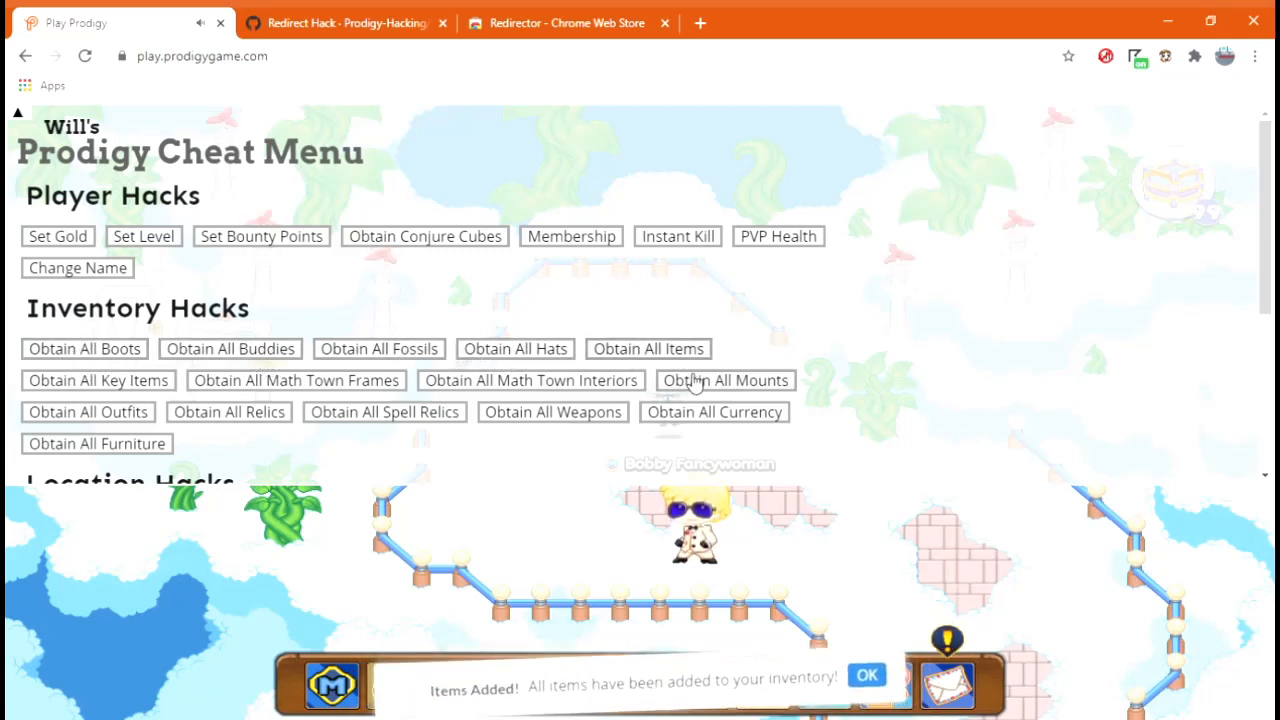
{"action": "left_click", "coordinate": [532, 380]}
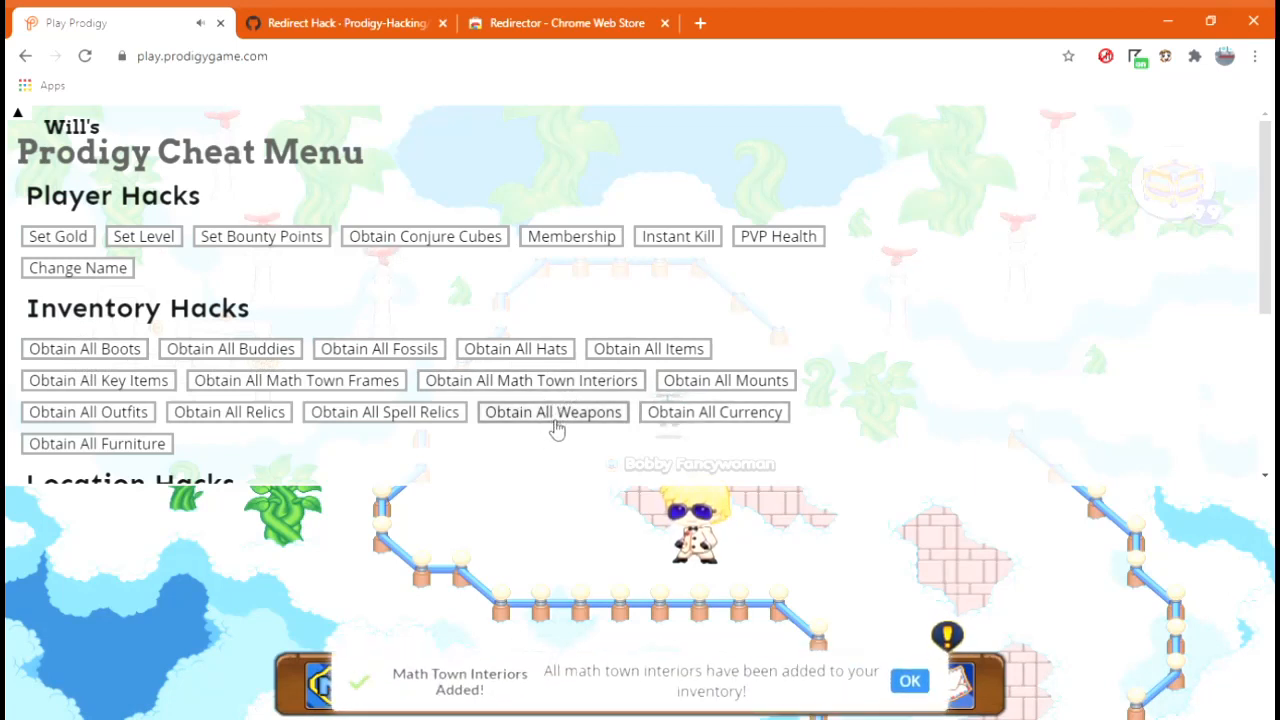
{"action": "left_click", "coordinate": [384, 412]}
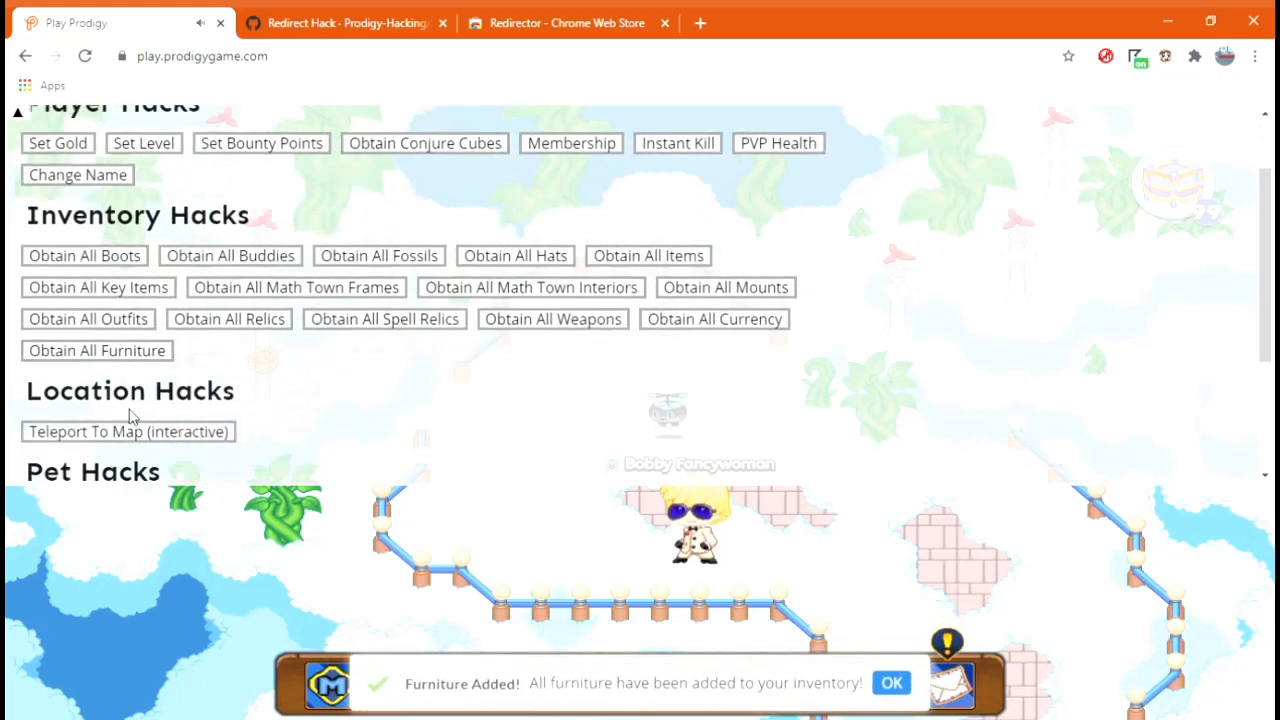
{"action": "left_click", "coordinate": [128, 432]}
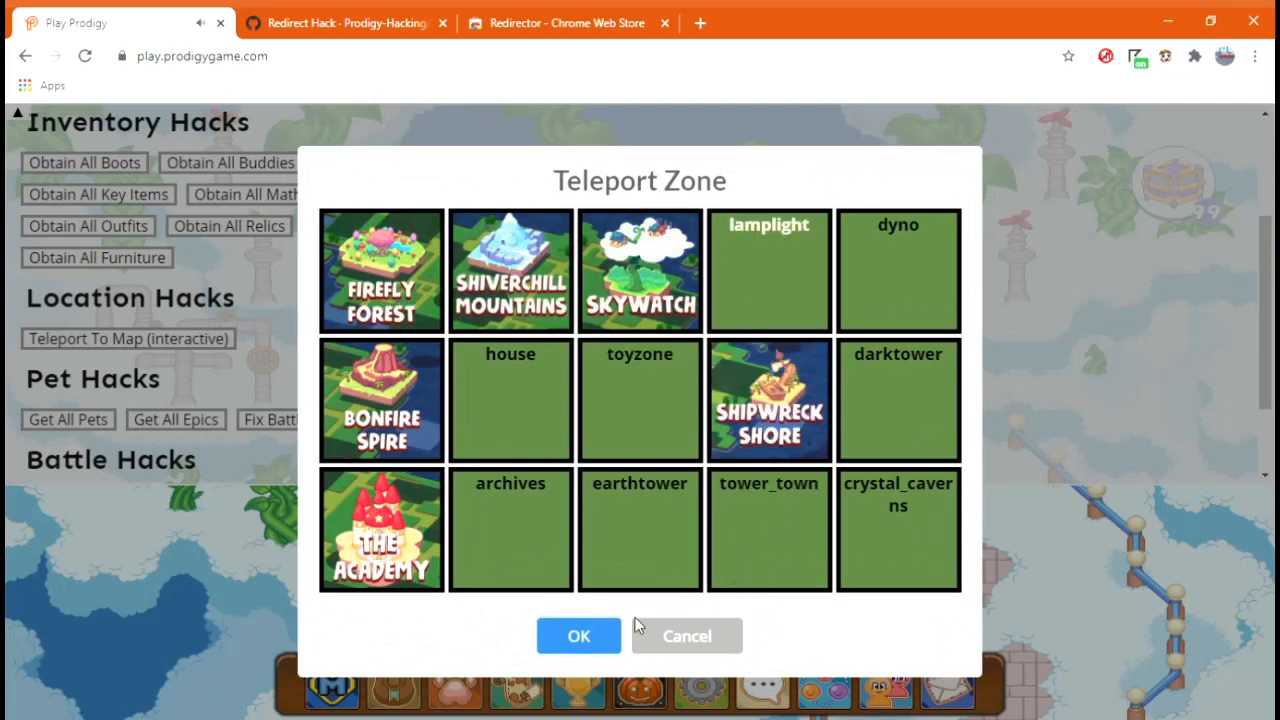
Teleport to the coliseum map in the chosen zone and enter the Coliseum
{"action": "left_click", "coordinate": [578, 636]}
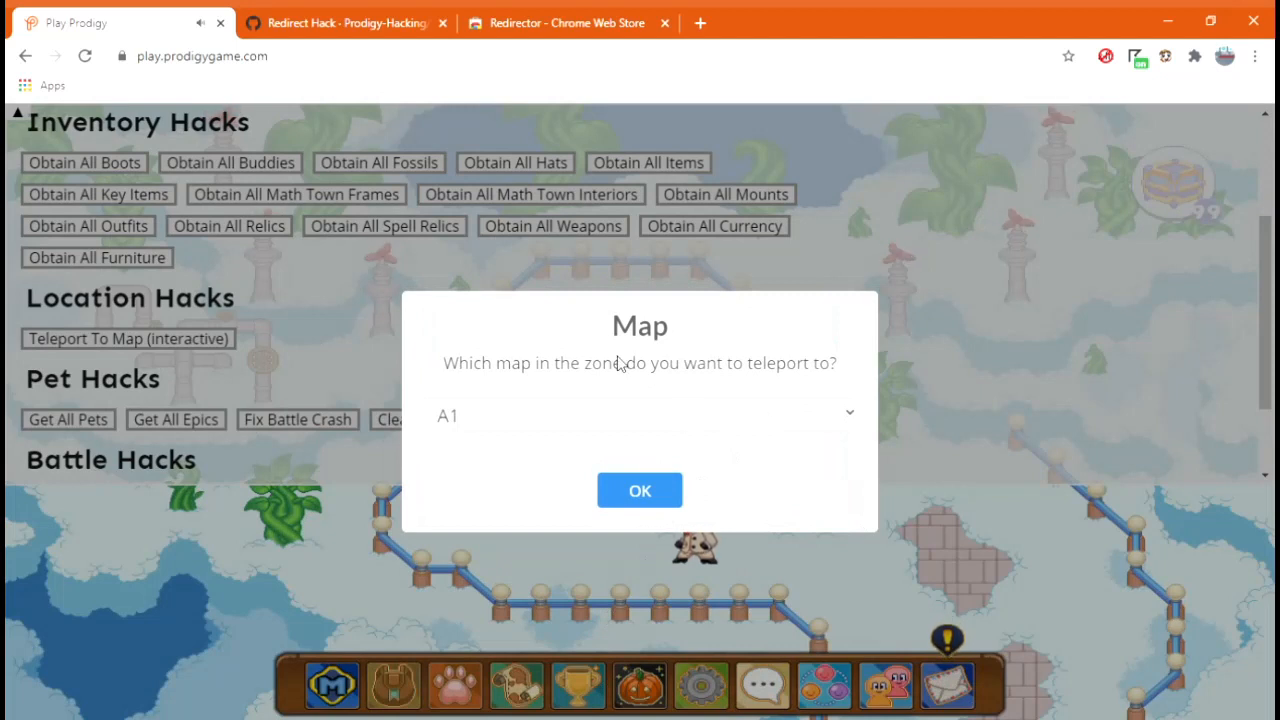
{"action": "mouse_move", "coordinate": [532, 296]}
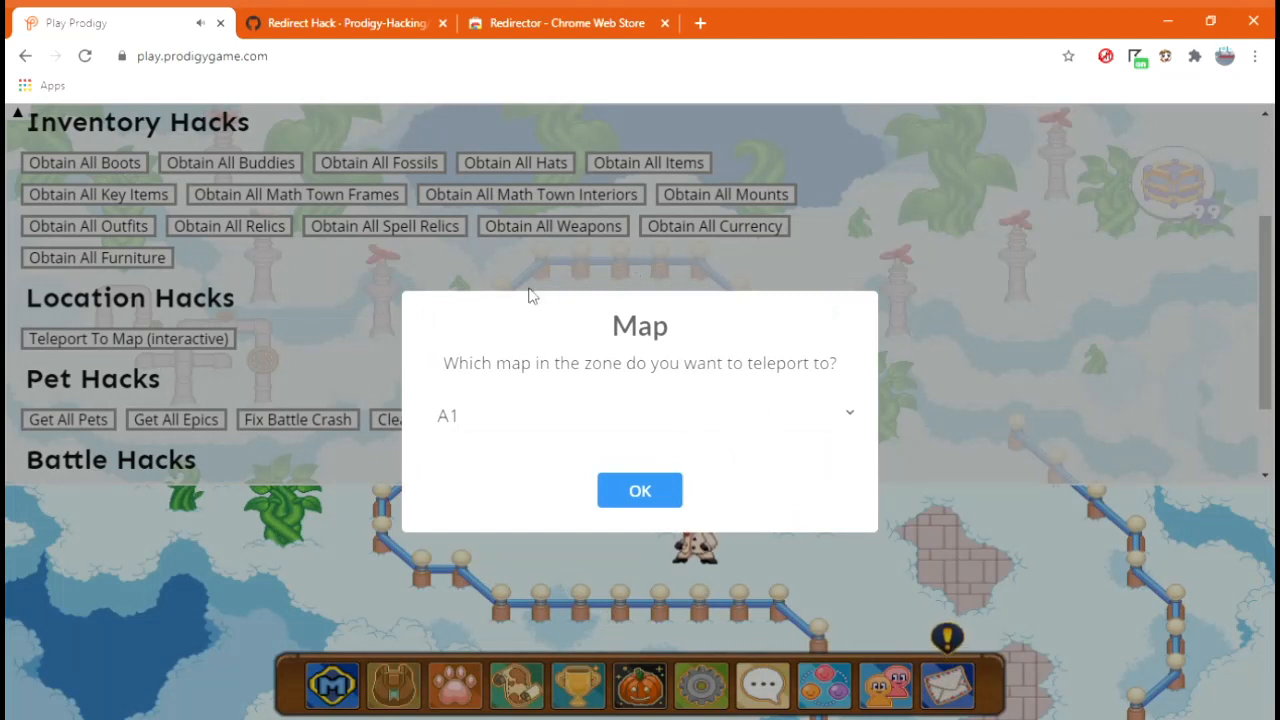
{"action": "left_click", "coordinate": [640, 414]}
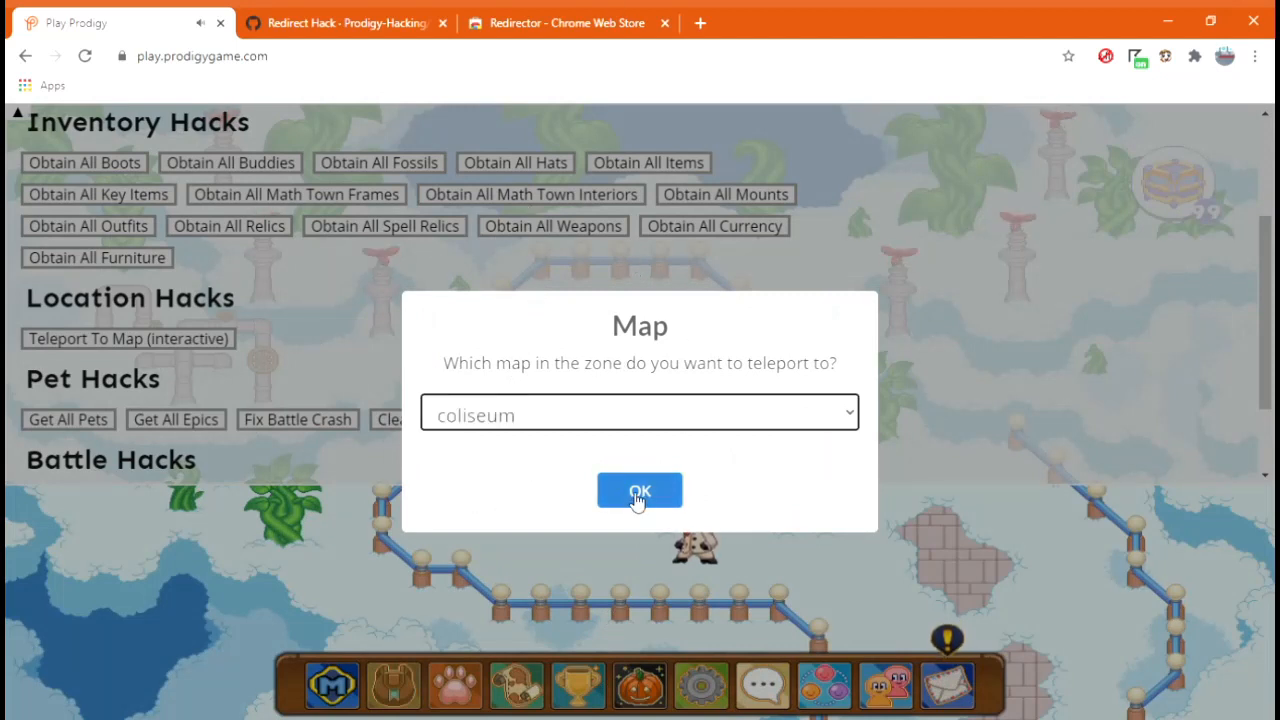
{"action": "left_click", "coordinate": [640, 490]}
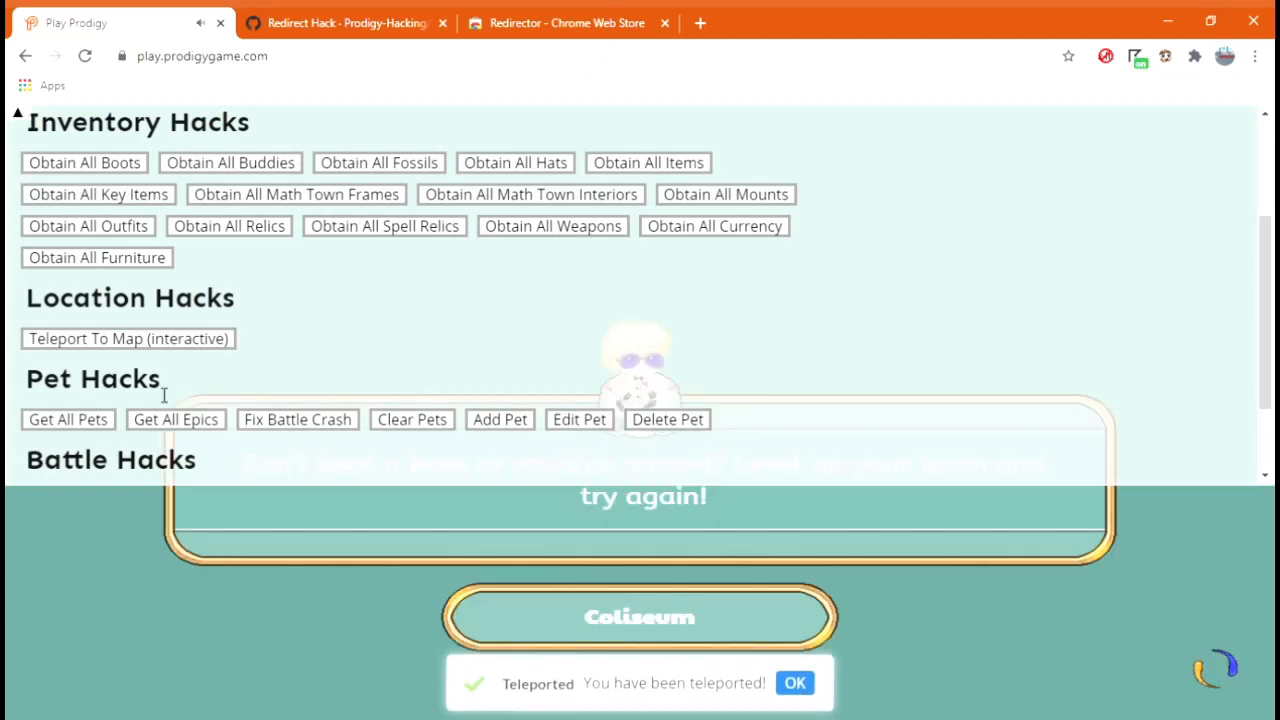
{"action": "mouse_move", "coordinate": [644, 624]}
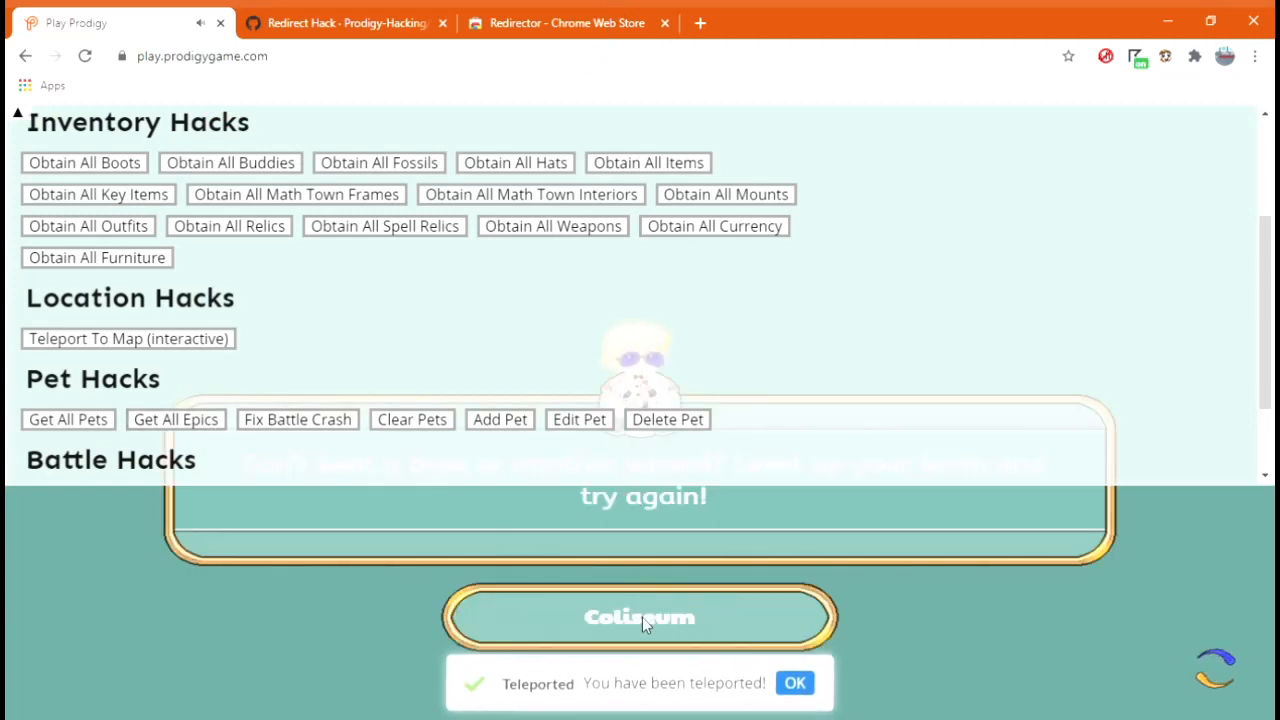
{"action": "left_click", "coordinate": [640, 616]}
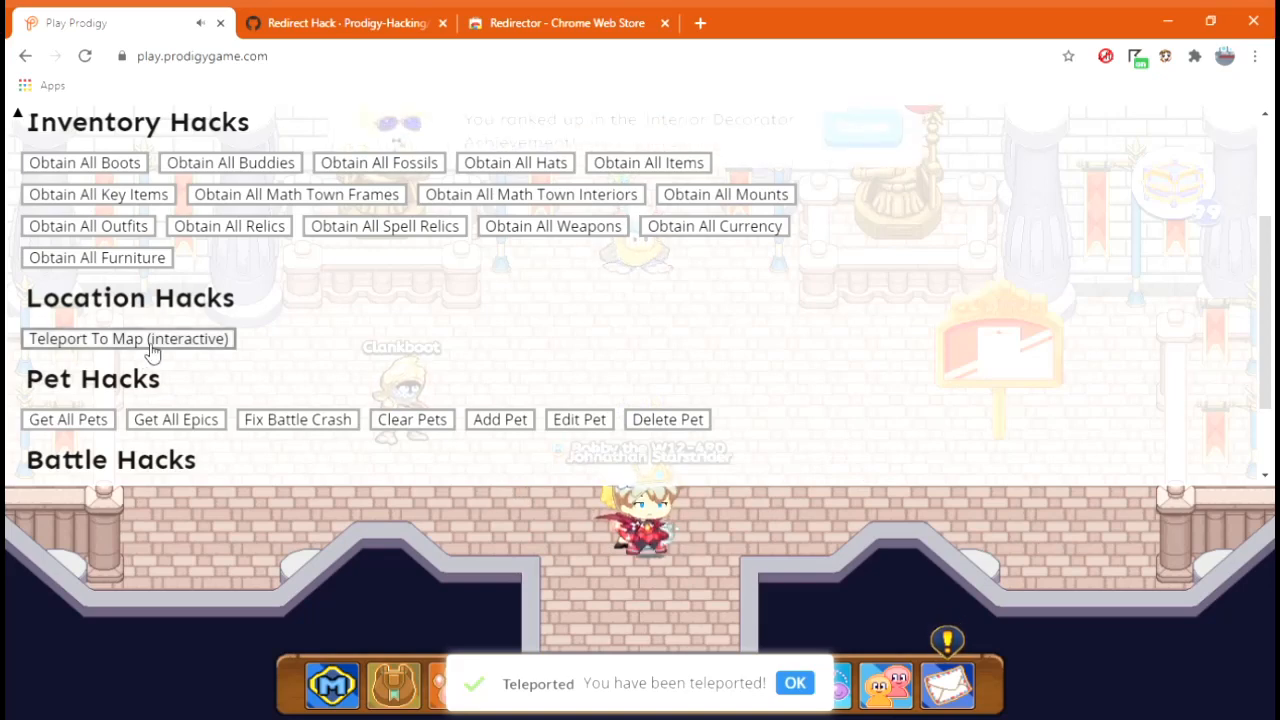
Teleport again to the CR2 map
{"action": "left_click", "coordinate": [128, 338]}
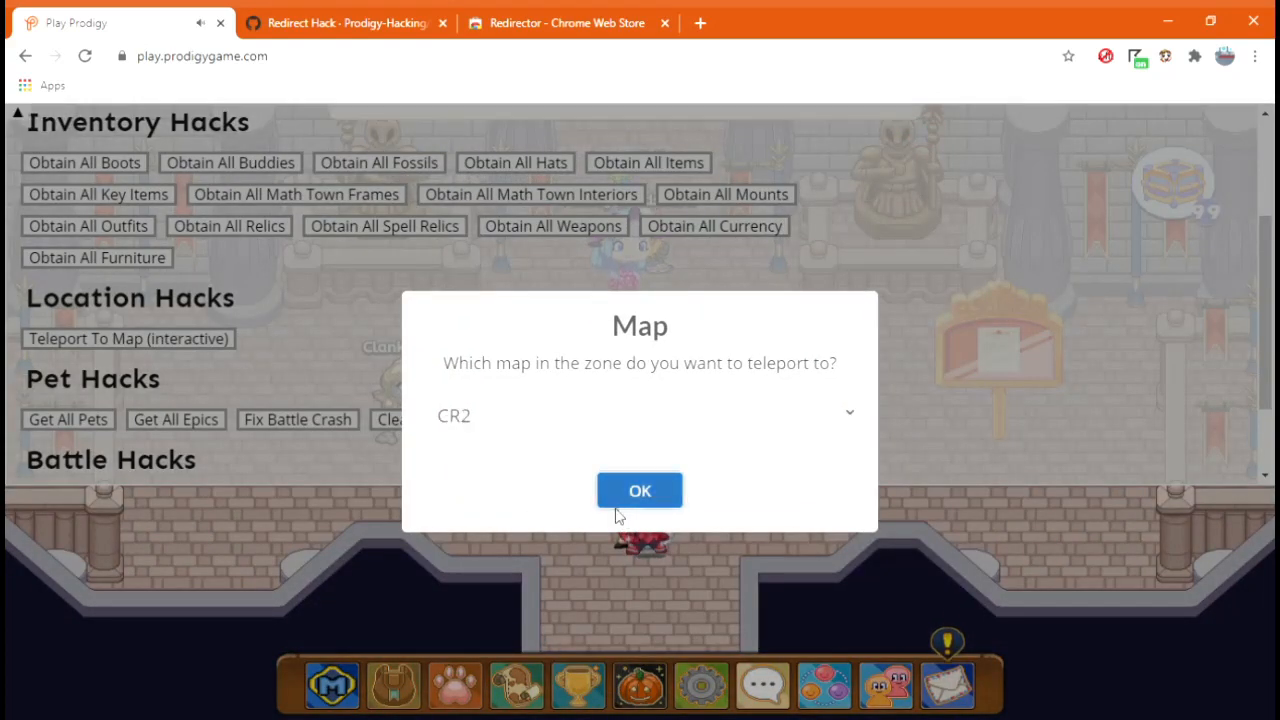
{"action": "left_click", "coordinate": [640, 490]}
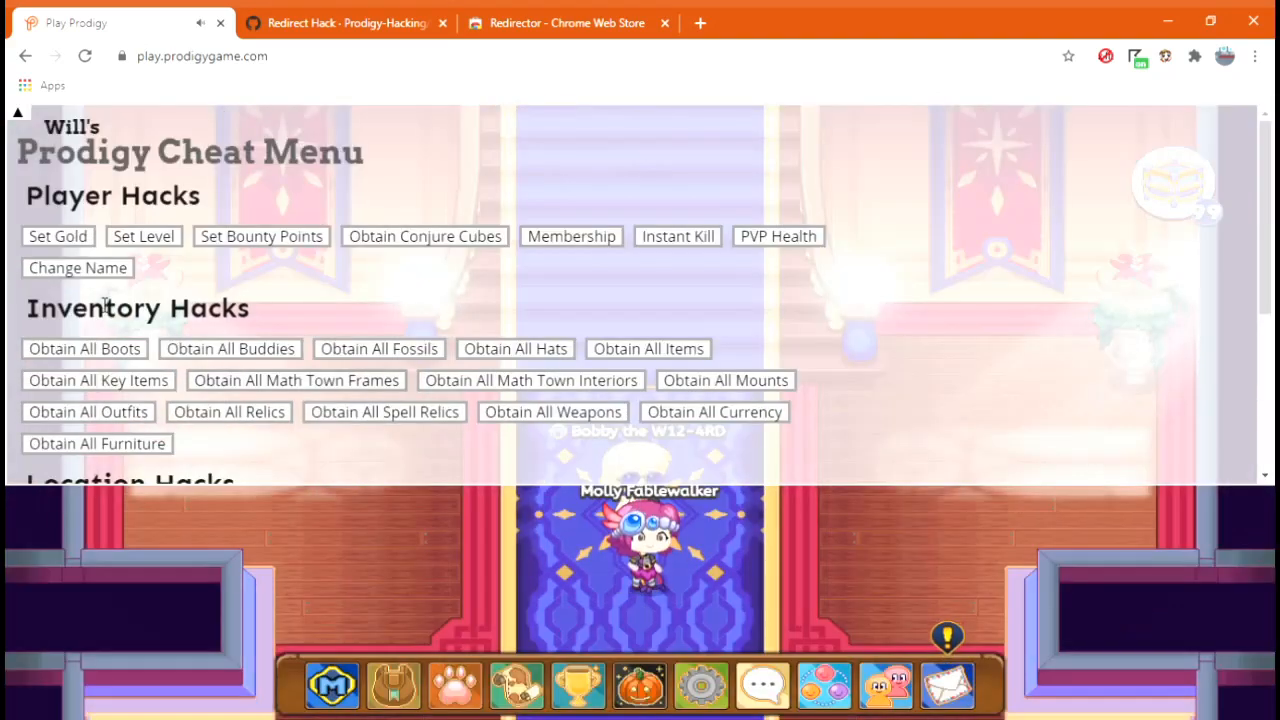
Add all pets and all epics via the cheat menu, apply Fix Battle Crash, and start Edit Pet
{"action": "scroll", "scroll_direction": "down", "scroll_amount": 3}
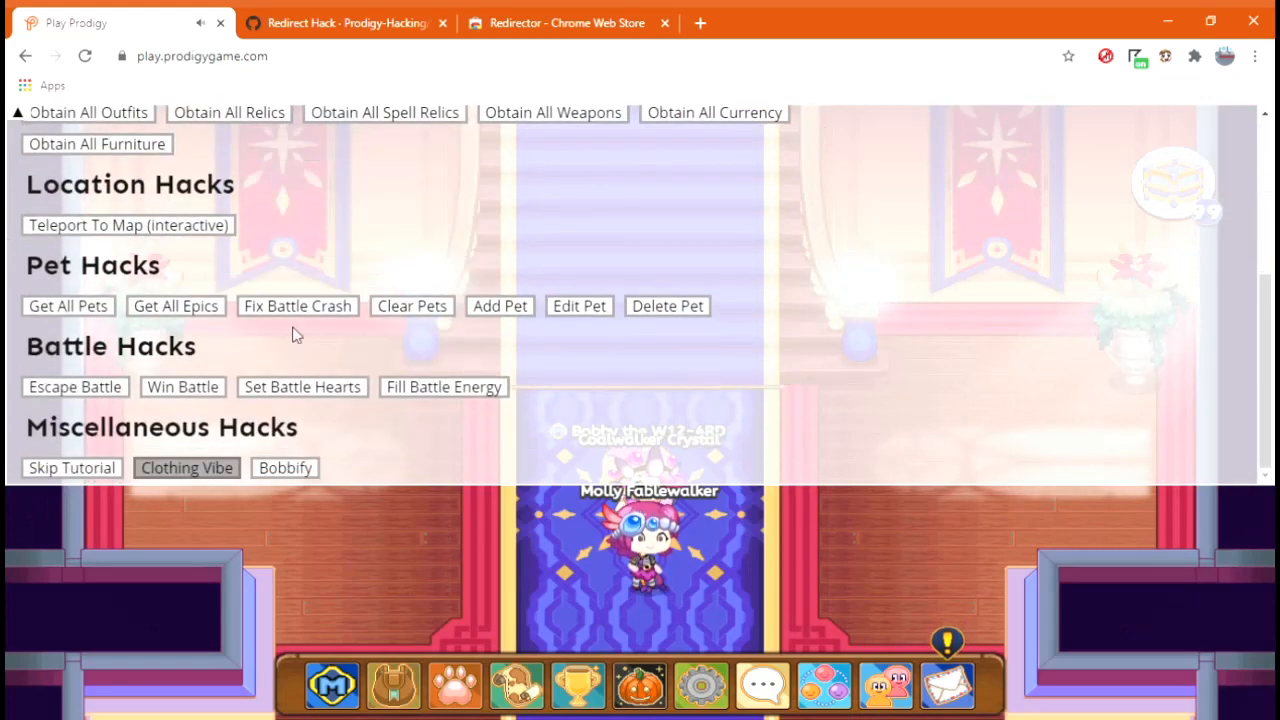
{"action": "left_click", "coordinate": [68, 306]}
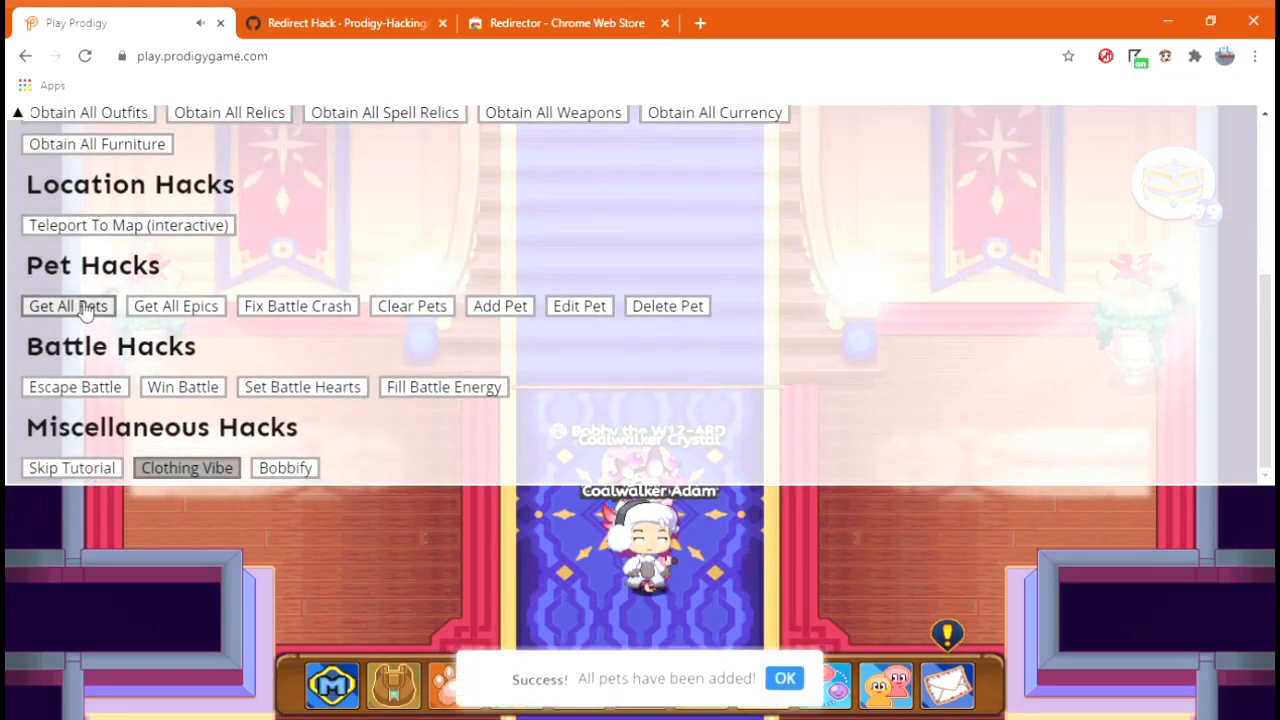
{"action": "left_click", "coordinate": [176, 306]}
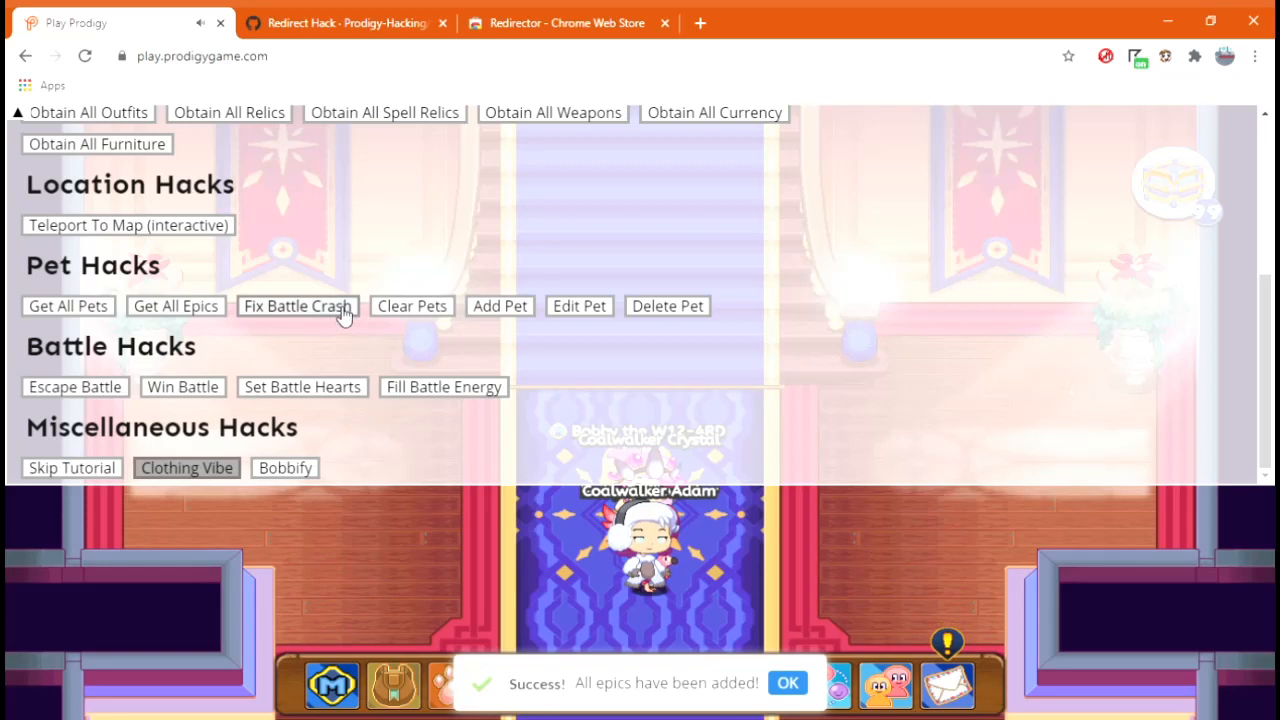
{"action": "left_click", "coordinate": [296, 304]}
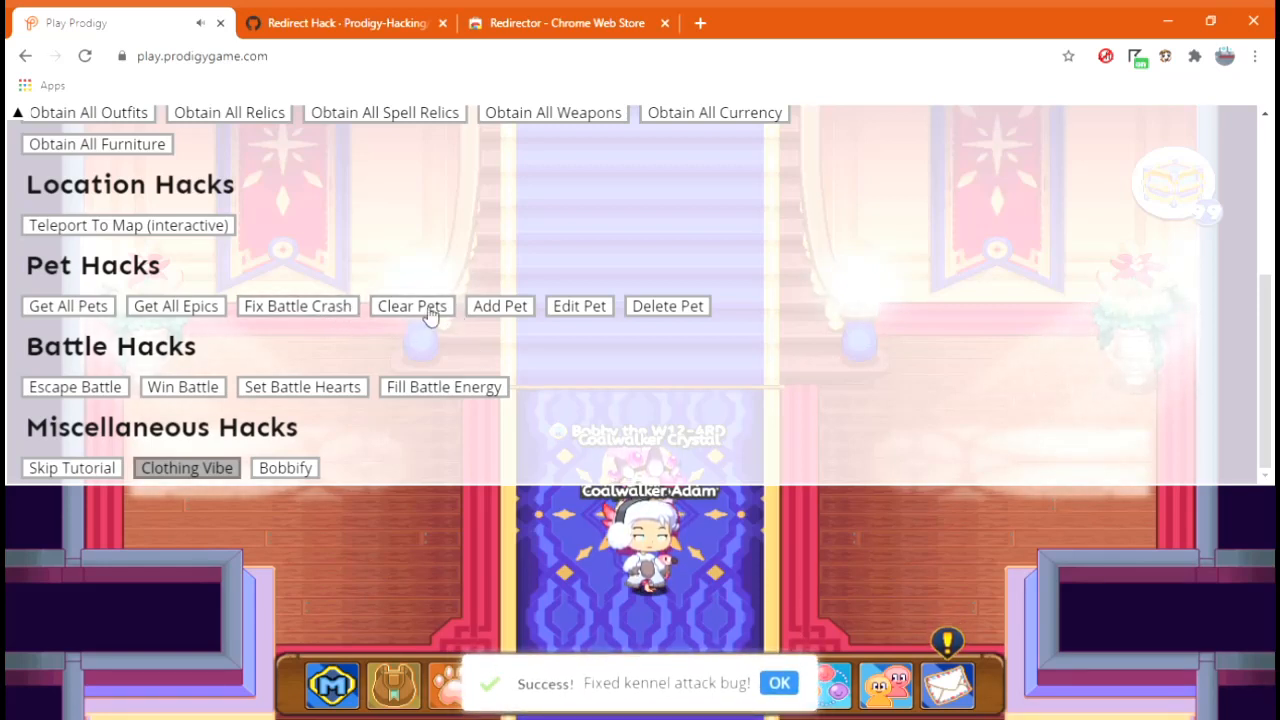
{"action": "mouse_move", "coordinate": [556, 316]}
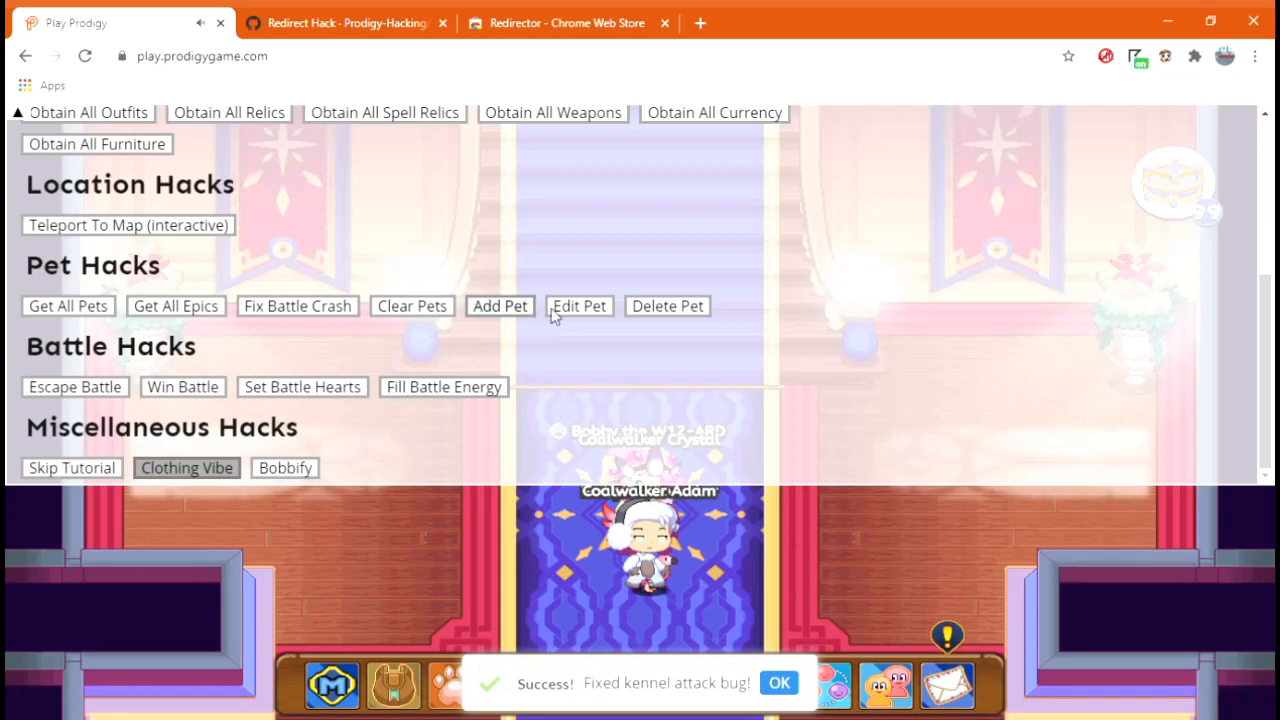
{"action": "left_click", "coordinate": [578, 304]}
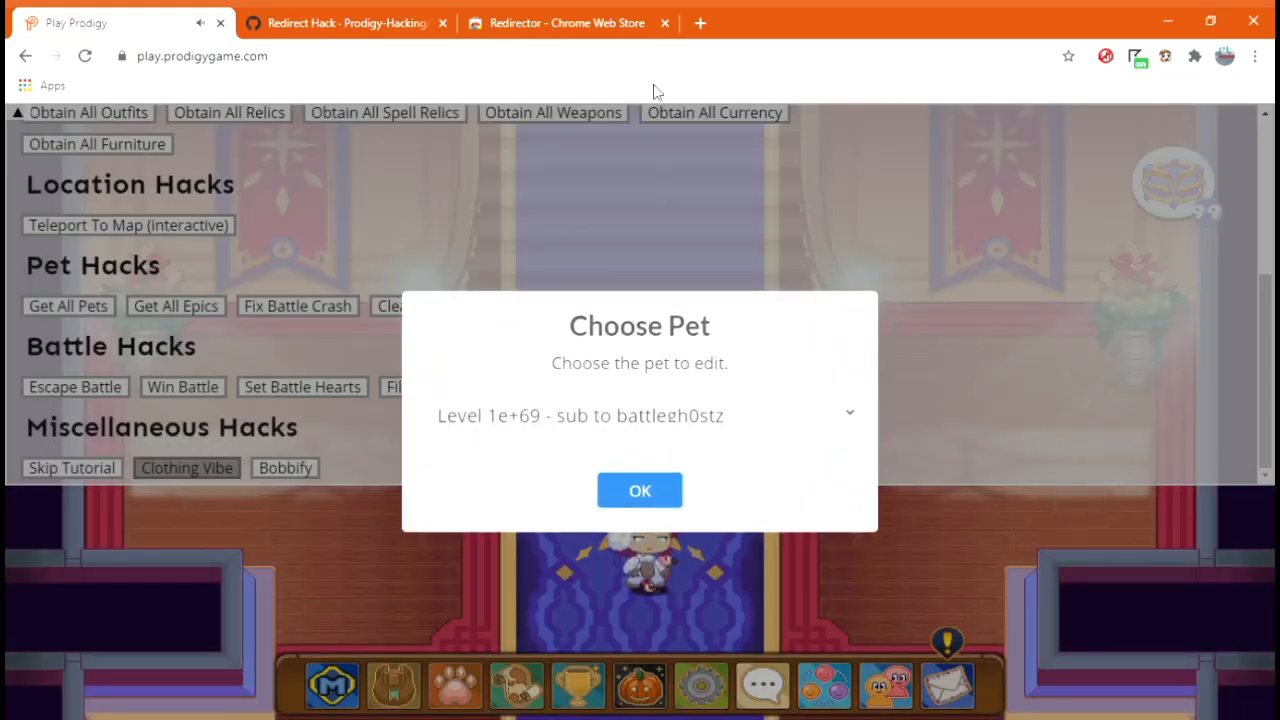
Rename the chosen pet to 'Sub to m' and acknowledge the success message
{"action": "left_click", "coordinate": [640, 490]}
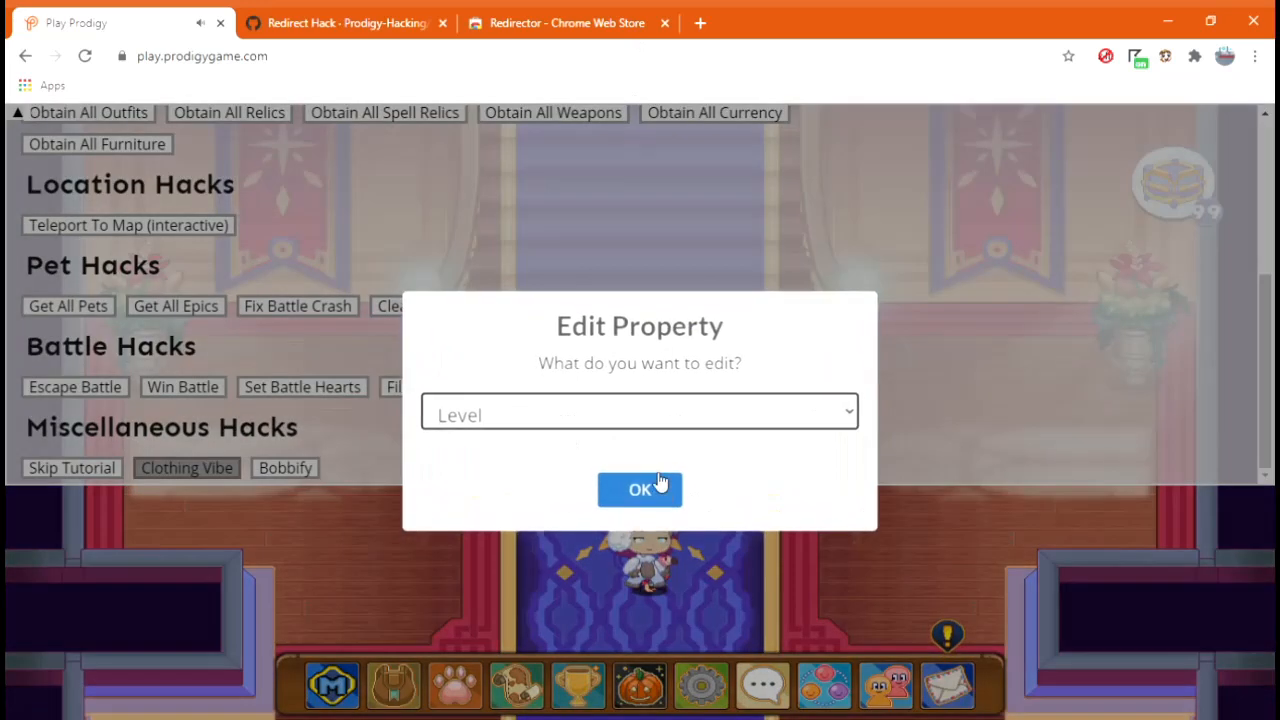
{"action": "left_click", "coordinate": [640, 414]}
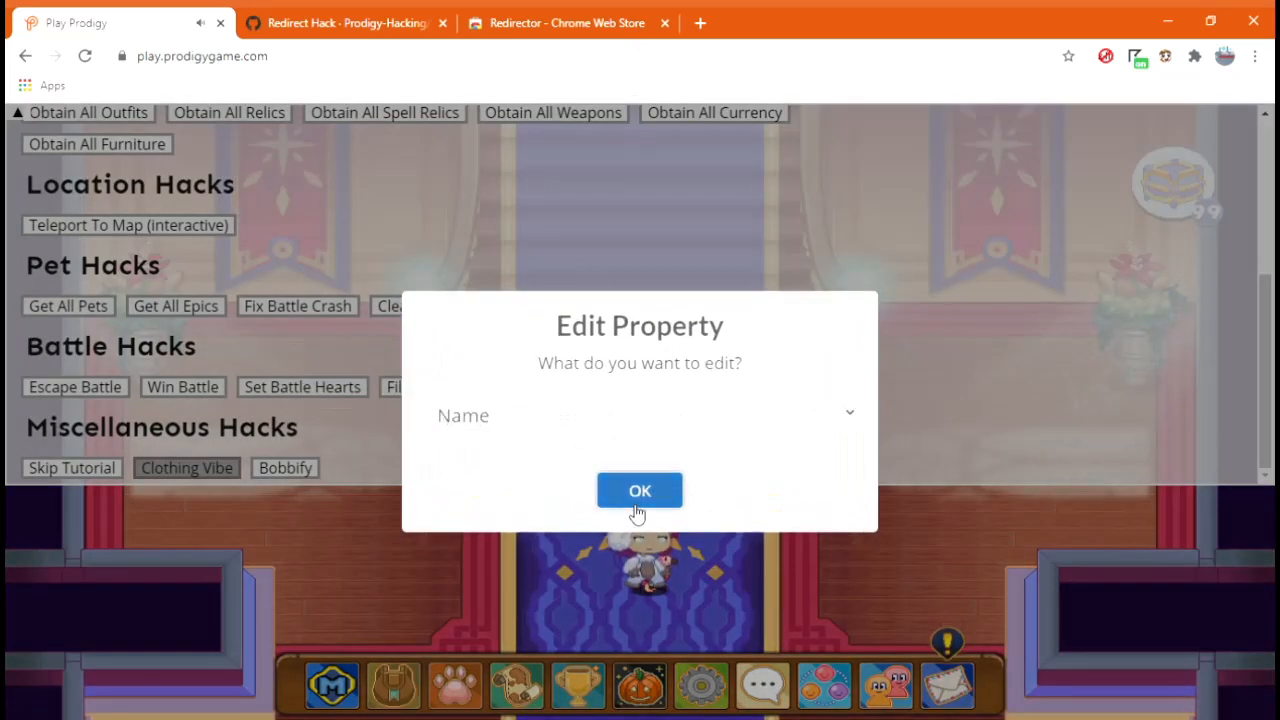
{"action": "left_click", "coordinate": [640, 490]}
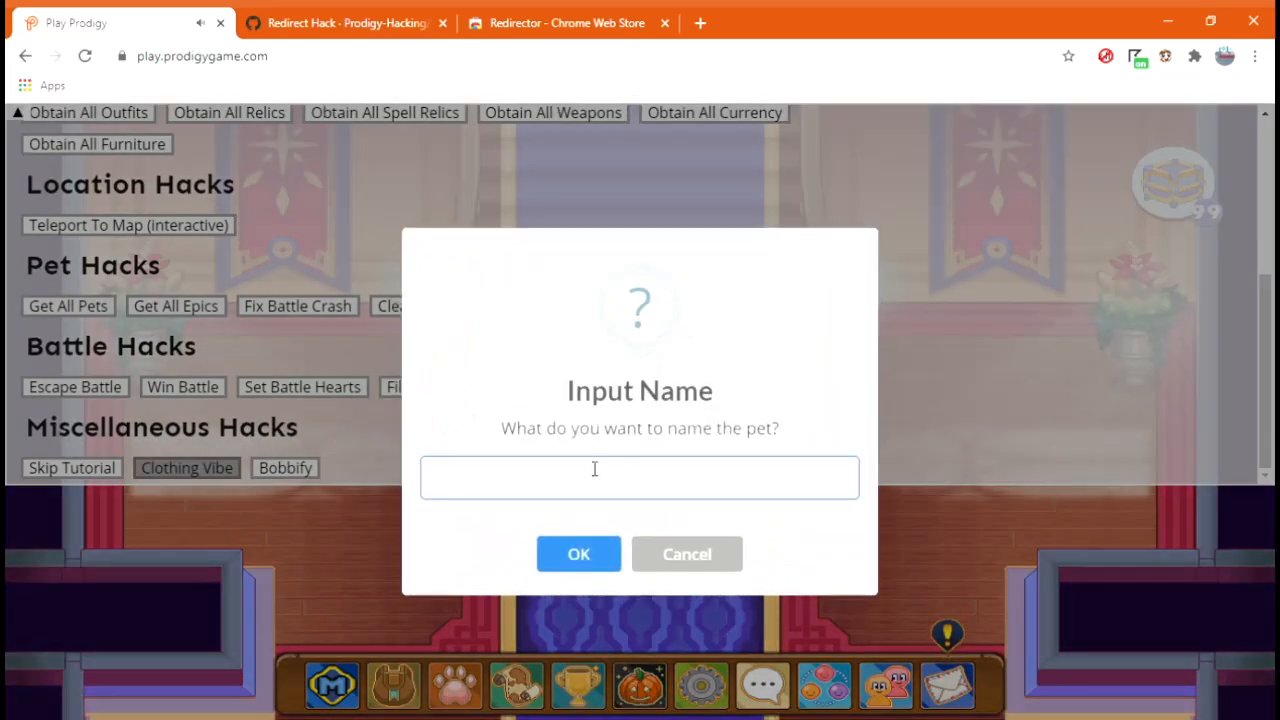
{"action": "type", "text": "Sub to m"}
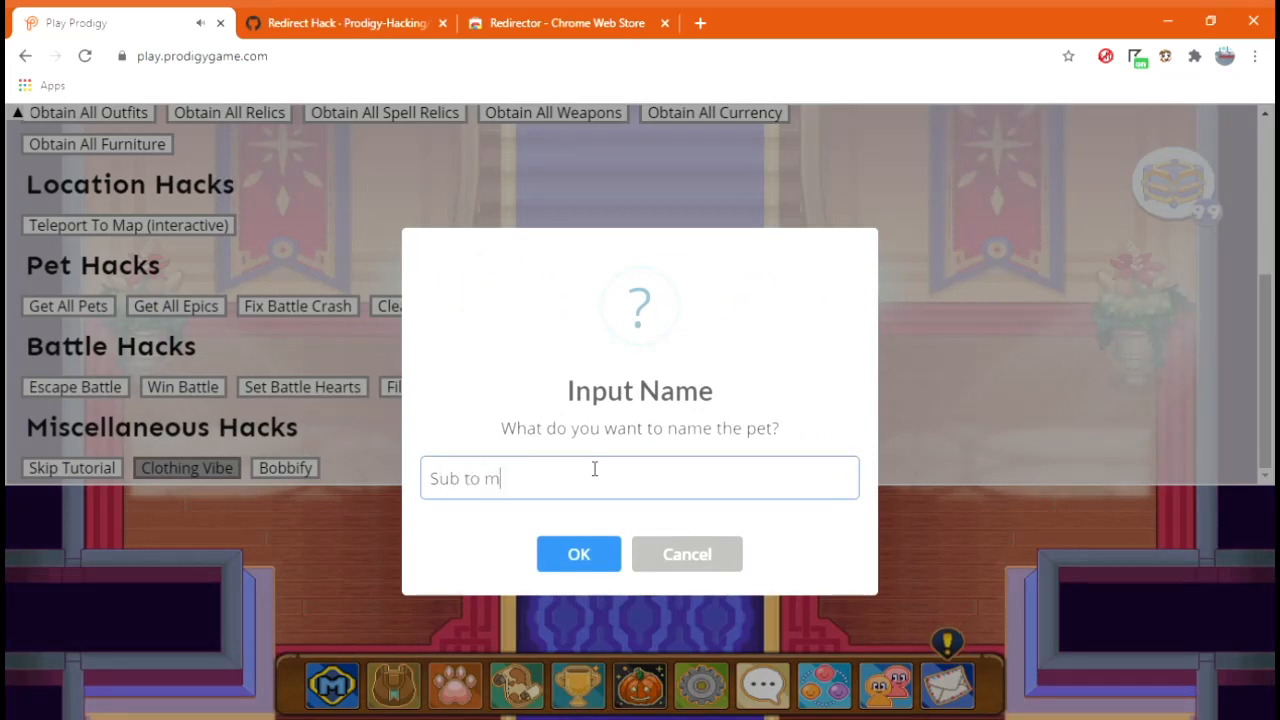
{"action": "left_click", "coordinate": [578, 552]}
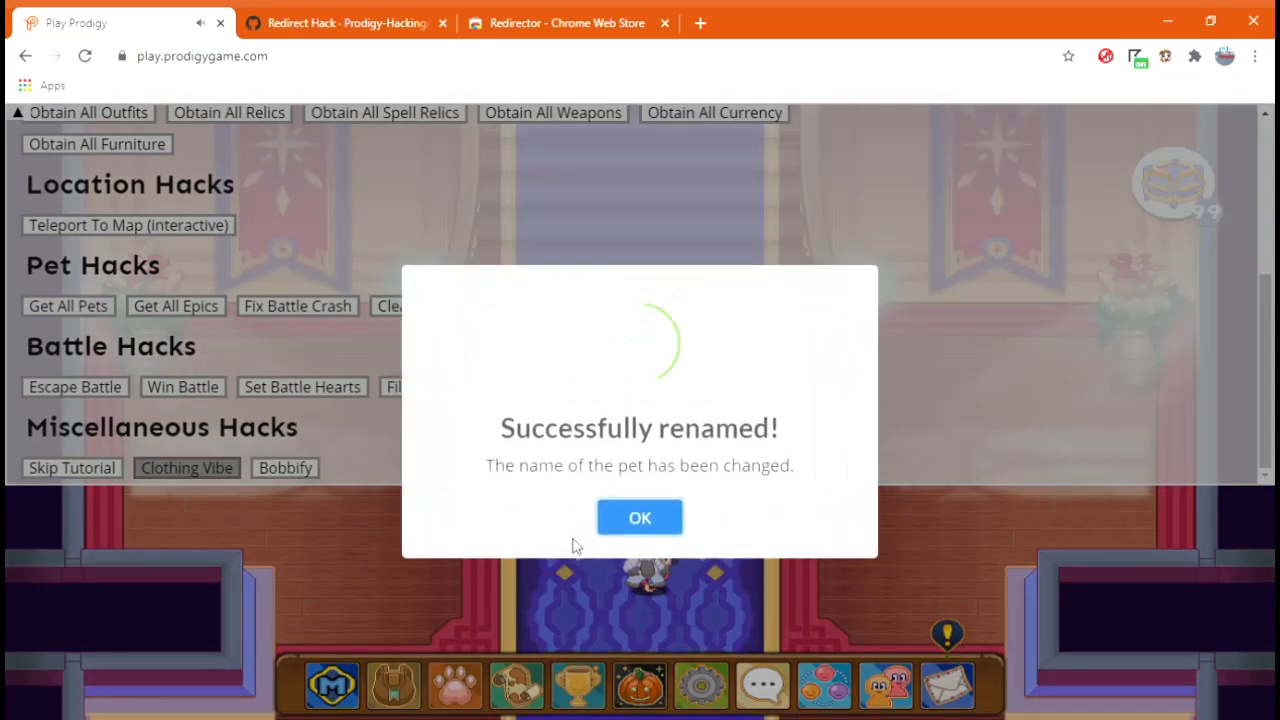
{"action": "left_click", "coordinate": [640, 516]}
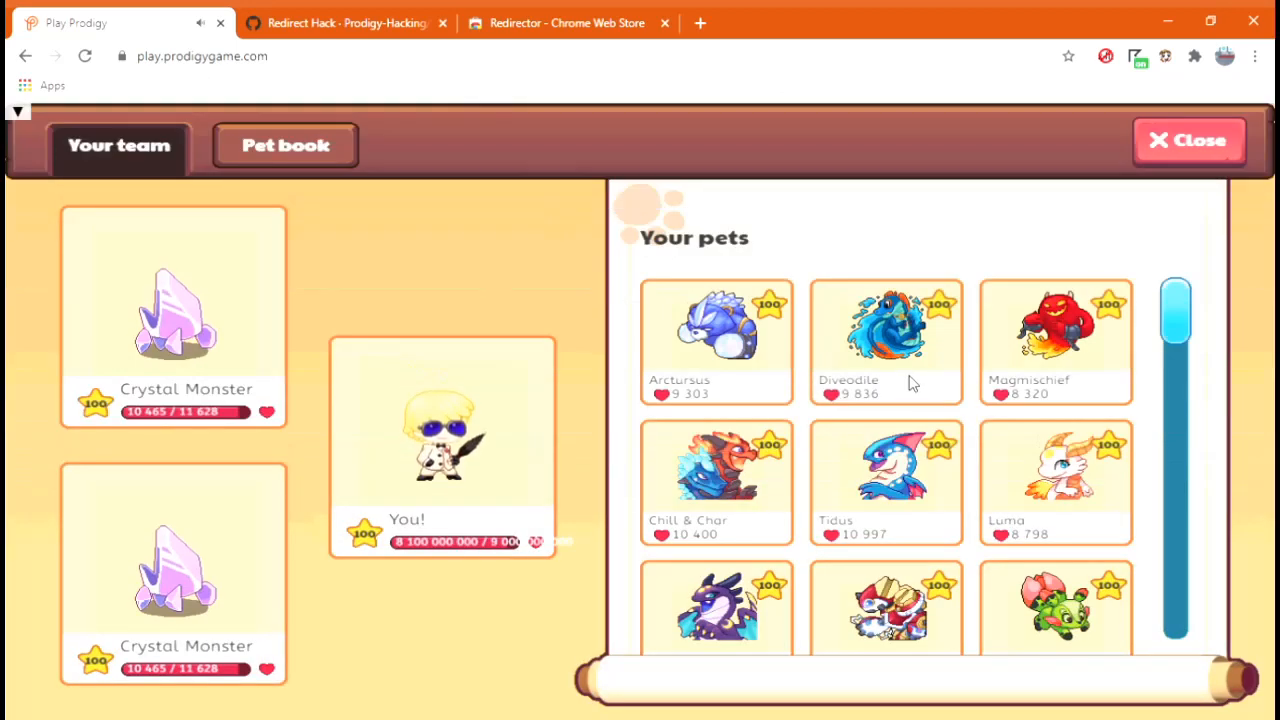
Scroll through the owned pets list, then close the team screen to return to the castle hall
{"action": "scroll", "scroll_direction": "down", "scroll_amount": 3}
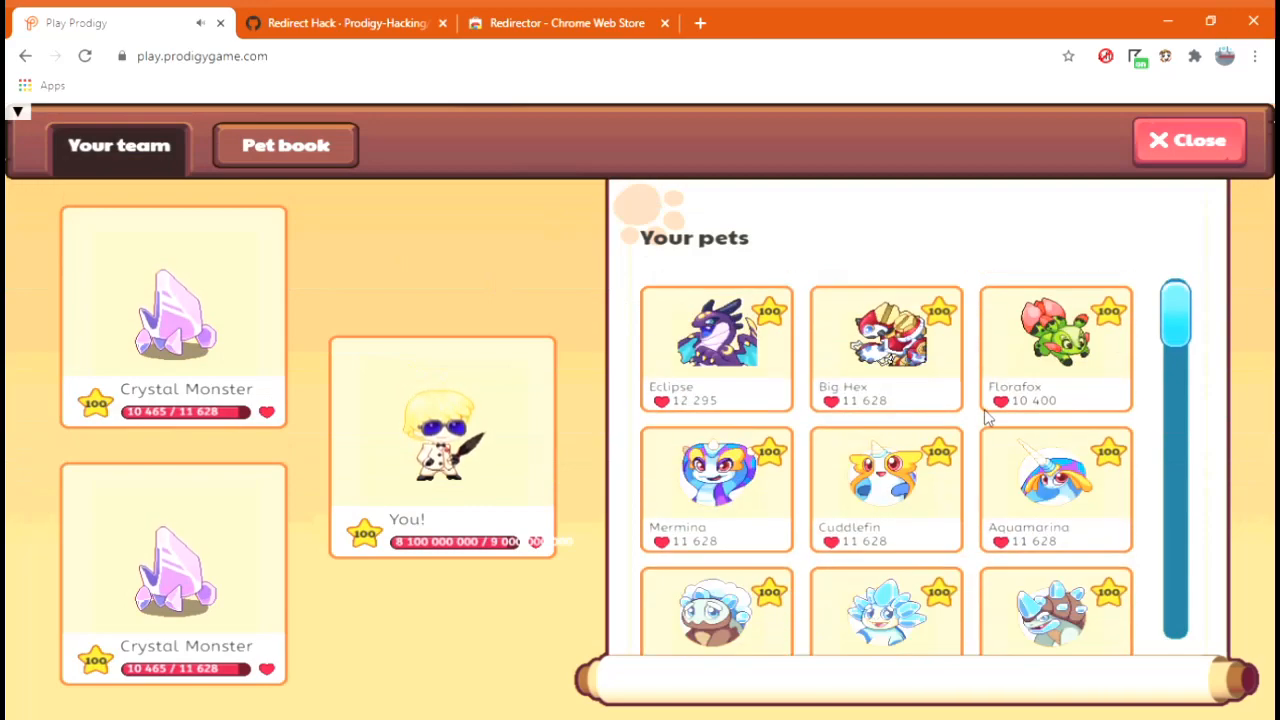
{"action": "scroll", "scroll_direction": "down", "scroll_amount": 3}
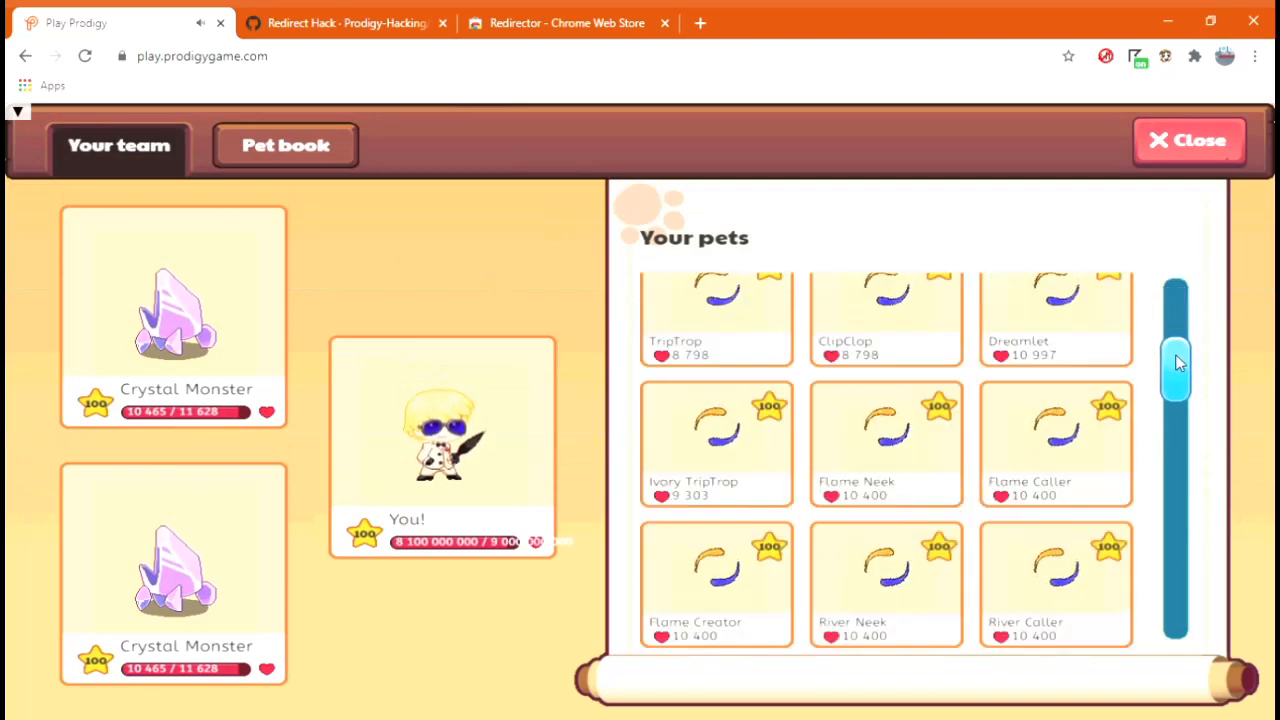
{"action": "scroll", "scroll_direction": "down", "scroll_amount": 3}
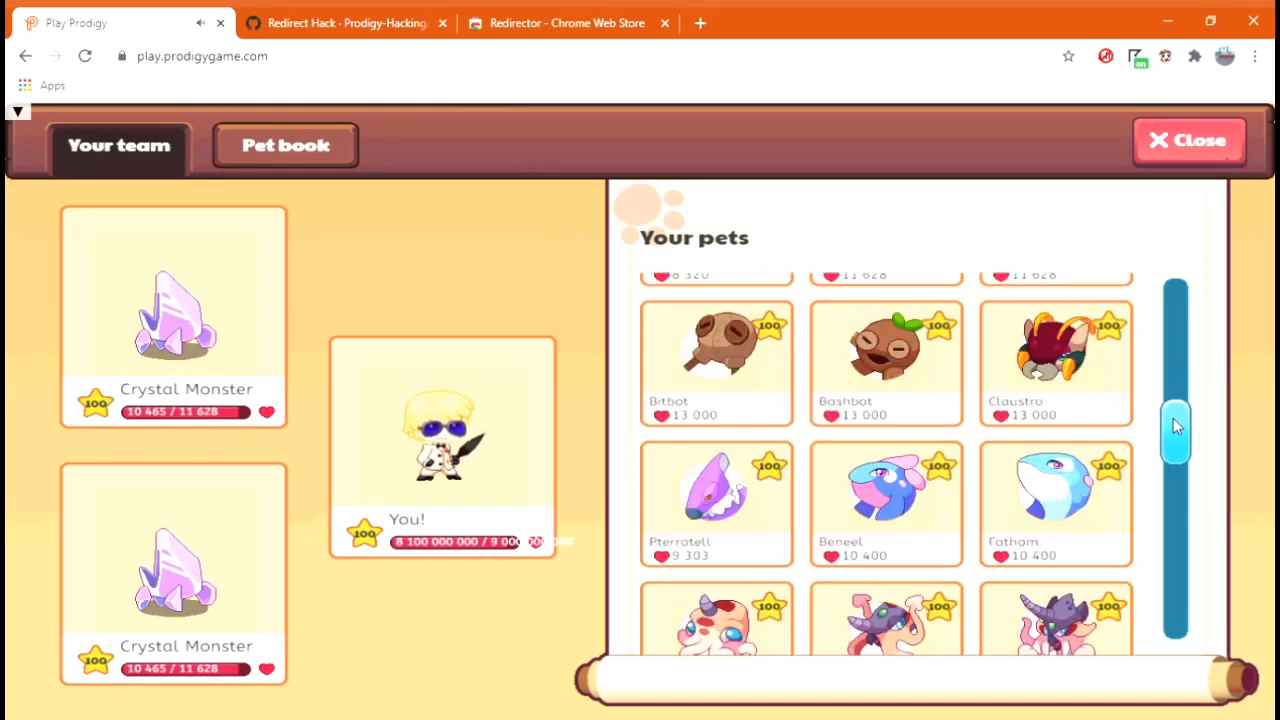
{"action": "scroll", "scroll_direction": "down", "scroll_amount": 3}
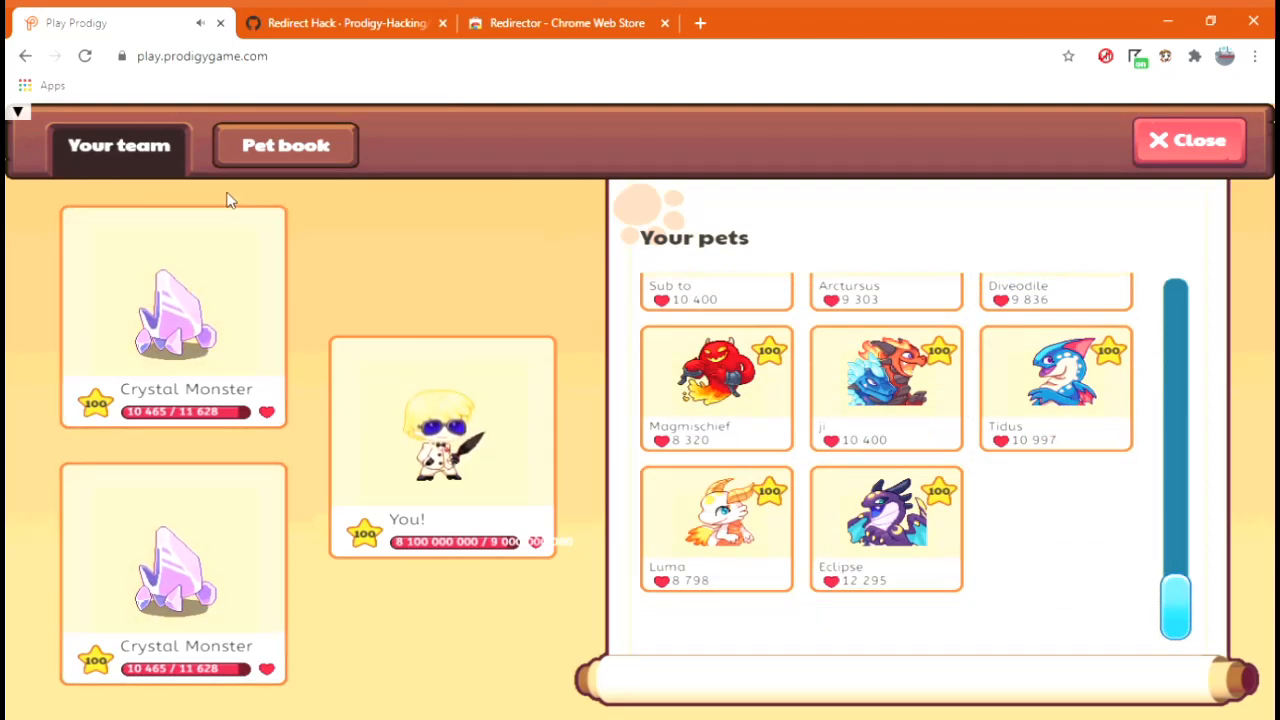
{"action": "left_click", "coordinate": [1188, 140]}
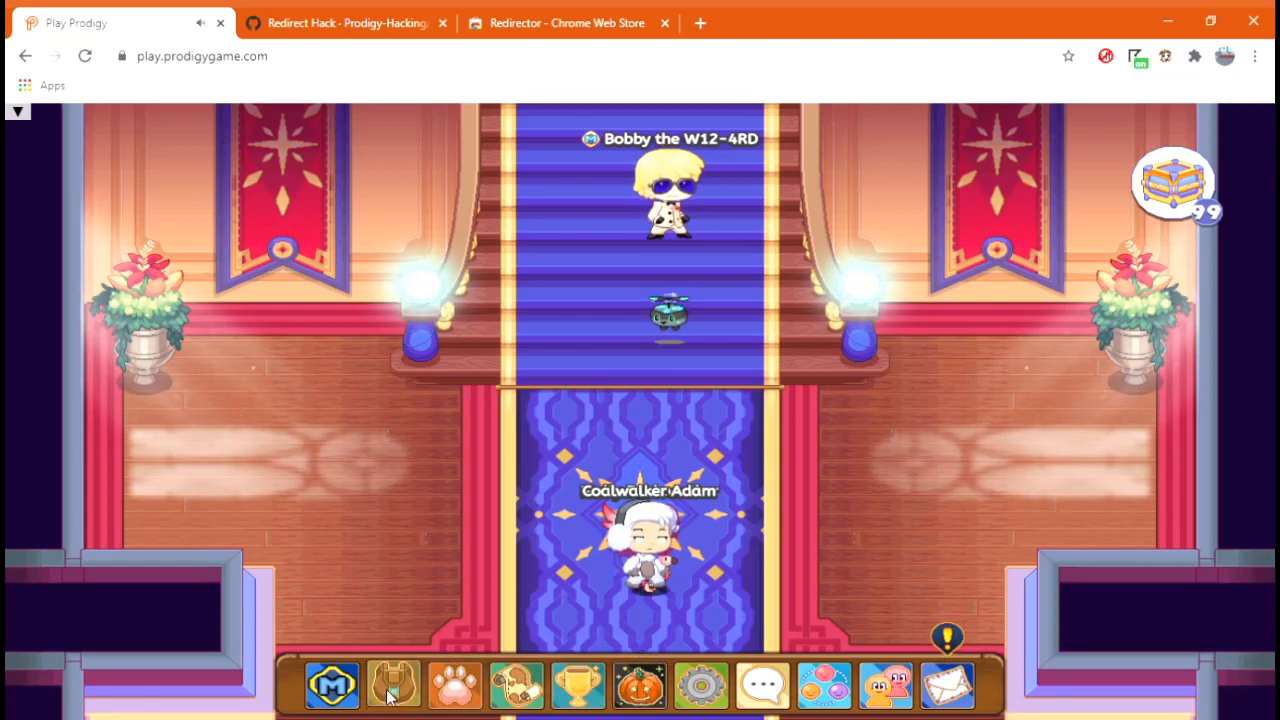
Unequip the sunglasses in the backpack and page through the hats collection
{"action": "left_click", "coordinate": [392, 684]}
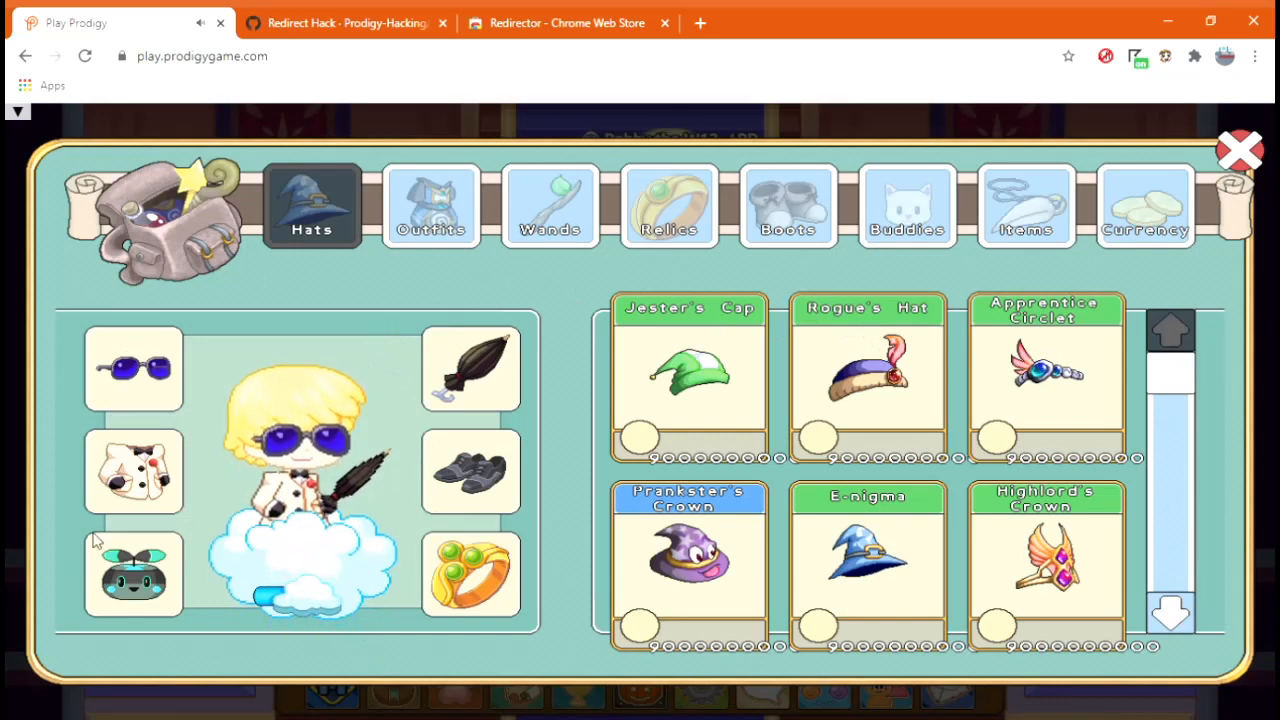
{"action": "left_click", "coordinate": [132, 368]}
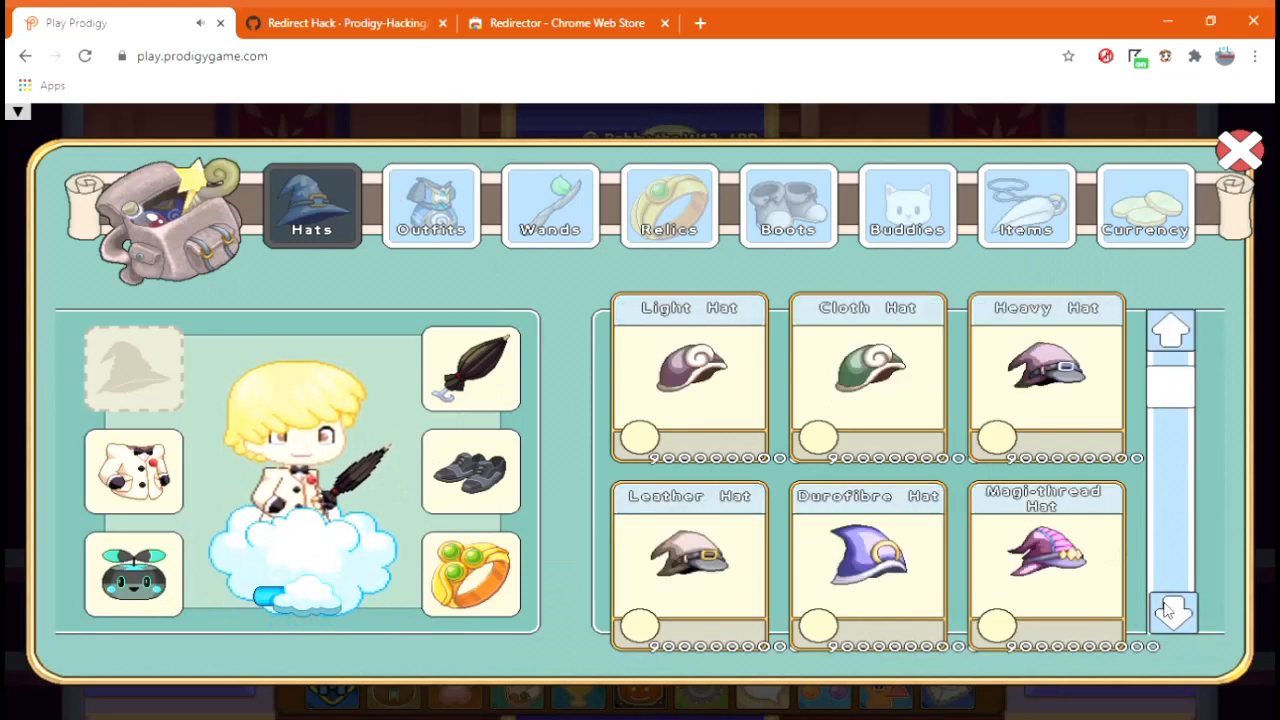
{"action": "left_click", "coordinate": [1170, 612]}
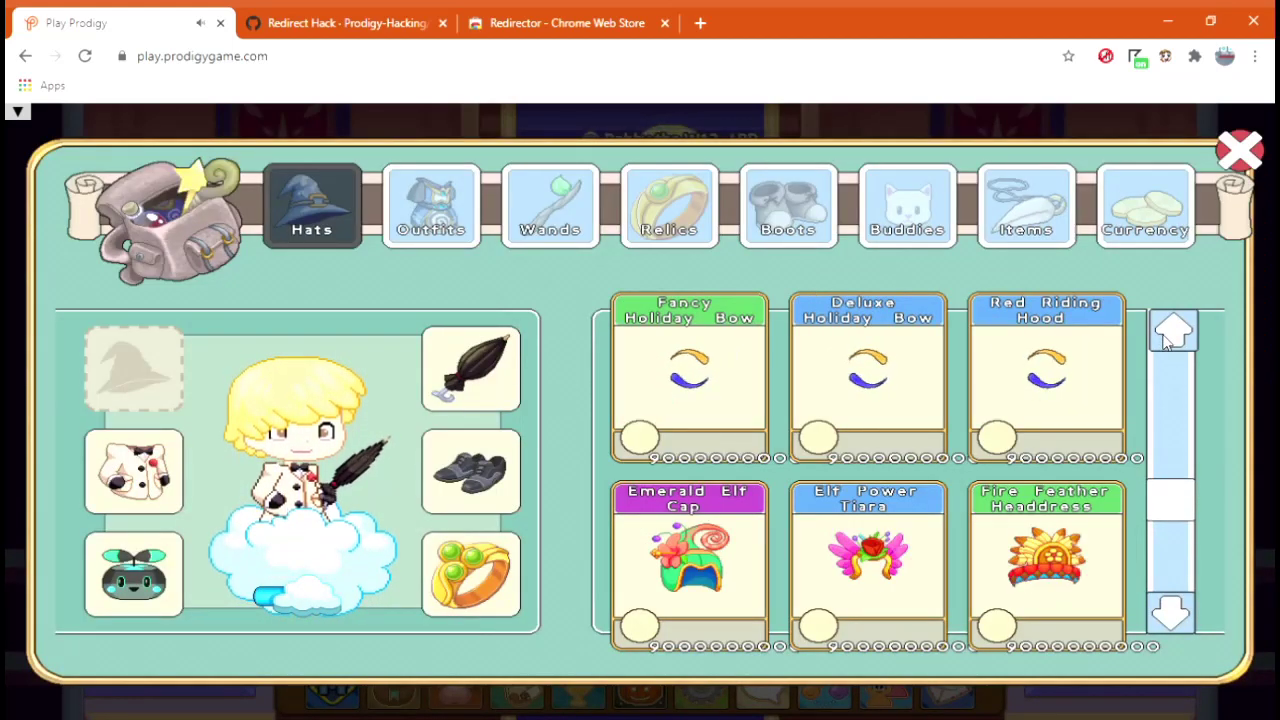
{"action": "left_click", "coordinate": [1172, 330]}
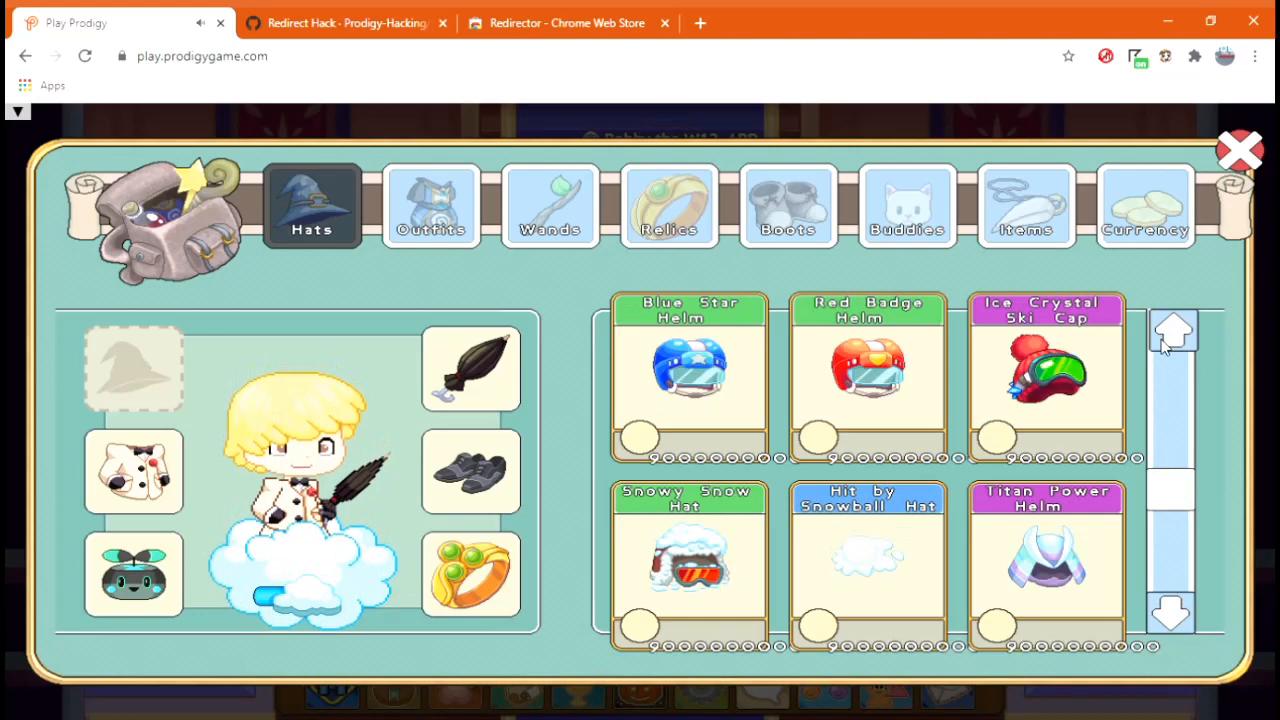
{"action": "left_click", "coordinate": [1172, 332]}
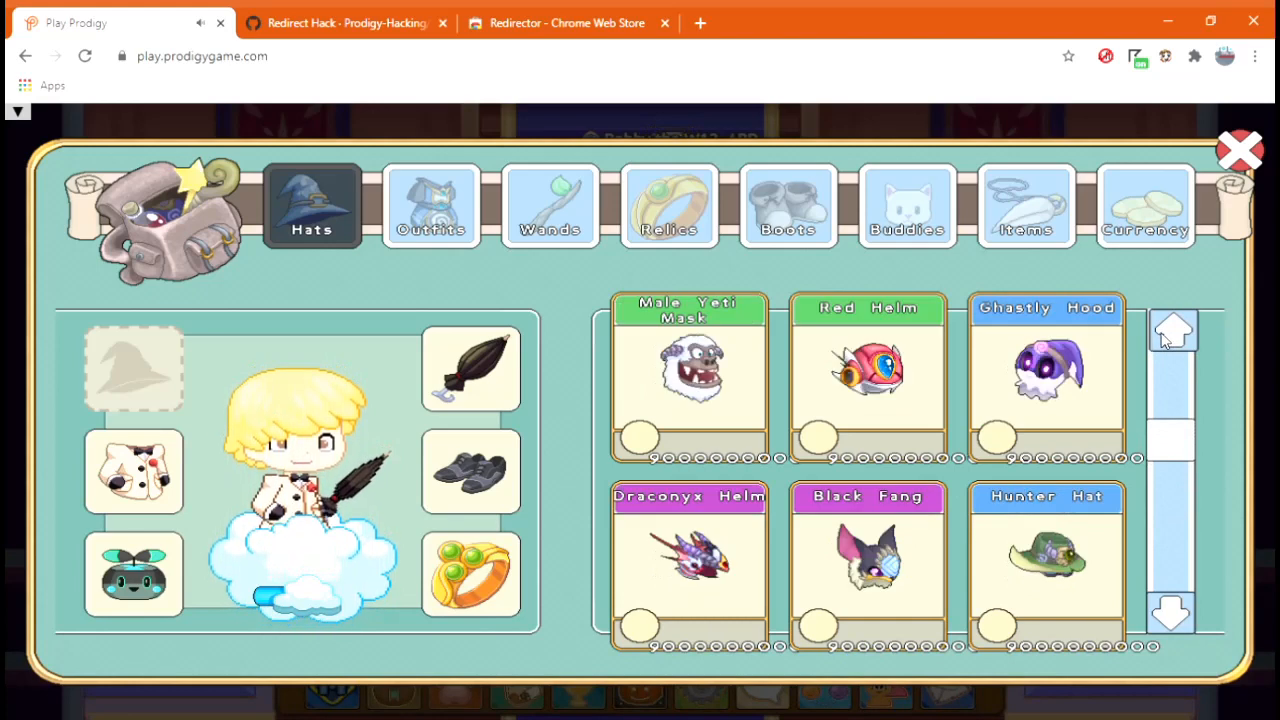
Wear the Black Fang helm and move on to the outfits collection
{"action": "left_click", "coordinate": [866, 560]}
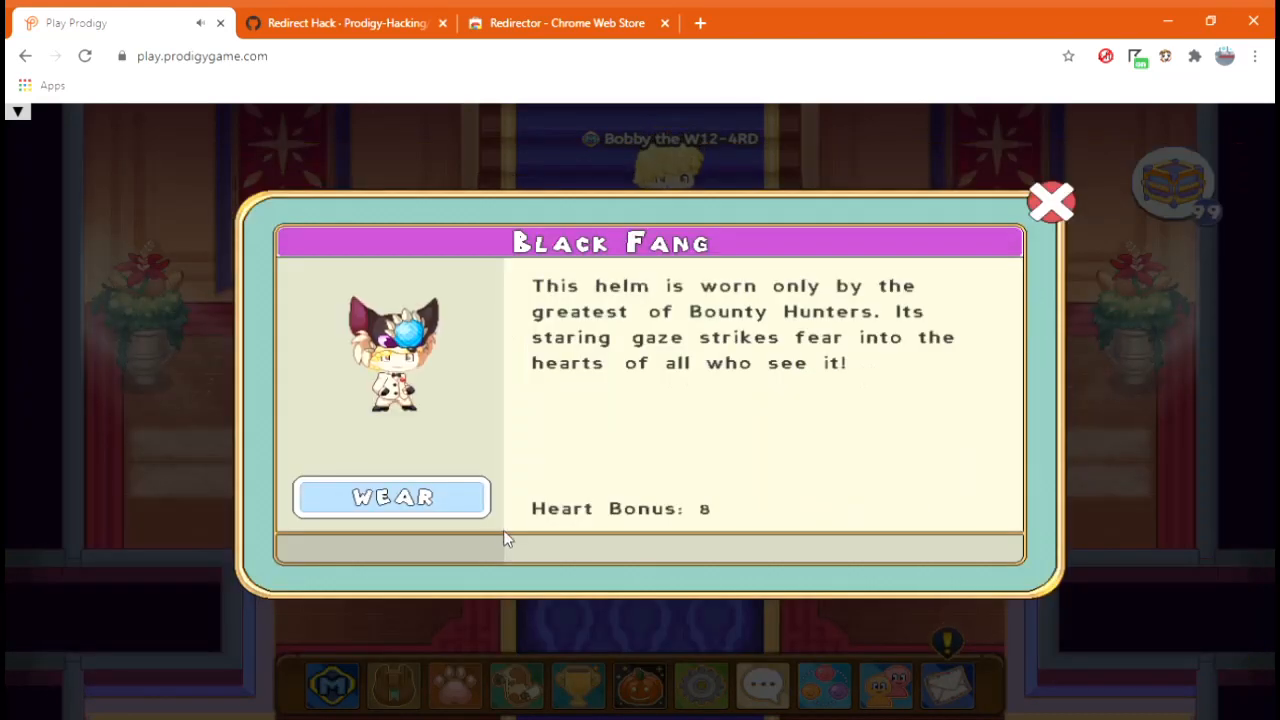
{"action": "left_click", "coordinate": [1050, 200]}
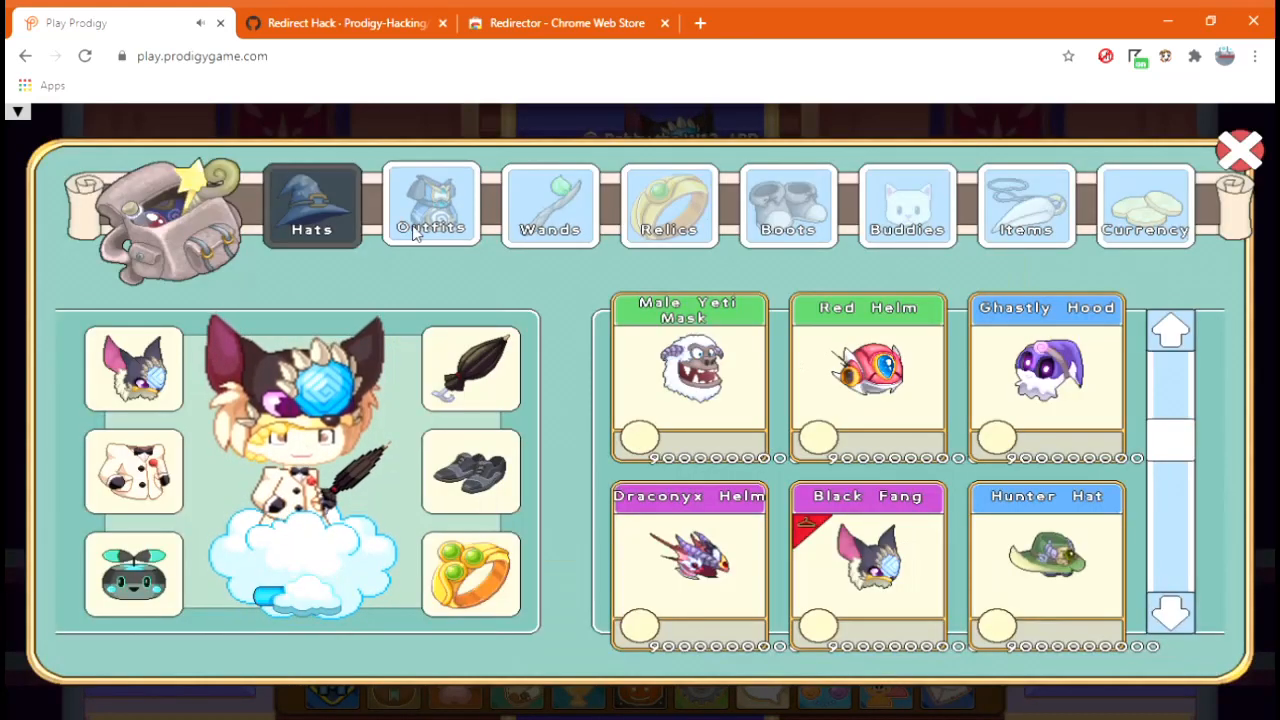
{"action": "left_click", "coordinate": [1172, 330]}
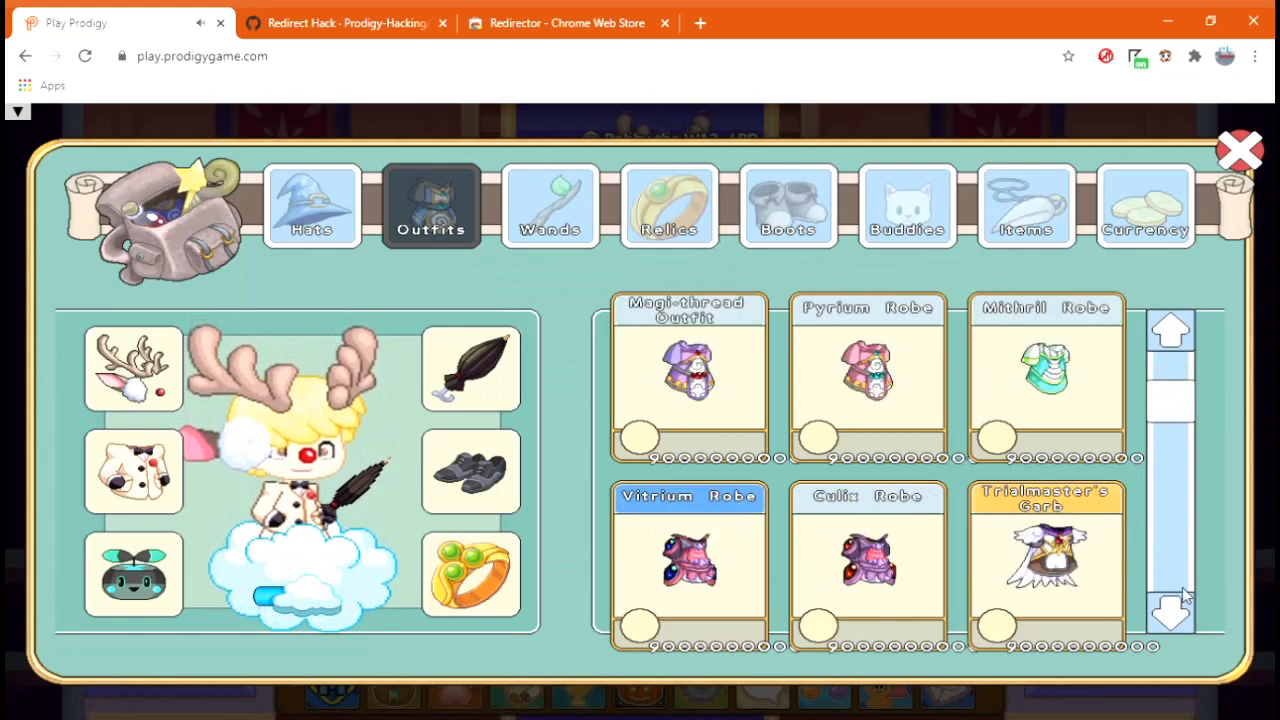
Equip the Trialmaster's Garb outfit and page further through the outfits
{"action": "left_click", "coordinate": [1046, 556]}
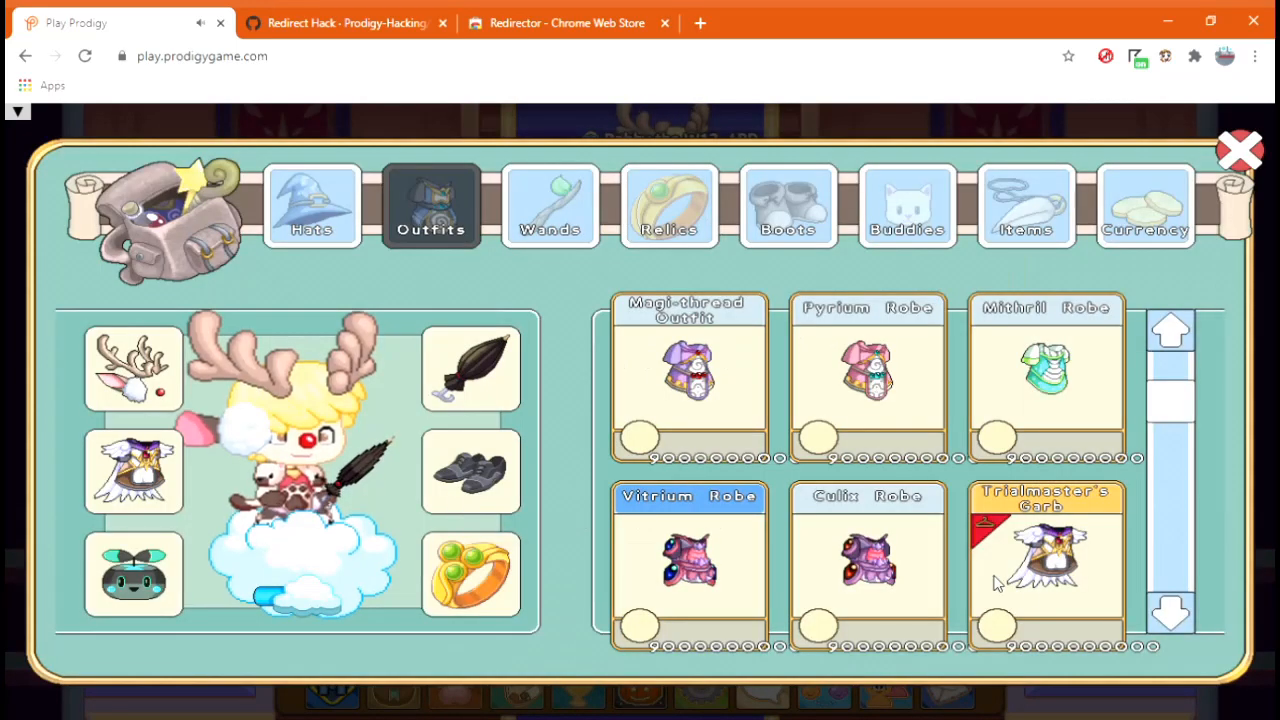
{"action": "left_click", "coordinate": [1170, 616]}
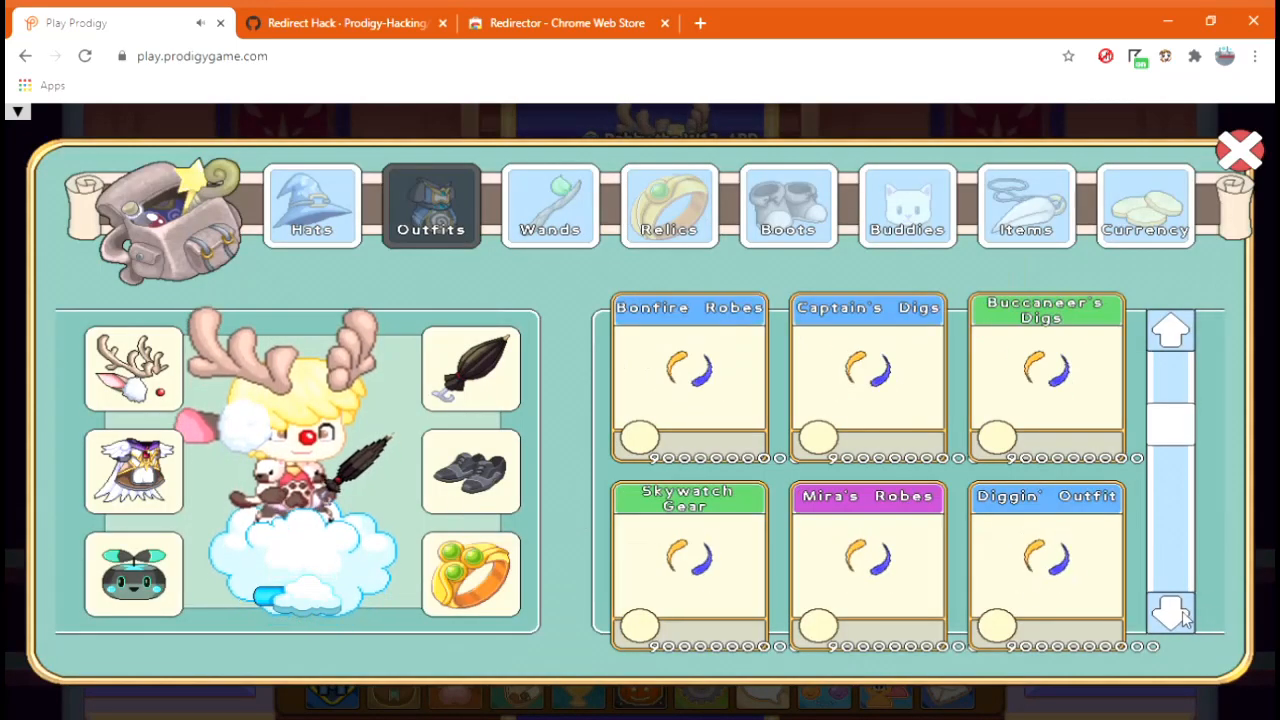
{"action": "left_click", "coordinate": [1172, 612]}
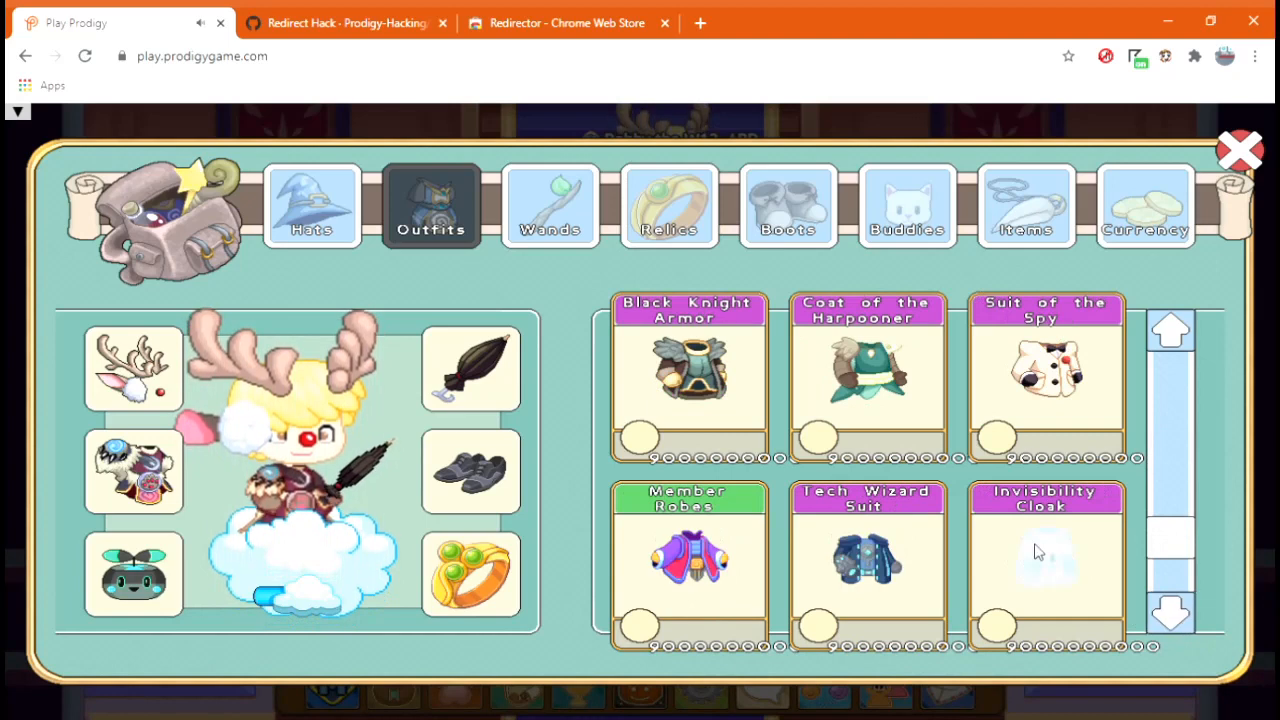
Wear the Invisibility Cloak so the character appears faded
{"action": "left_click", "coordinate": [1046, 560]}
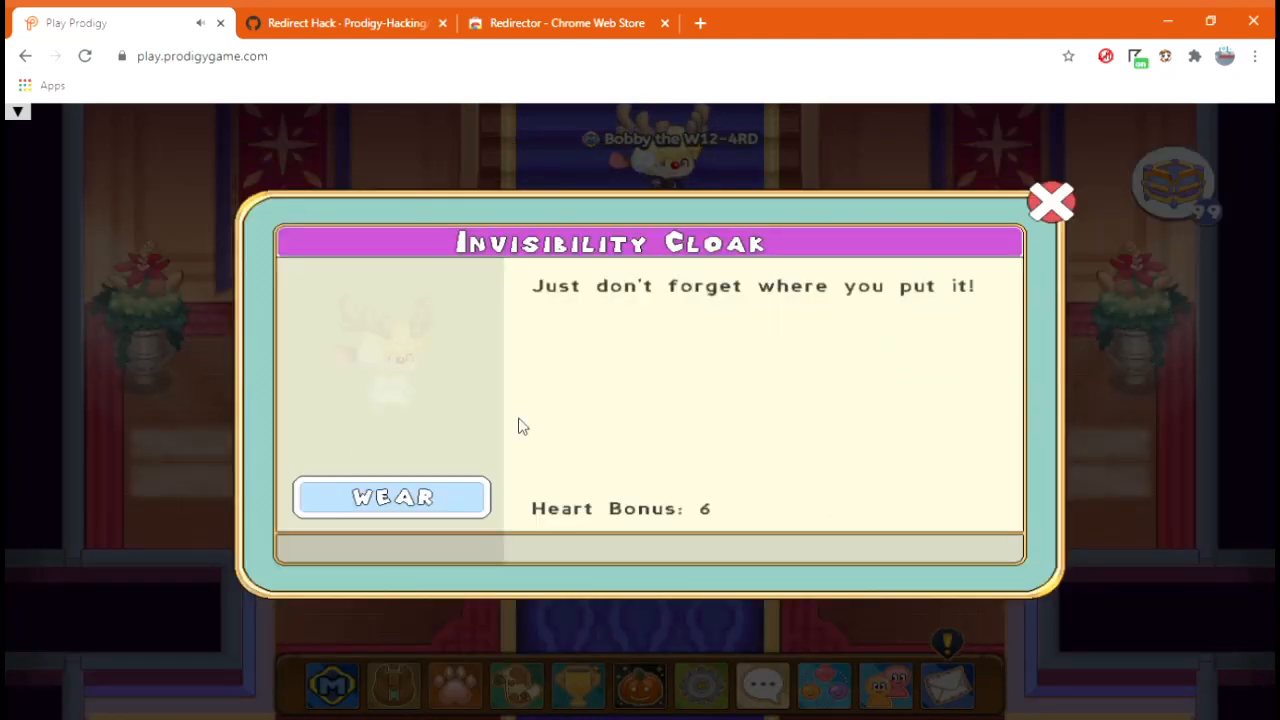
{"action": "left_click", "coordinate": [1050, 200]}
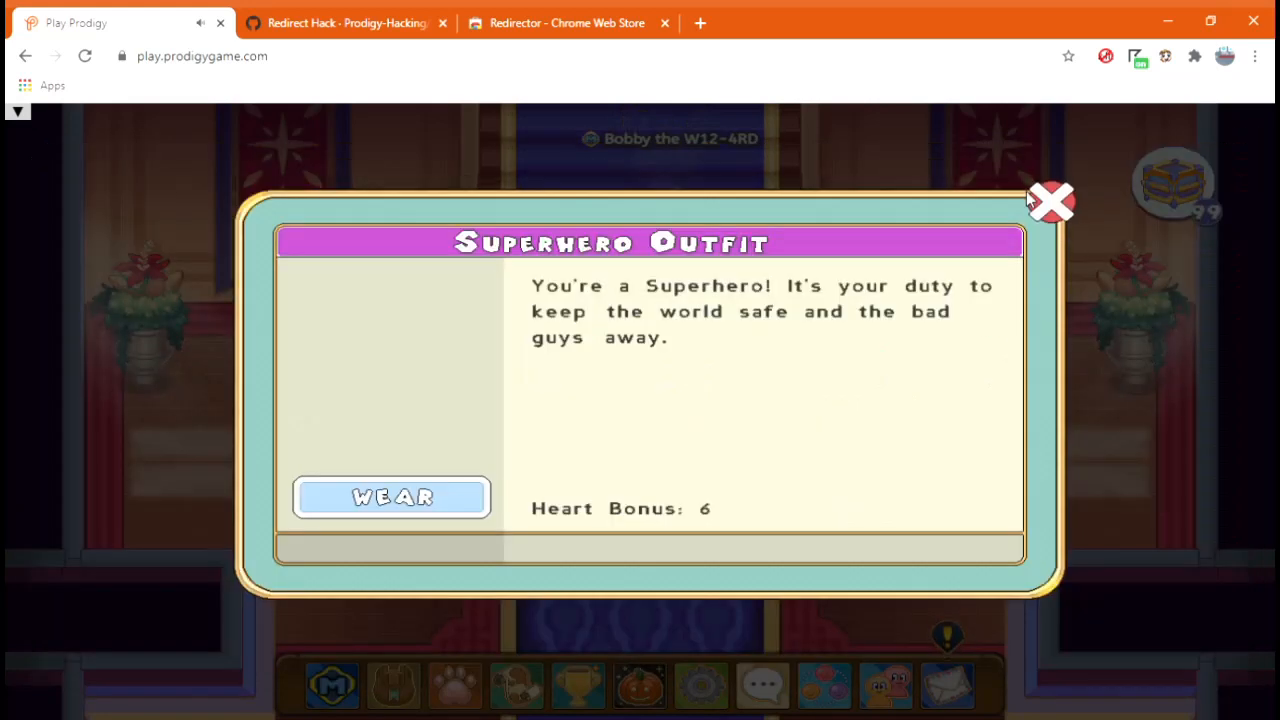
{"action": "left_click", "coordinate": [1050, 200]}
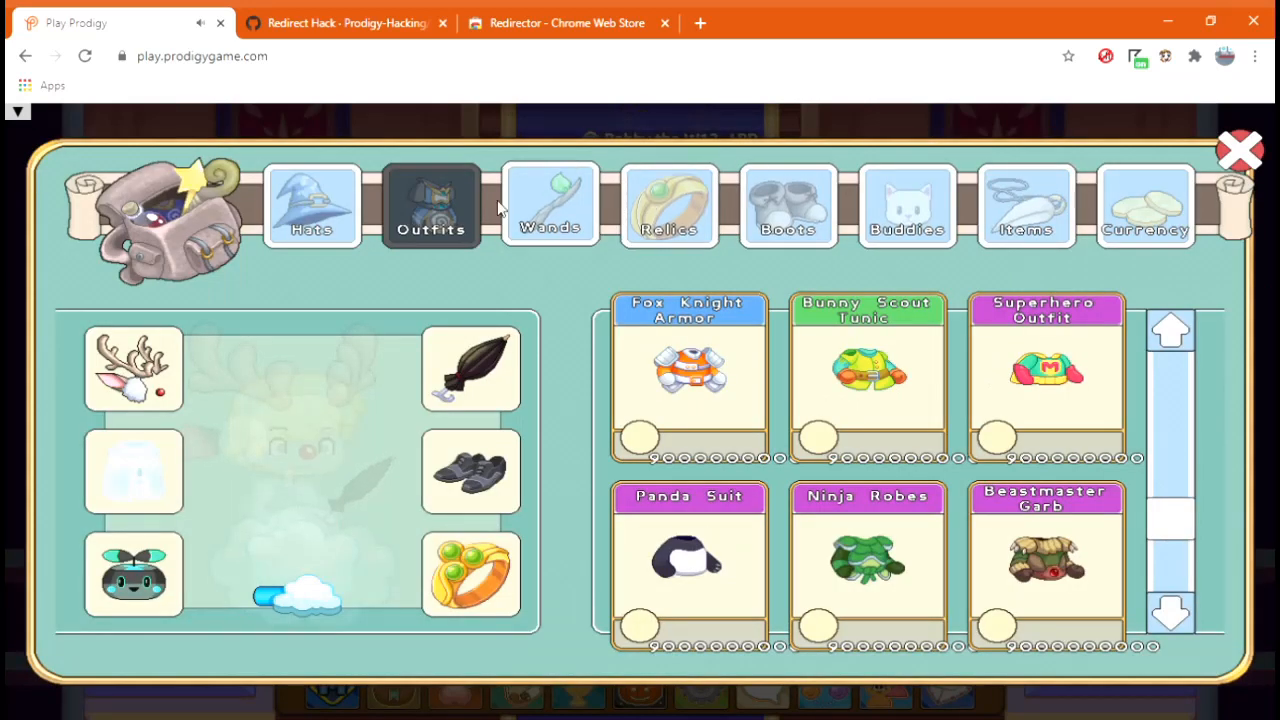
{"action": "mouse_move", "coordinate": [136, 486]}
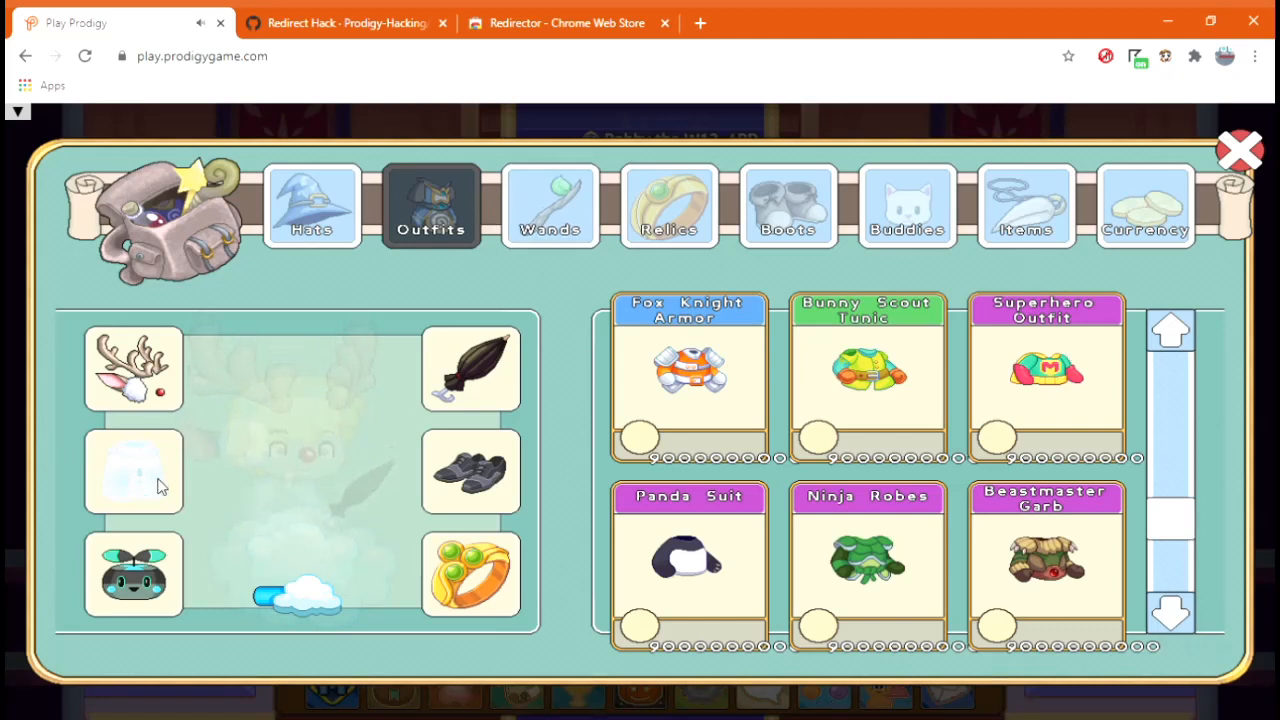
{"action": "left_click", "coordinate": [550, 204]}
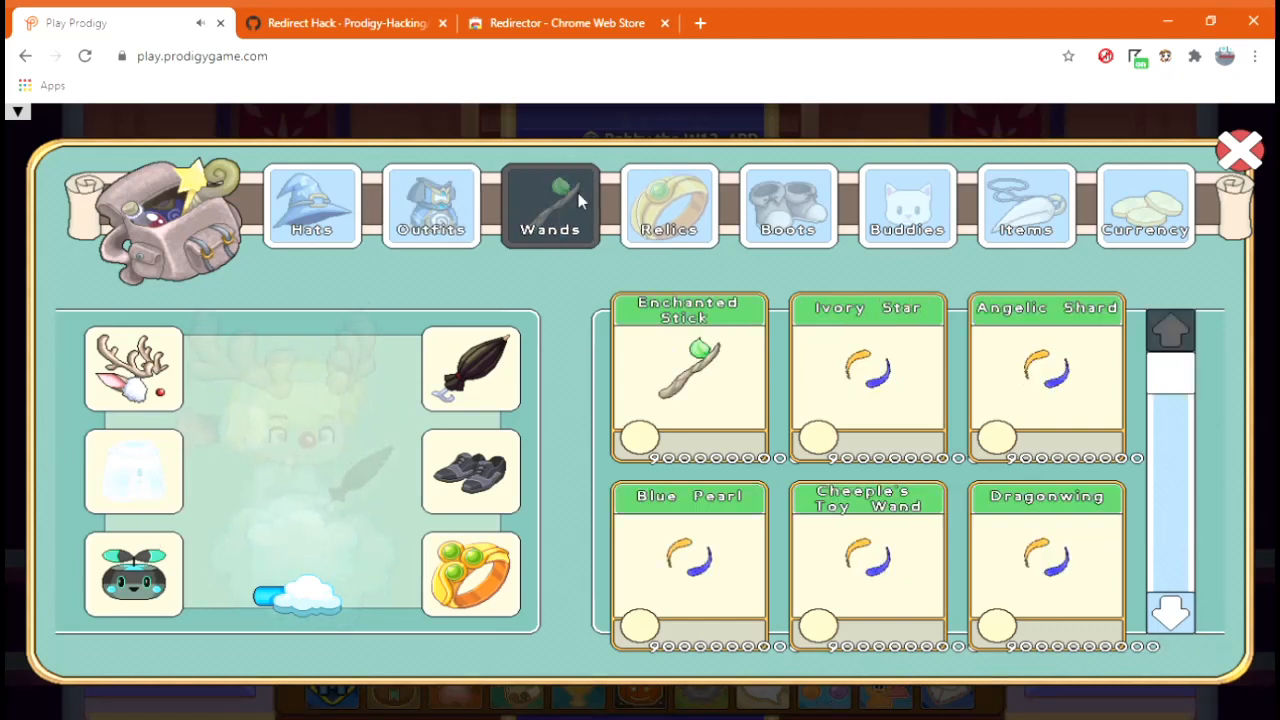
Equip The Master of Trials wand from the wands collection
{"action": "scroll", "scroll_direction": "down", "scroll_amount": 3}
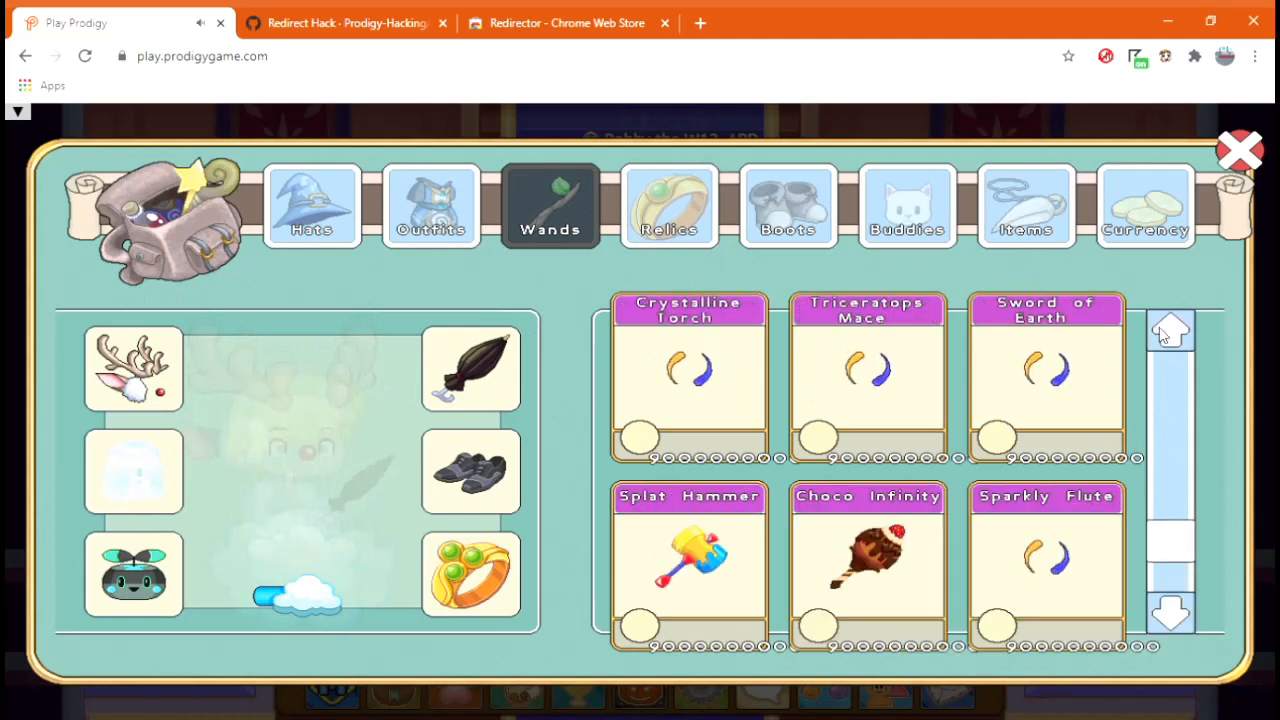
{"action": "left_click", "coordinate": [1170, 330]}
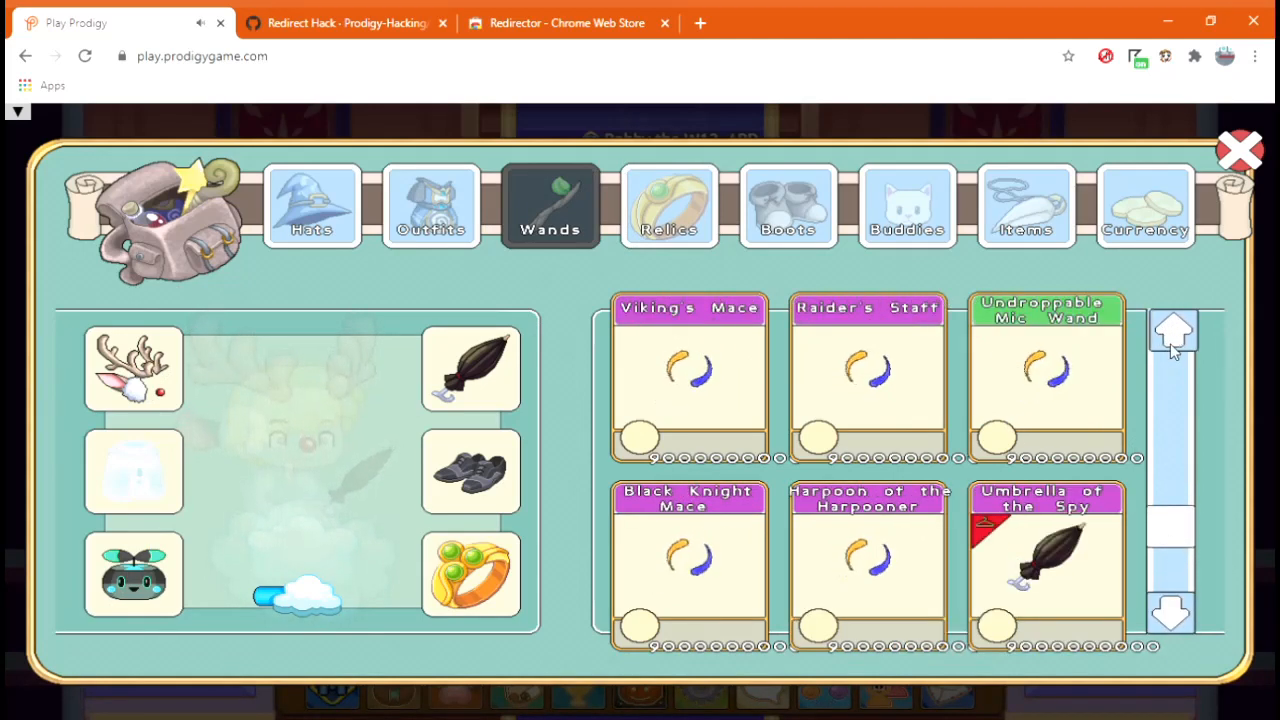
{"action": "left_click", "coordinate": [1170, 612]}
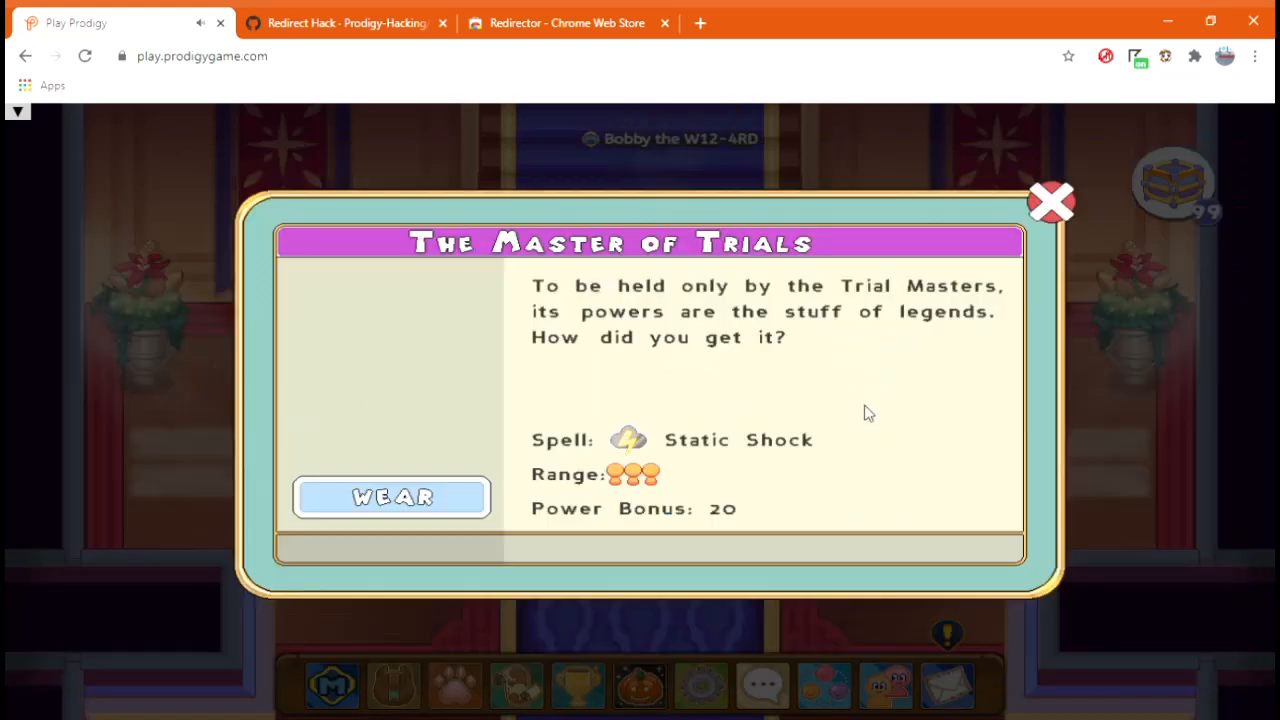
{"action": "left_click", "coordinate": [1050, 202]}
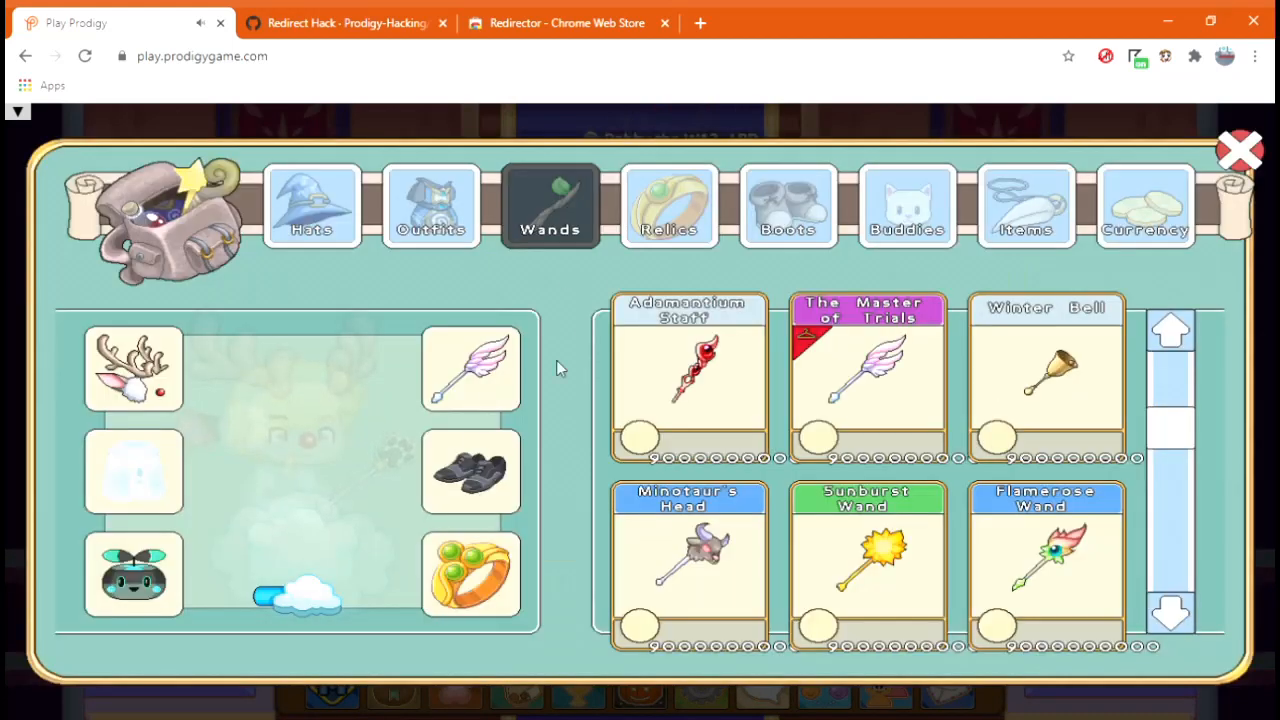
{"action": "mouse_move", "coordinate": [448, 460]}
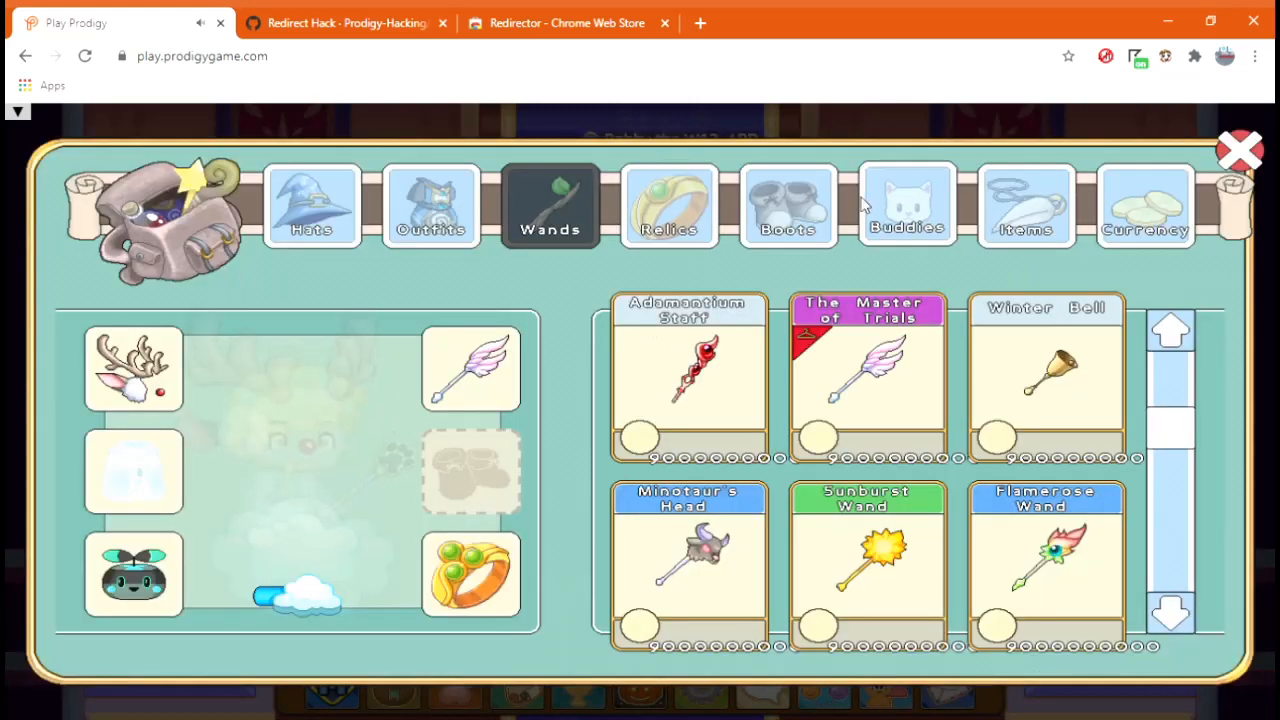
Equip the Trialmaster's Boots from the boots collection
{"action": "left_click", "coordinate": [788, 204]}
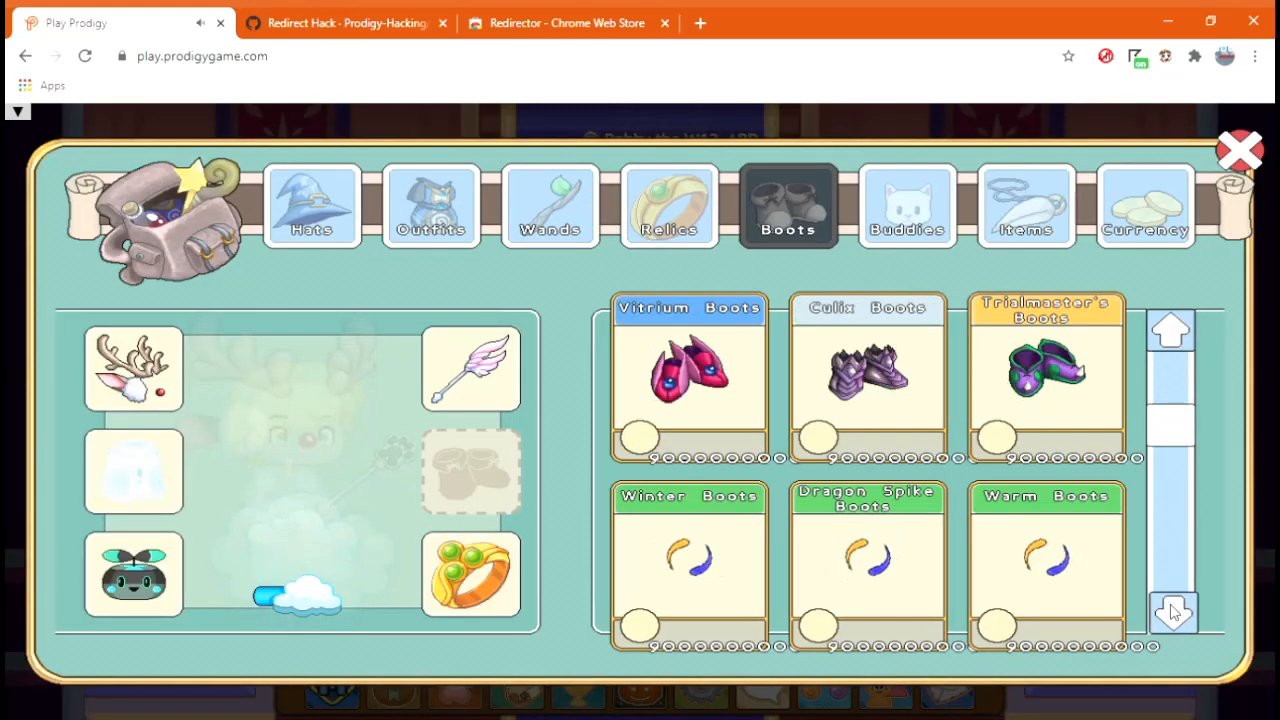
{"action": "left_click", "coordinate": [1046, 376]}
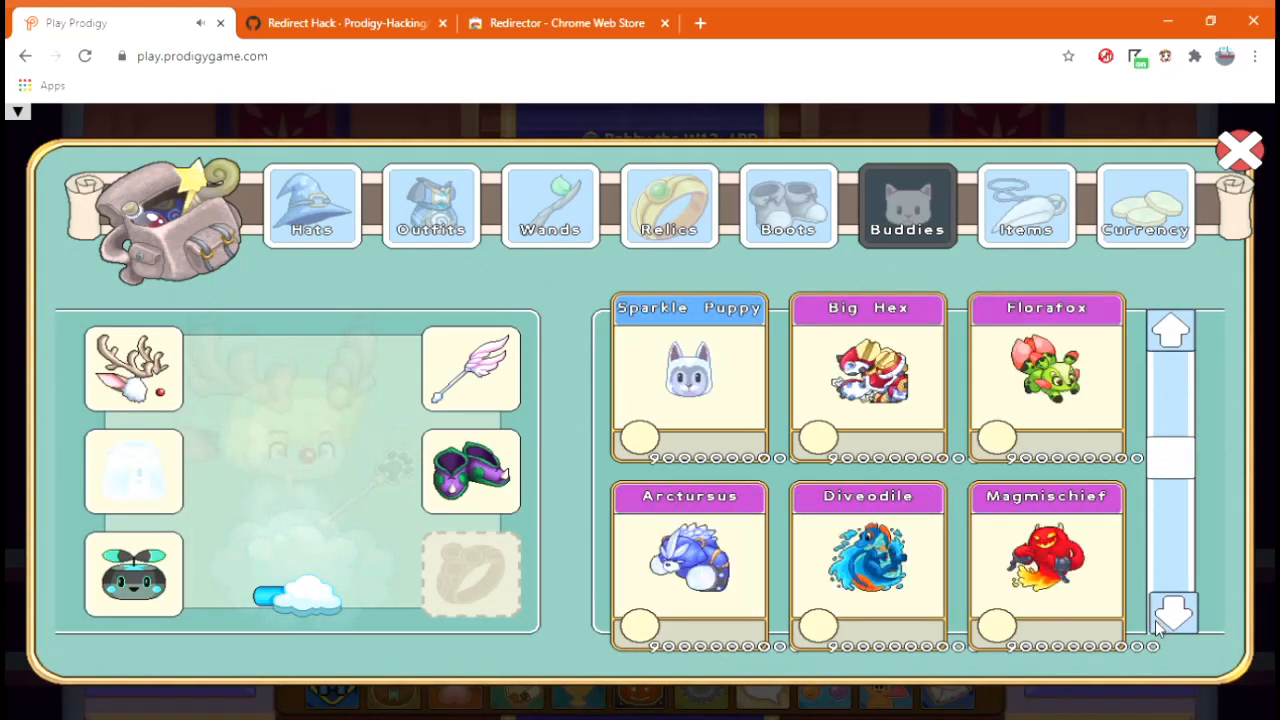
{"action": "left_click", "coordinate": [1046, 560]}
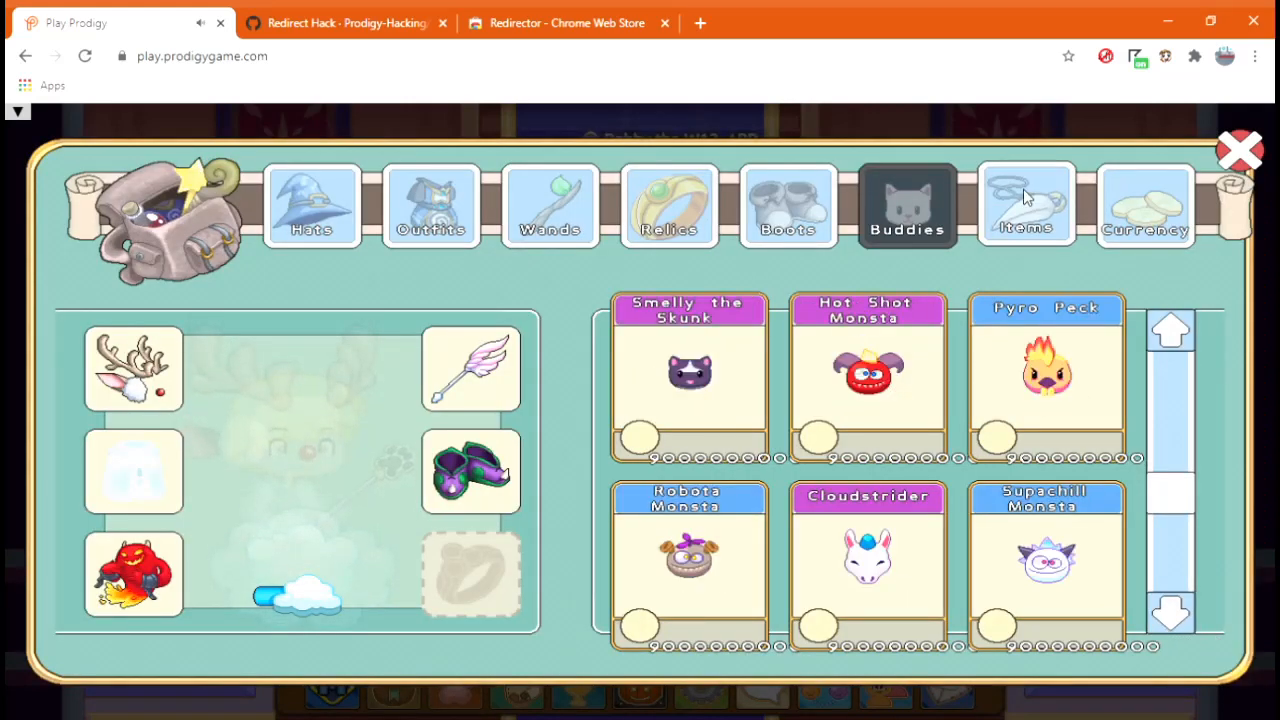
Bring the Hot Shot Monsta buddy along as companion
{"action": "left_click", "coordinate": [868, 376]}
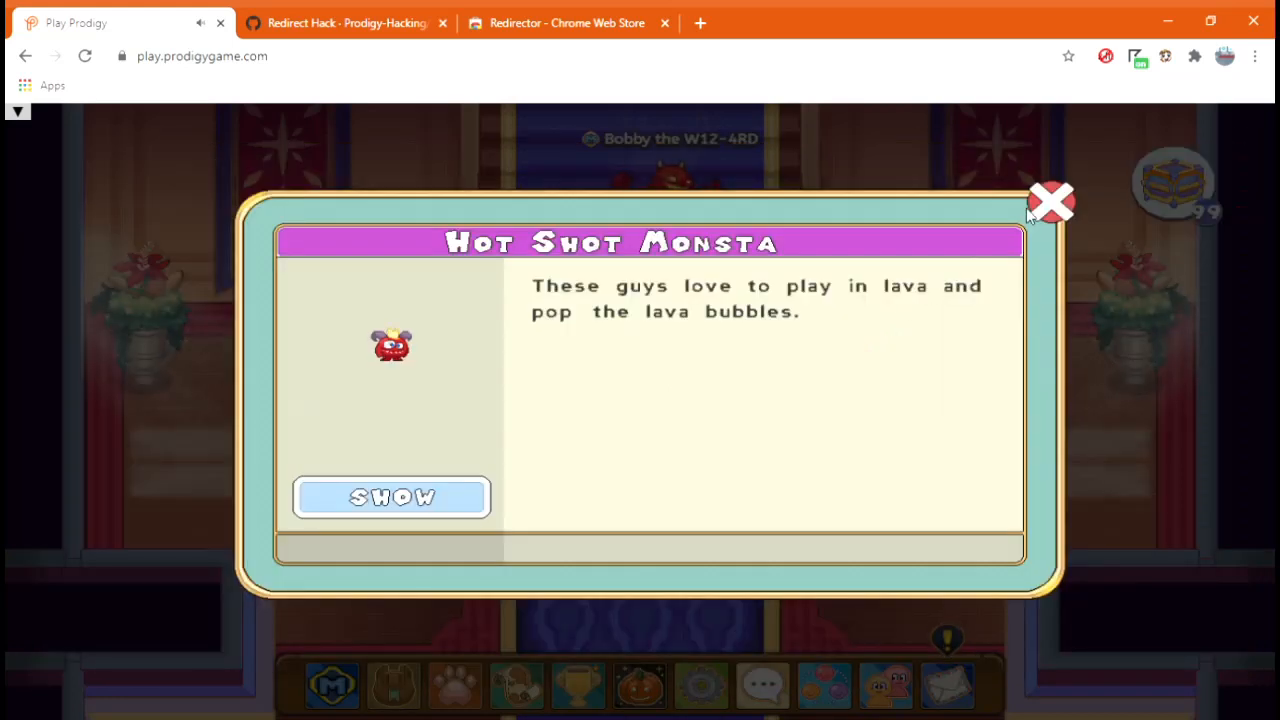
{"action": "left_click", "coordinate": [1052, 202]}
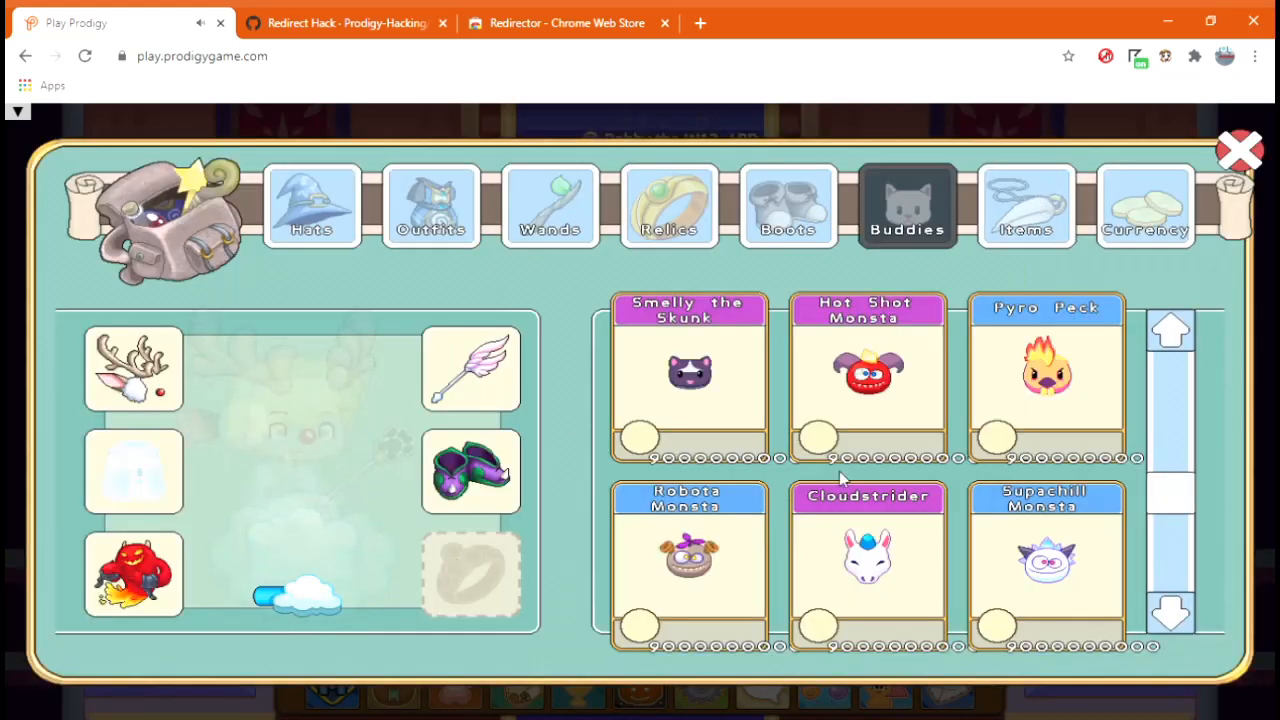
{"action": "left_click", "coordinate": [1144, 204]}
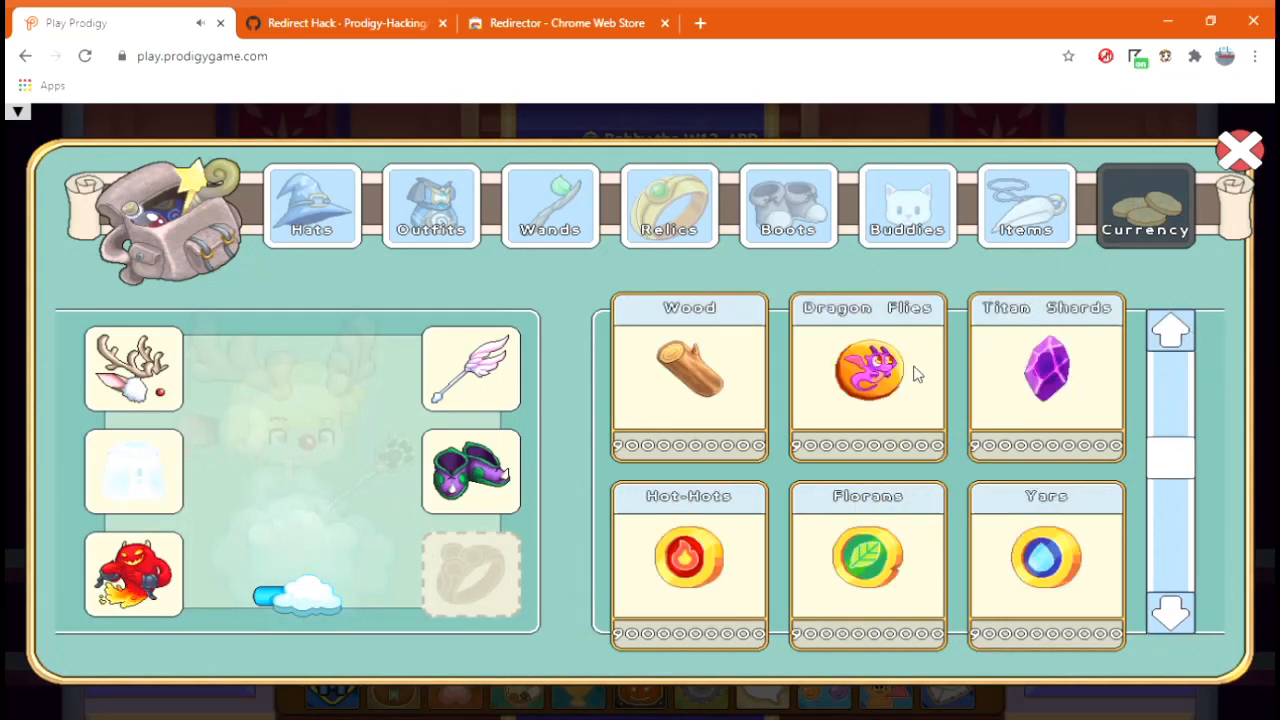
Page through the currencies and items collections down to the morph marbles
{"action": "left_click", "coordinate": [1170, 612]}
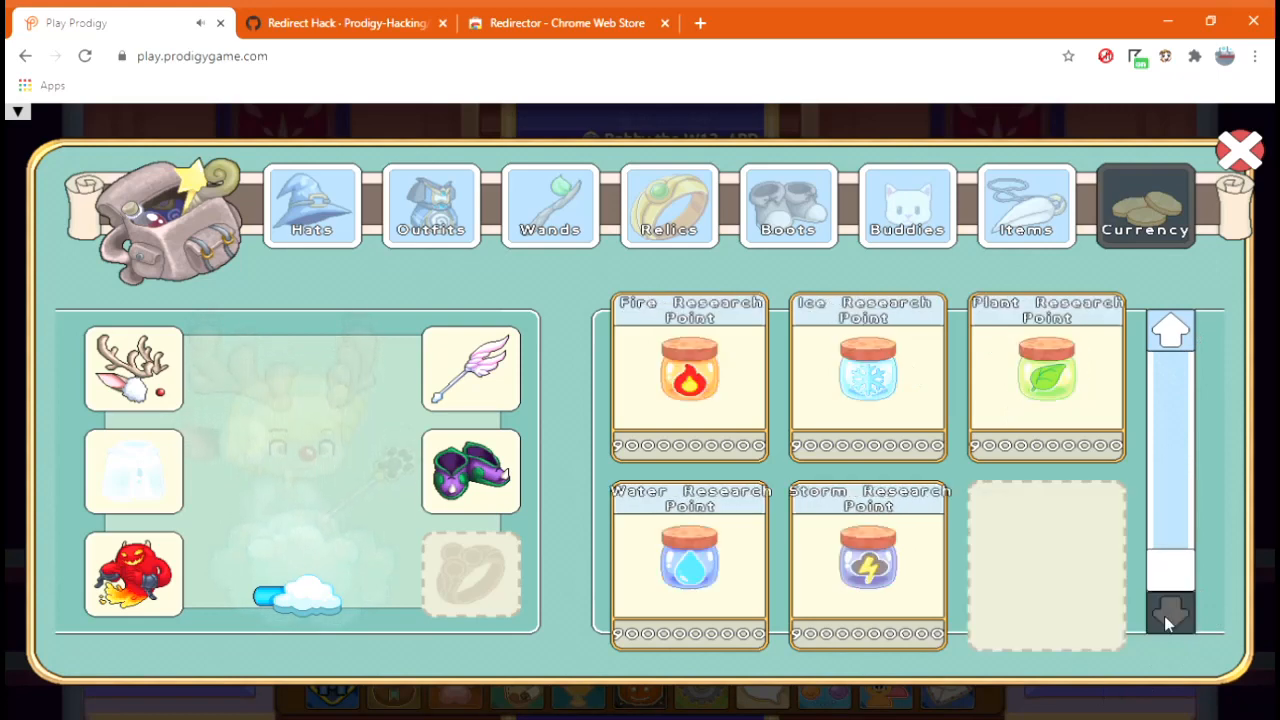
{"action": "left_click", "coordinate": [1024, 204]}
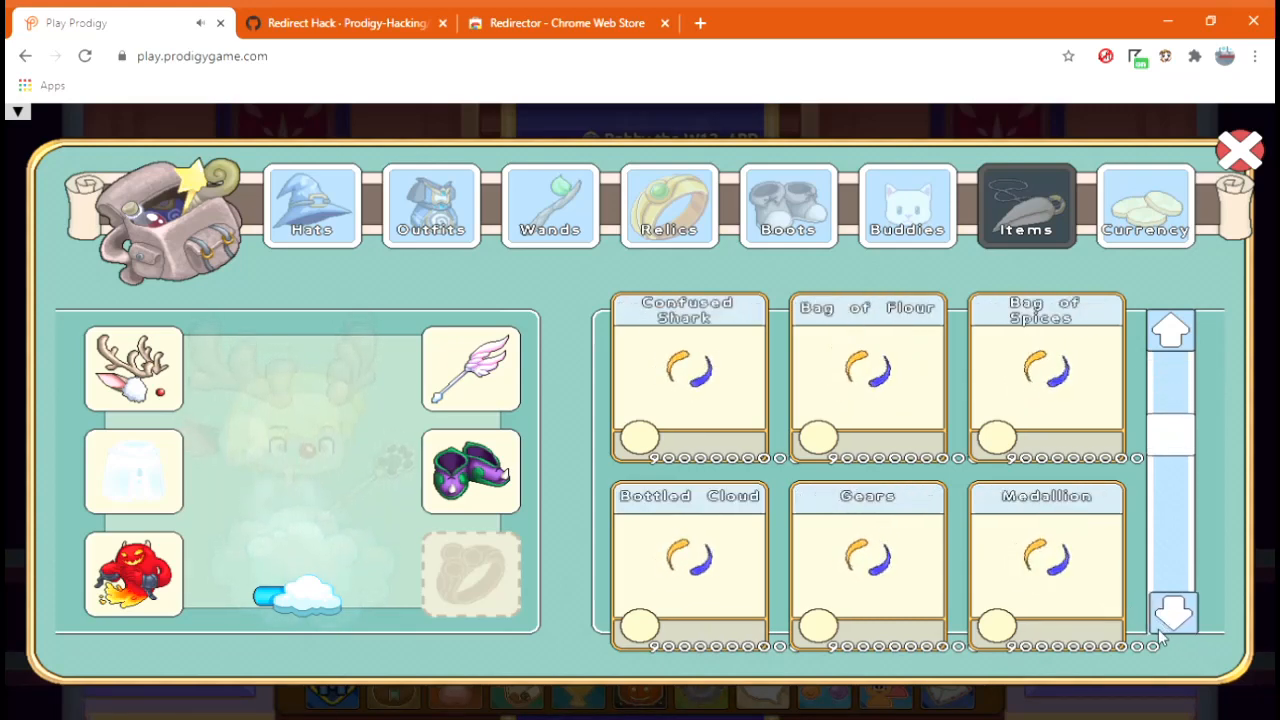
{"action": "left_click", "coordinate": [1170, 616]}
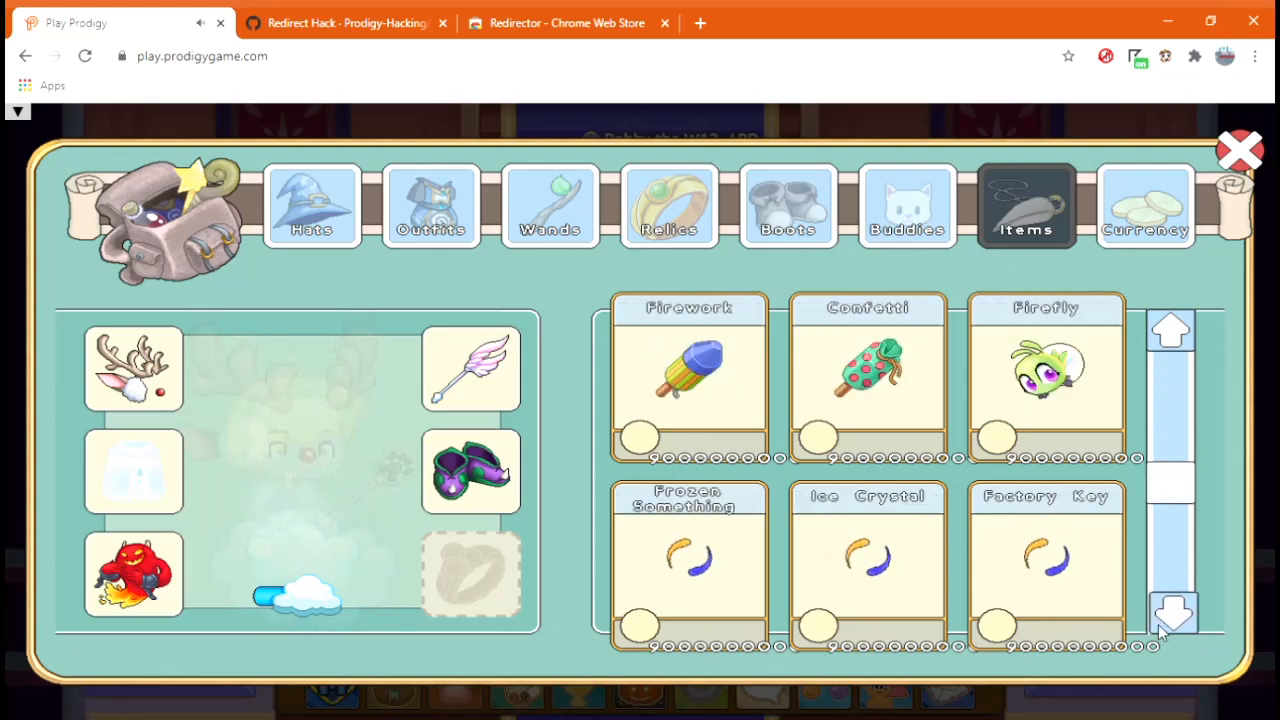
{"action": "left_click", "coordinate": [1172, 614]}
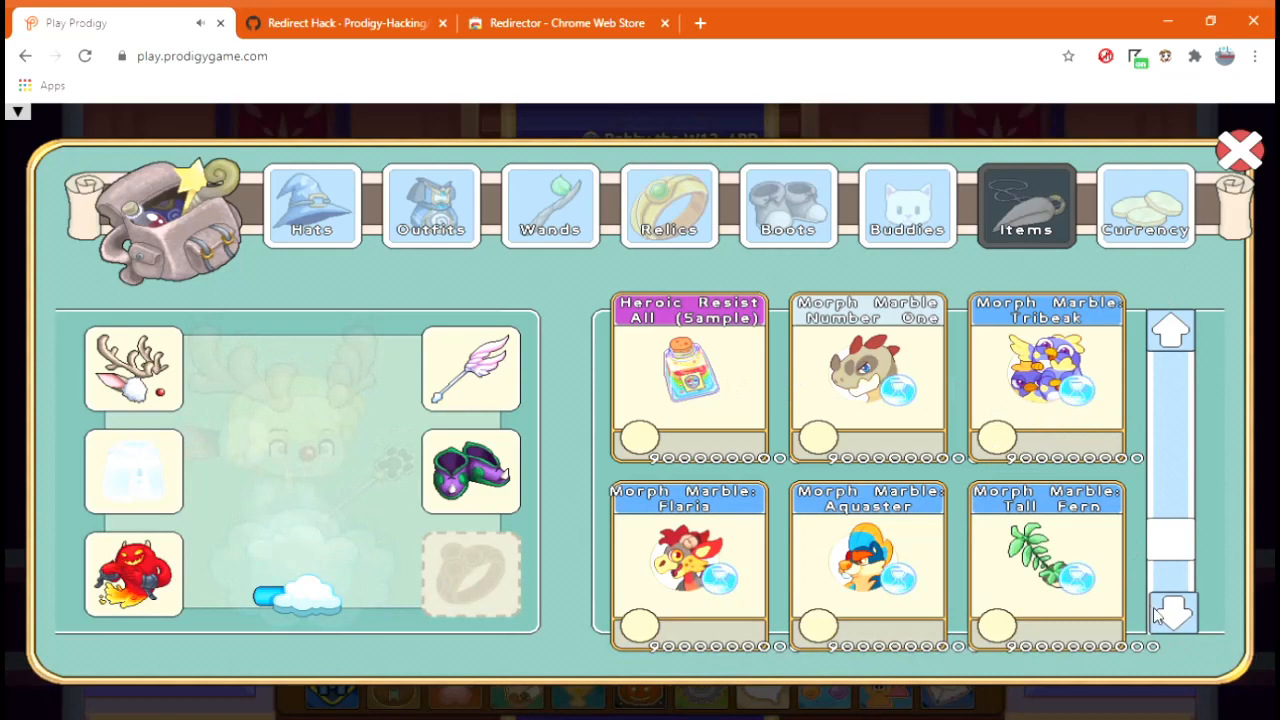
{"action": "left_click", "coordinate": [1172, 612]}
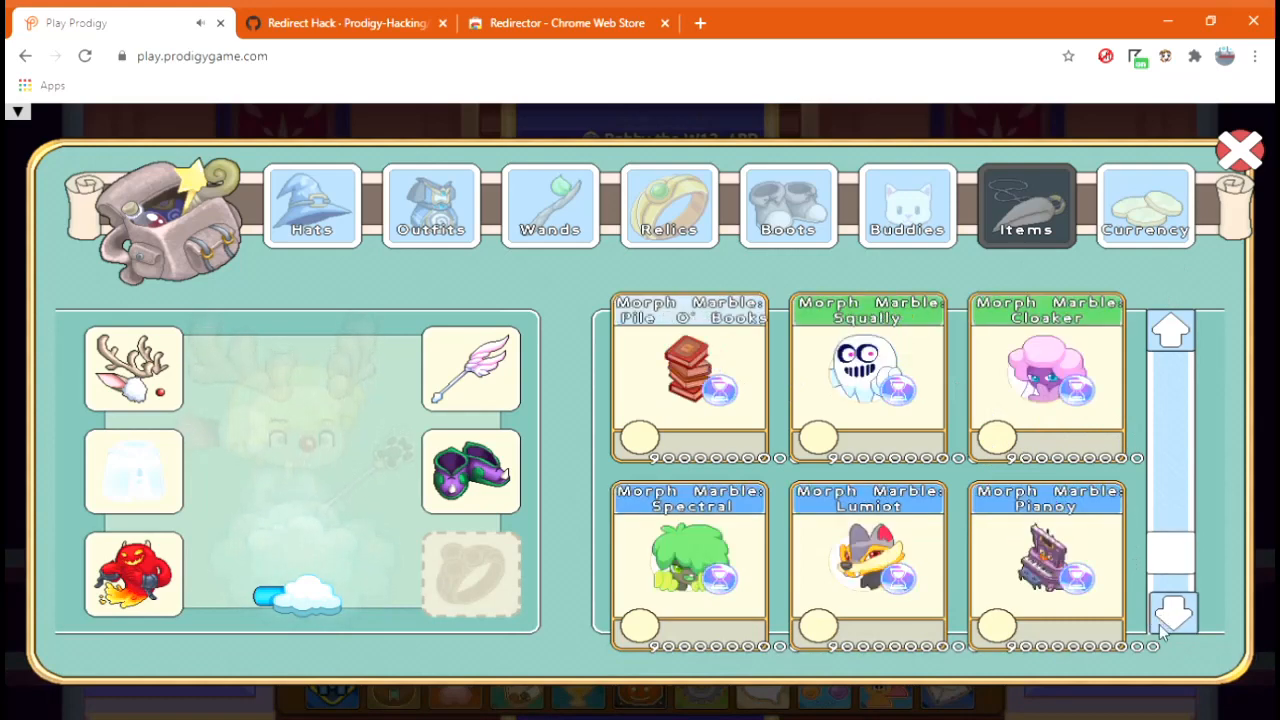
Use the Morph Marble: Pianoy from the items list
{"action": "left_click", "coordinate": [1046, 560]}
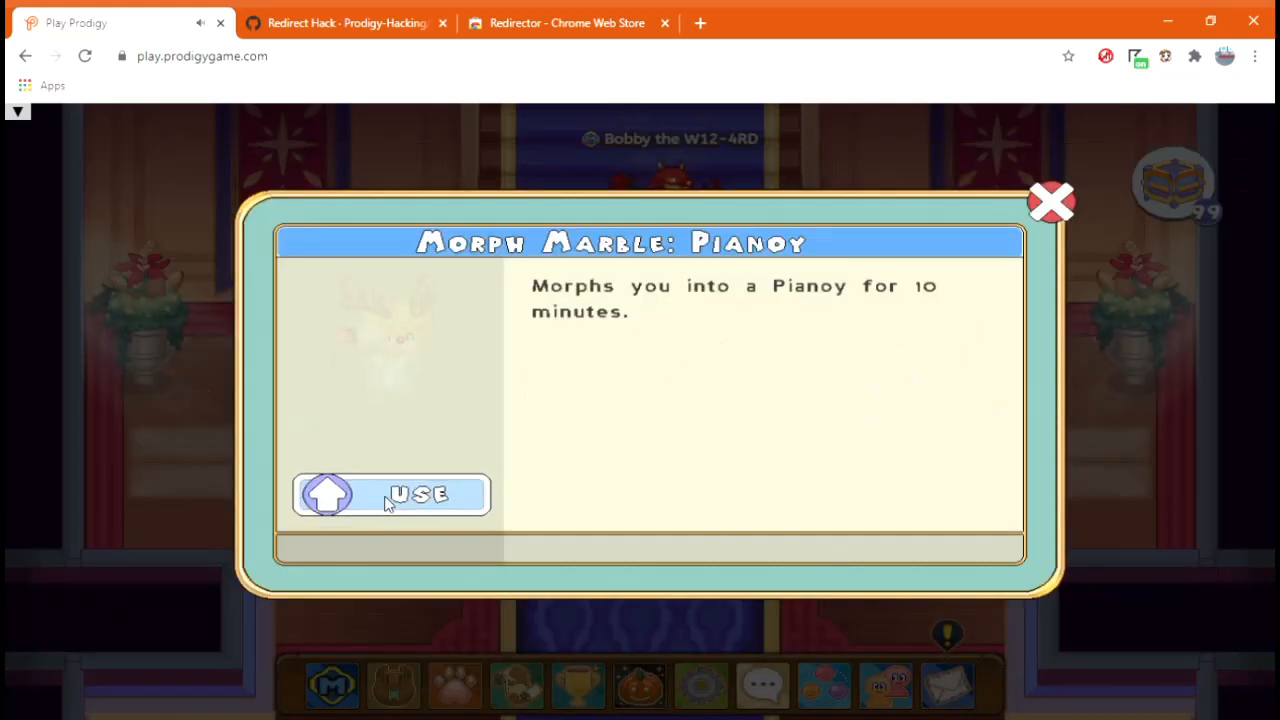
{"action": "left_click", "coordinate": [390, 496]}
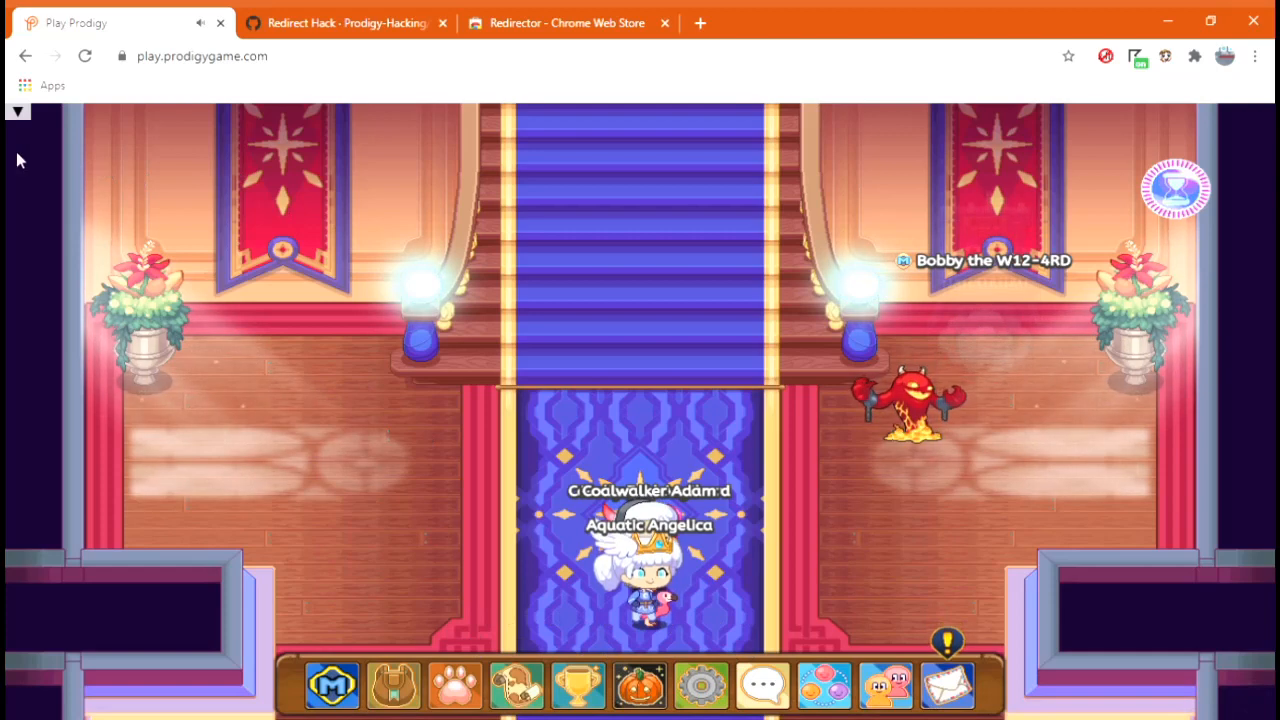
{"action": "left_click", "coordinate": [16, 110]}
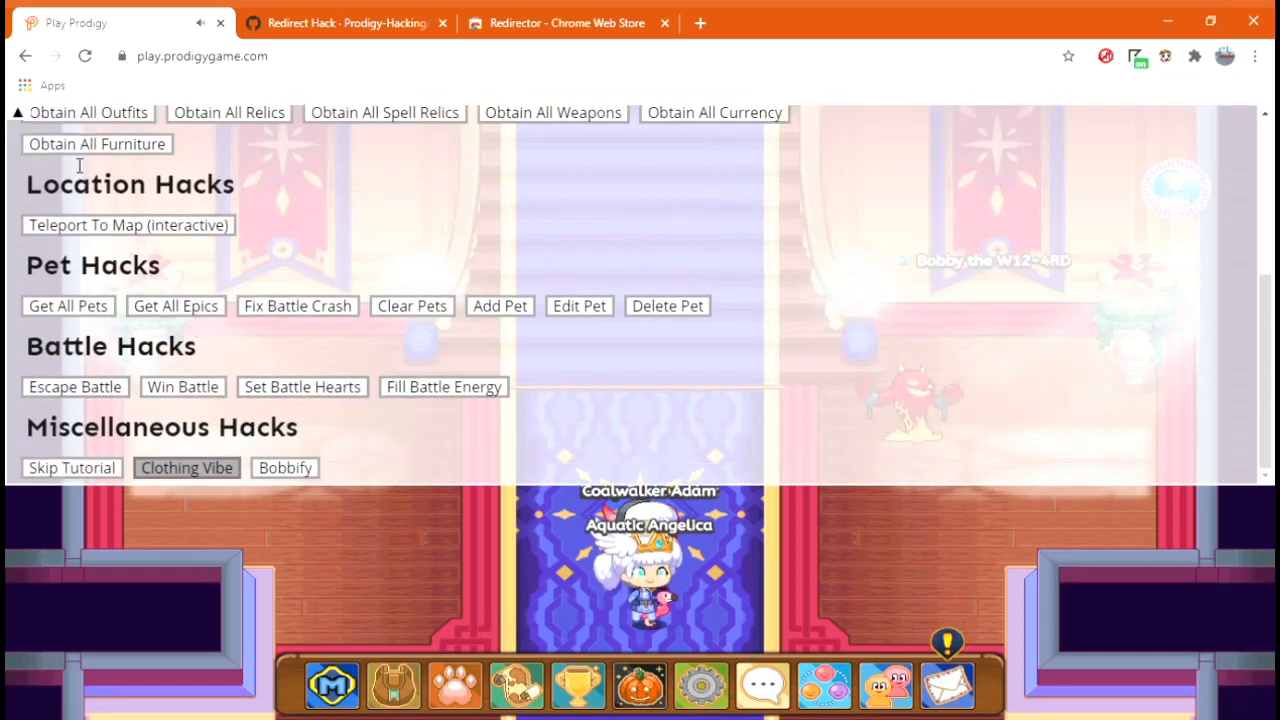
{"action": "left_click", "coordinate": [16, 112]}
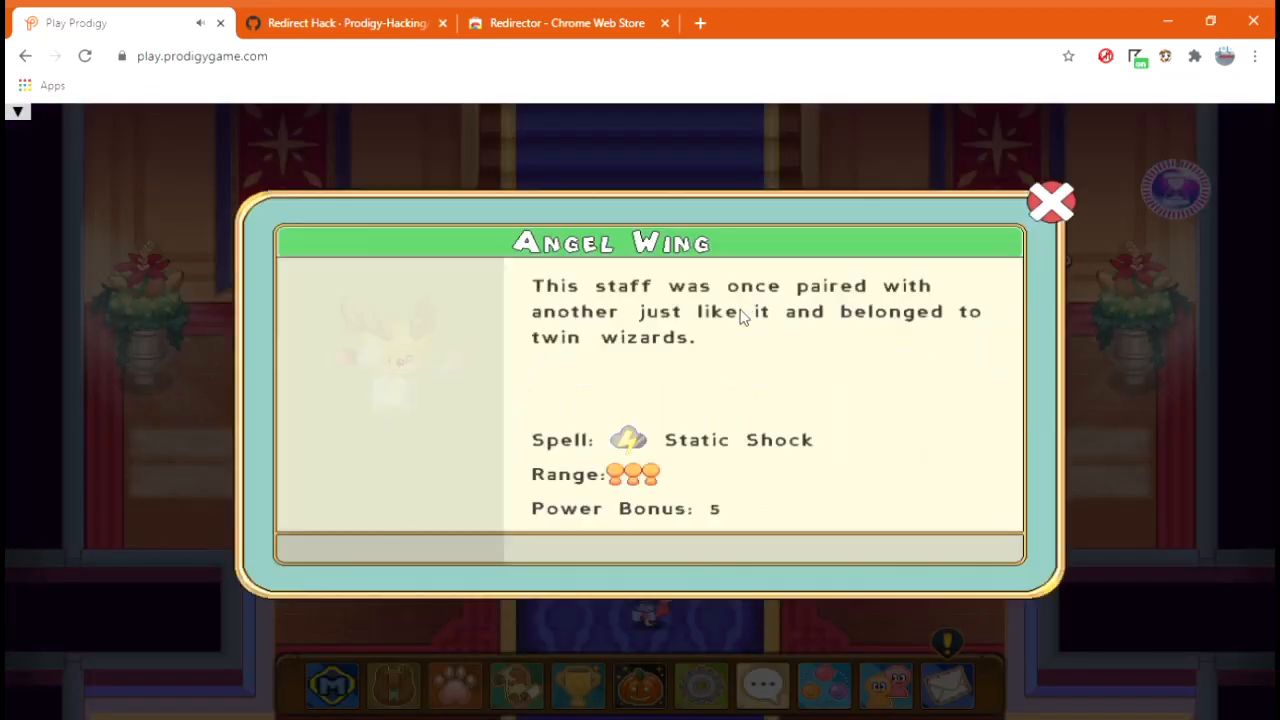
{"action": "left_click", "coordinate": [1052, 202]}
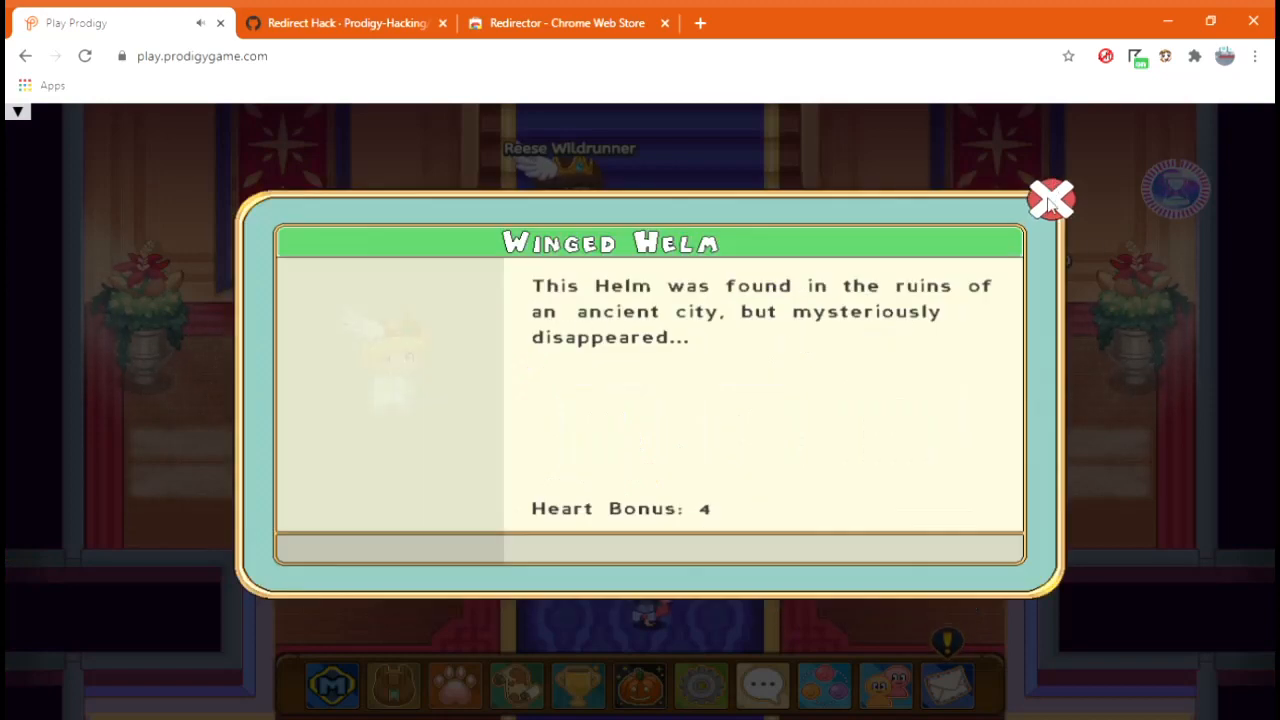
{"action": "left_click", "coordinate": [1050, 198]}
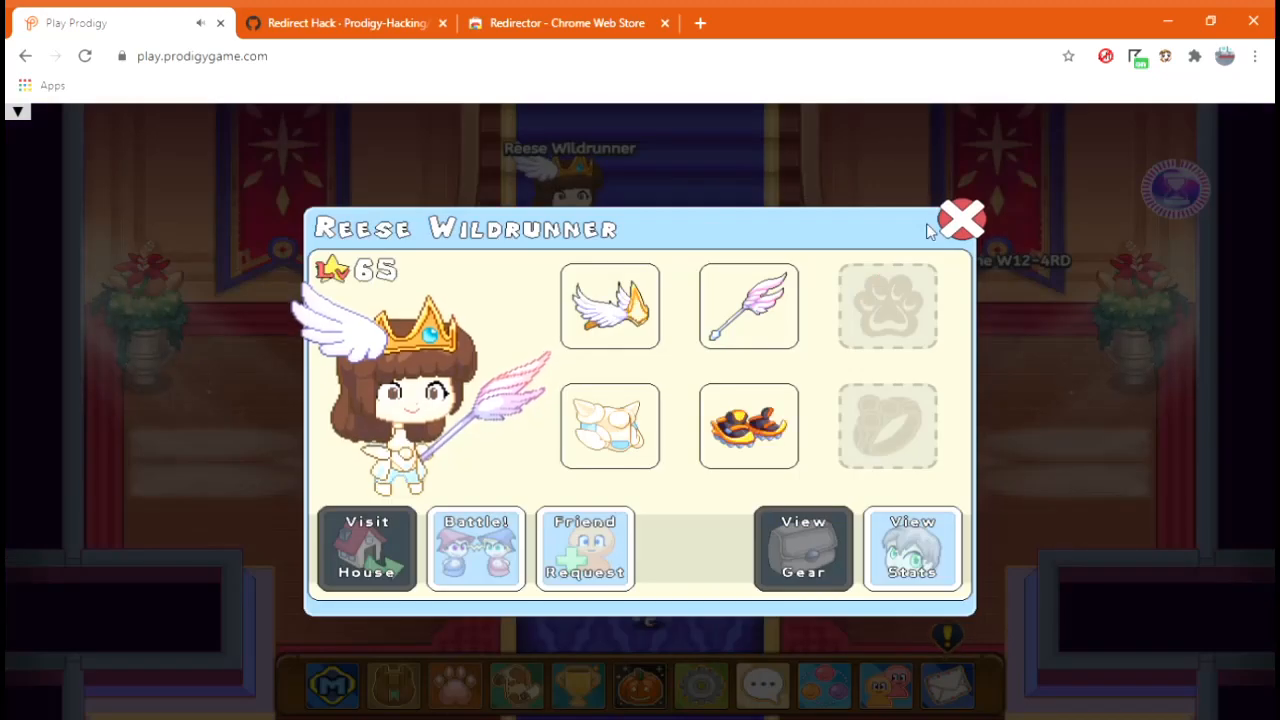
{"action": "left_click", "coordinate": [960, 218]}
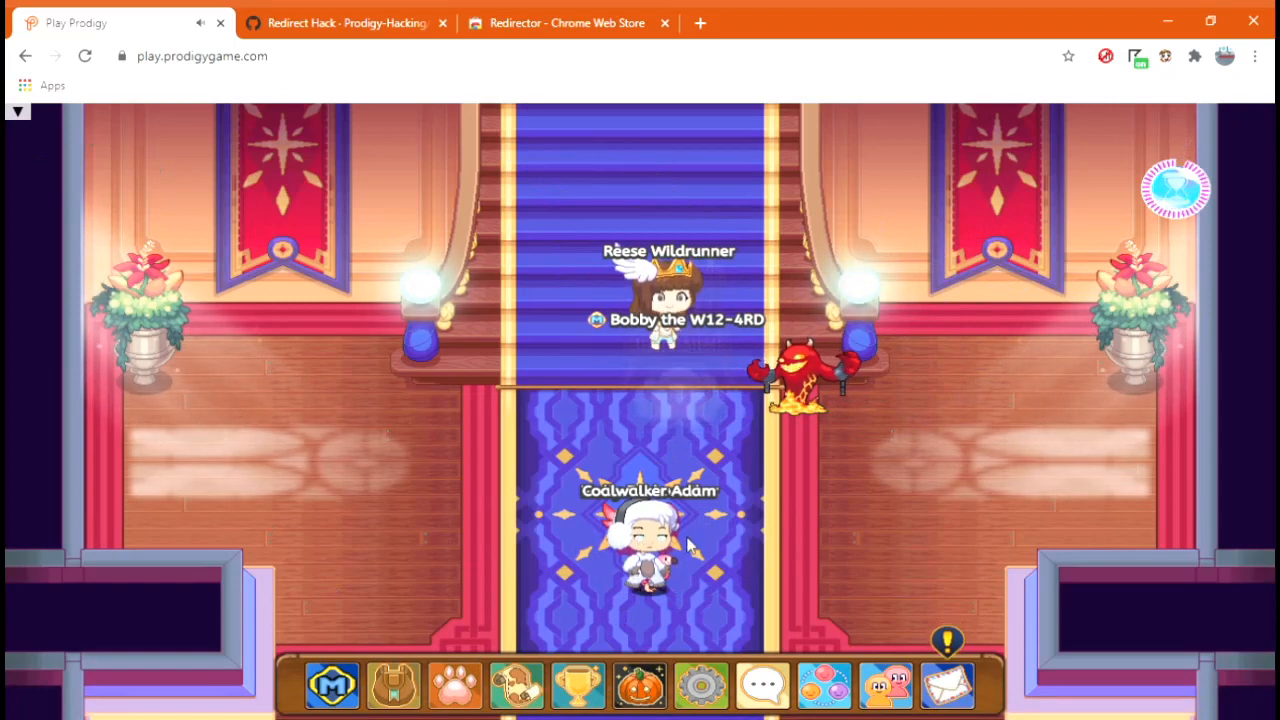
{"action": "mouse_move", "coordinate": [8, 144]}
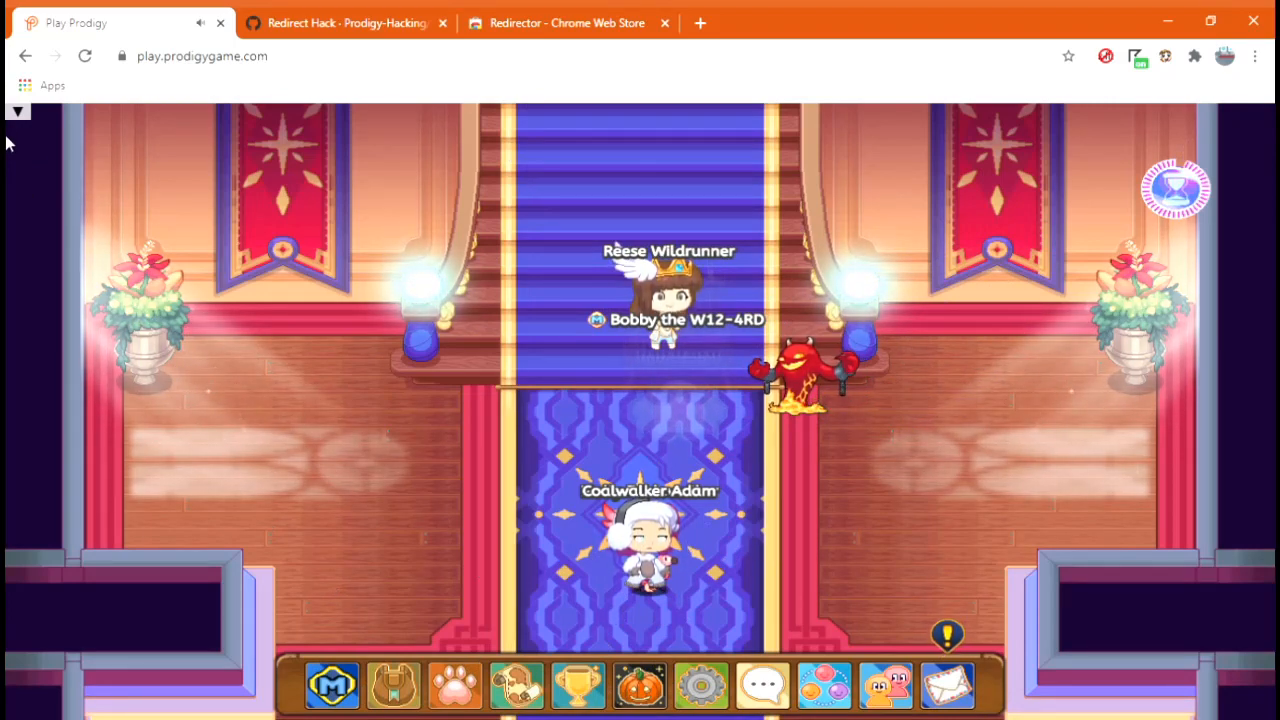
{"action": "left_click", "coordinate": [128, 224]}
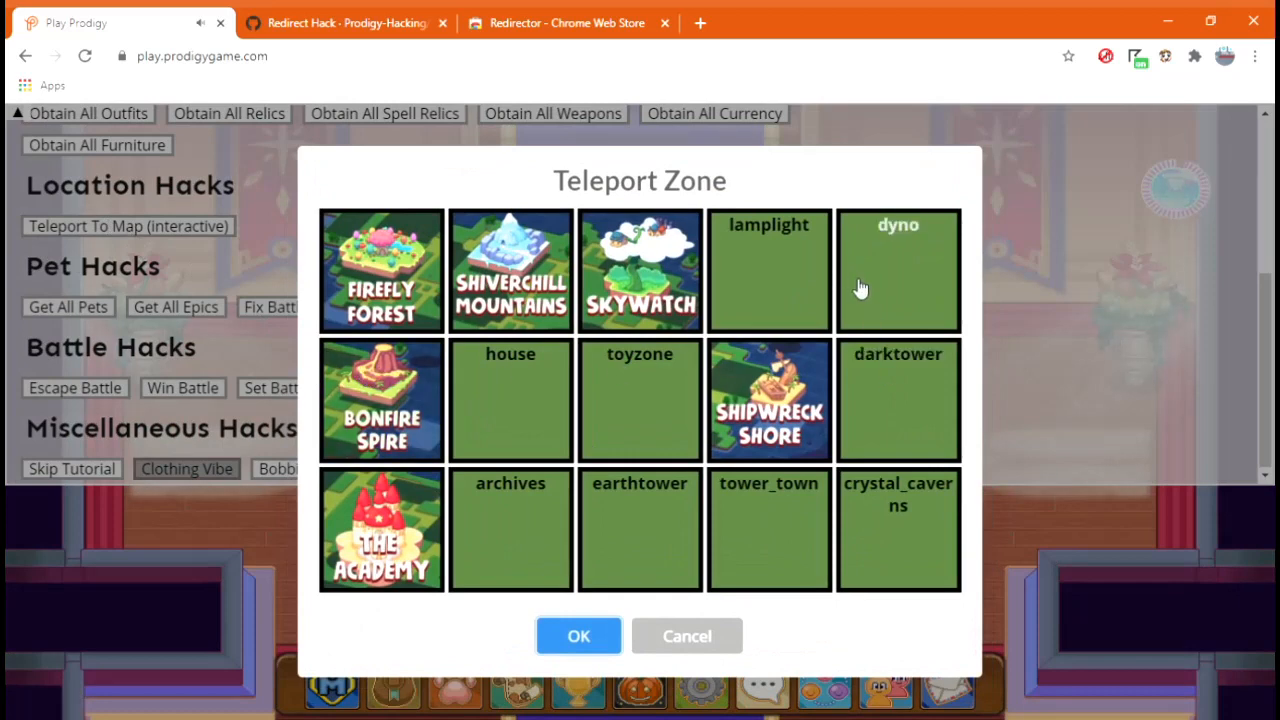
{"action": "mouse_move", "coordinate": [680, 436]}
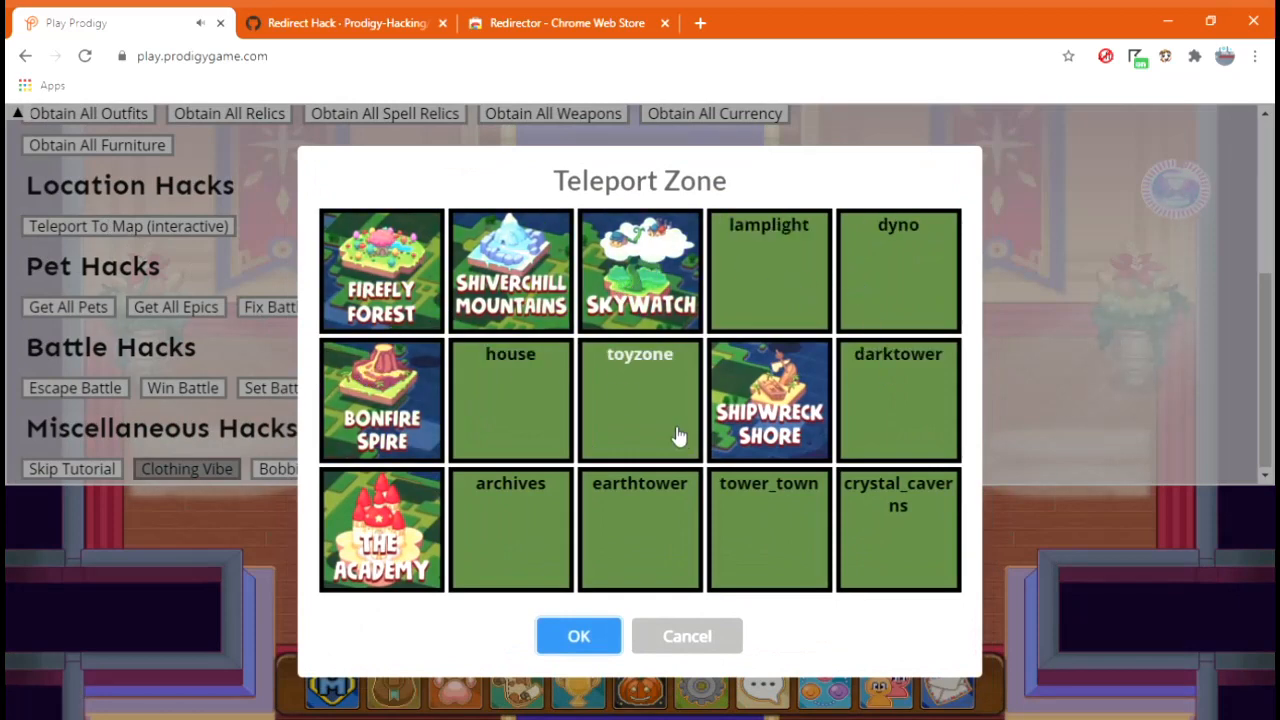
{"action": "mouse_move", "coordinate": [816, 548]}
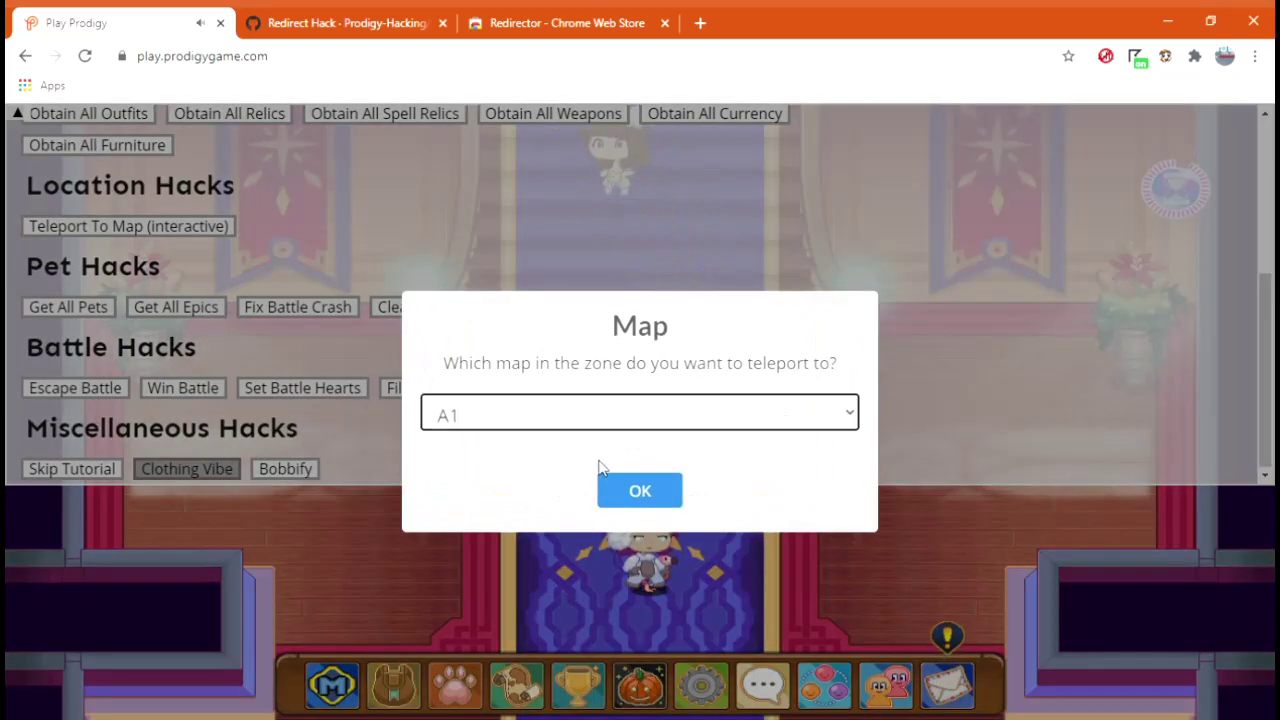
Teleport to map A3 of the darktower zone and dismiss the Teleported notice
{"action": "left_click", "coordinate": [640, 414]}
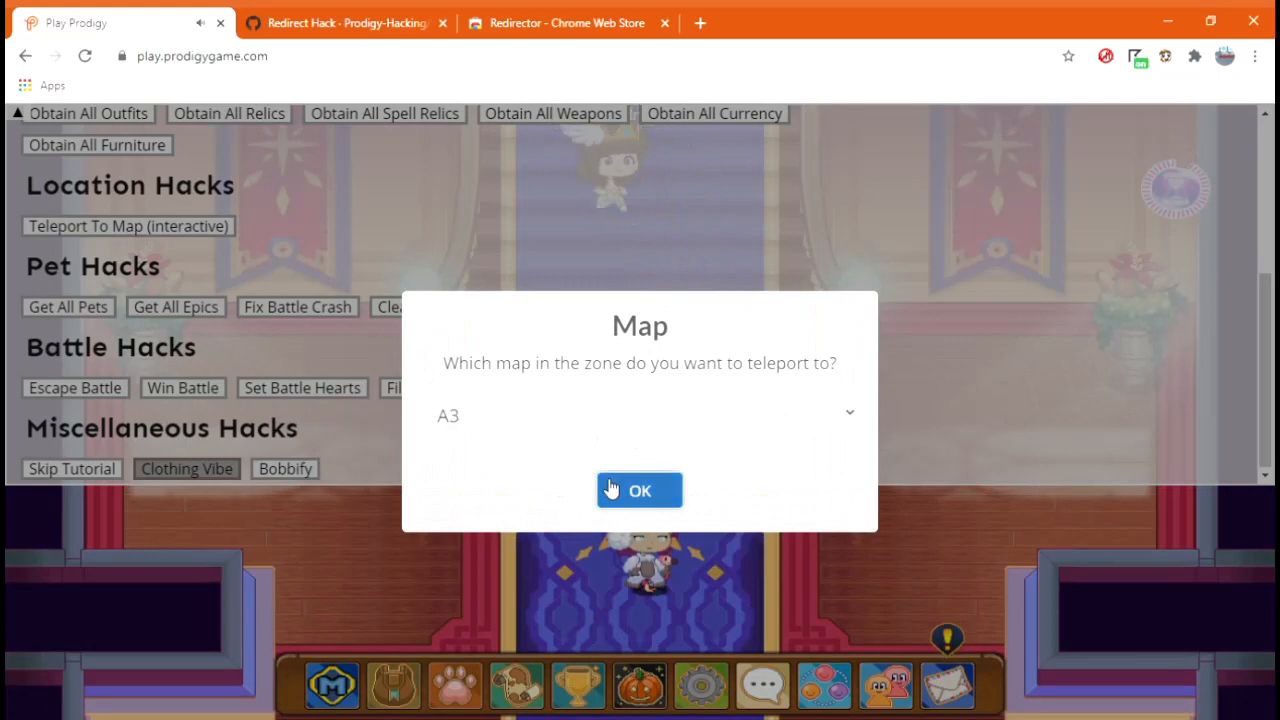
{"action": "left_click", "coordinate": [640, 490]}
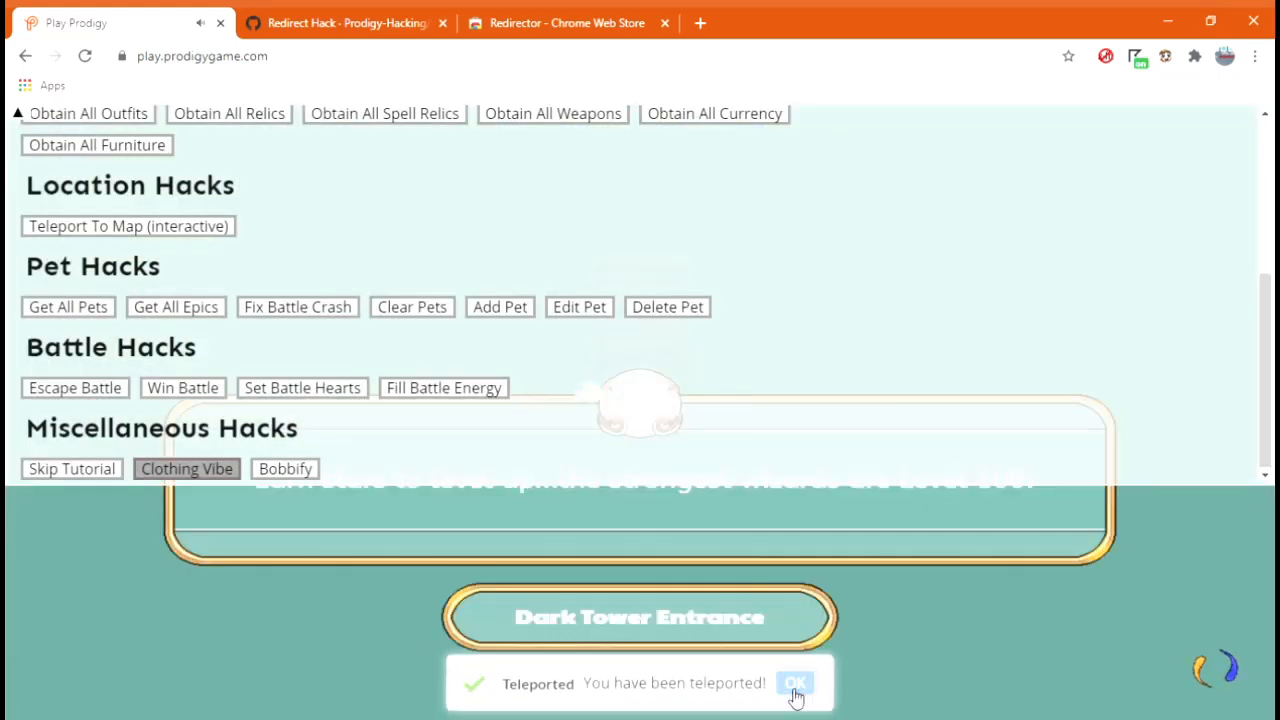
{"action": "left_click", "coordinate": [794, 684]}
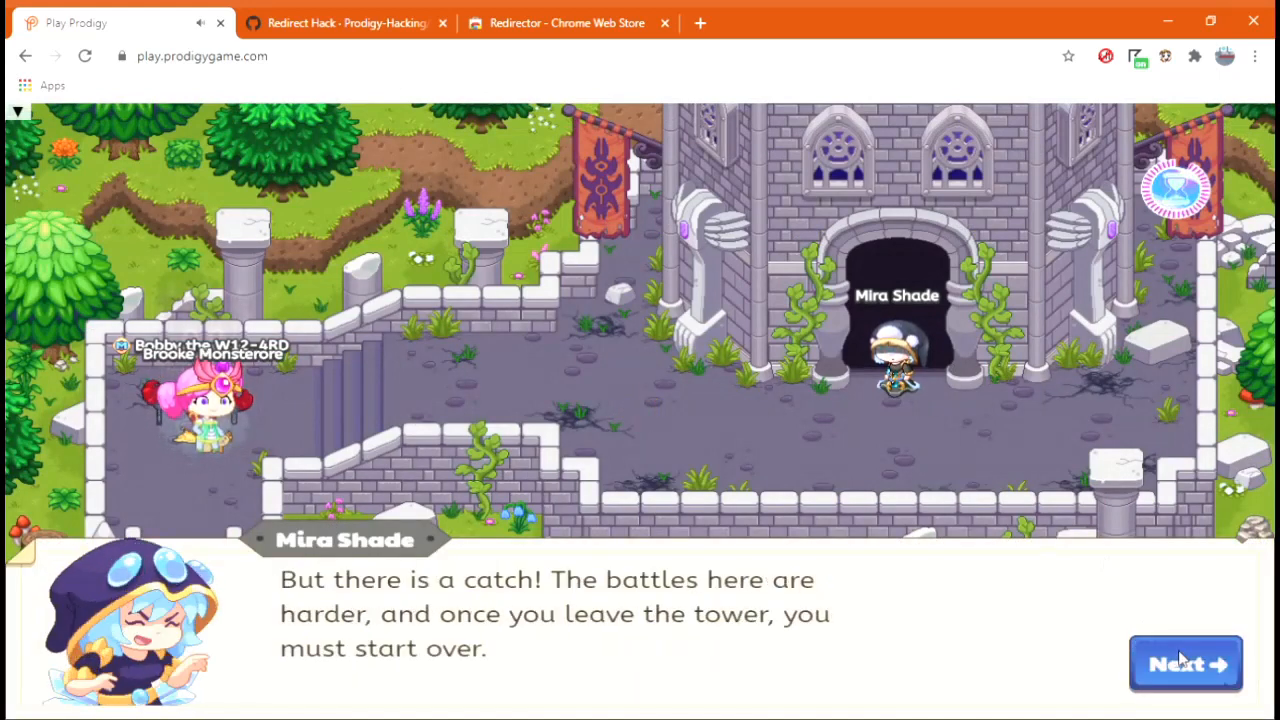
Advance Mira Shade's dialogue at the tower entrance and hide the cheat menu
{"action": "left_click", "coordinate": [1186, 664]}
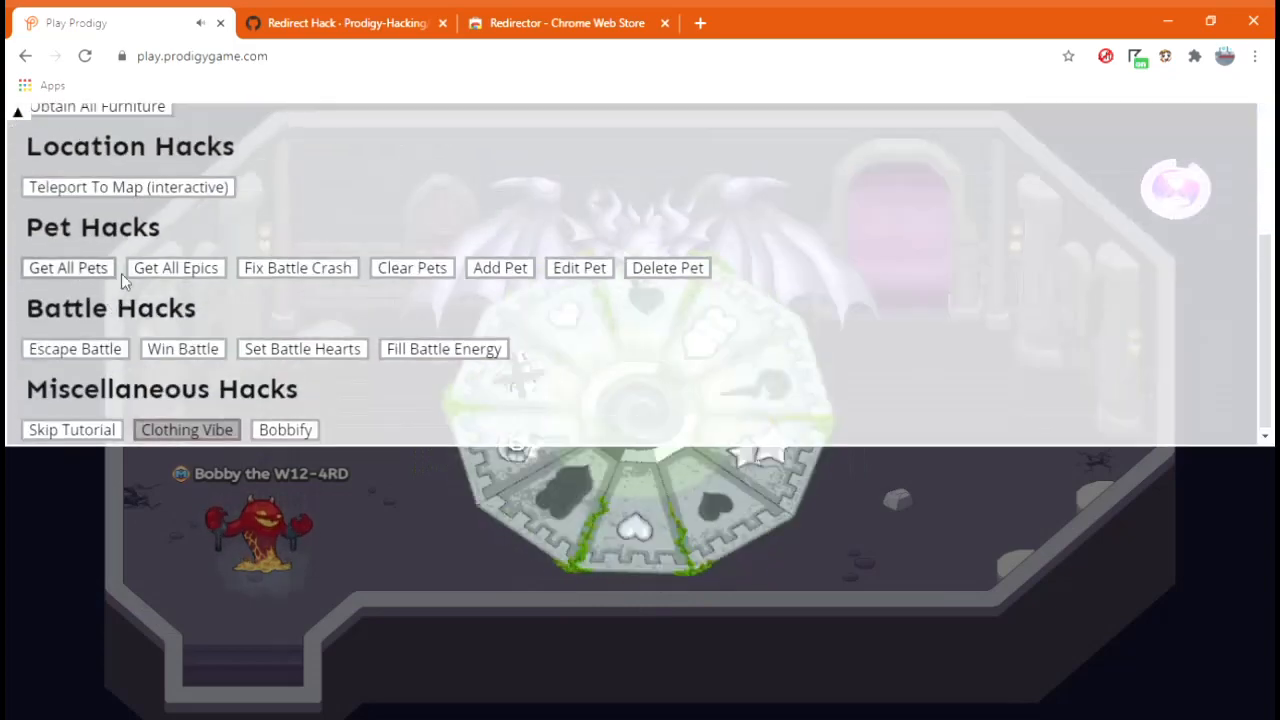
{"action": "scroll", "scroll_direction": "up", "scroll_amount": 3}
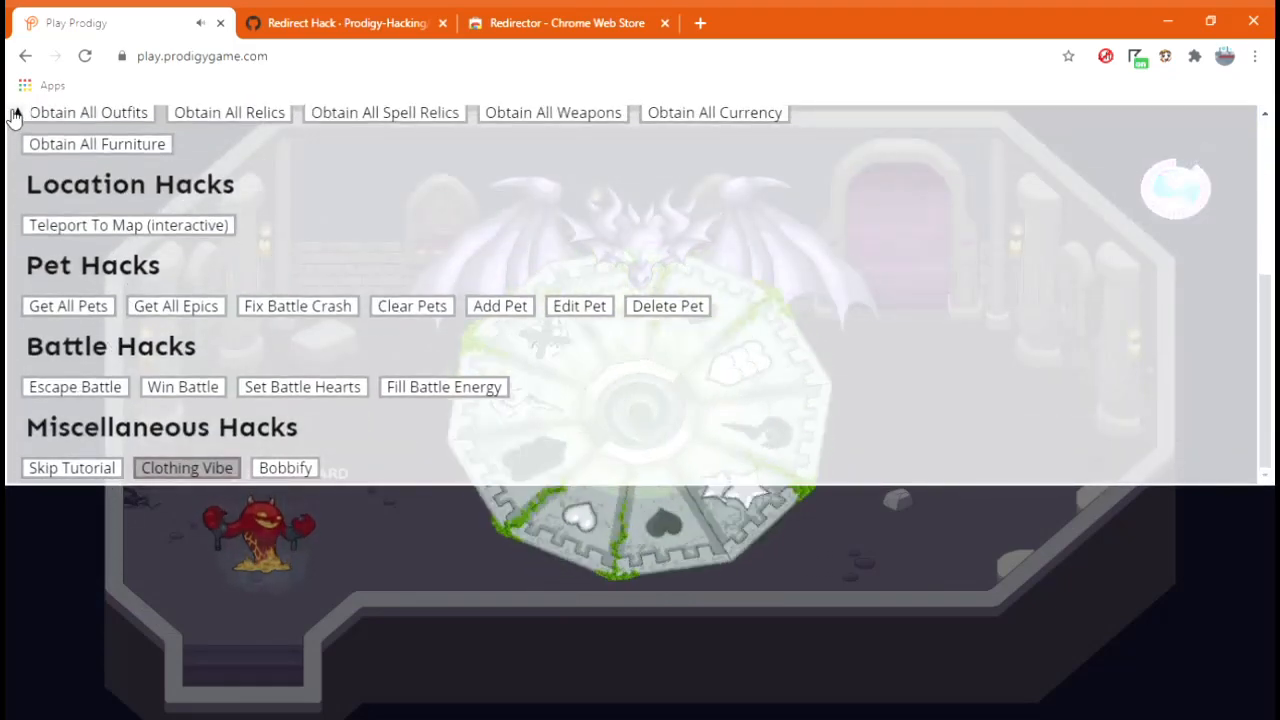
{"action": "left_click", "coordinate": [16, 110]}
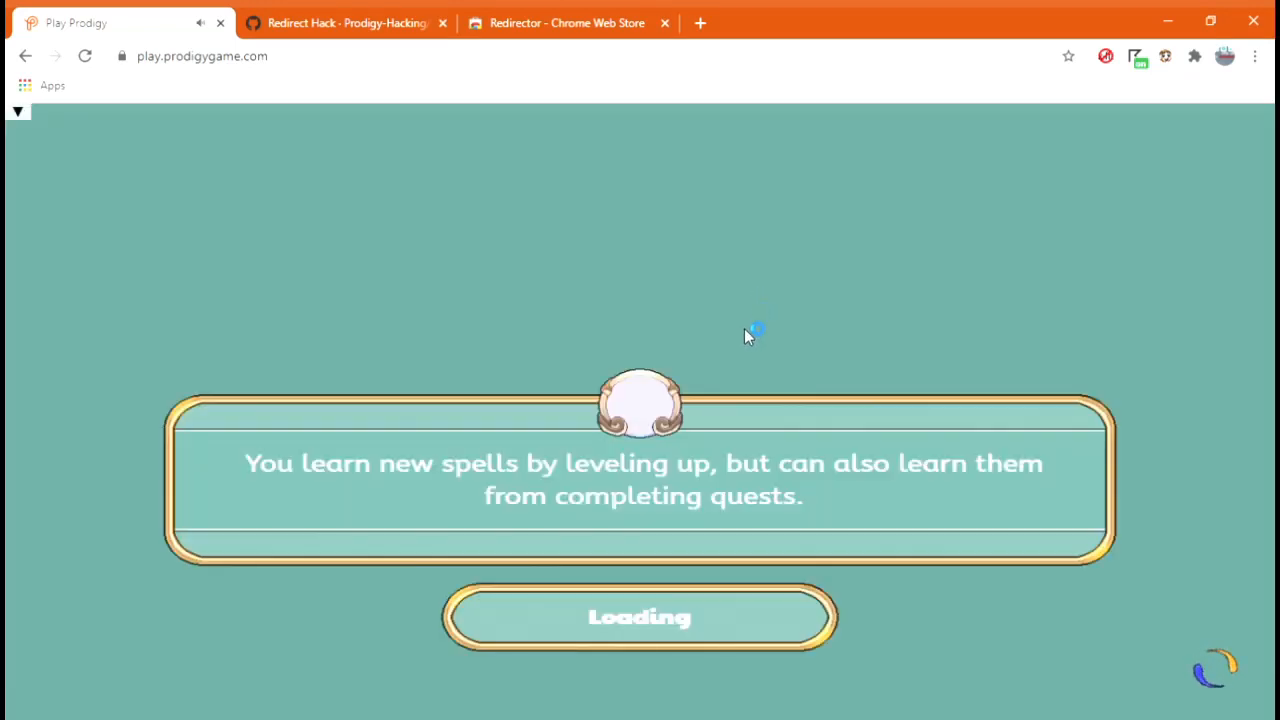
{"action": "mouse_move", "coordinate": [668, 350]}
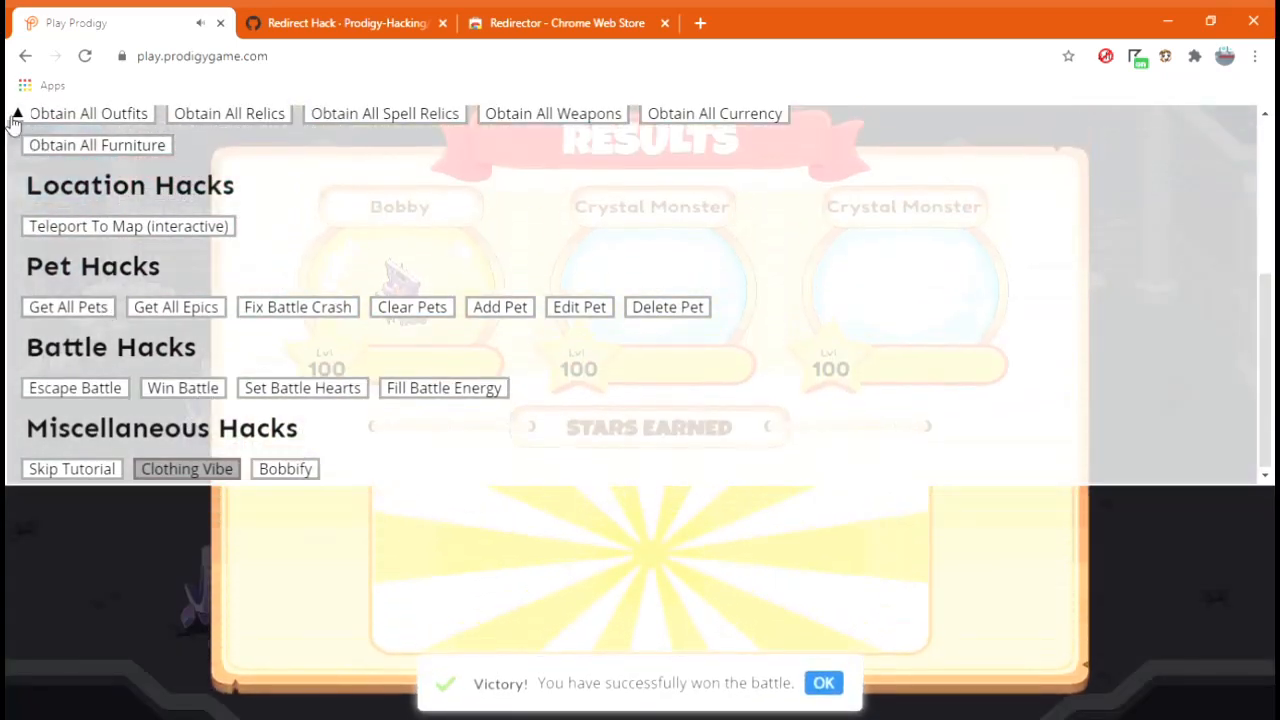
Dismiss the Victory notice and collect the chest rewards including the Cloaker morph marble
{"action": "left_click", "coordinate": [16, 112]}
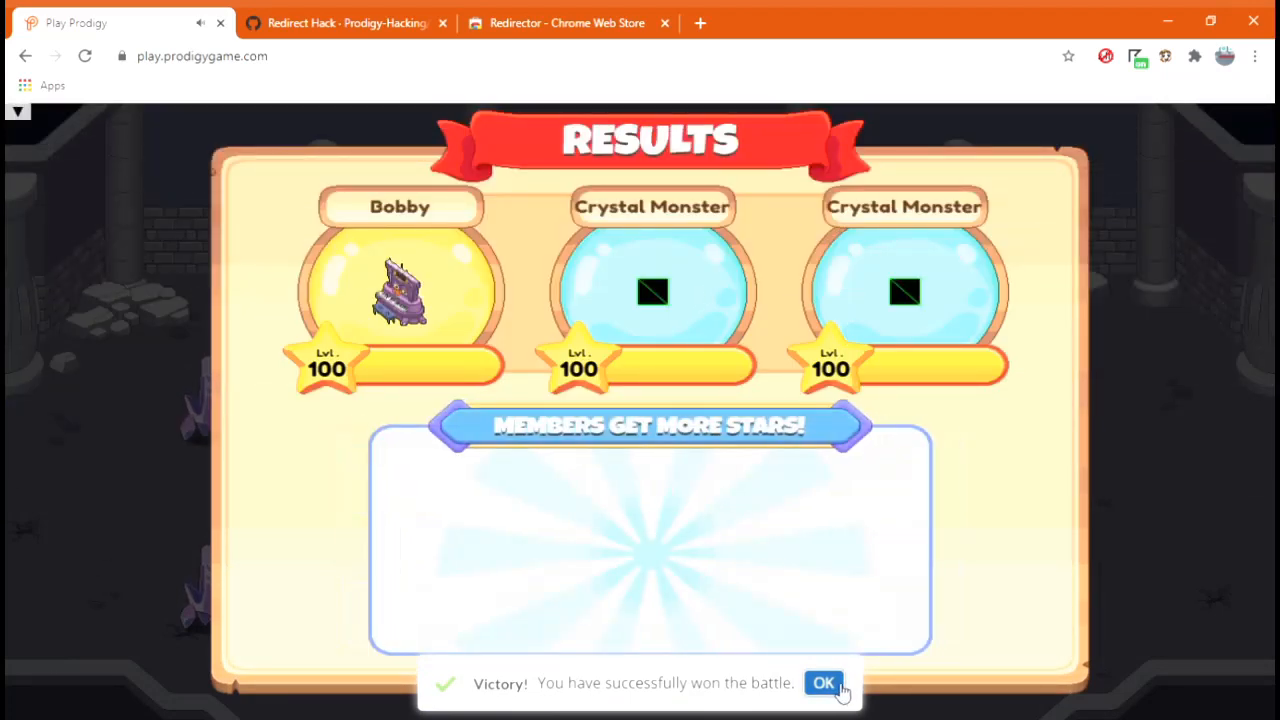
{"action": "left_click", "coordinate": [824, 684]}
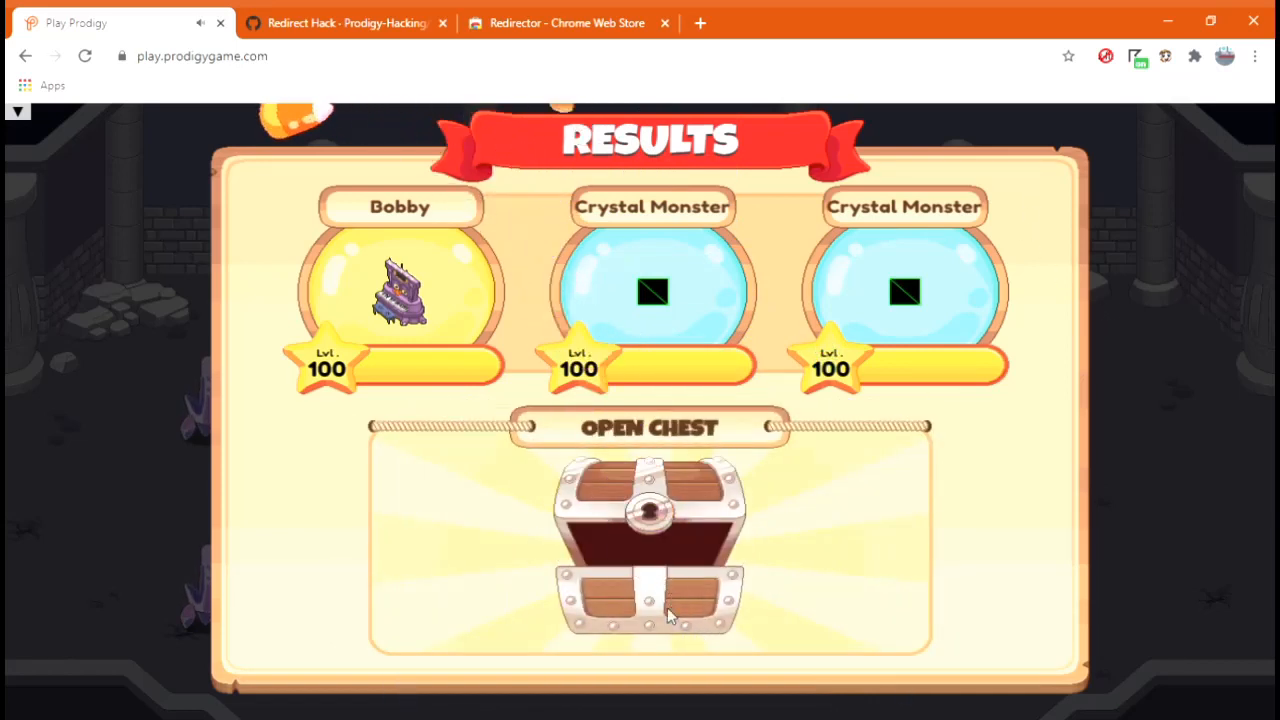
{"action": "left_click", "coordinate": [648, 540]}
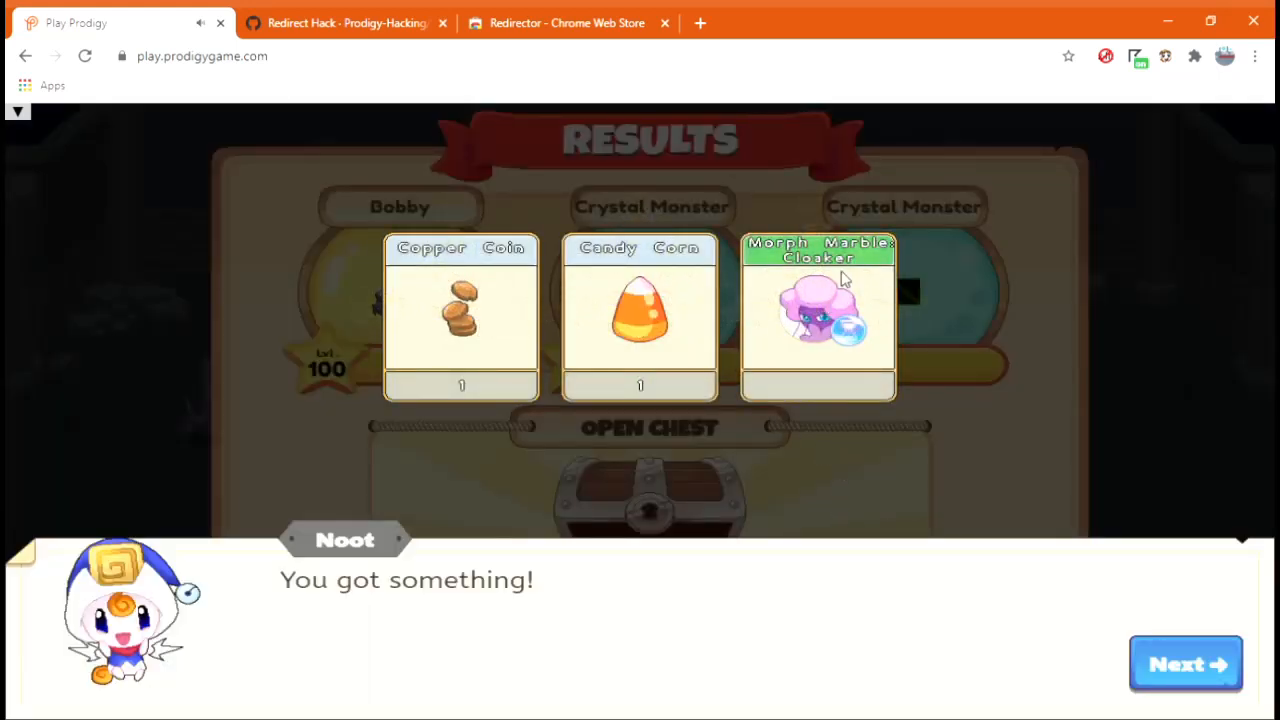
{"action": "left_click", "coordinate": [1186, 664]}
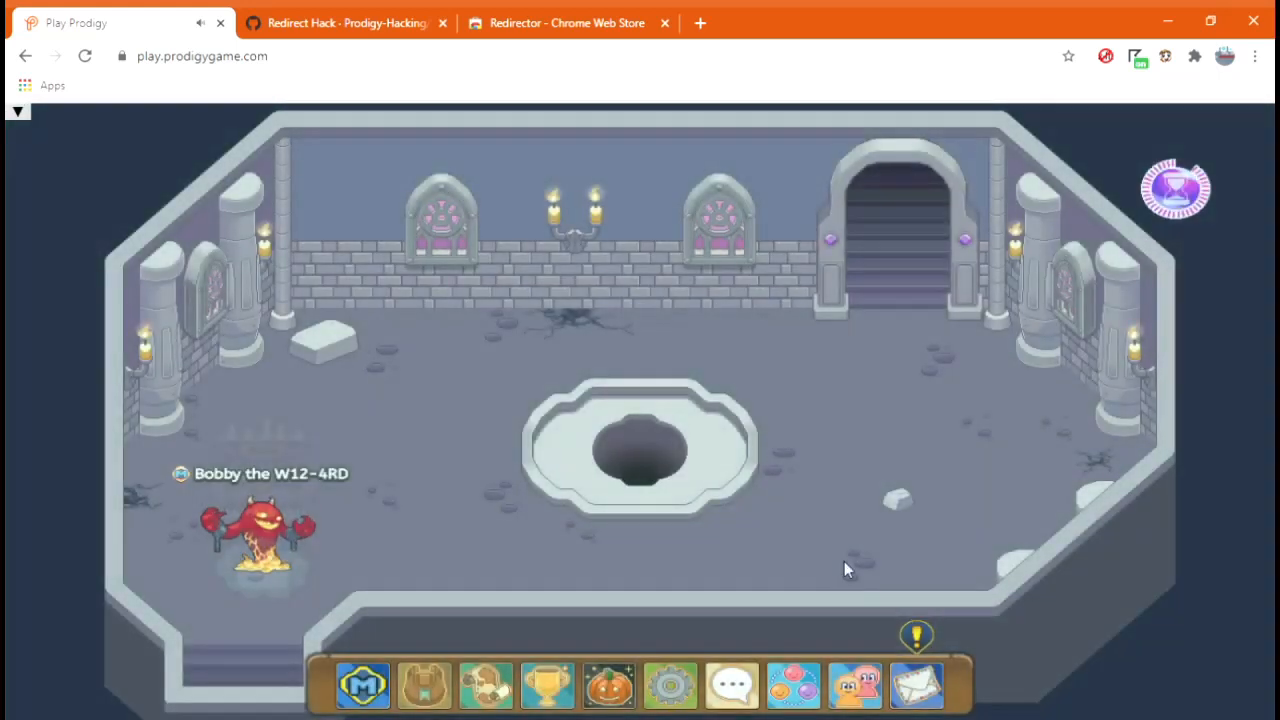
Check the empty mailbox, then answer the counting-by-fives question with 115 and finish it
{"action": "left_click", "coordinate": [916, 684]}
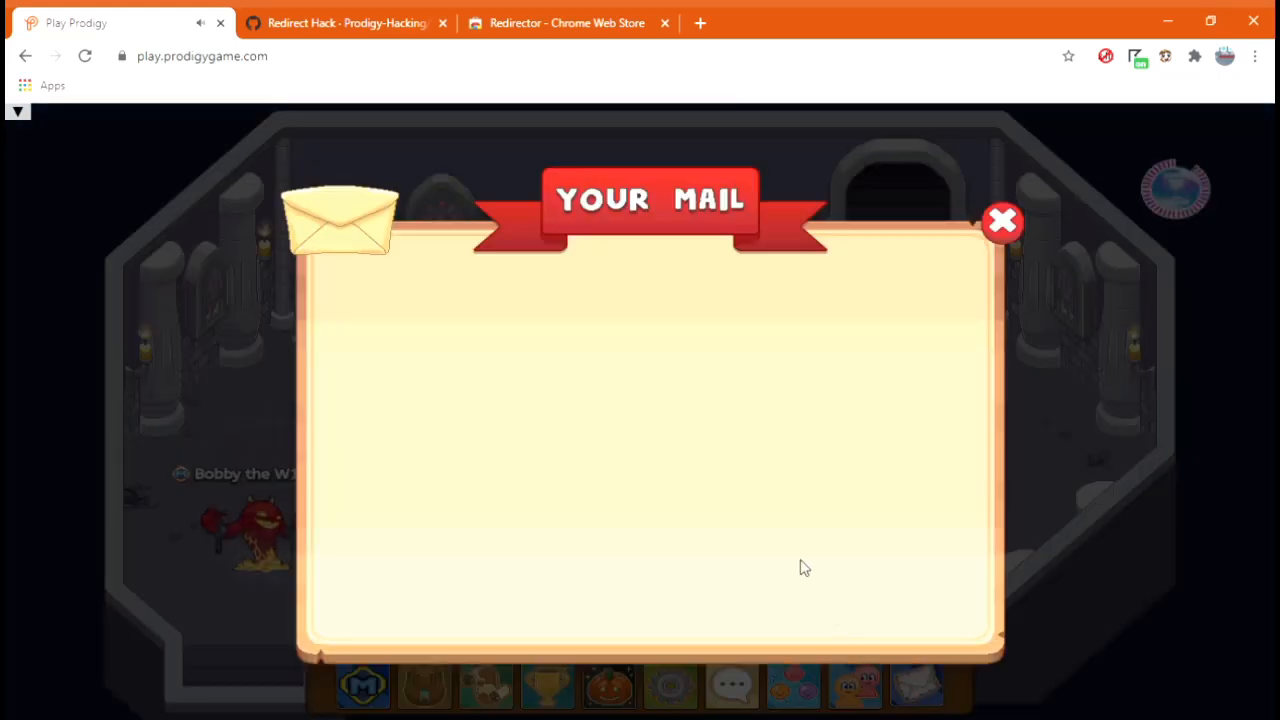
{"action": "left_click", "coordinate": [1002, 220]}
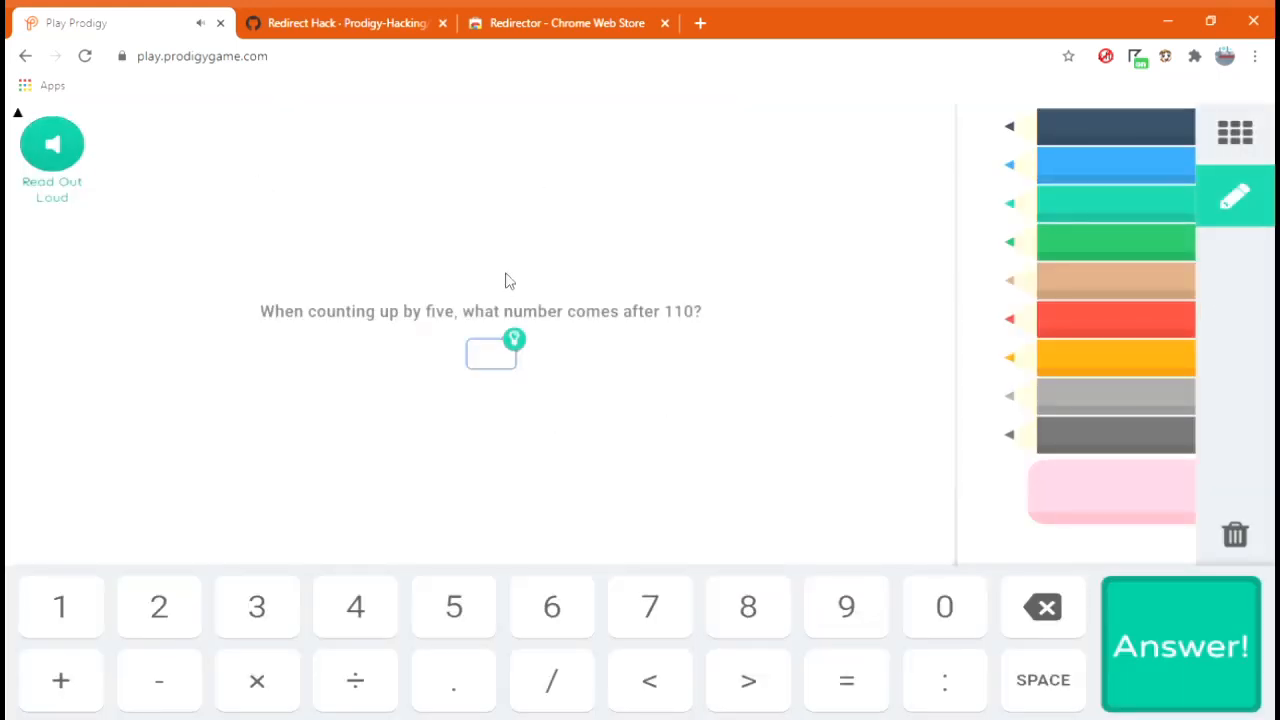
{"action": "type", "text": "115"}
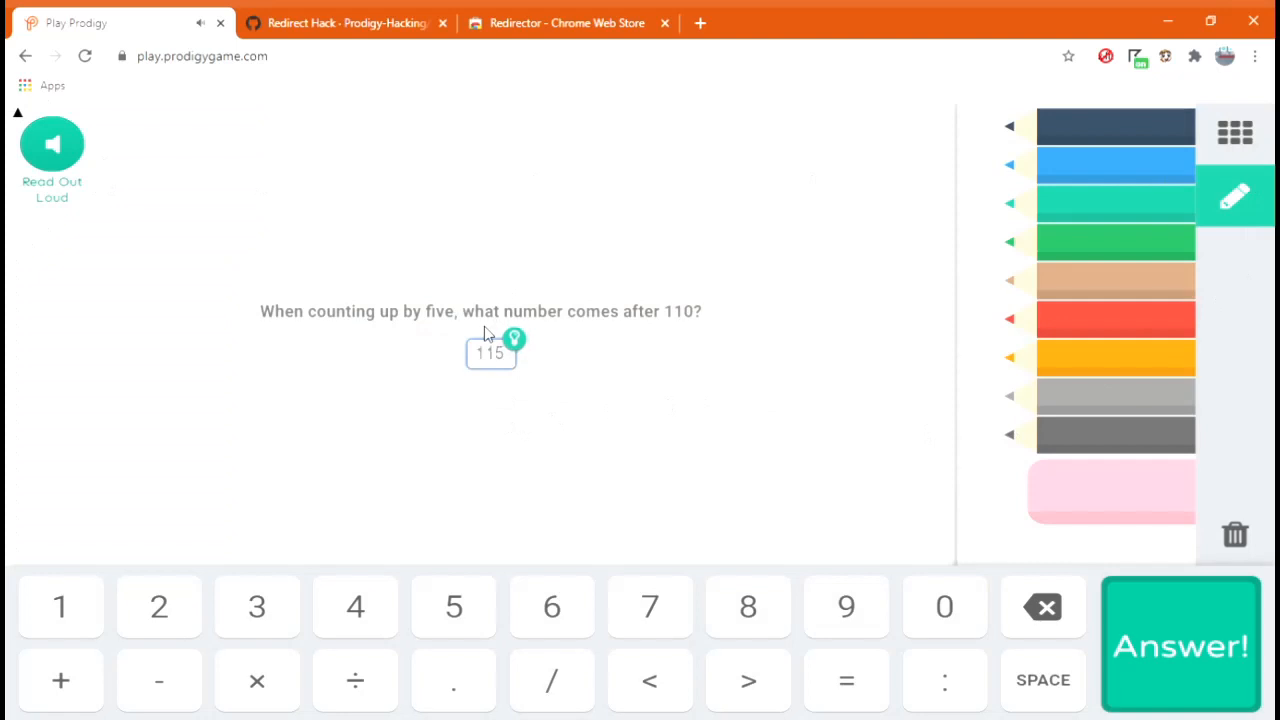
{"action": "left_click", "coordinate": [1180, 644]}
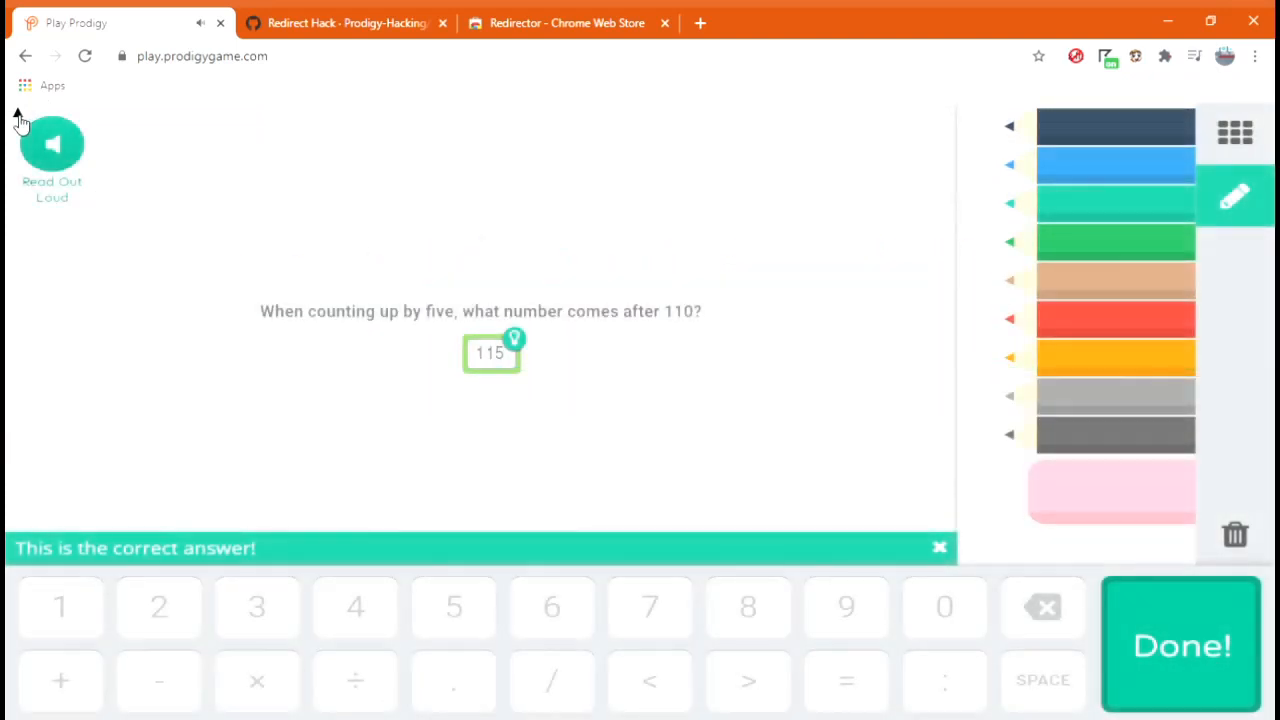
{"action": "left_click", "coordinate": [1182, 644]}
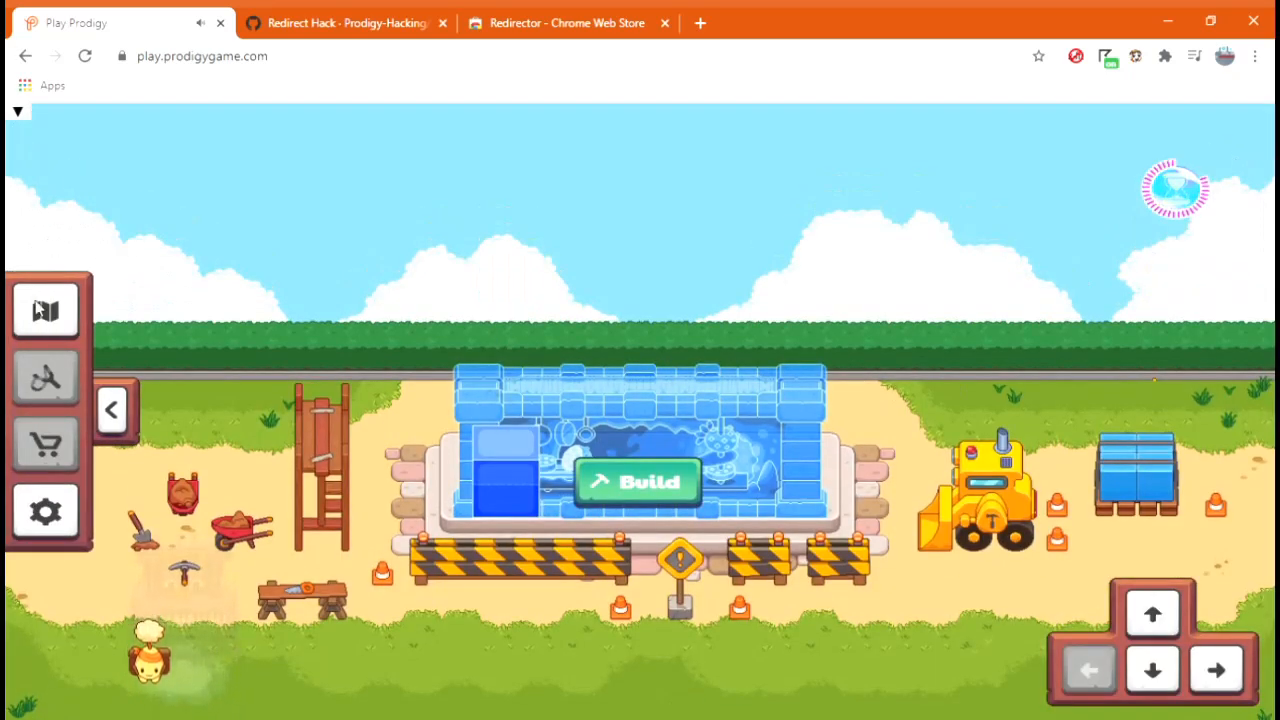
{"action": "mouse_move", "coordinate": [884, 260]}
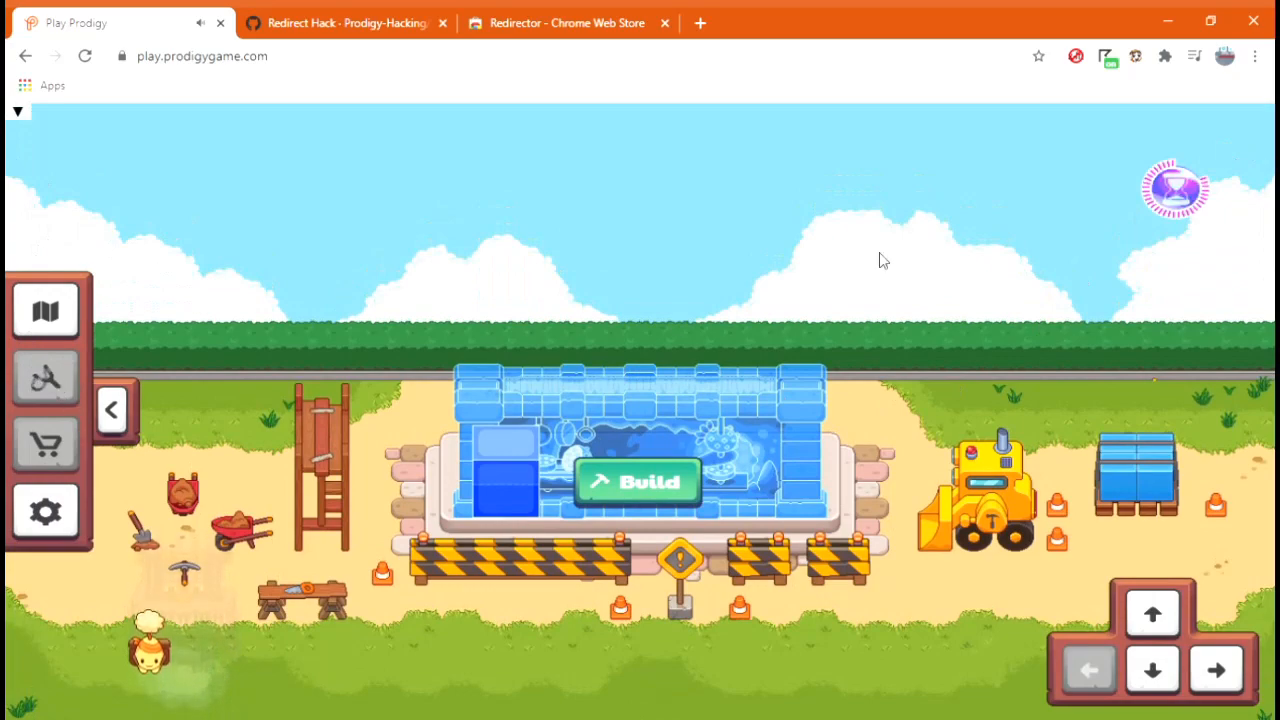